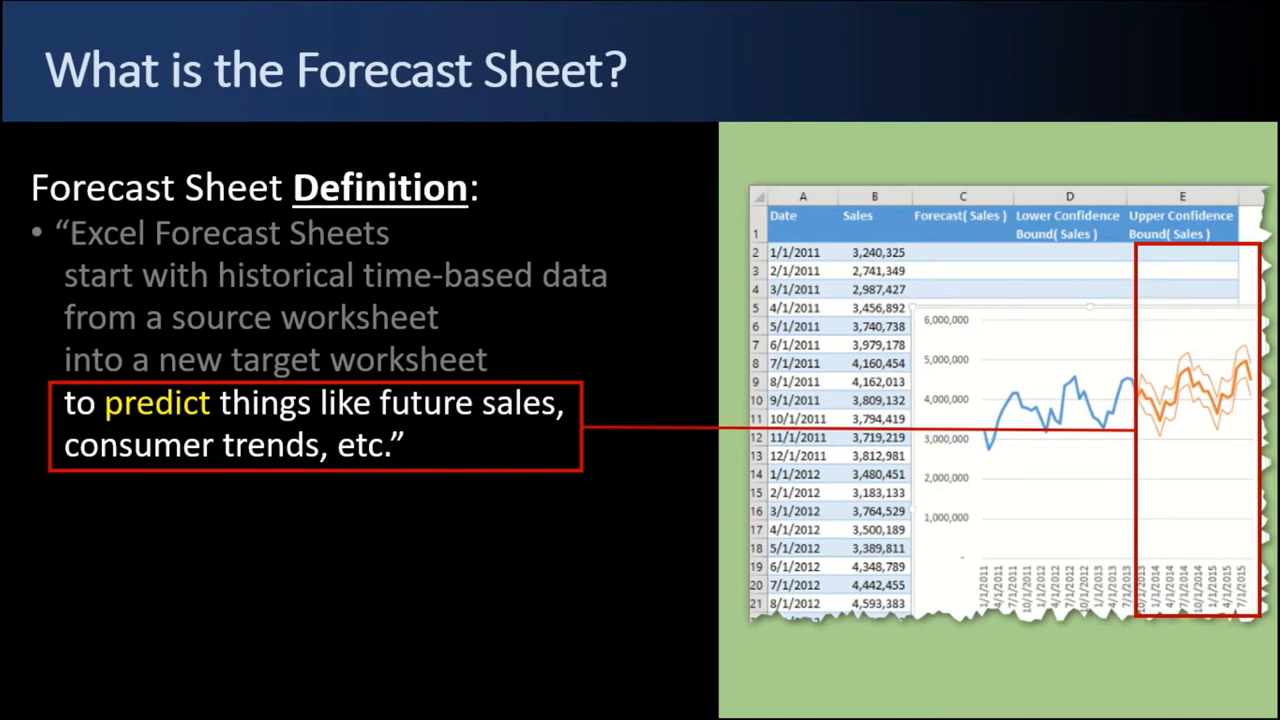
- Advance the slideshow to the Statistics slide's FORECAST.ETS point
{"action": "key", "text": "right"}
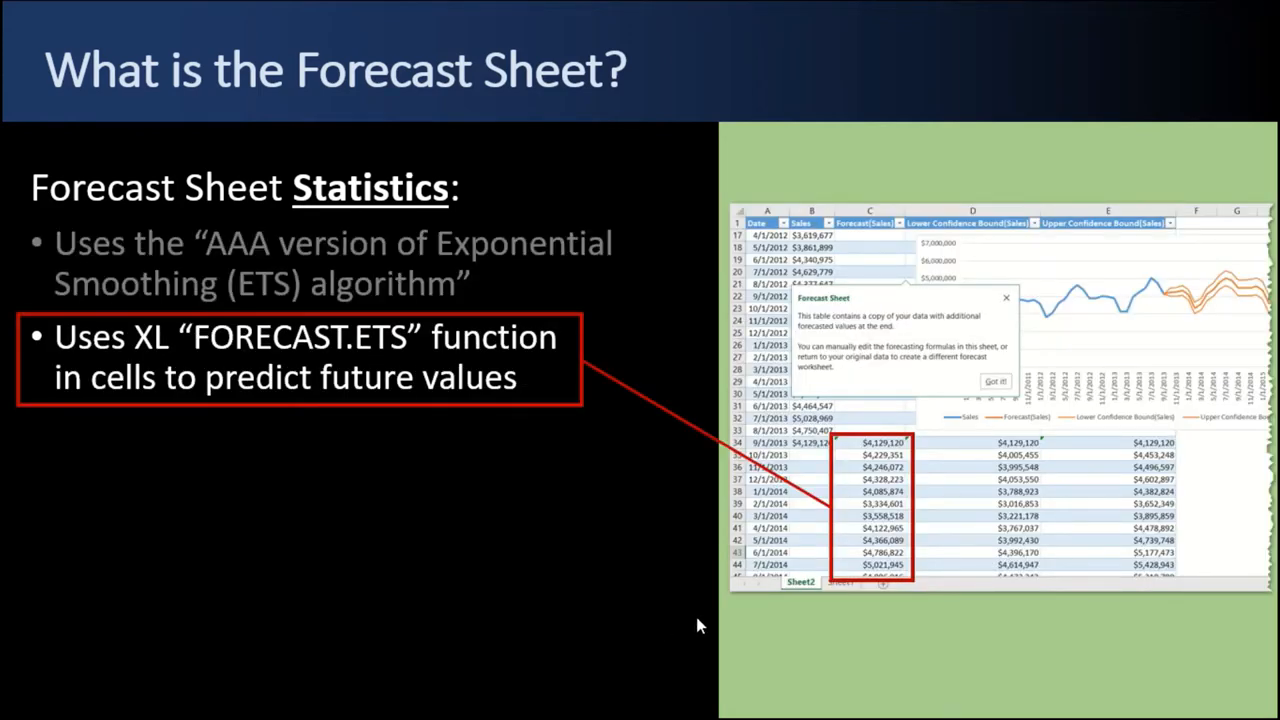
{"action": "mouse_move", "coordinate": [550, 125]}
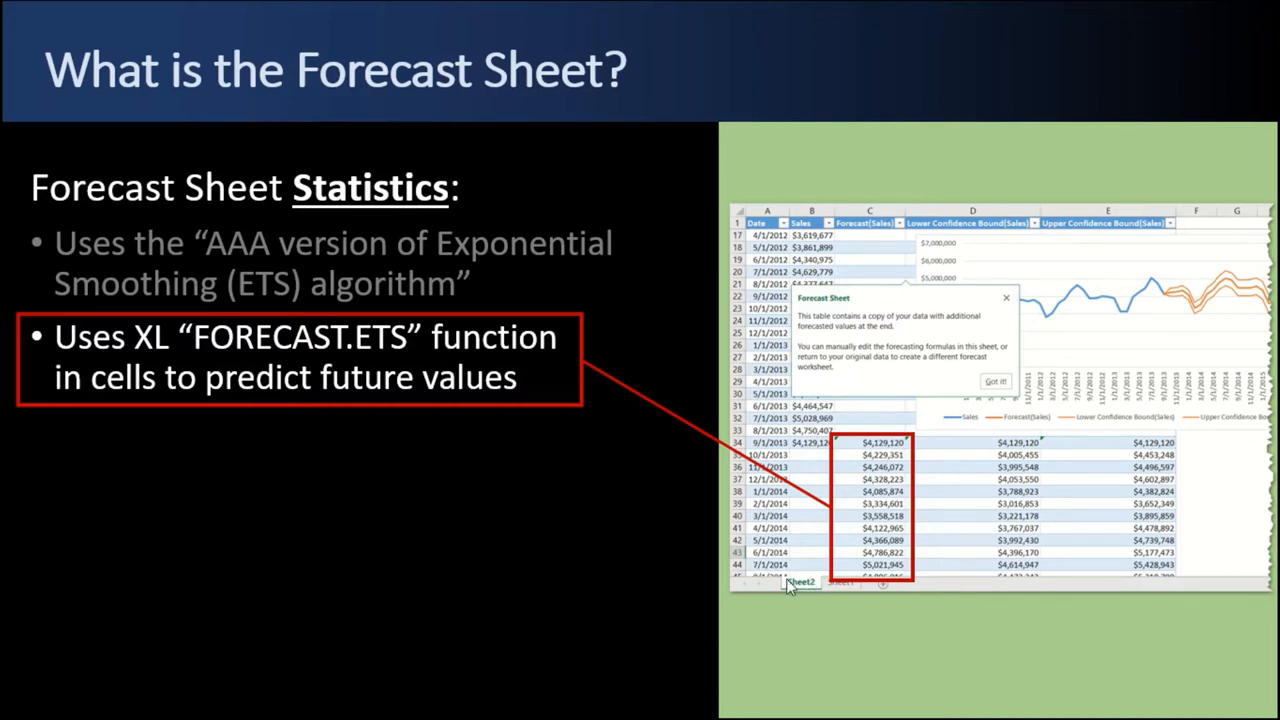
{"action": "mouse_move", "coordinate": [765, 213]}
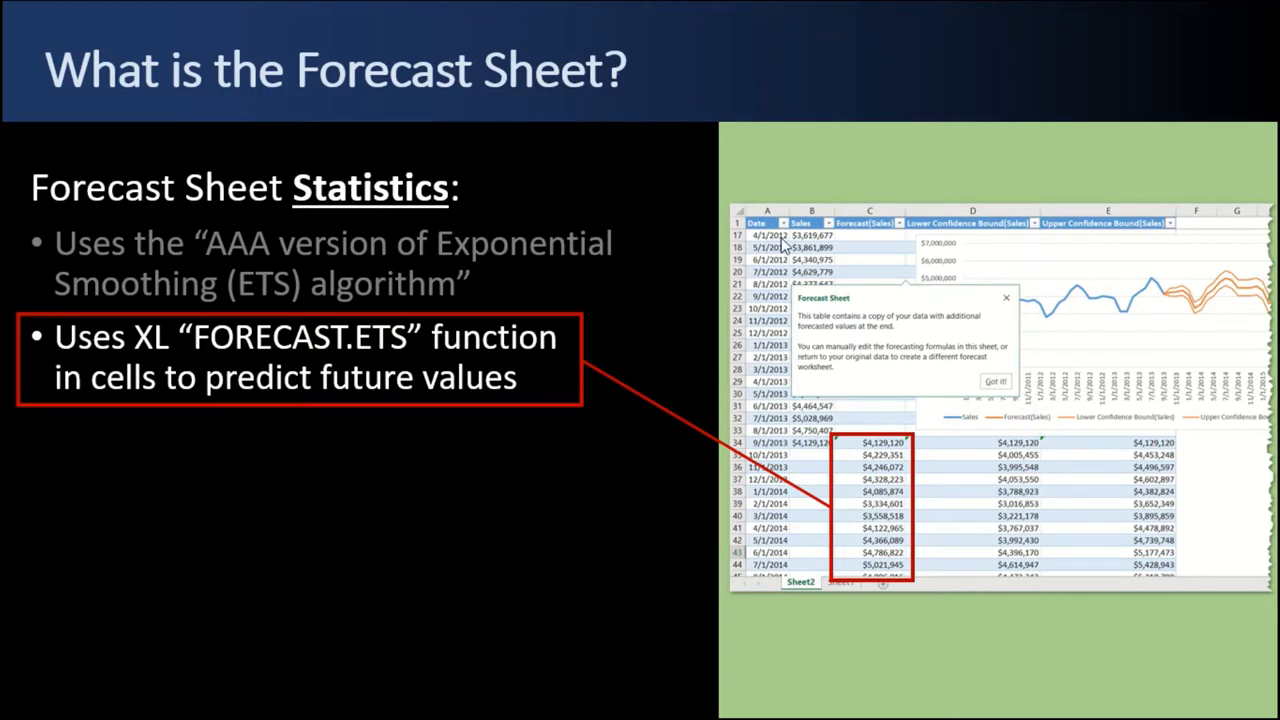
{"action": "mouse_move", "coordinate": [932, 222]}
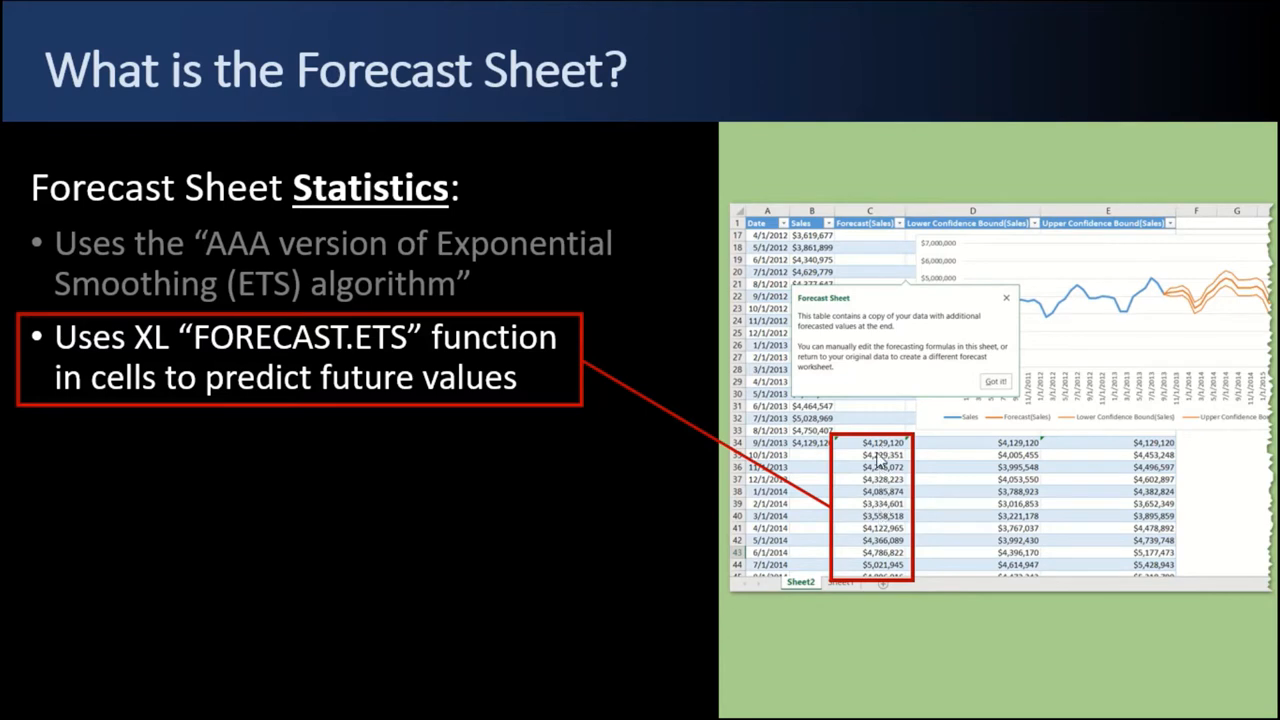
{"action": "mouse_move", "coordinate": [407, 125]}
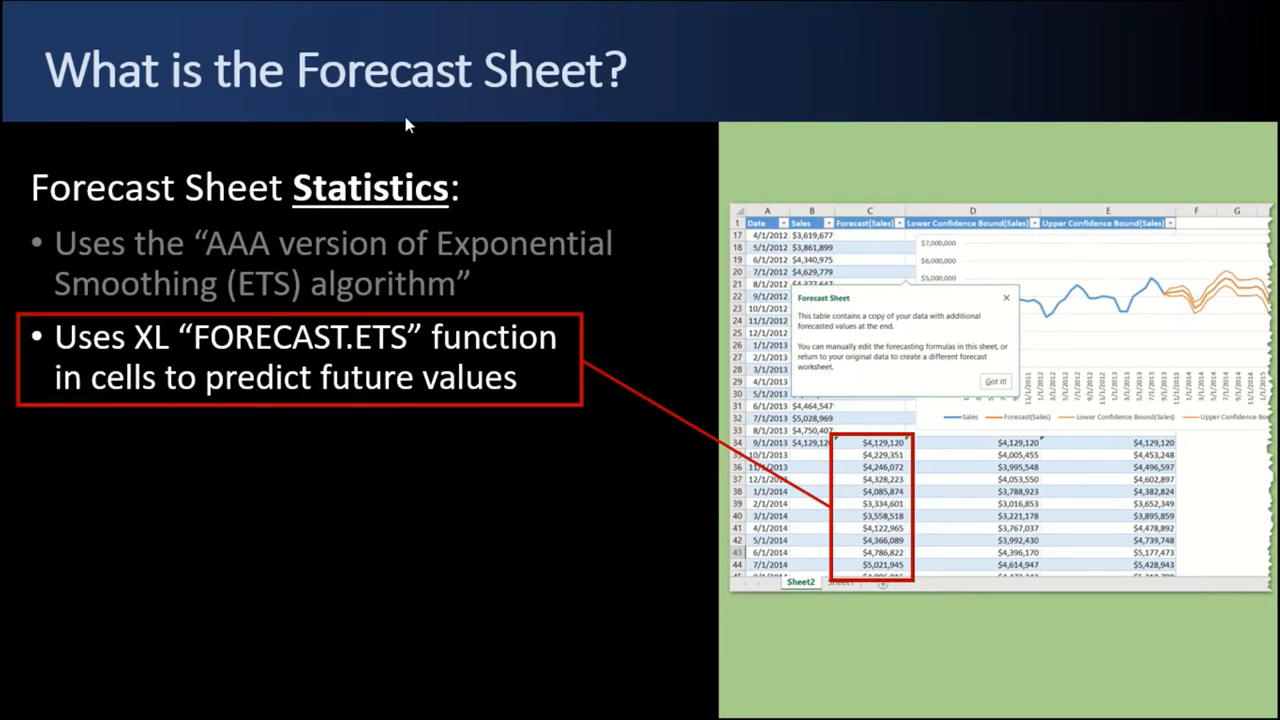
{"action": "mouse_move", "coordinate": [215, 360]}
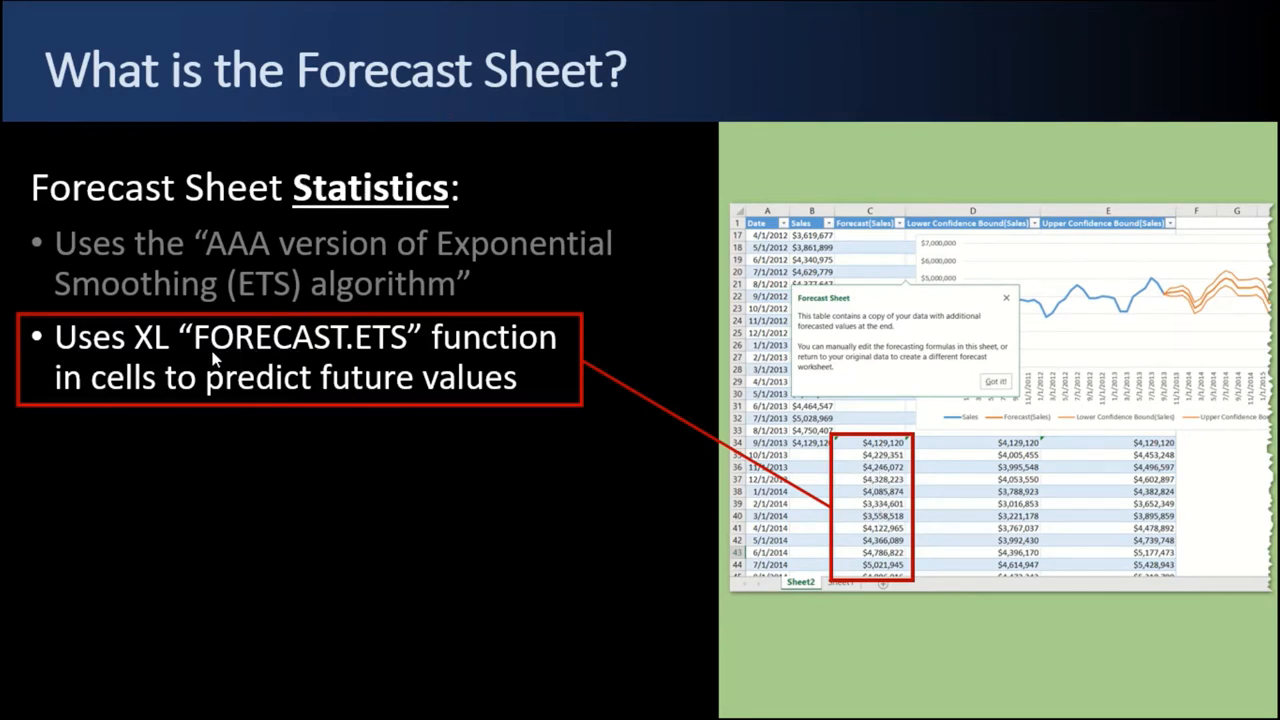
{"action": "mouse_move", "coordinate": [330, 360]}
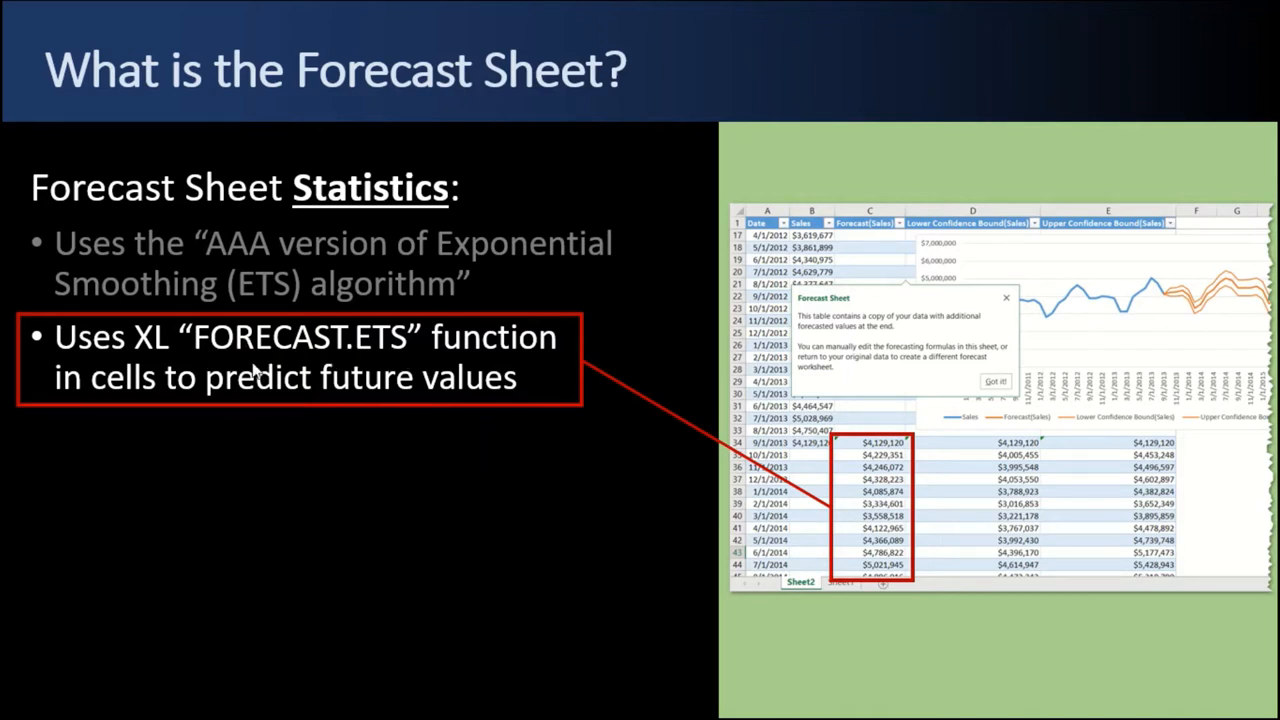
{"action": "mouse_move", "coordinate": [1130, 475]}
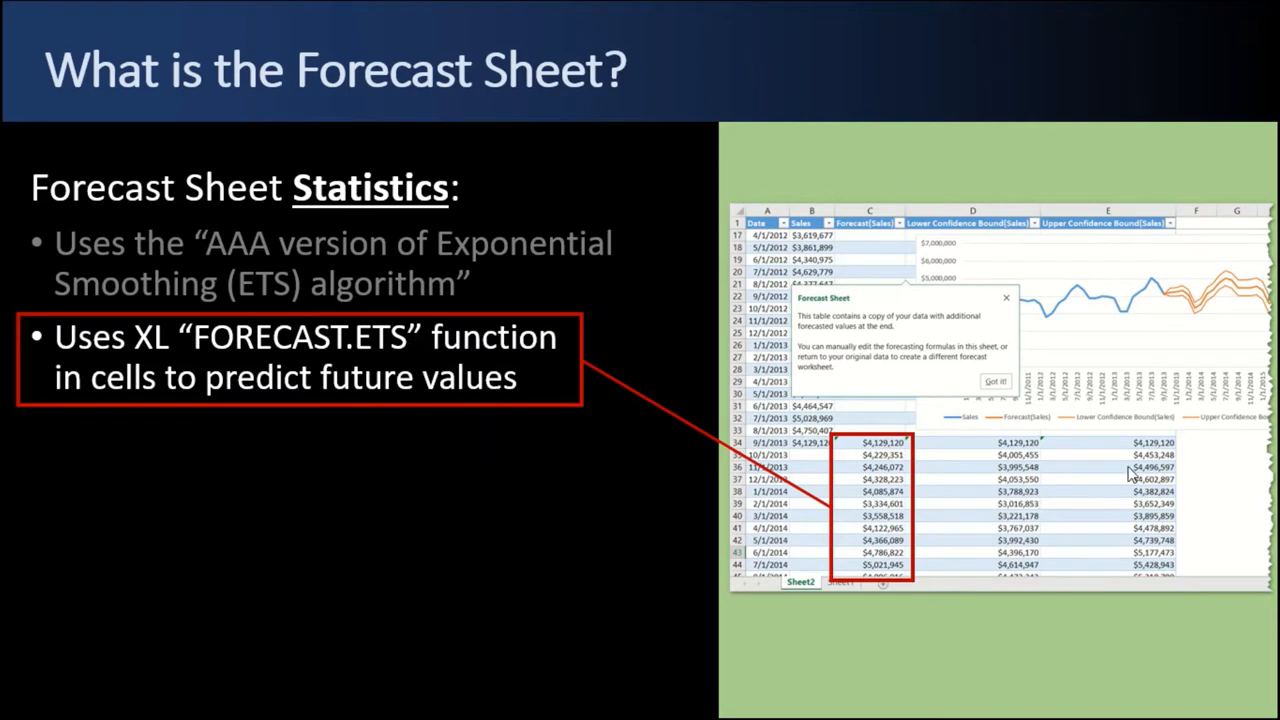
{"action": "mouse_move", "coordinate": [1265, 295]}
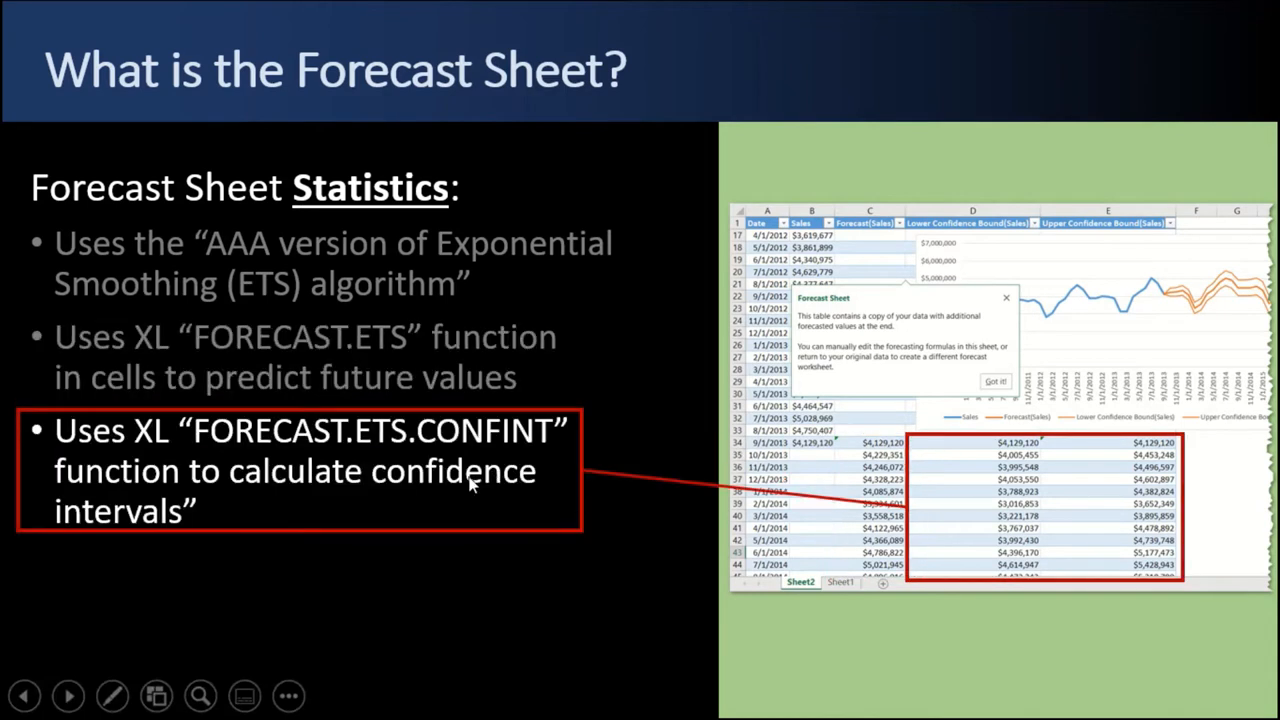
{"action": "mouse_move", "coordinate": [1035, 517]}
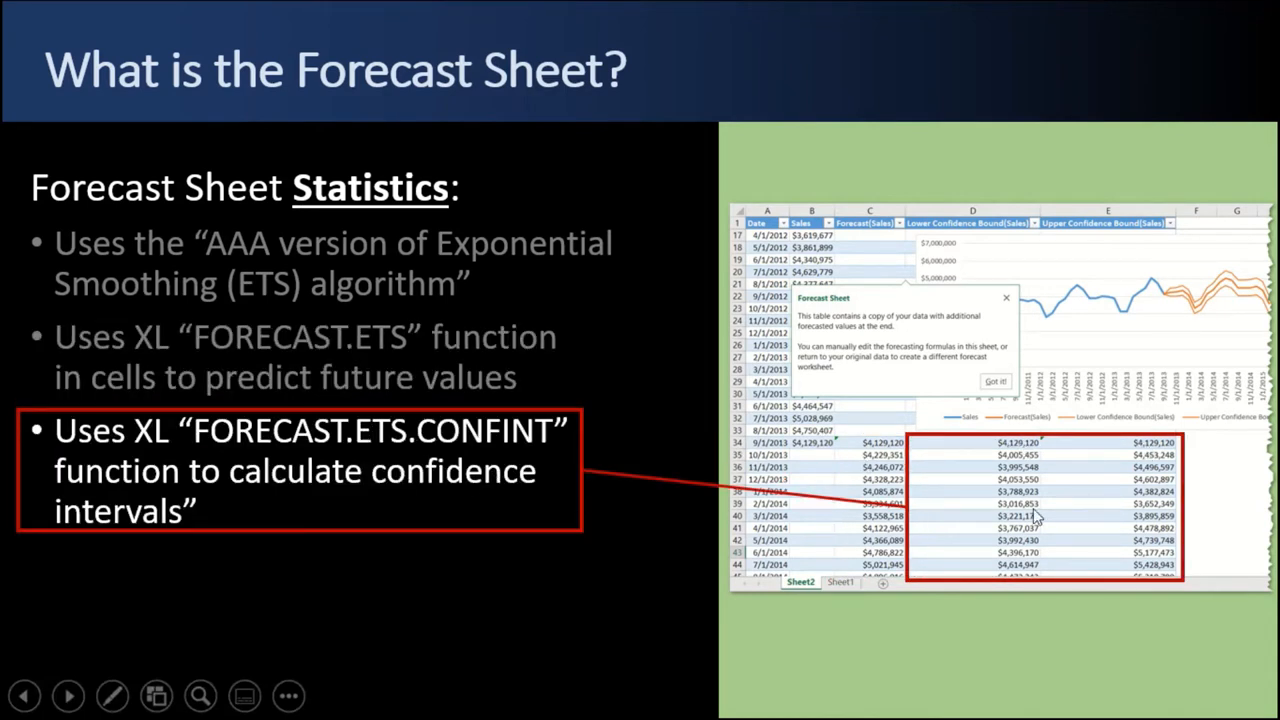
{"action": "mouse_move", "coordinate": [670, 448]}
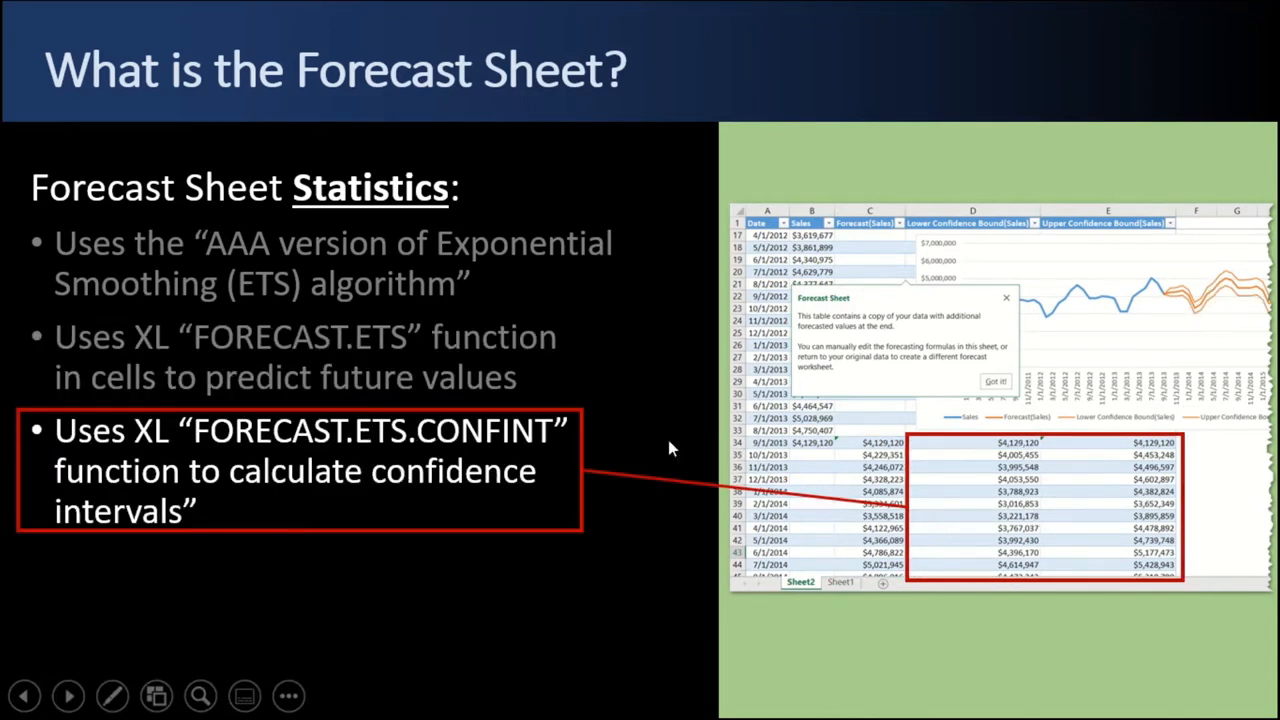
{"action": "mouse_move", "coordinate": [1030, 570]}
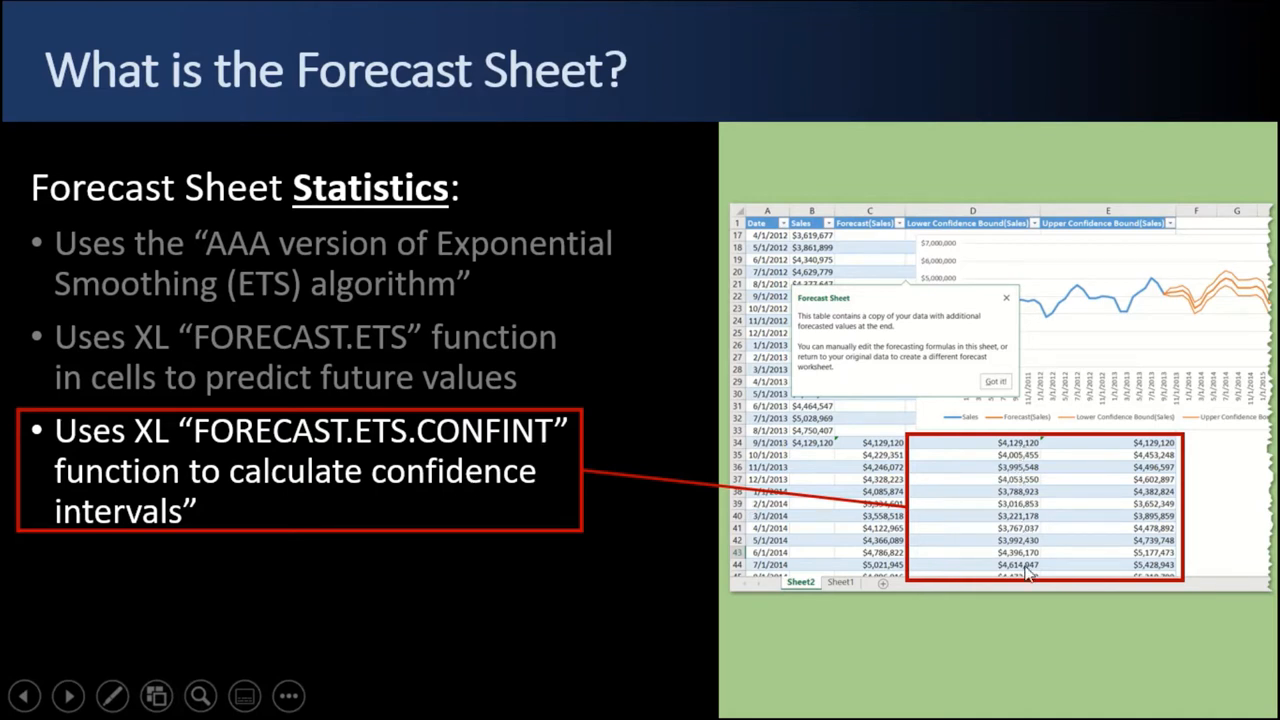
{"action": "mouse_move", "coordinate": [378, 451]}
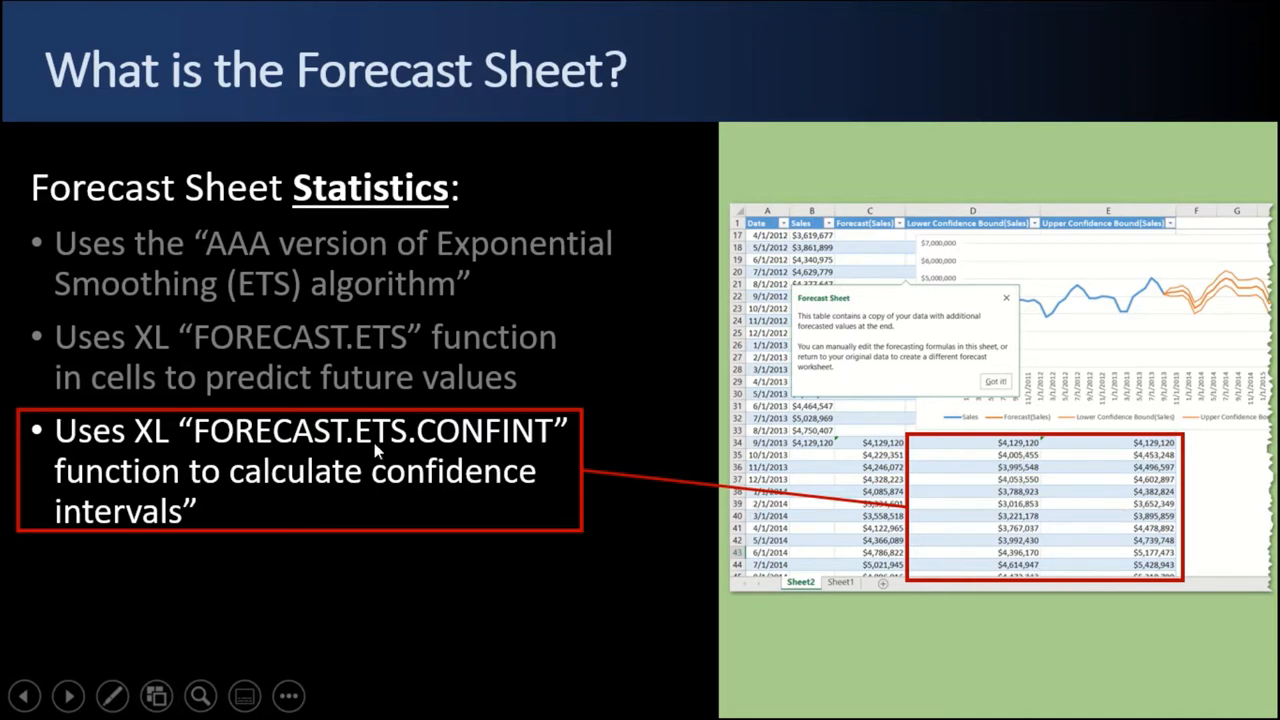
{"action": "mouse_move", "coordinate": [460, 445]}
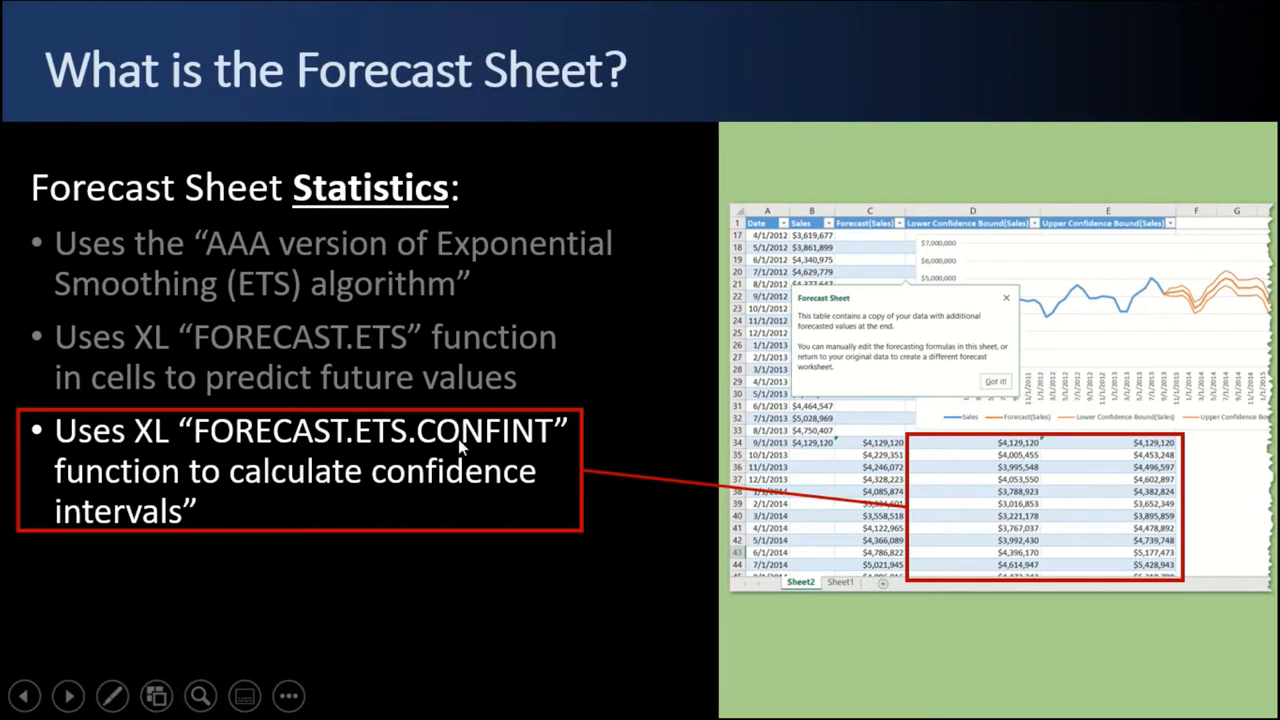
{"action": "mouse_move", "coordinate": [322, 492]}
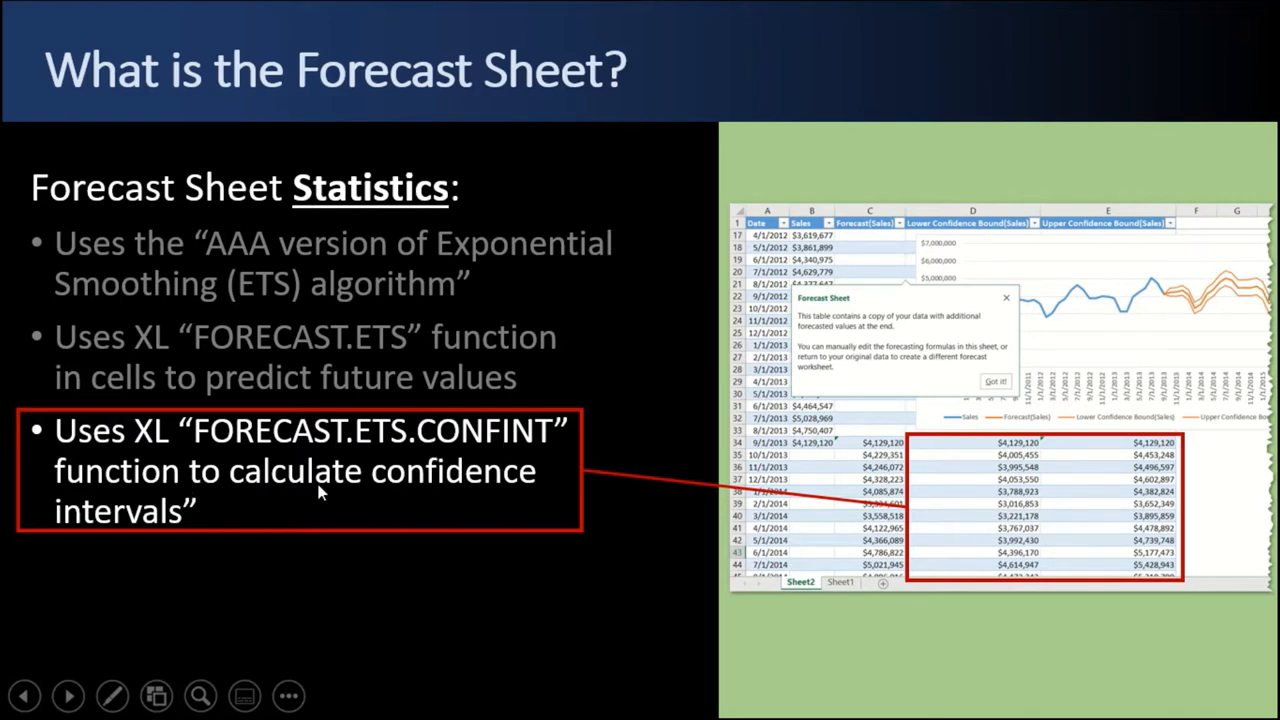
{"action": "mouse_move", "coordinate": [500, 508]}
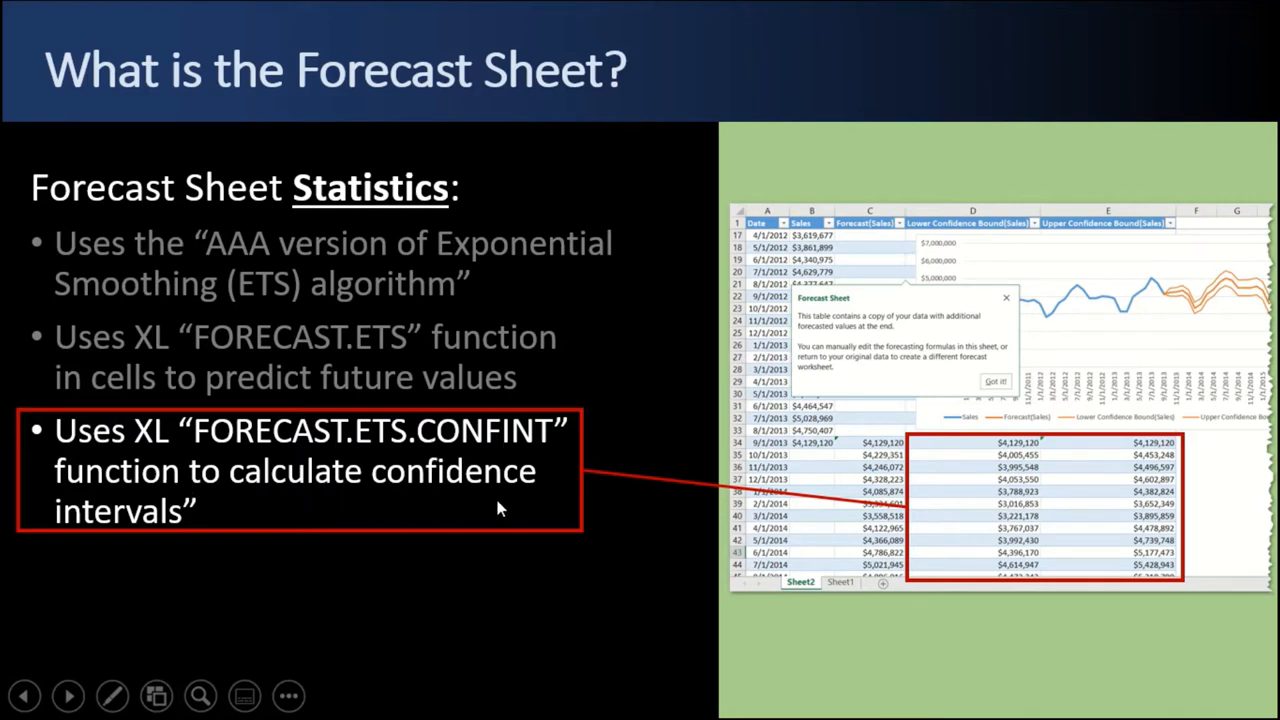
- Reveal the CONFINT and Rule of Thumb bullets on the statistics slide
{"action": "key", "text": "Right"}
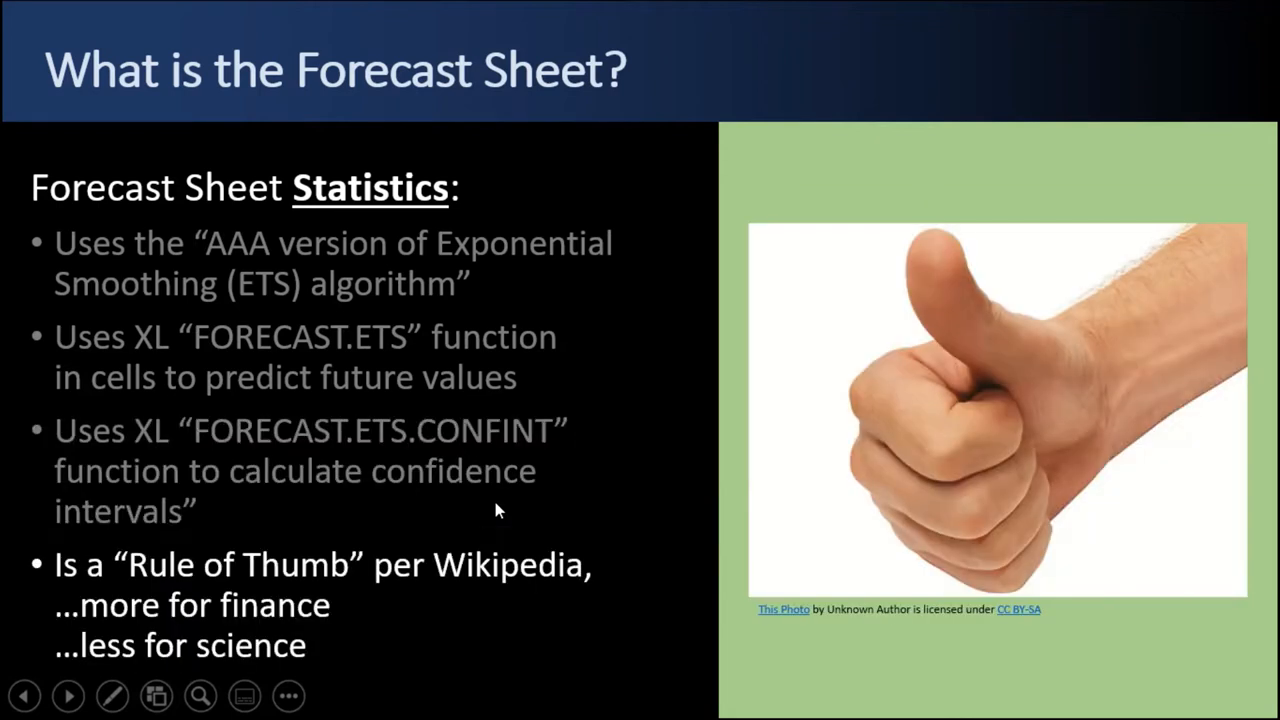
{"action": "mouse_move", "coordinate": [390, 220]}
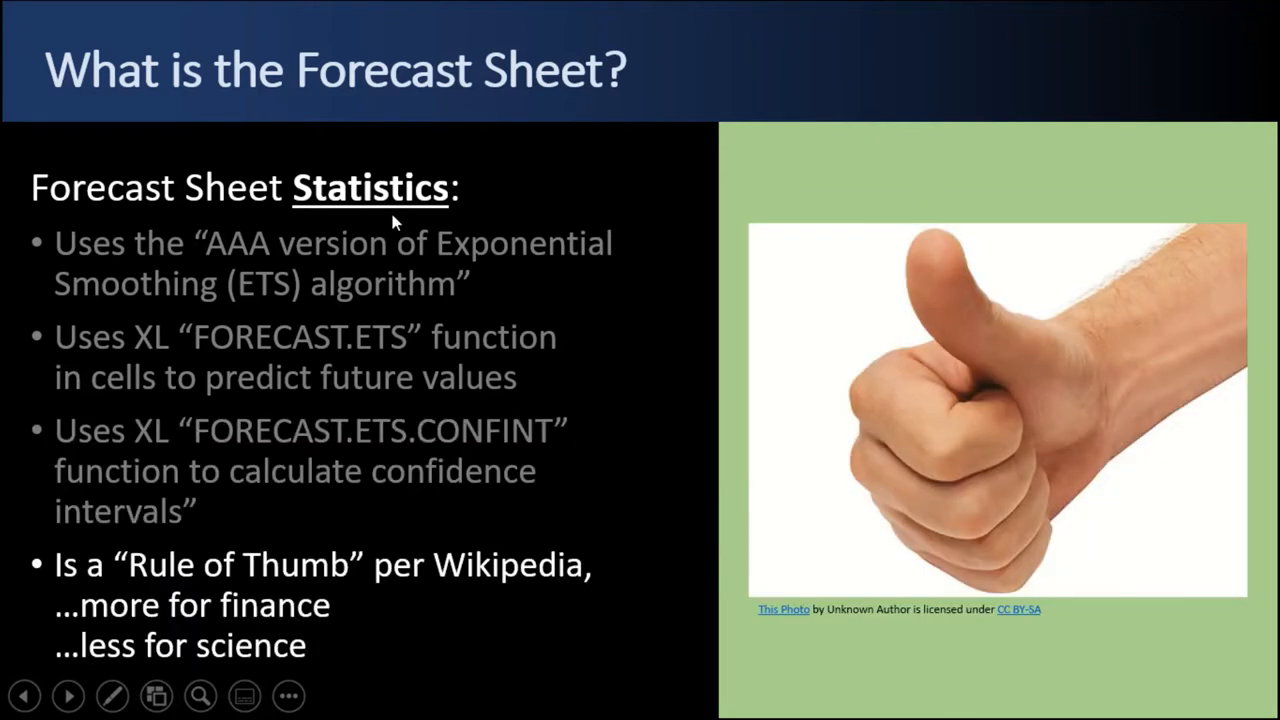
{"action": "mouse_move", "coordinate": [222, 532]}
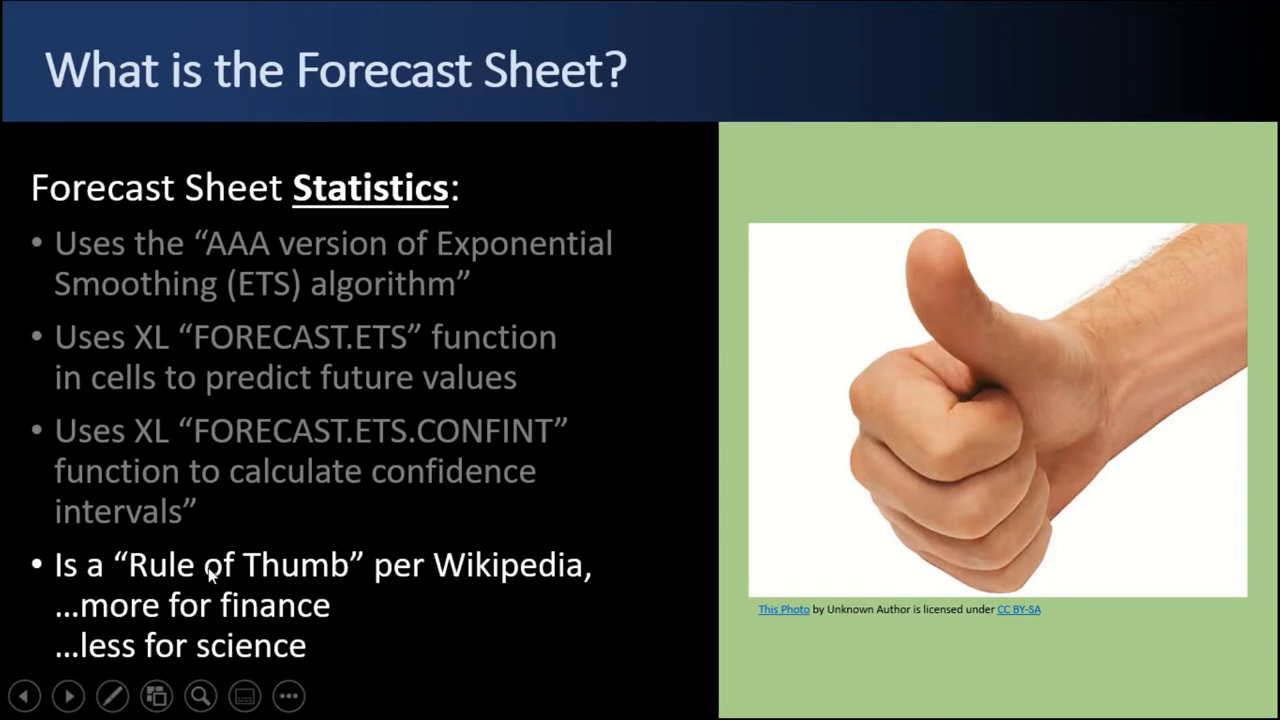
{"action": "mouse_move", "coordinate": [211, 576]}
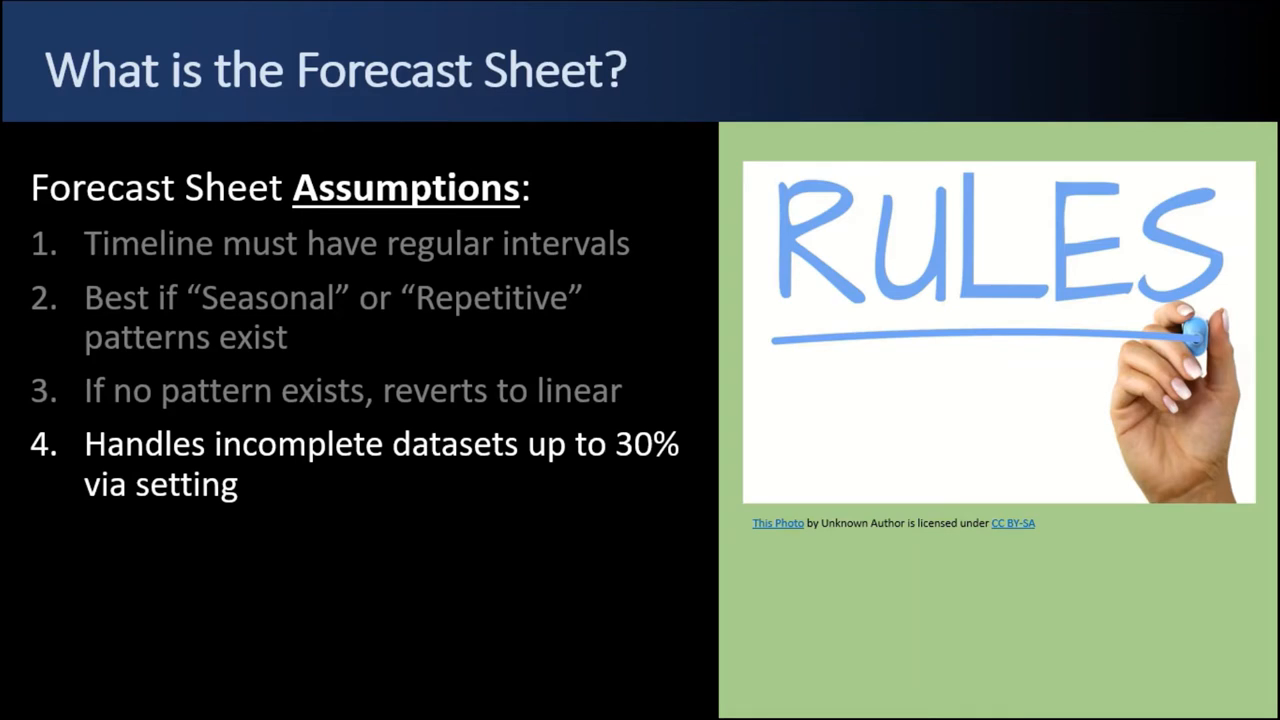
- Step to the Assumptions point on incomplete datasets up to 30%
{"action": "key", "text": "Right"}
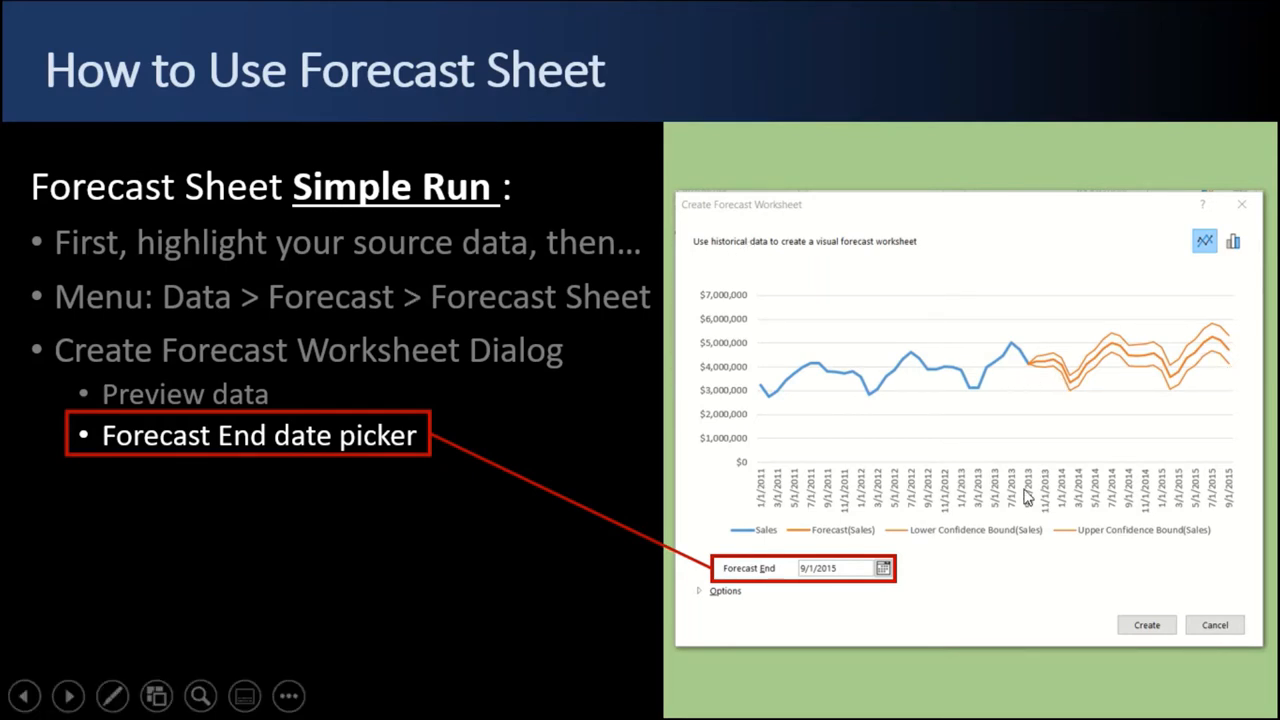
{"action": "mouse_move", "coordinate": [932, 528]}
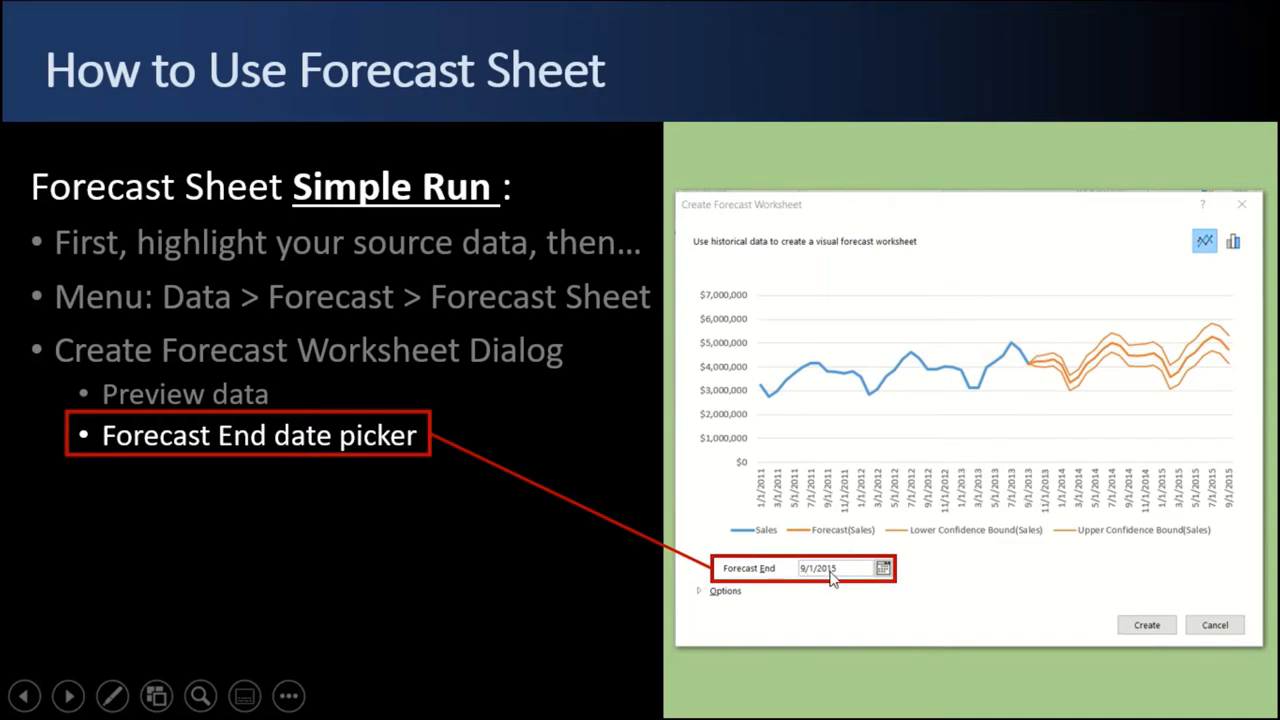
{"action": "mouse_move", "coordinate": [1240, 350]}
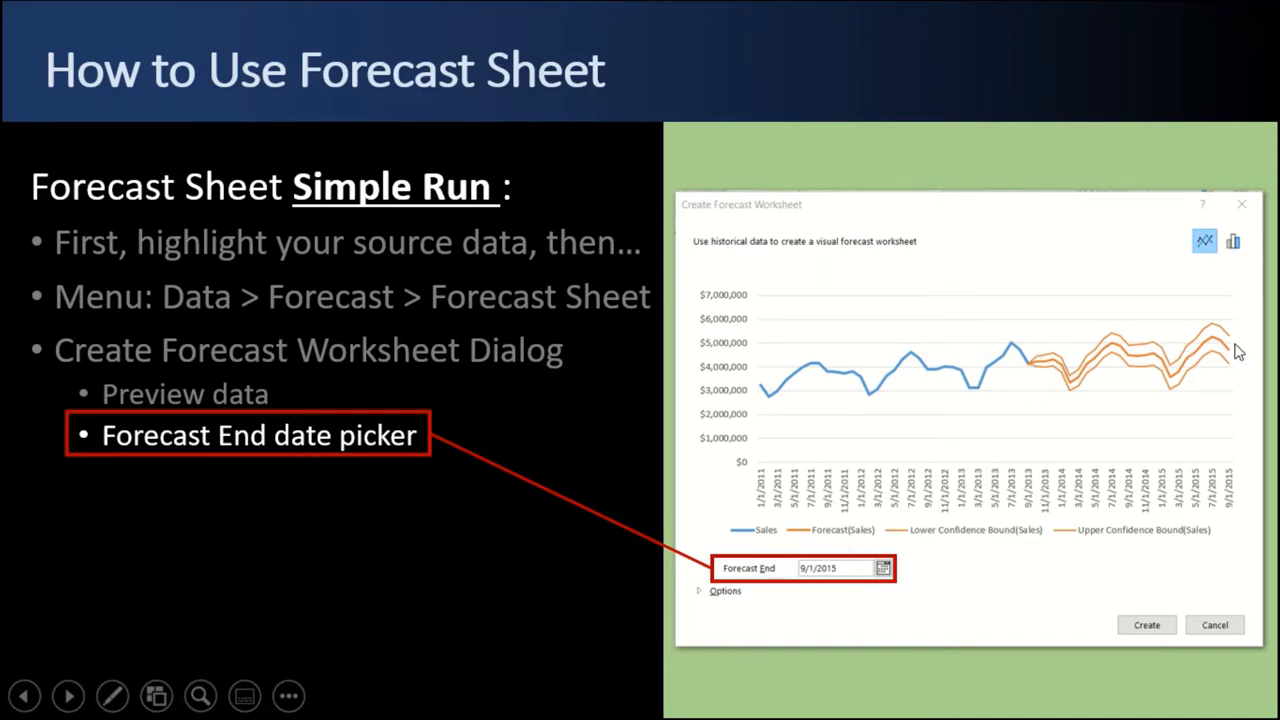
{"action": "mouse_move", "coordinate": [528, 530]}
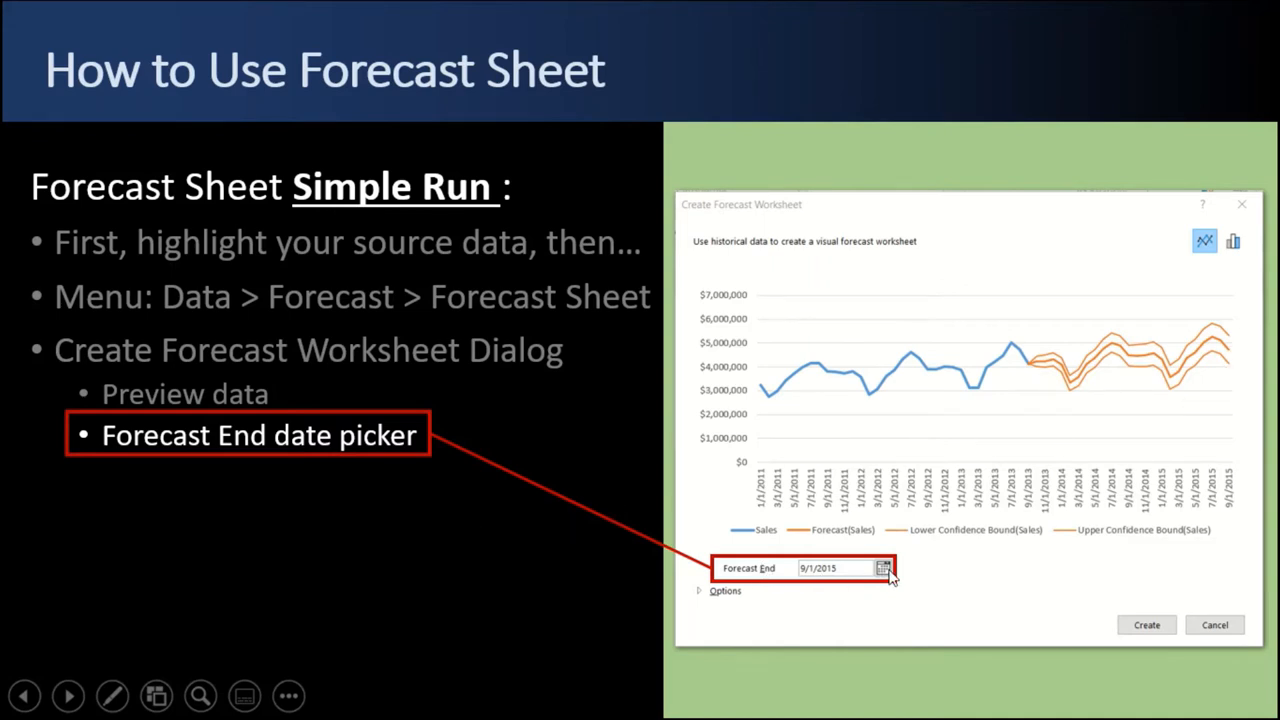
- Reveal the Options and Bar Chart View points with the column-chart preview
{"action": "left_click", "coordinate": [68, 696]}
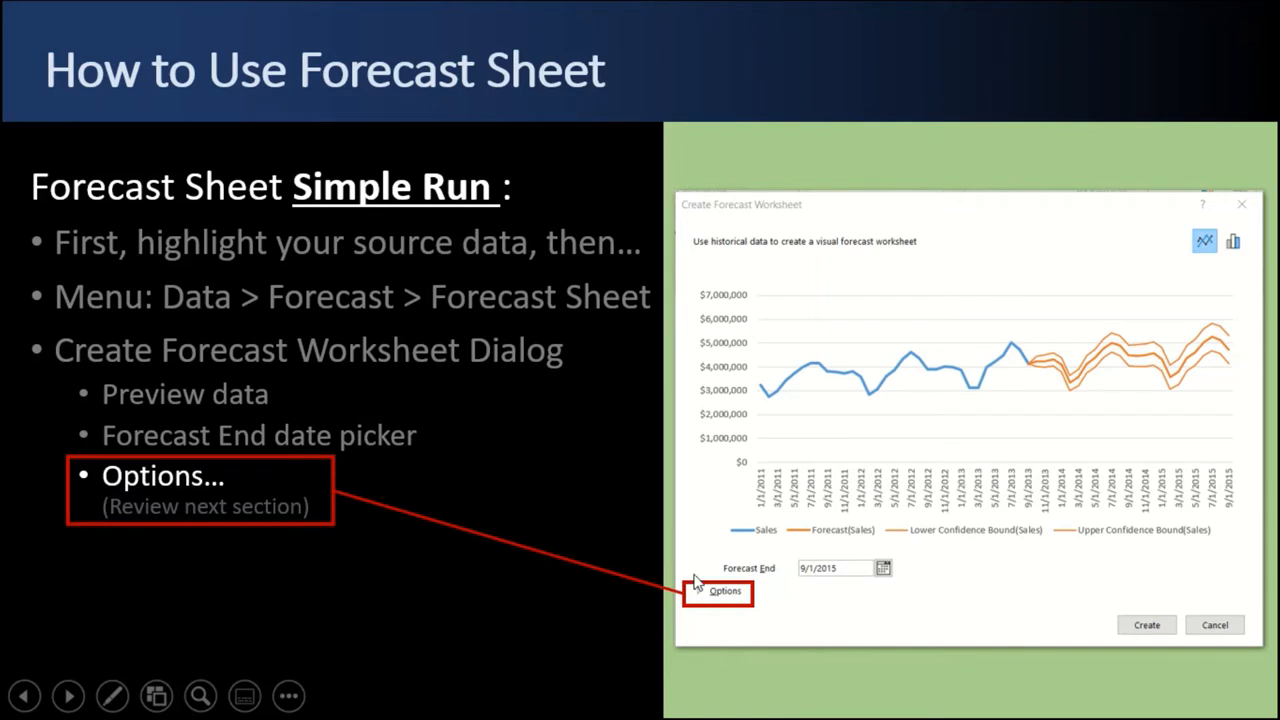
{"action": "mouse_move", "coordinate": [730, 597]}
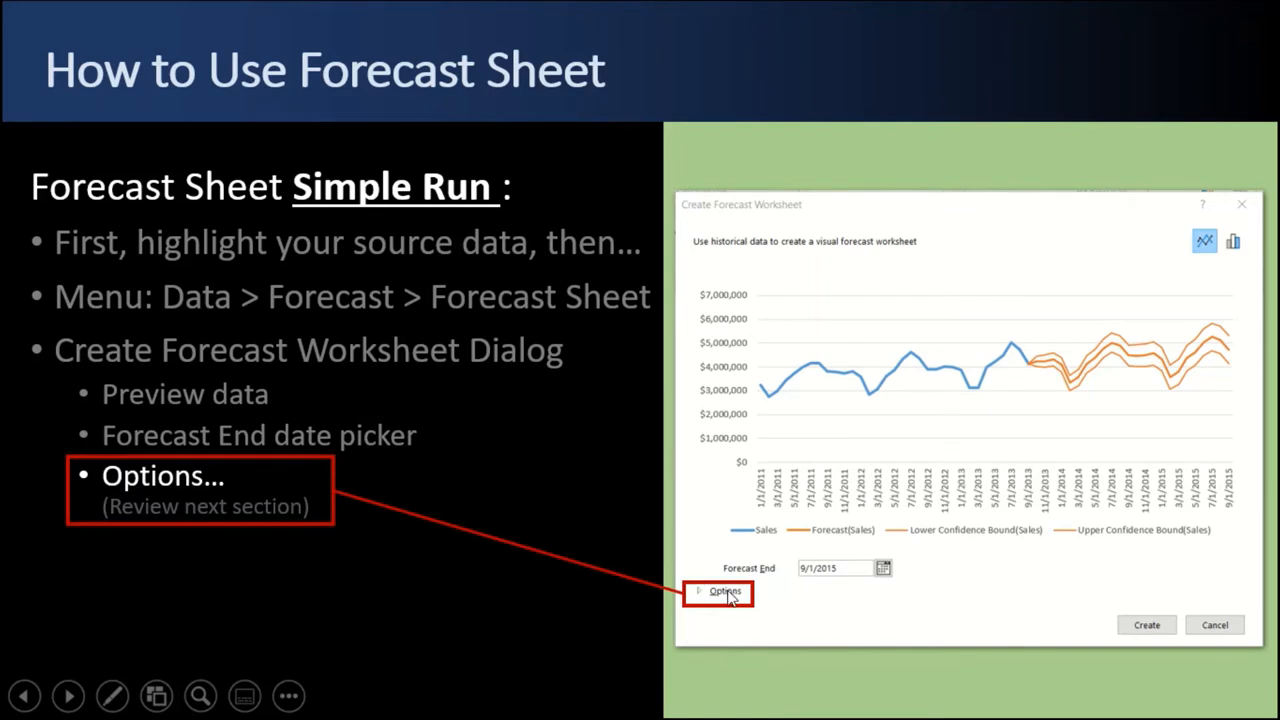
{"action": "mouse_move", "coordinate": [507, 518]}
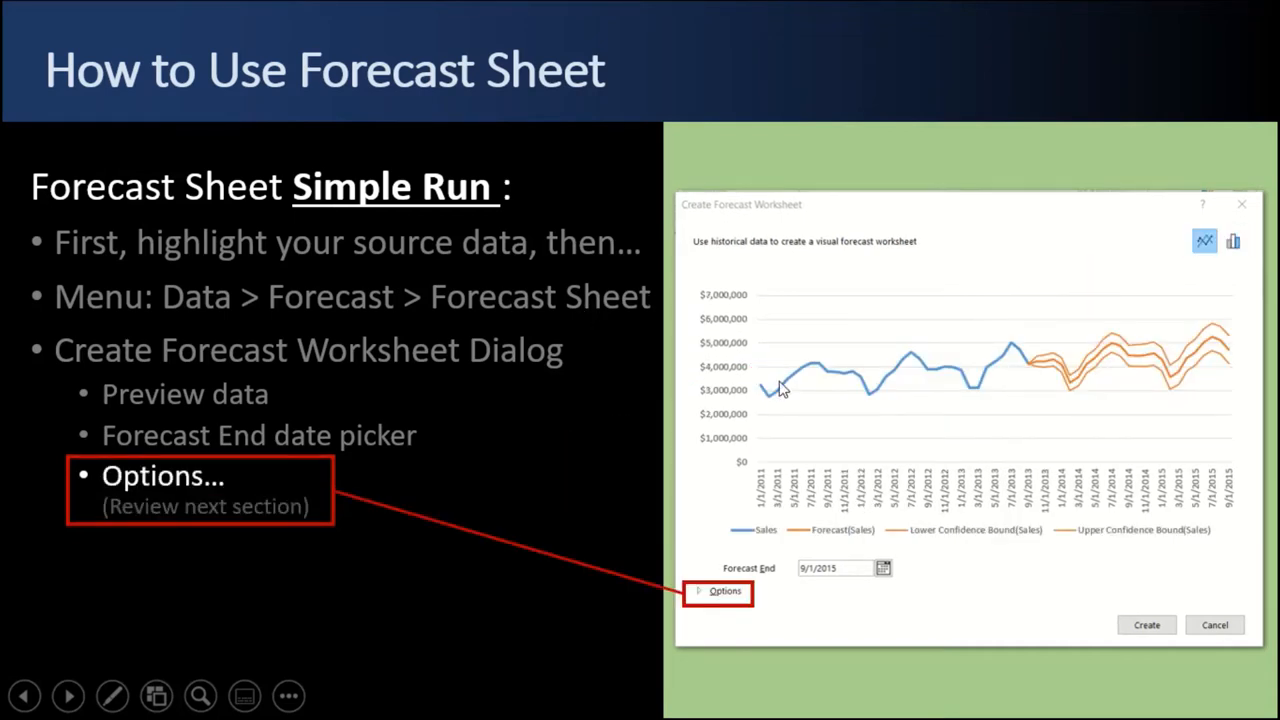
{"action": "mouse_move", "coordinate": [770, 390]}
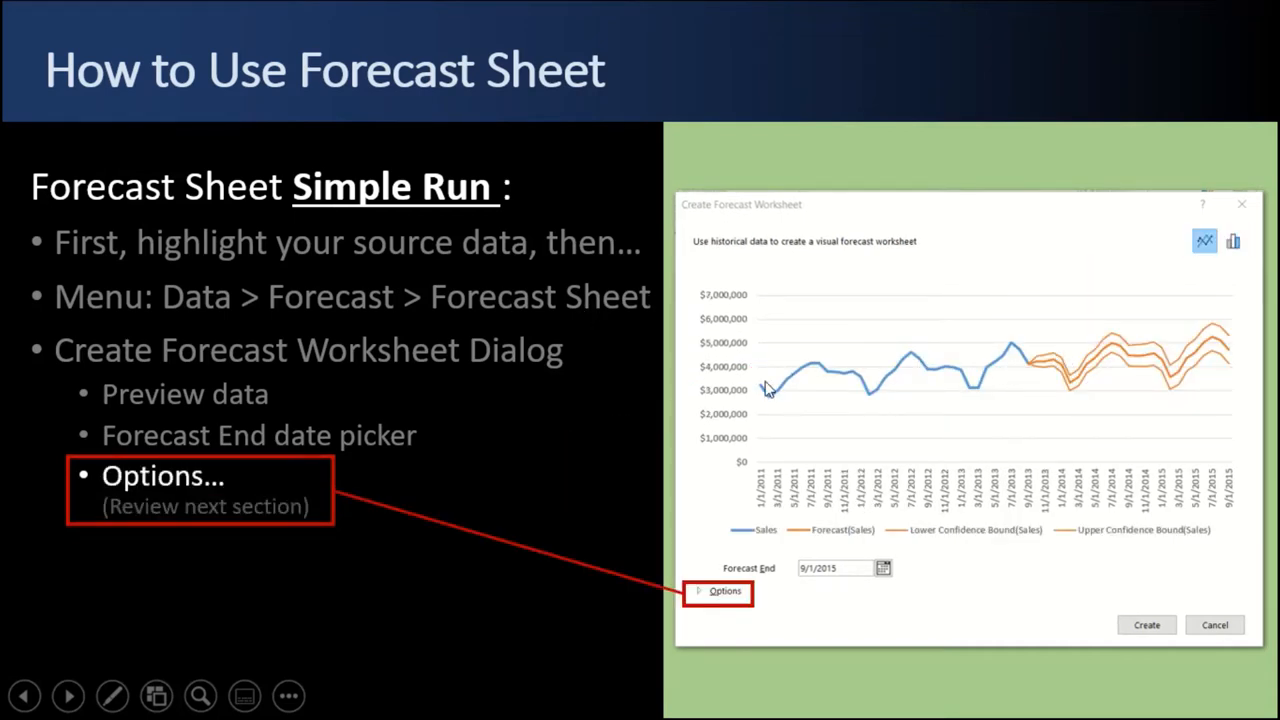
{"action": "mouse_move", "coordinate": [1020, 355]}
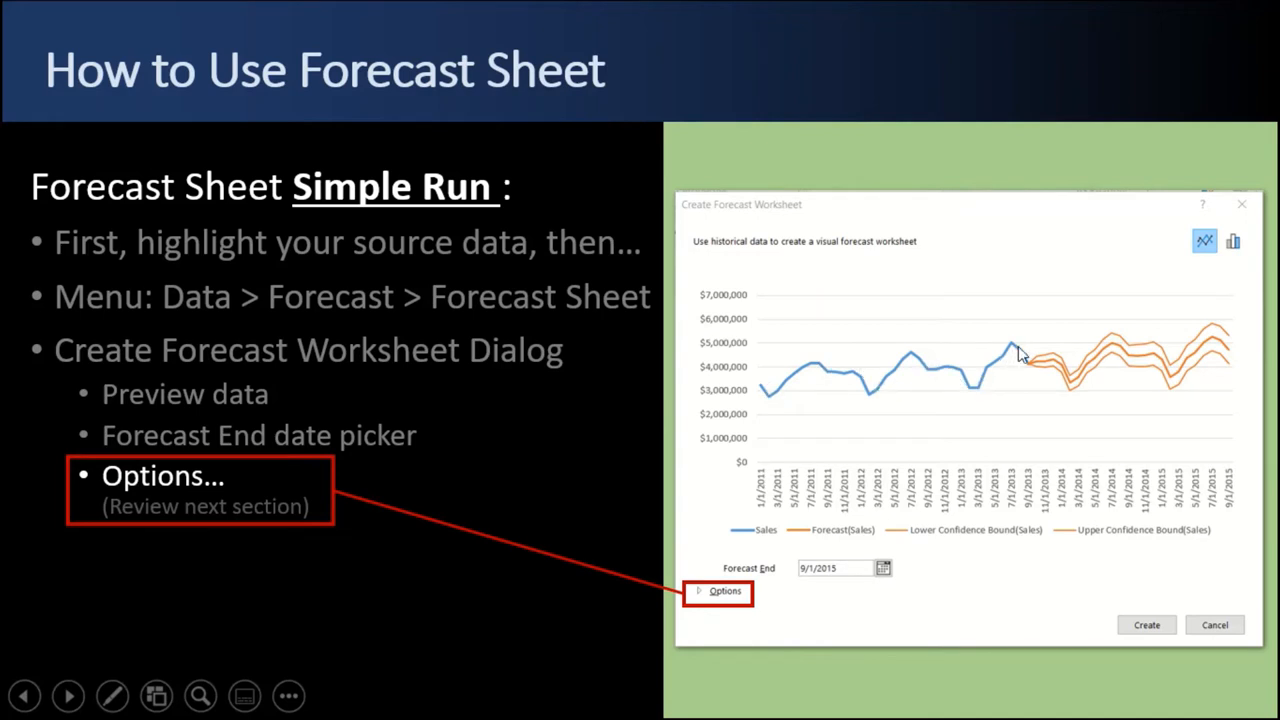
{"action": "mouse_move", "coordinate": [1025, 367]}
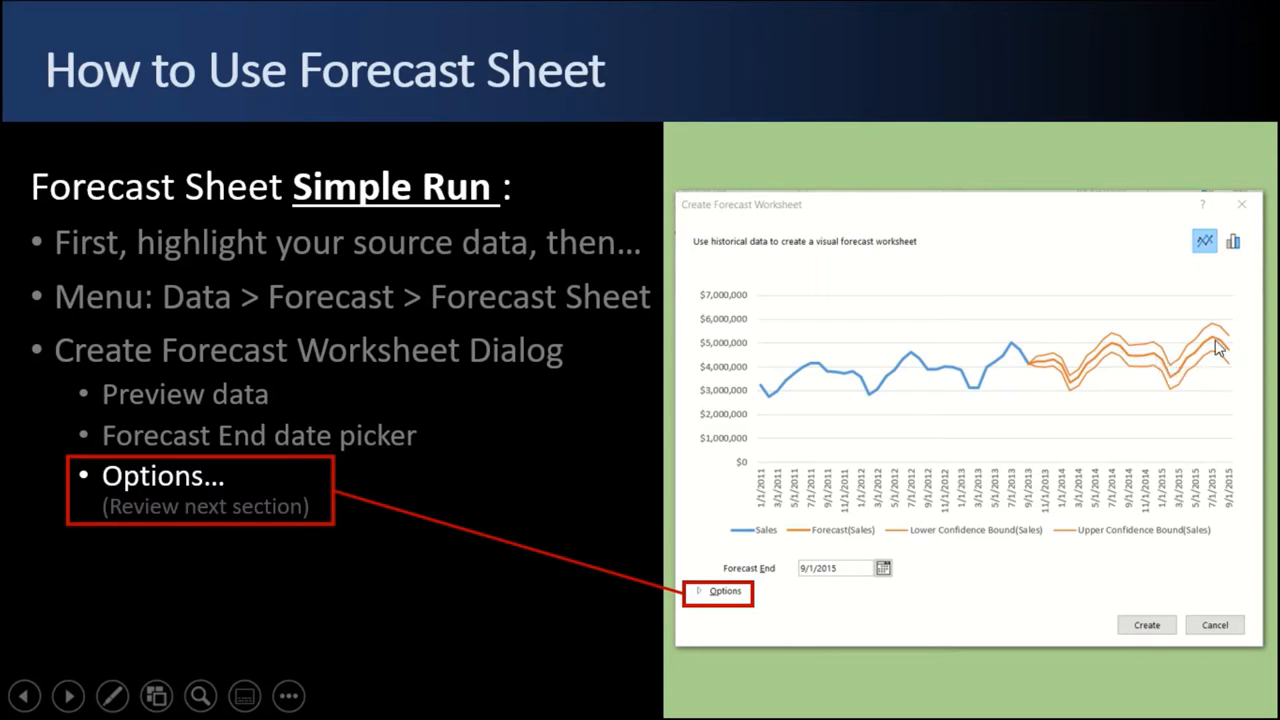
{"action": "mouse_move", "coordinate": [1065, 378]}
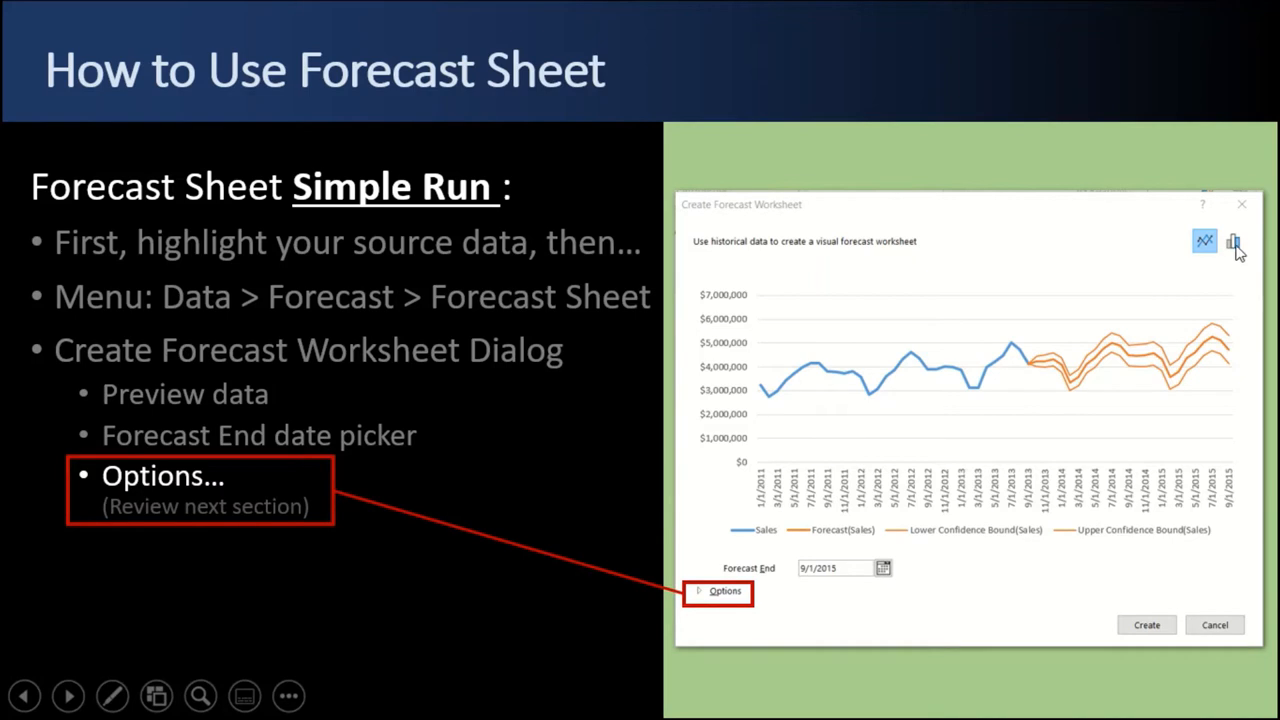
{"action": "left_click", "coordinate": [1233, 241]}
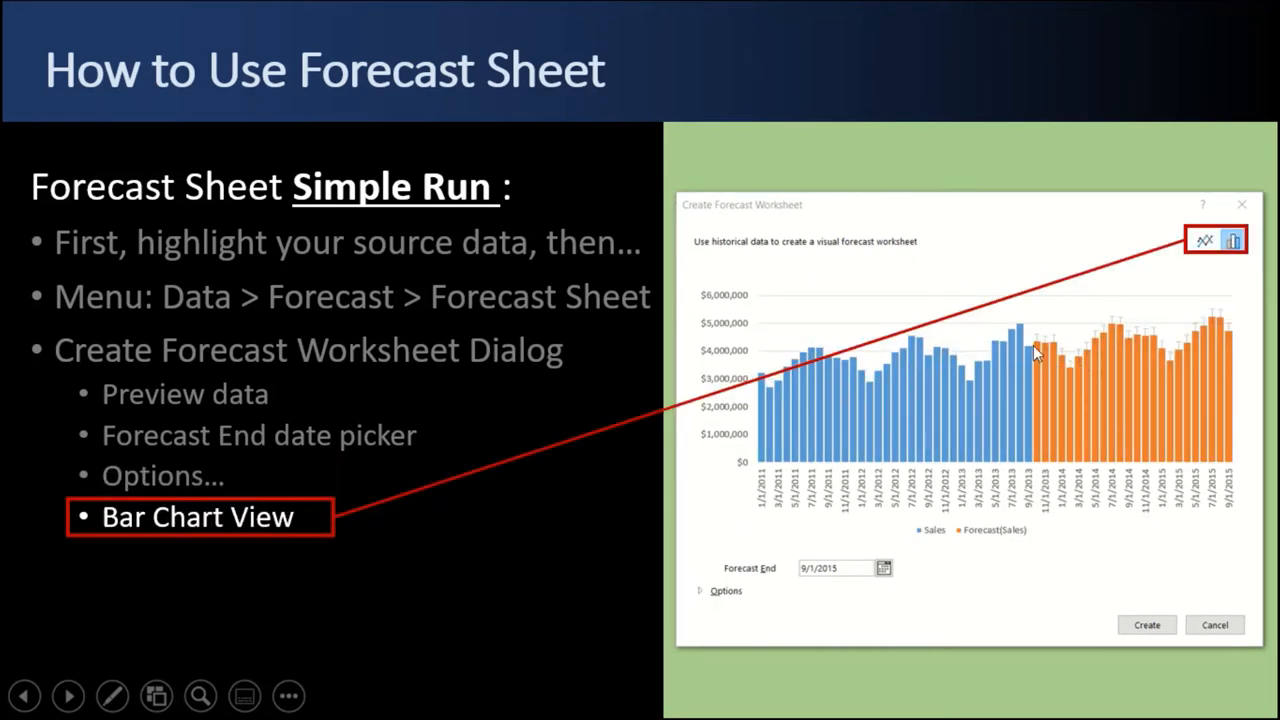
{"action": "mouse_move", "coordinate": [436, 368]}
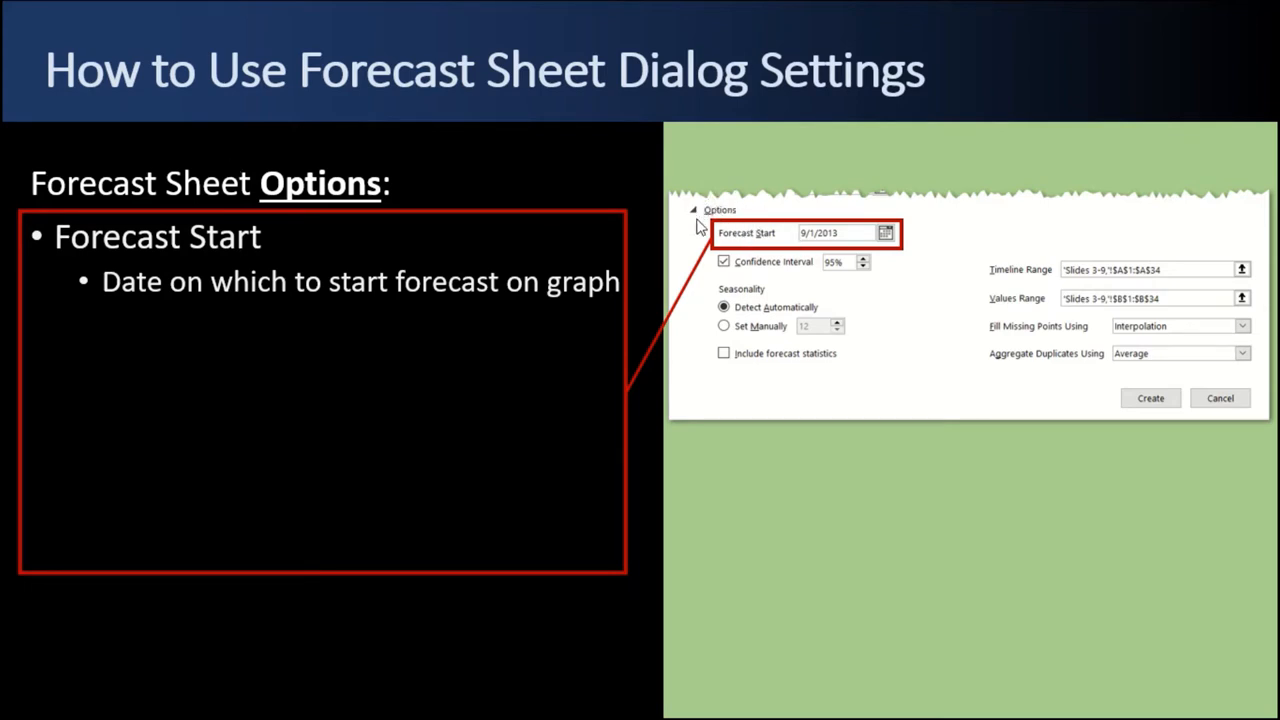
{"action": "mouse_move", "coordinate": [1258, 302]}
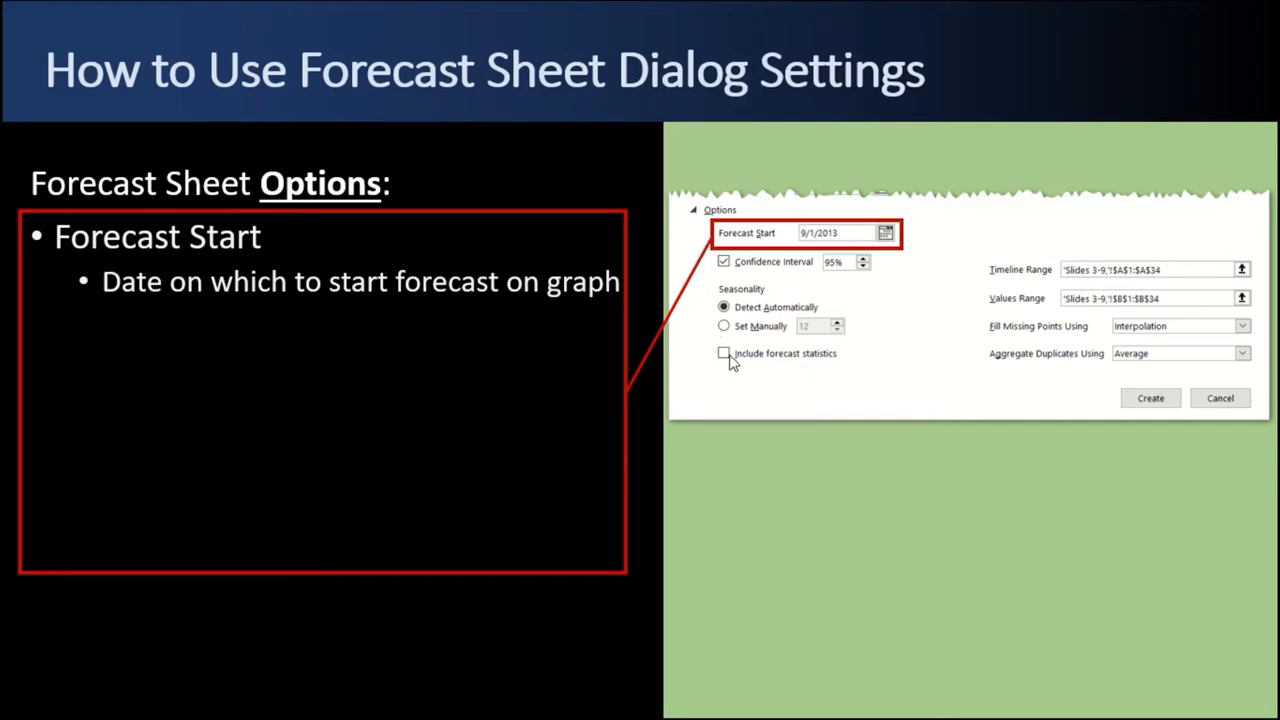
{"action": "mouse_move", "coordinate": [772, 247]}
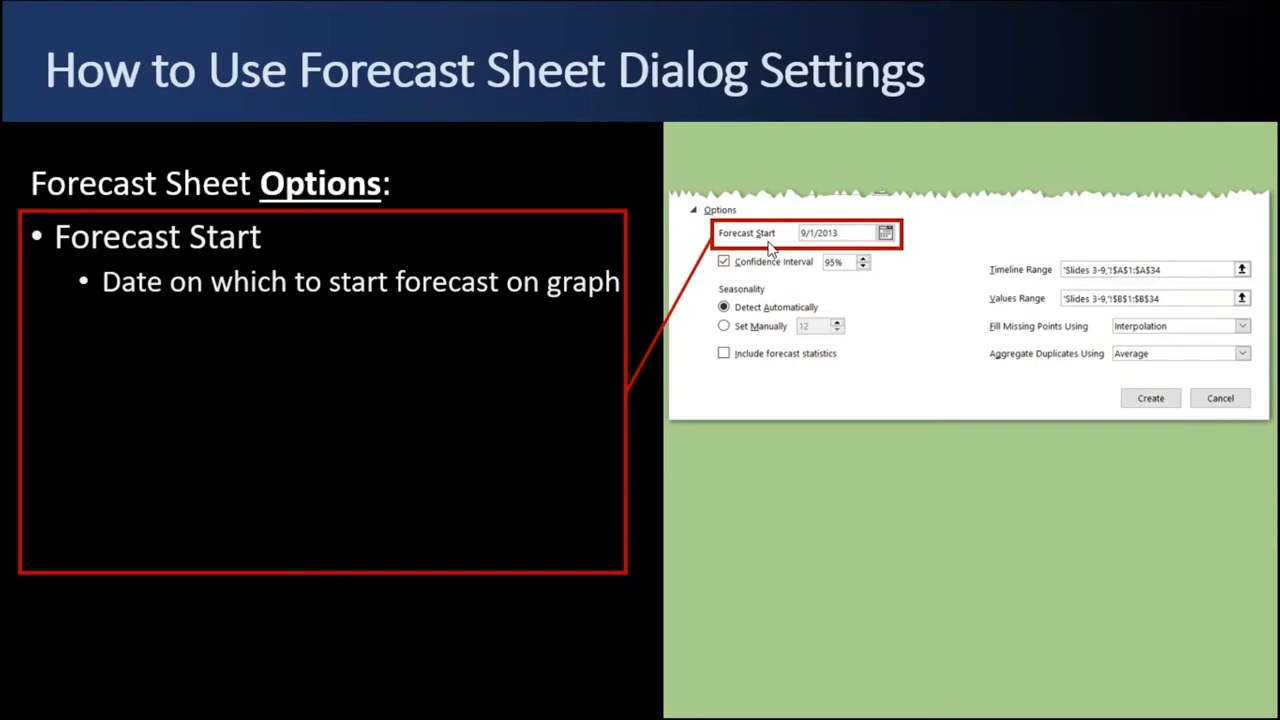
{"action": "mouse_move", "coordinate": [445, 330]}
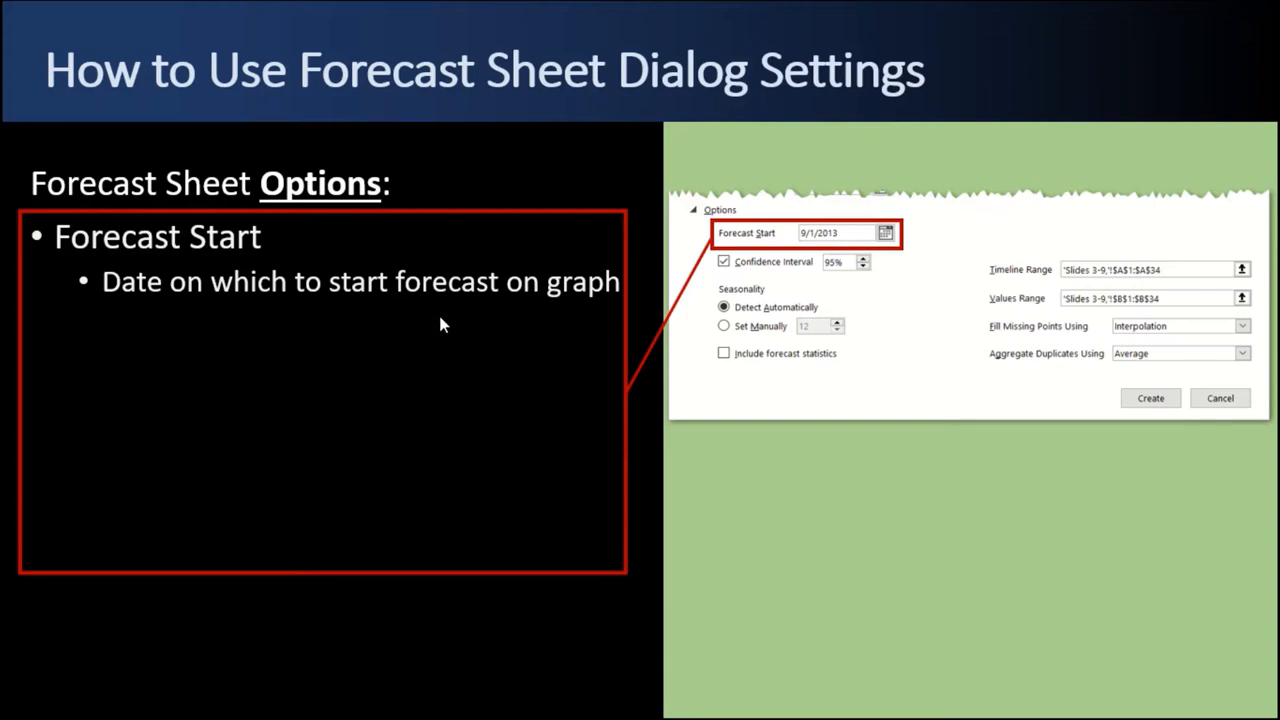
{"action": "mouse_move", "coordinate": [380, 340]}
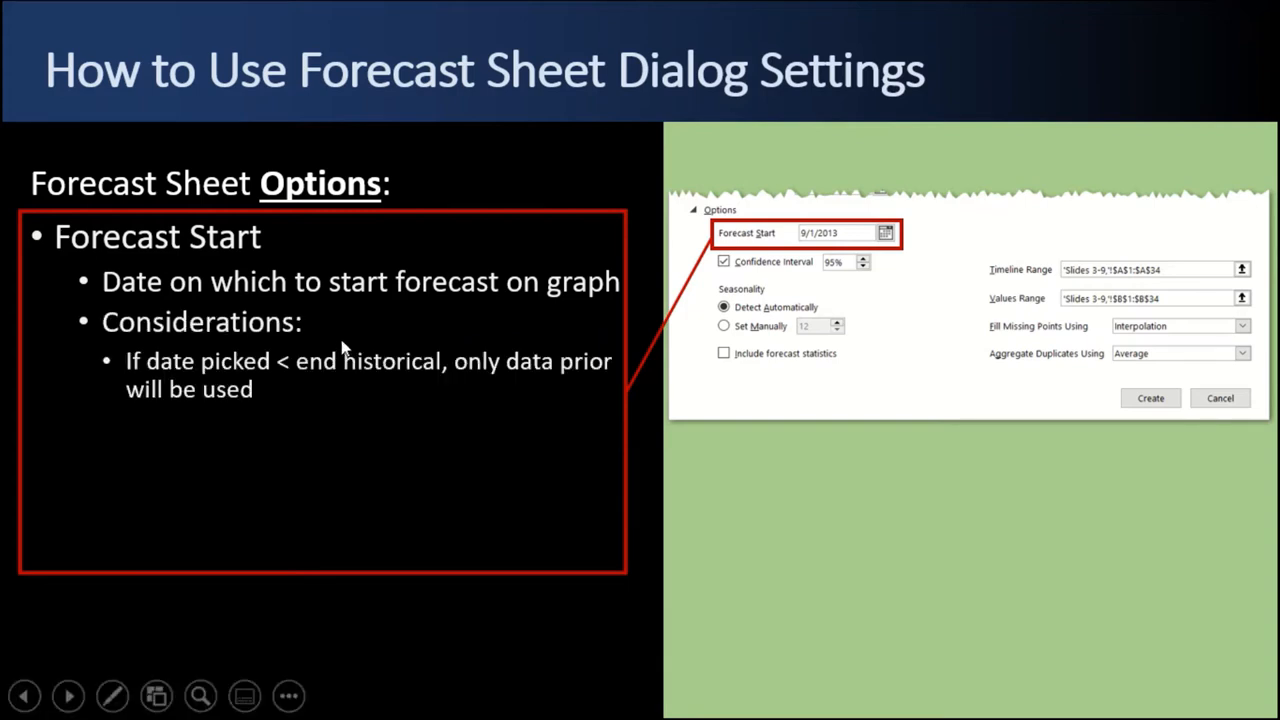
{"action": "mouse_move", "coordinate": [258, 383]}
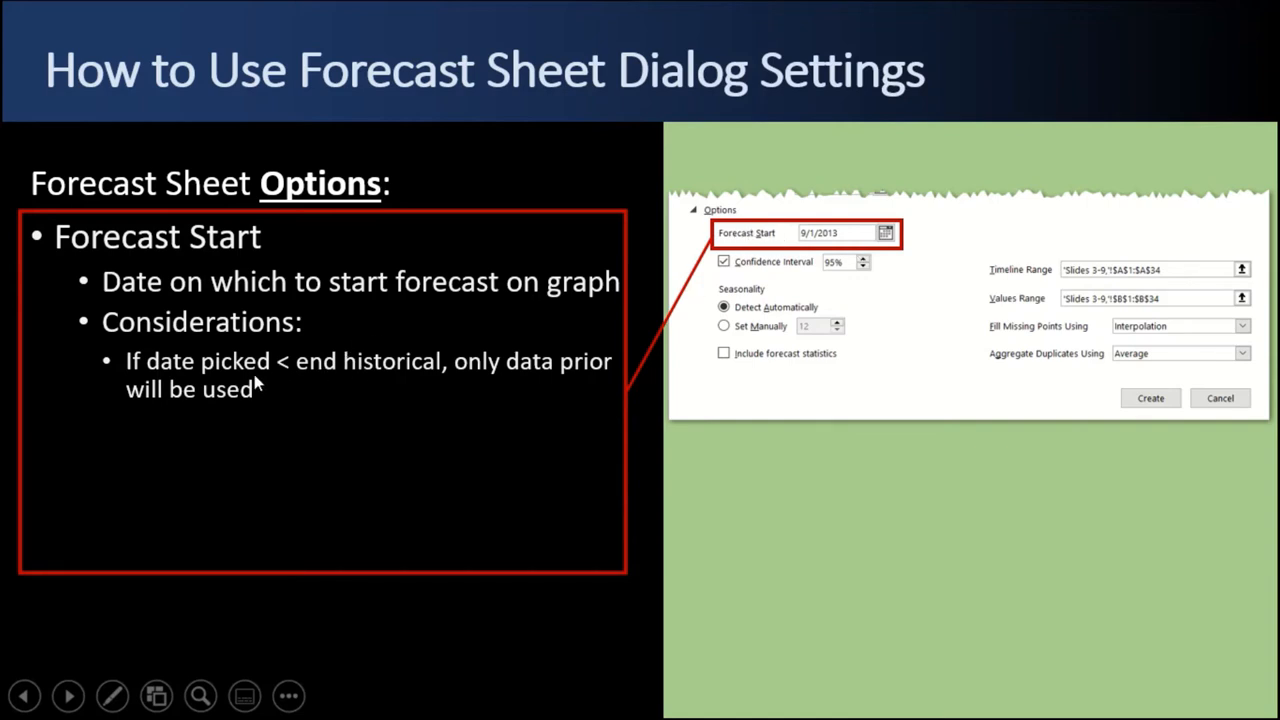
{"action": "mouse_move", "coordinate": [820, 243]}
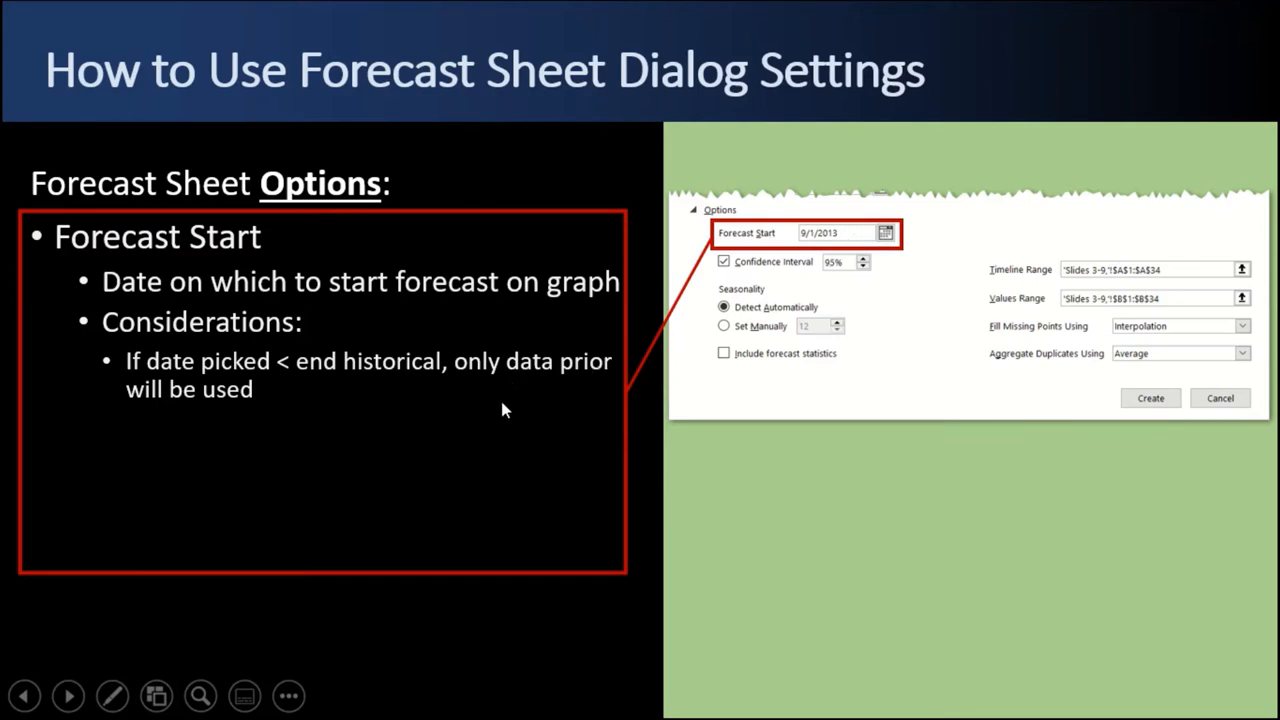
{"action": "mouse_move", "coordinate": [482, 397]}
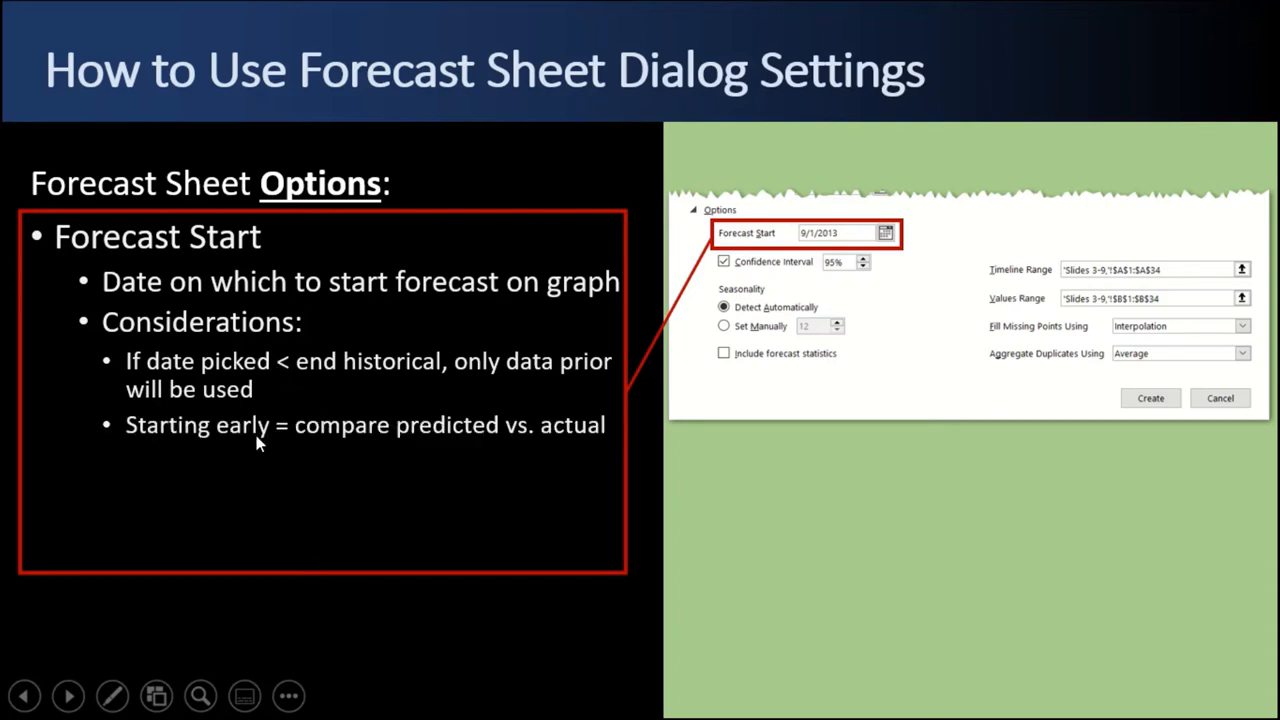
{"action": "mouse_move", "coordinate": [350, 448]}
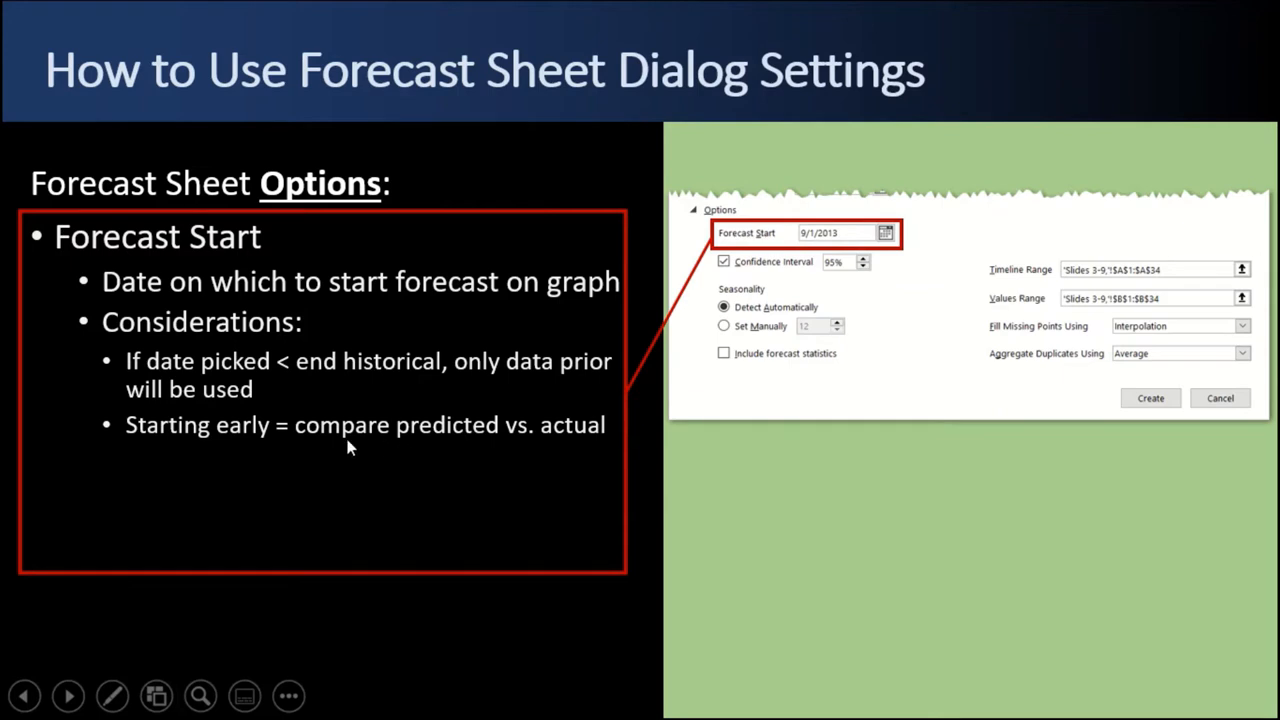
{"action": "mouse_move", "coordinate": [558, 437]}
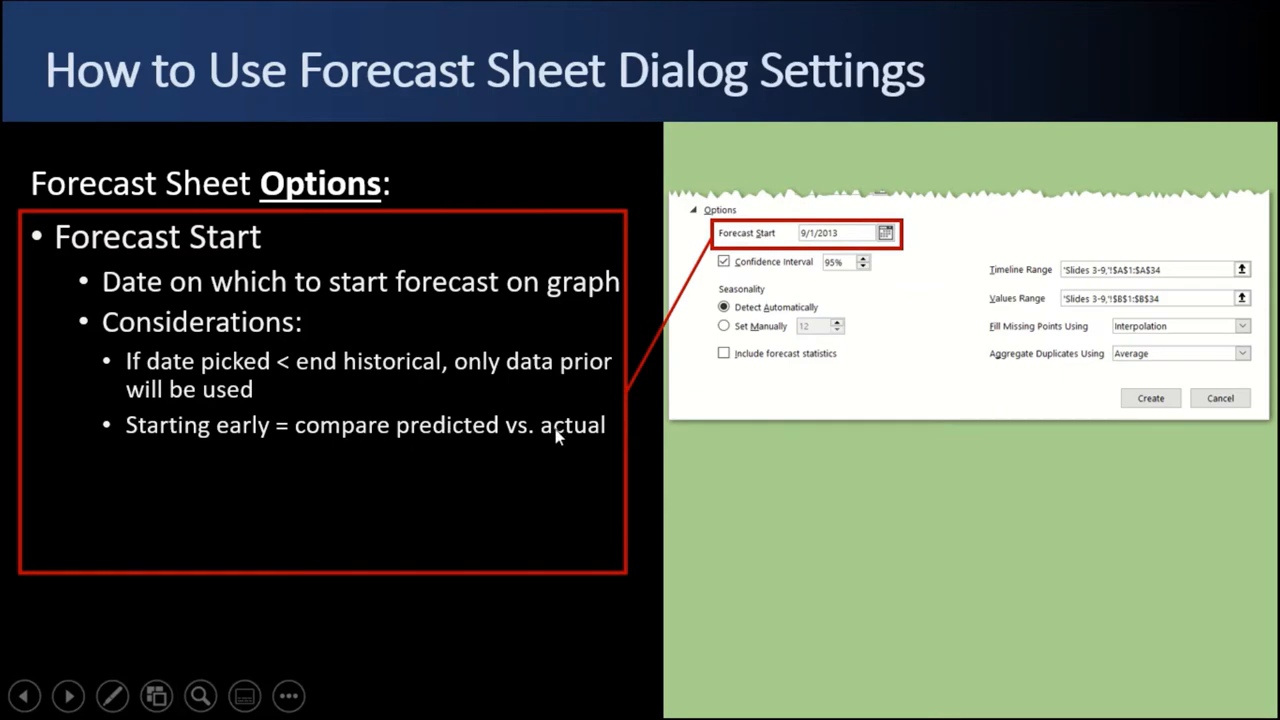
{"action": "mouse_move", "coordinate": [388, 432]}
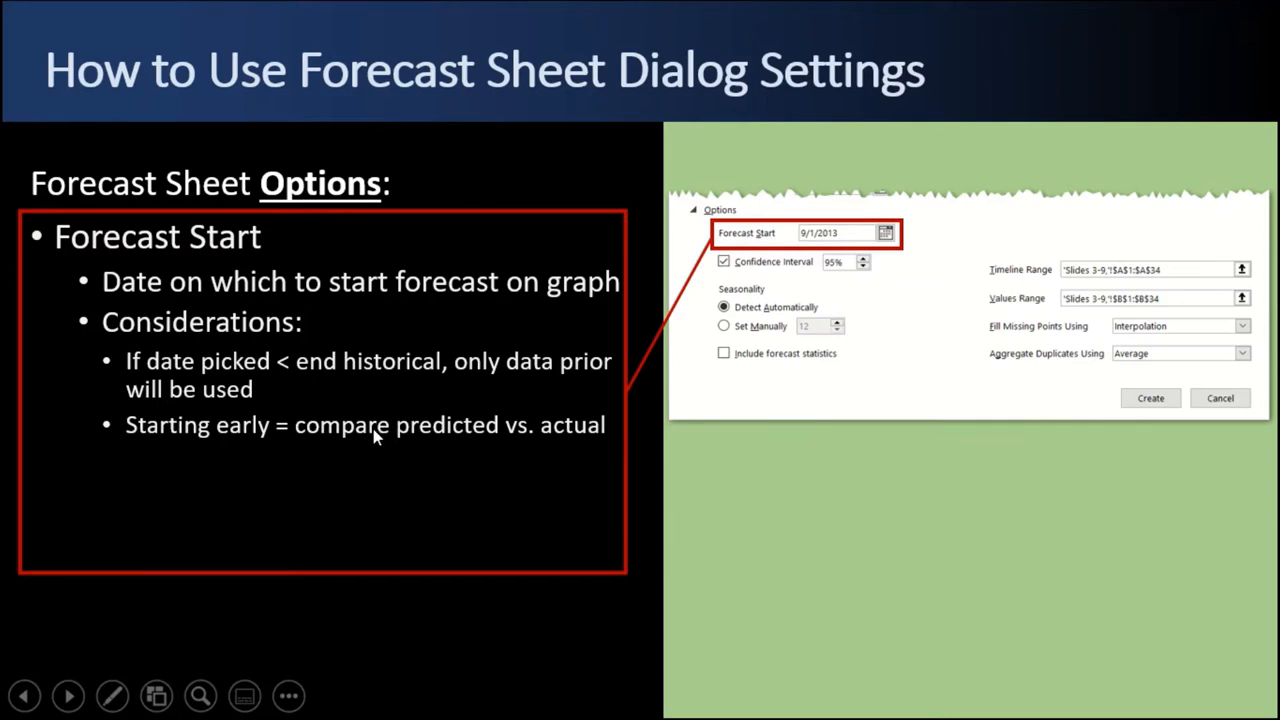
{"action": "mouse_move", "coordinate": [825, 248]}
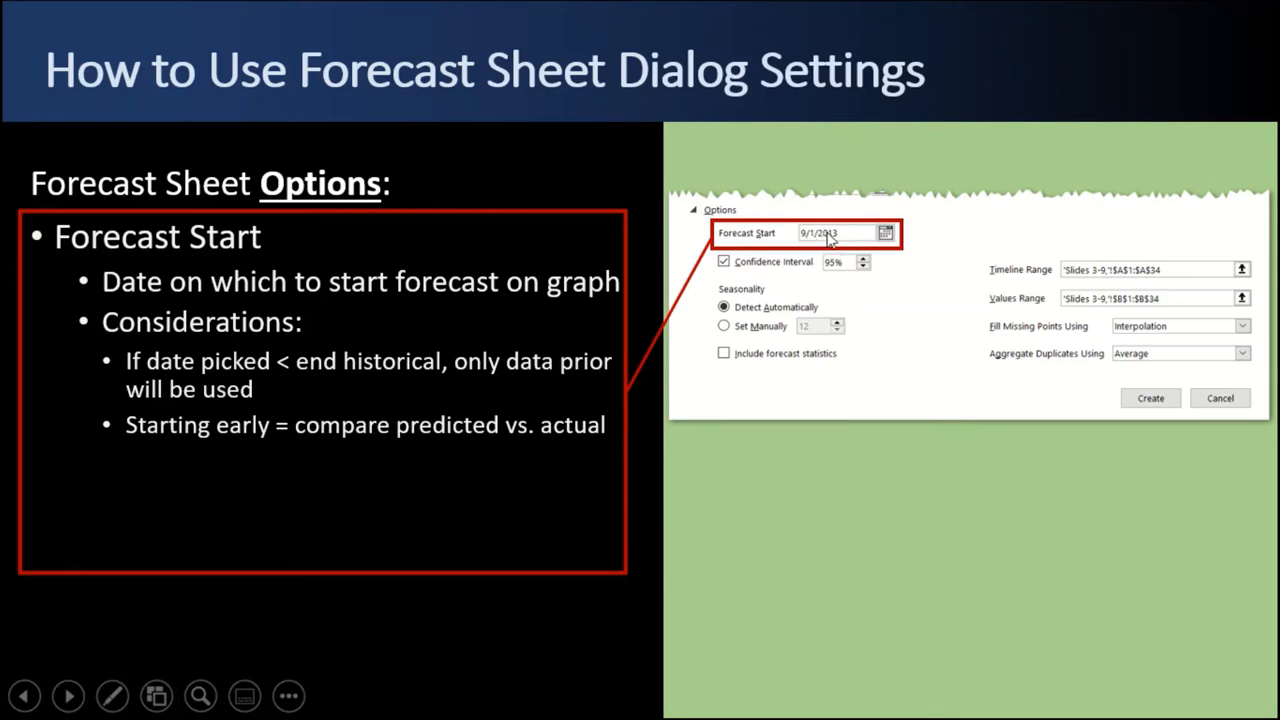
{"action": "mouse_move", "coordinate": [828, 243]}
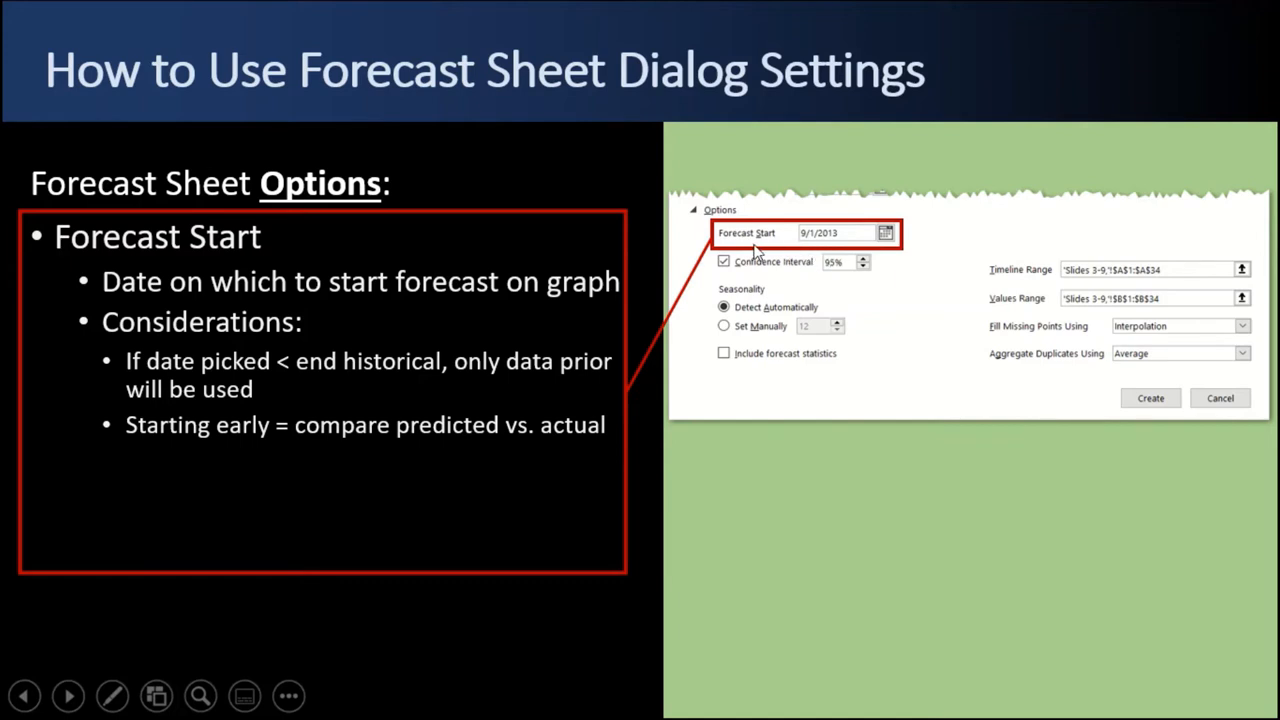
{"action": "mouse_move", "coordinate": [320, 387]}
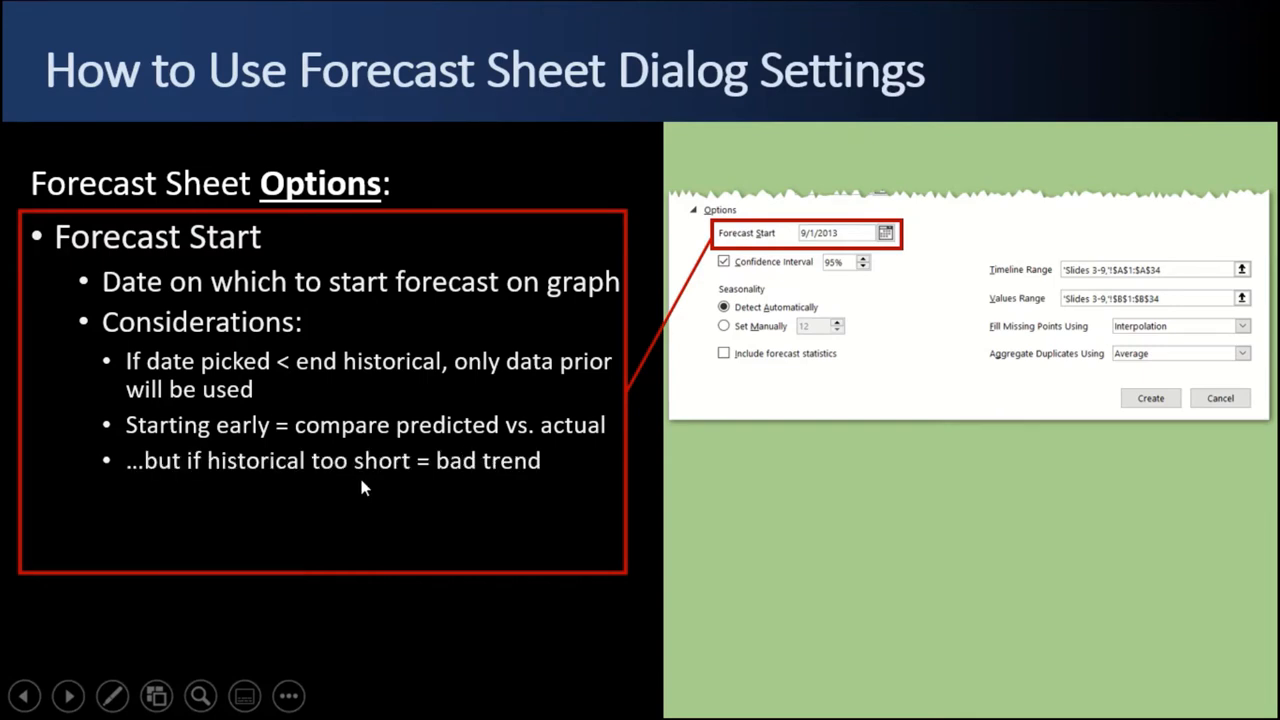
{"action": "mouse_move", "coordinate": [416, 481]}
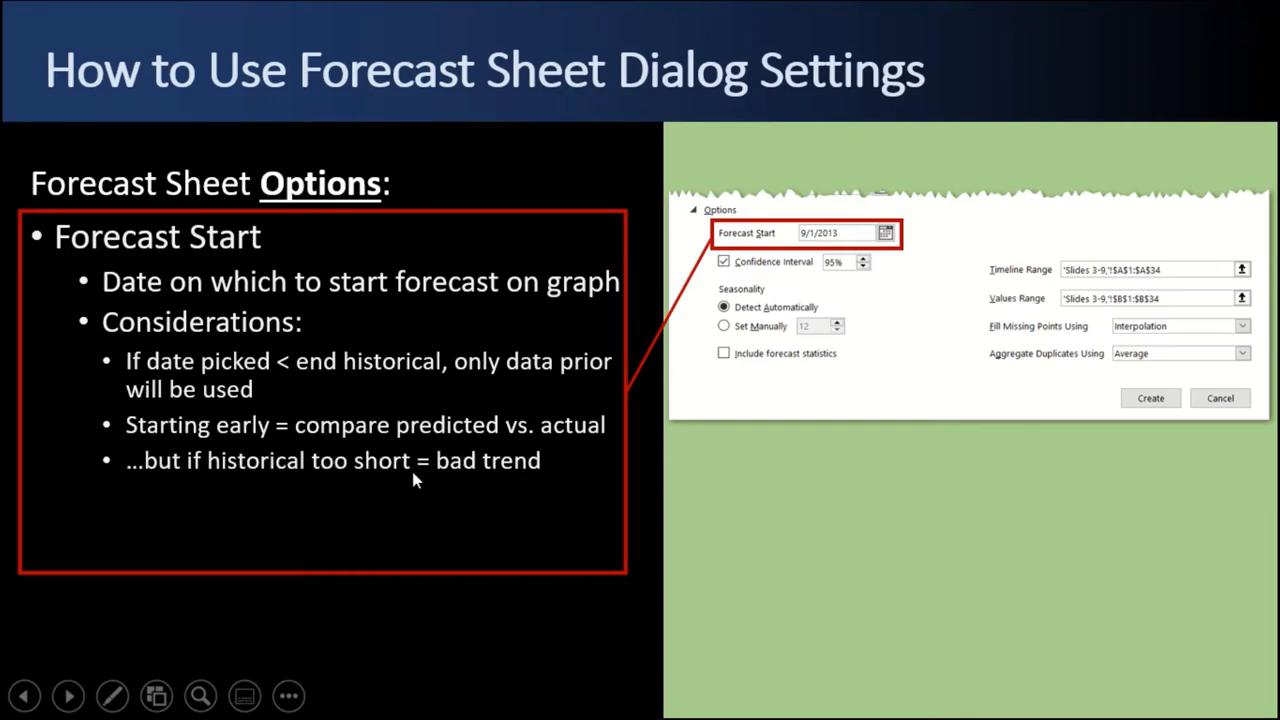
{"action": "mouse_move", "coordinate": [446, 495]}
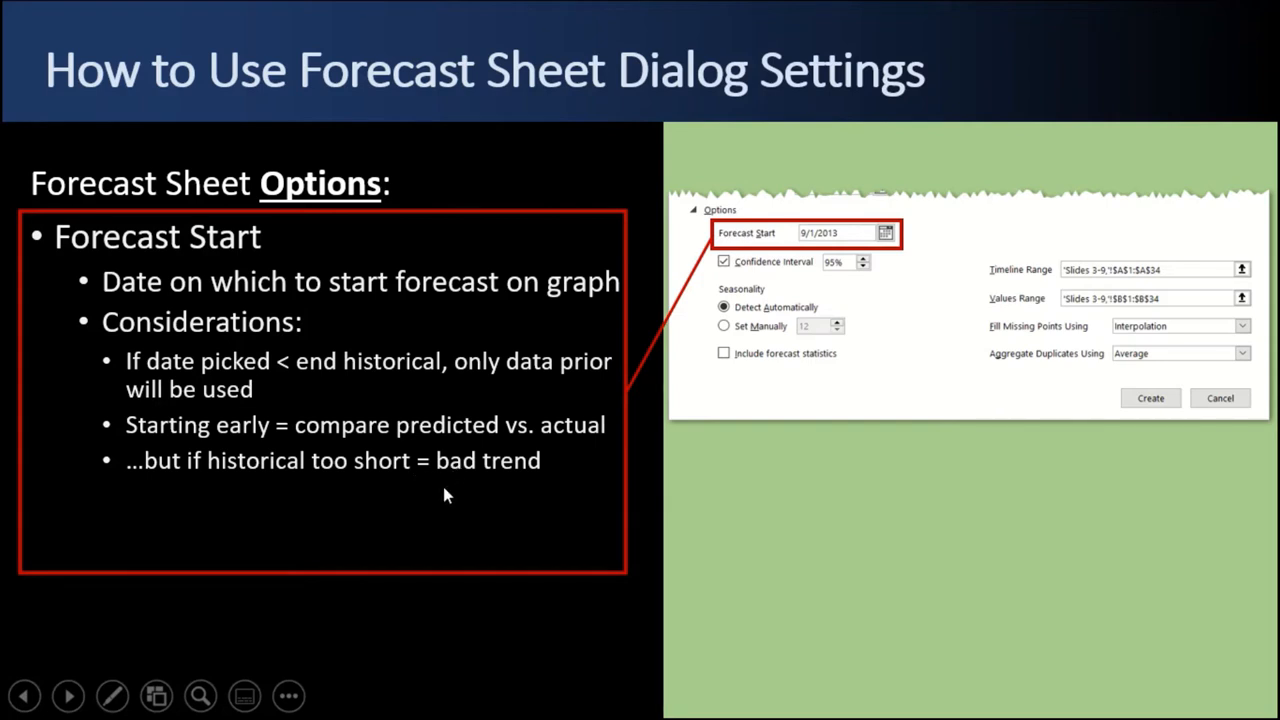
{"action": "mouse_move", "coordinate": [452, 488]}
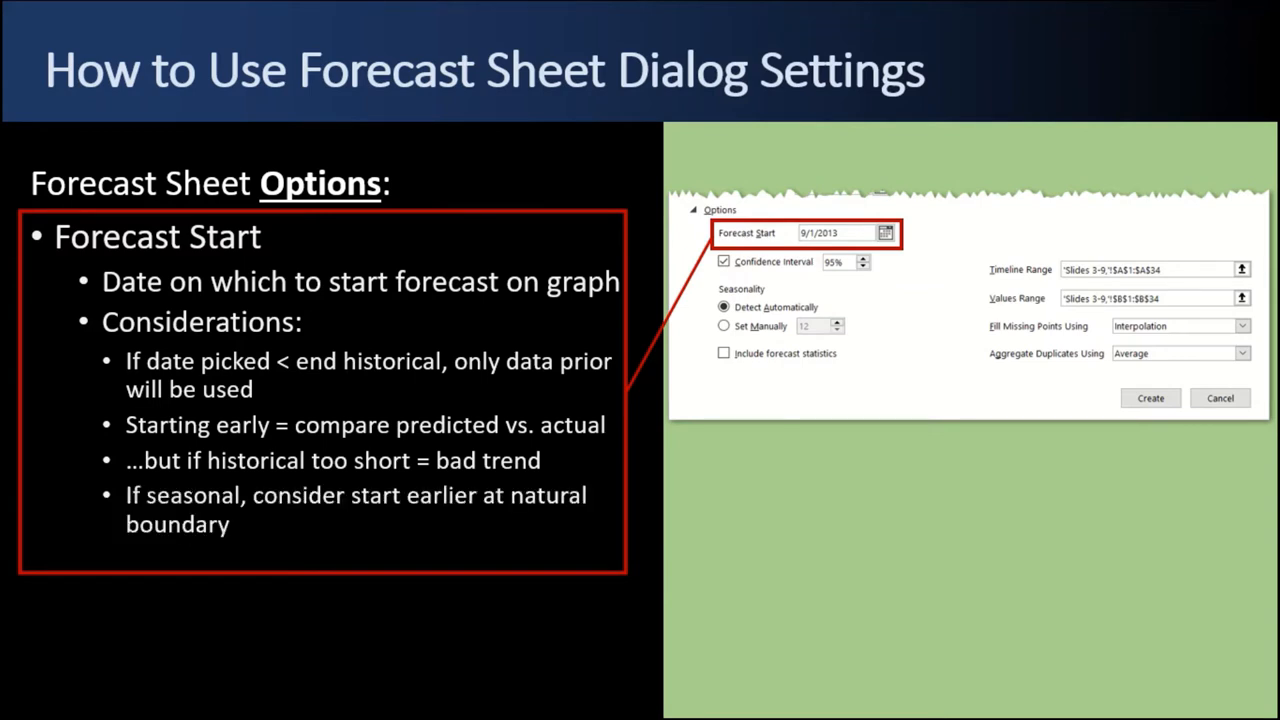
{"action": "mouse_move", "coordinate": [360, 517]}
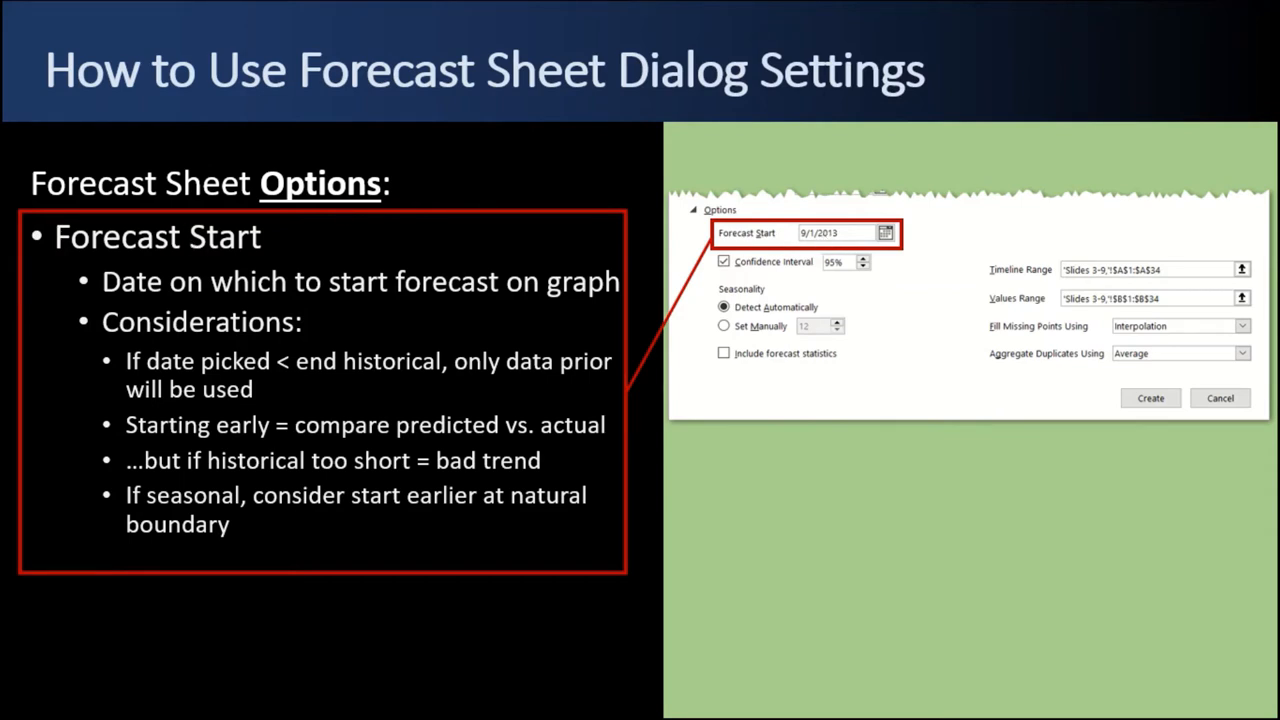
- Reveal the Seasonality bullet with its Auto Detect and manual override points
{"action": "key", "text": "Right"}
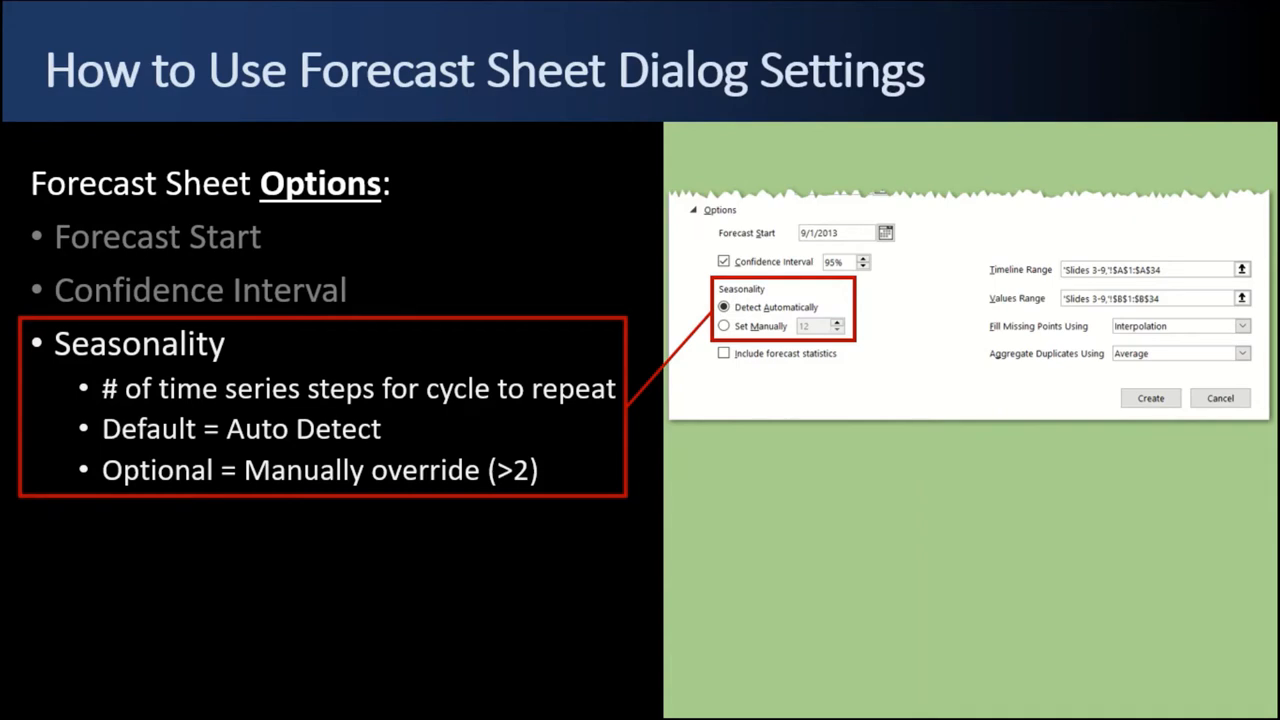
- Reveal the Include Forecast Statistics bullet on smoothing coefficients and accuracy measures
{"action": "key", "text": "right"}
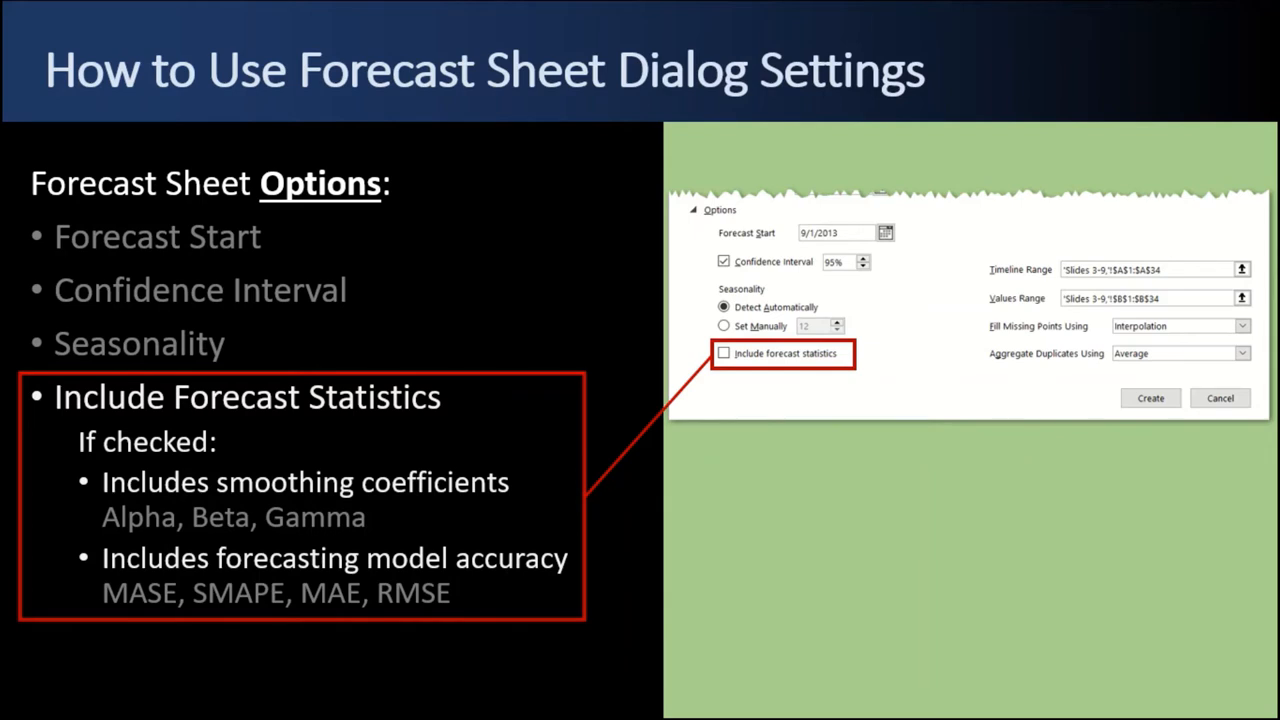
{"action": "mouse_move", "coordinate": [145, 603]}
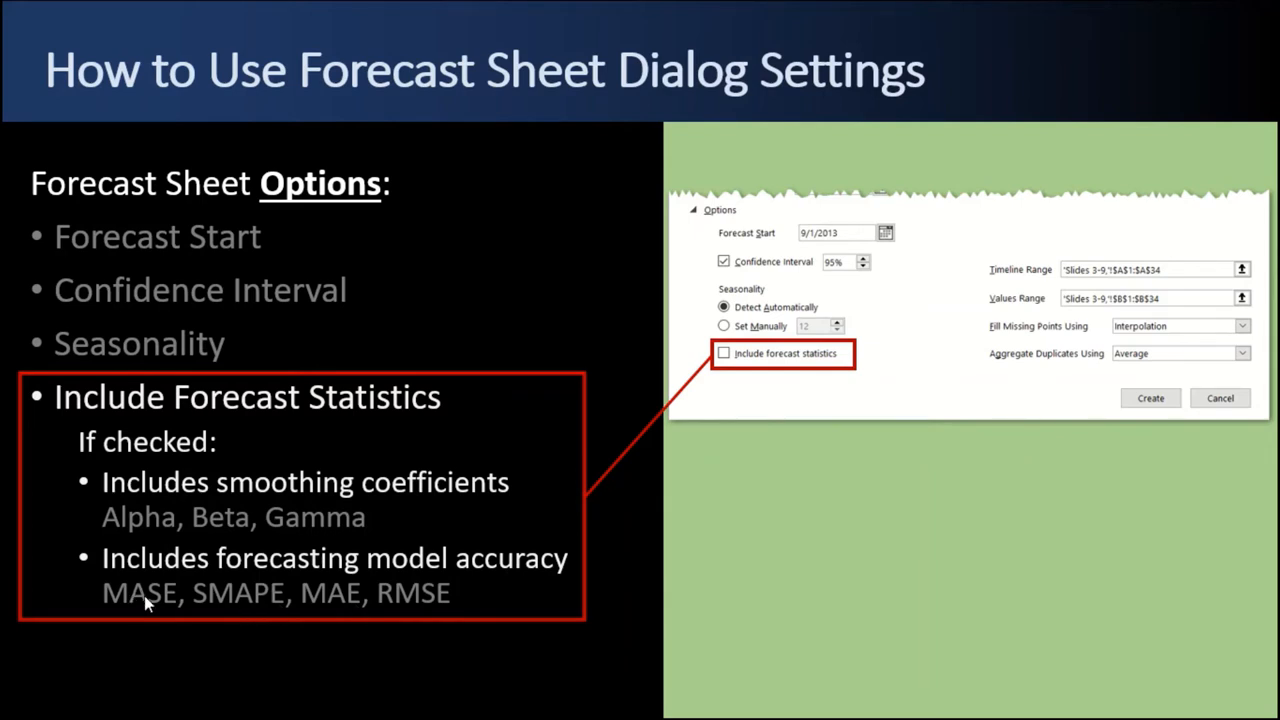
{"action": "mouse_move", "coordinate": [205, 553]}
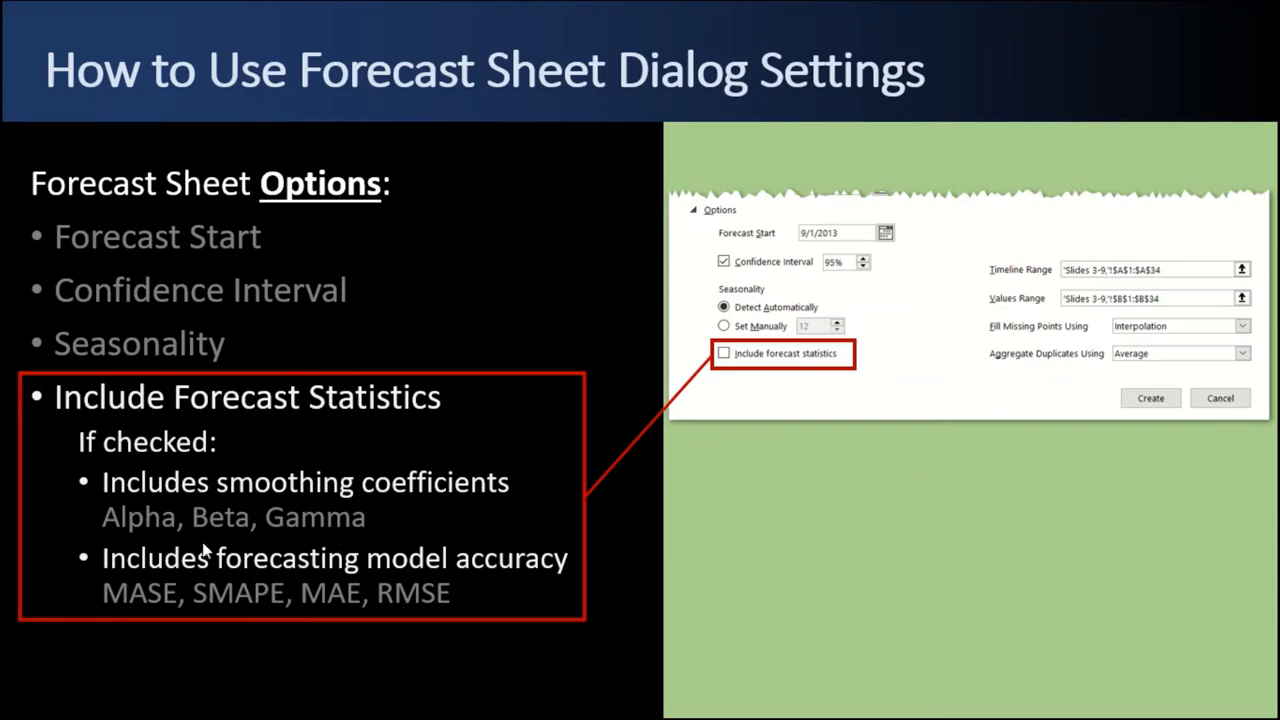
{"action": "mouse_move", "coordinate": [170, 605]}
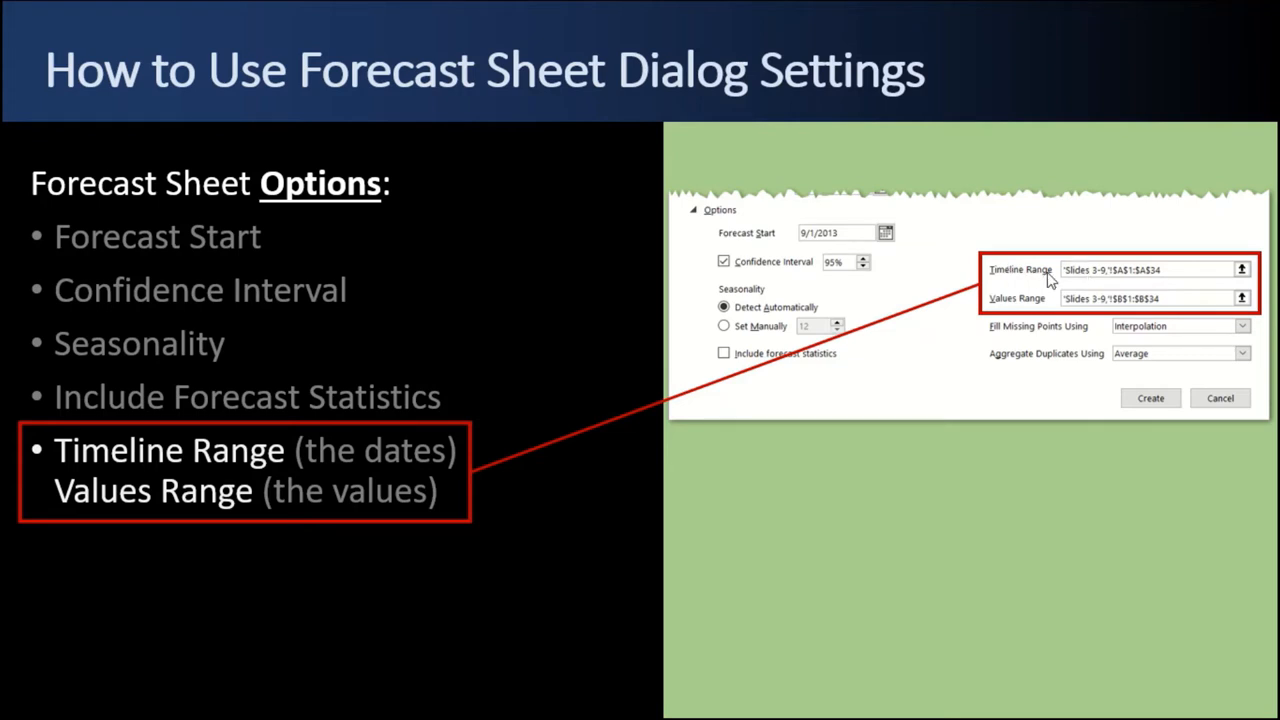
{"action": "mouse_move", "coordinate": [1045, 312]}
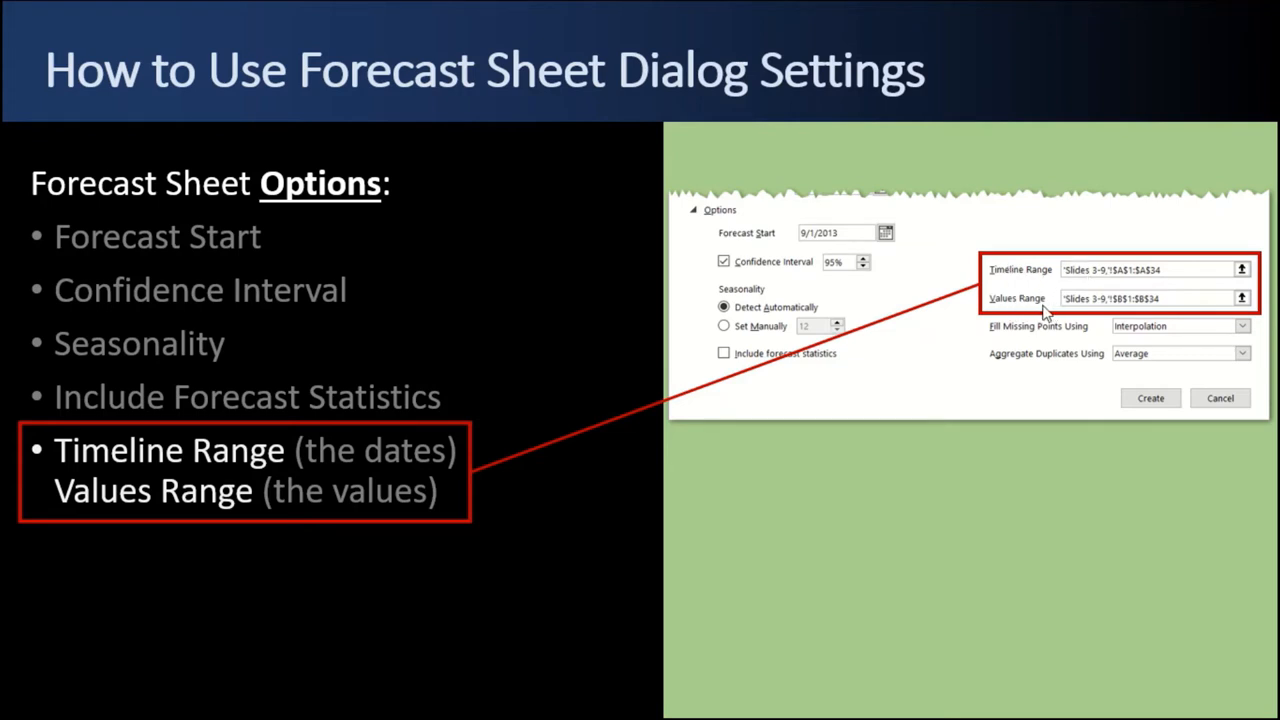
{"action": "mouse_move", "coordinate": [267, 460]}
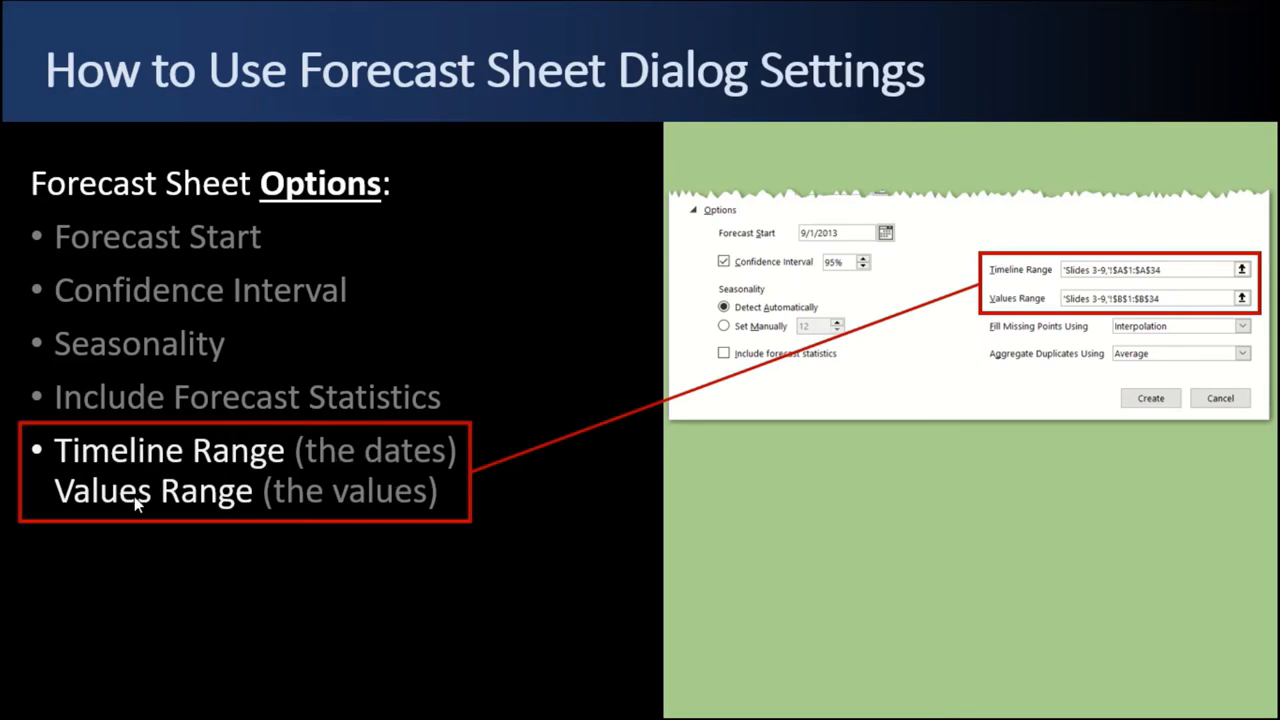
{"action": "mouse_move", "coordinate": [388, 512]}
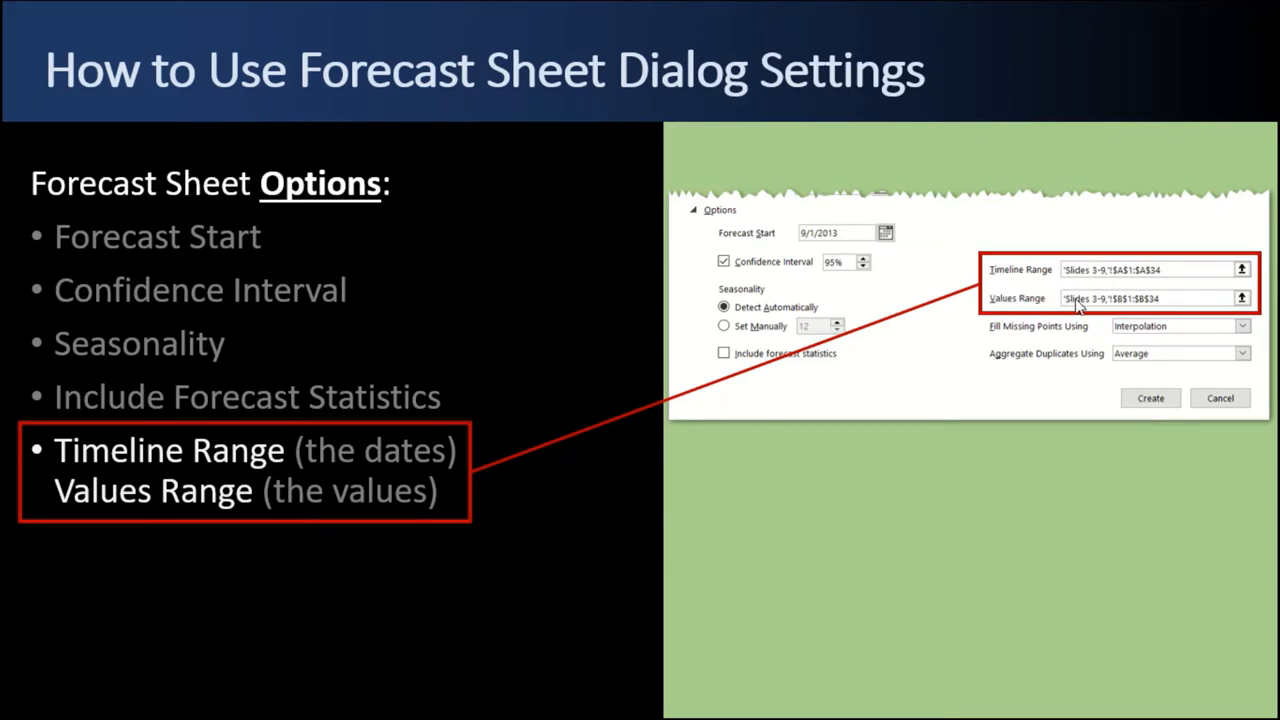
{"action": "mouse_move", "coordinate": [1130, 278]}
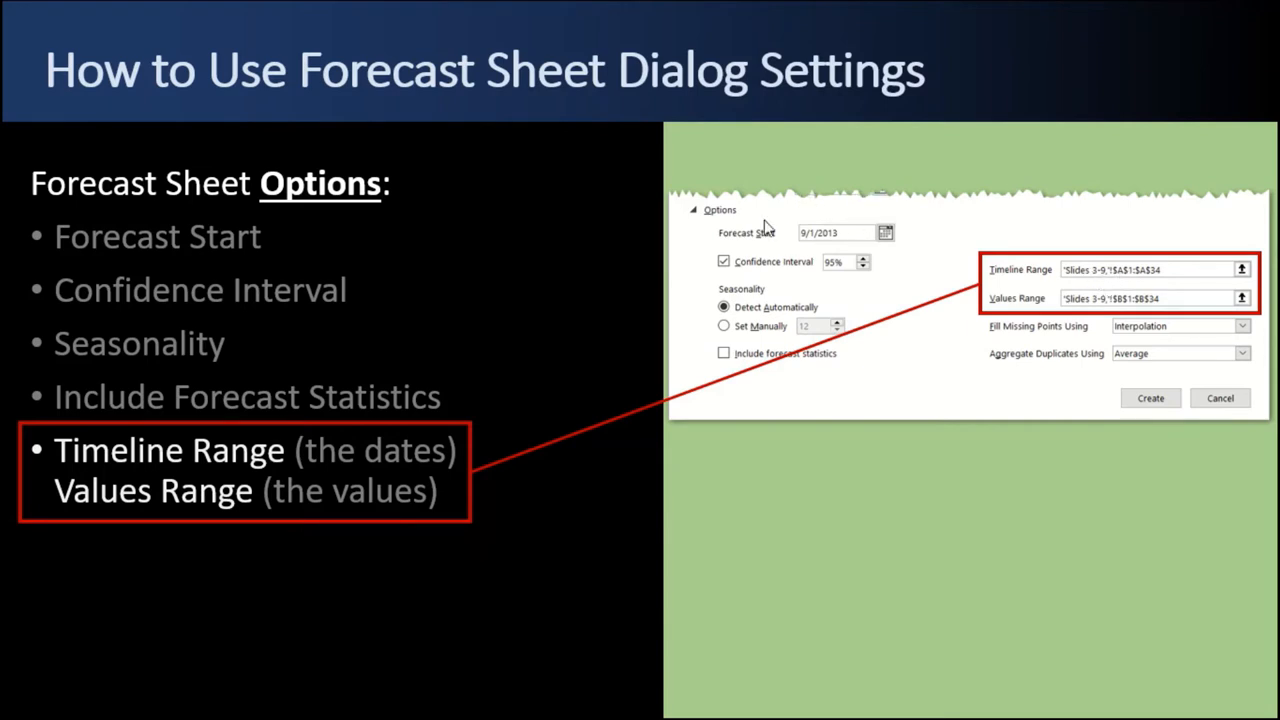
{"action": "mouse_move", "coordinate": [425, 107]}
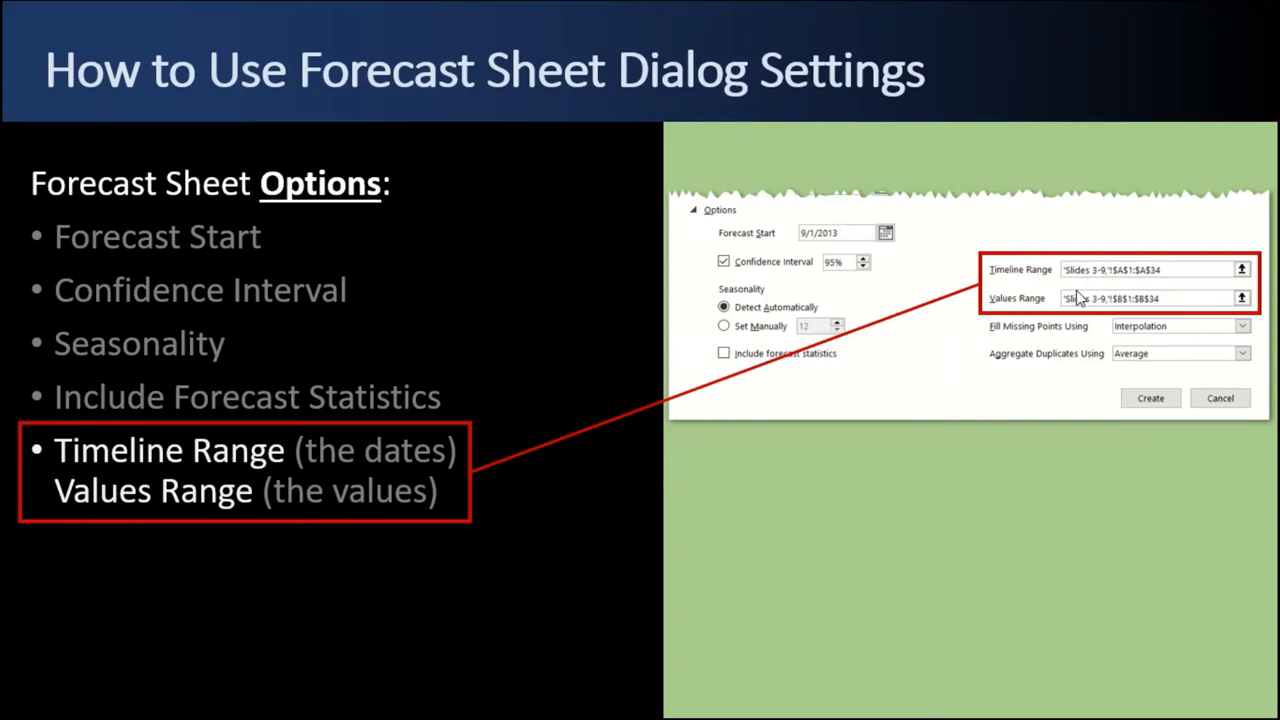
{"action": "mouse_move", "coordinate": [943, 340]}
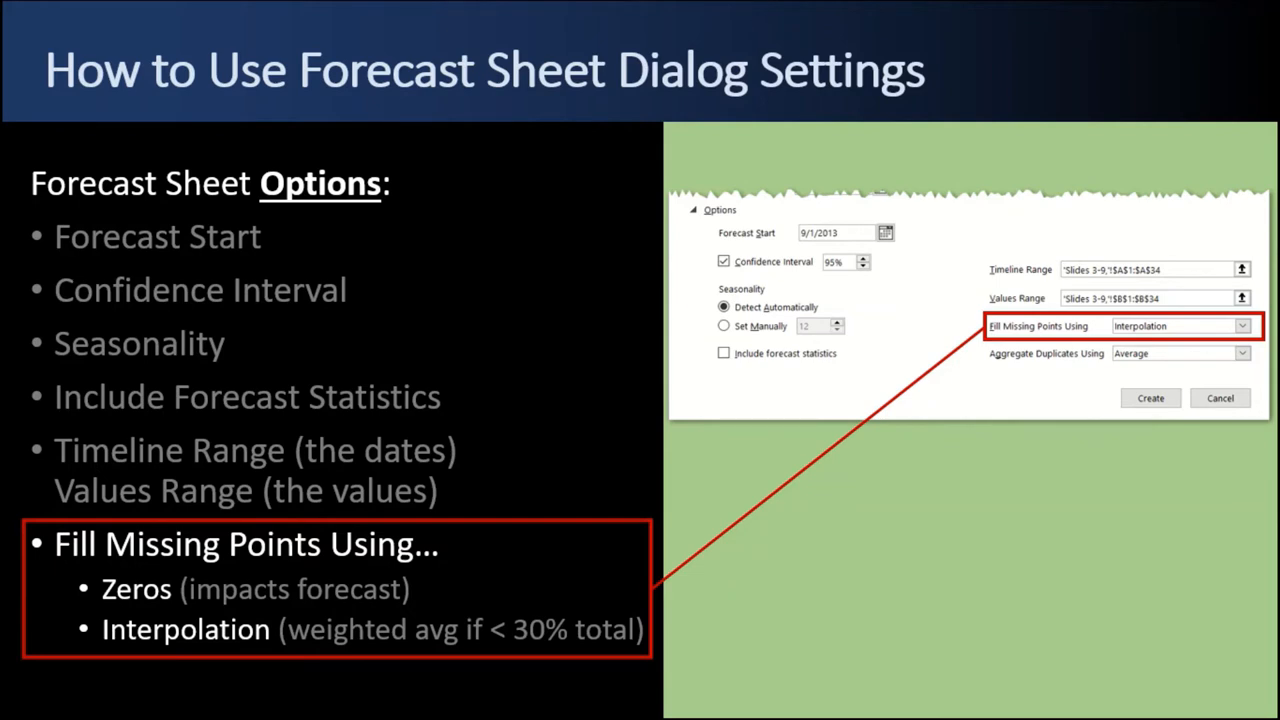
{"action": "mouse_move", "coordinate": [264, 640]}
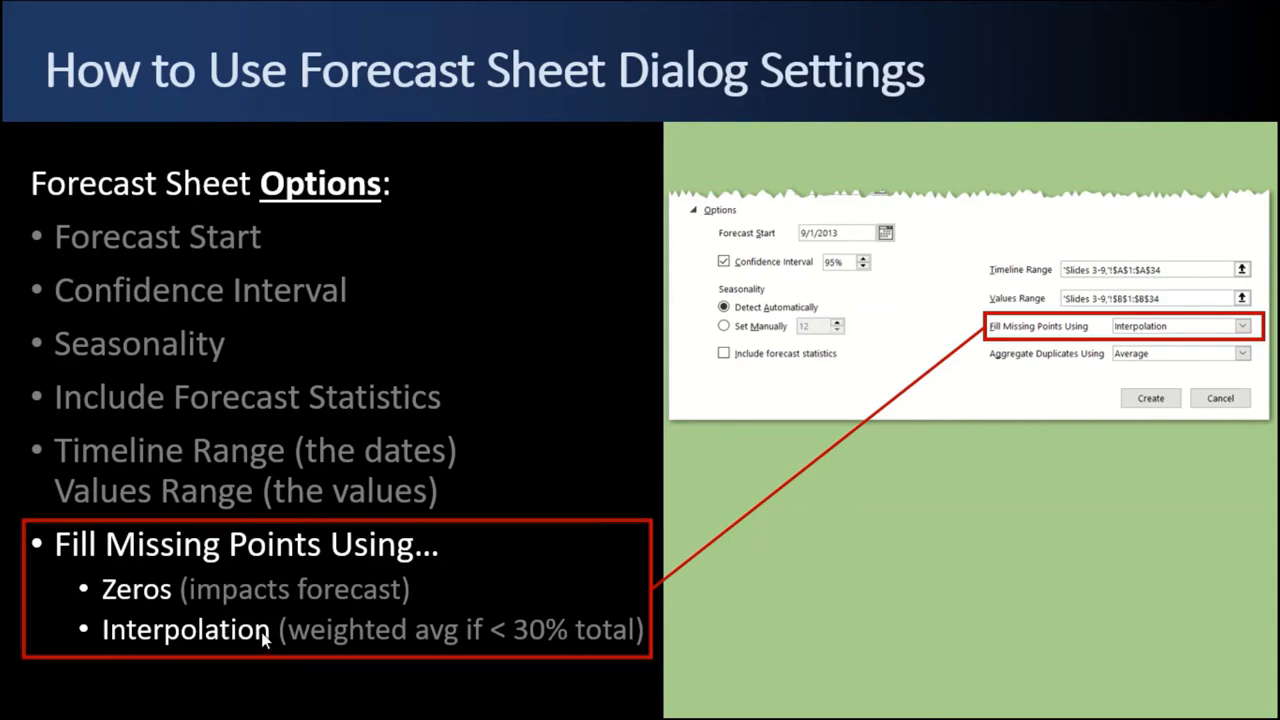
{"action": "mouse_move", "coordinate": [270, 640]}
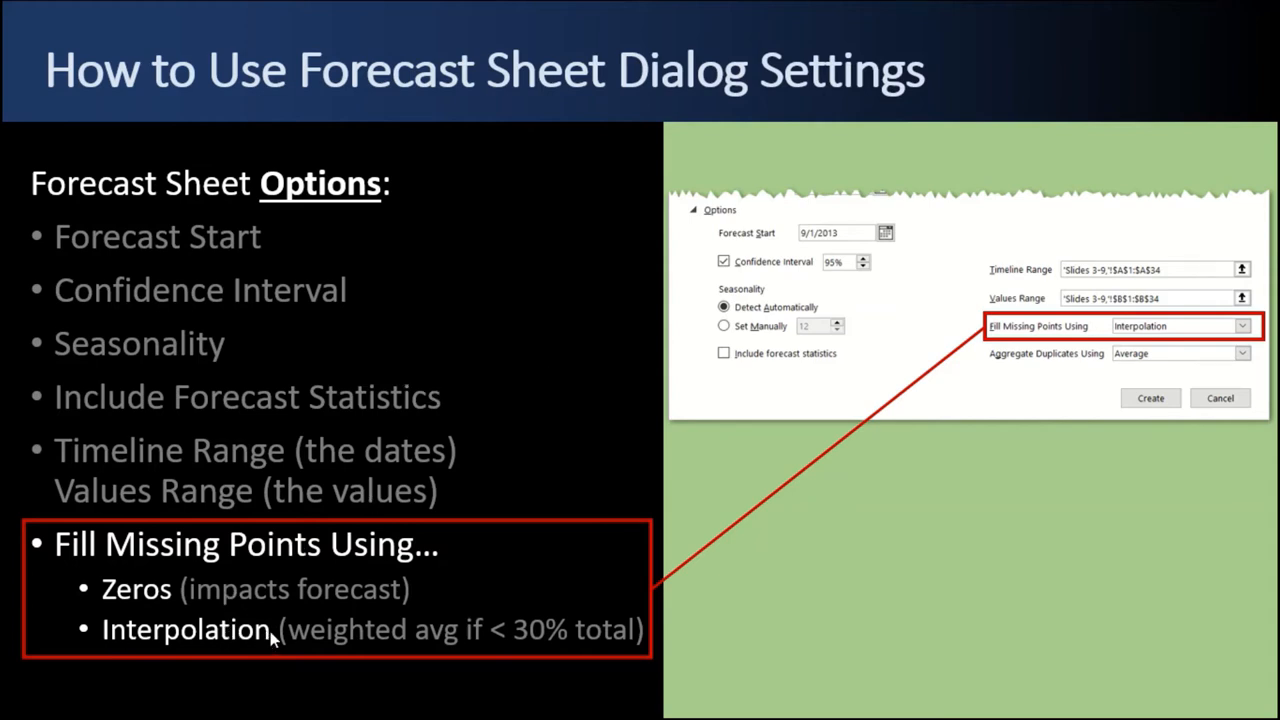
{"action": "mouse_move", "coordinate": [968, 415]}
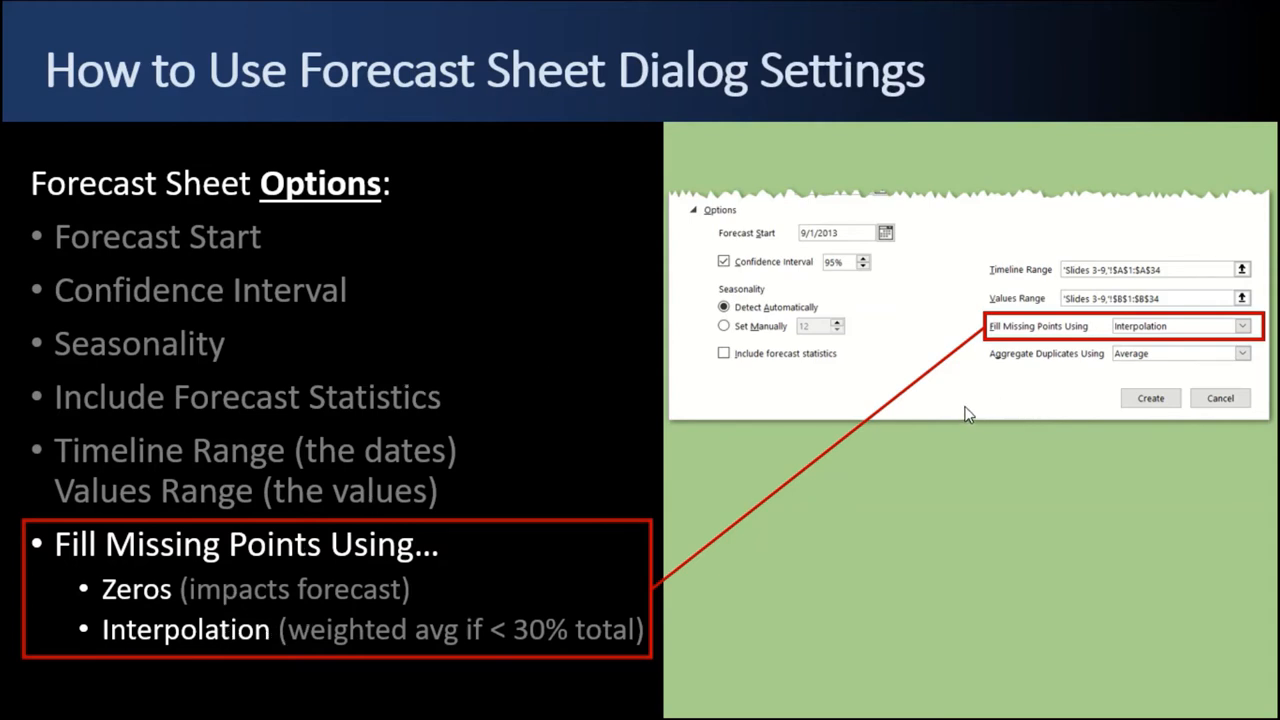
{"action": "mouse_move", "coordinate": [872, 418]}
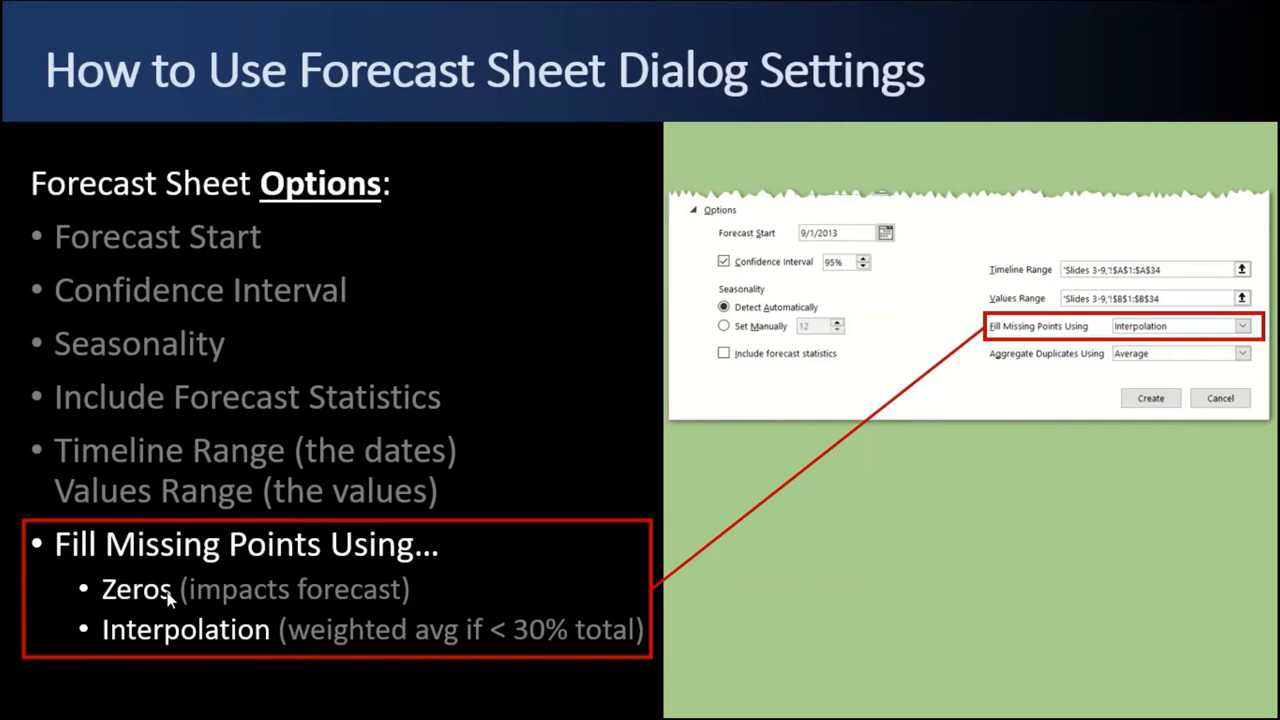
{"action": "mouse_move", "coordinate": [390, 615]}
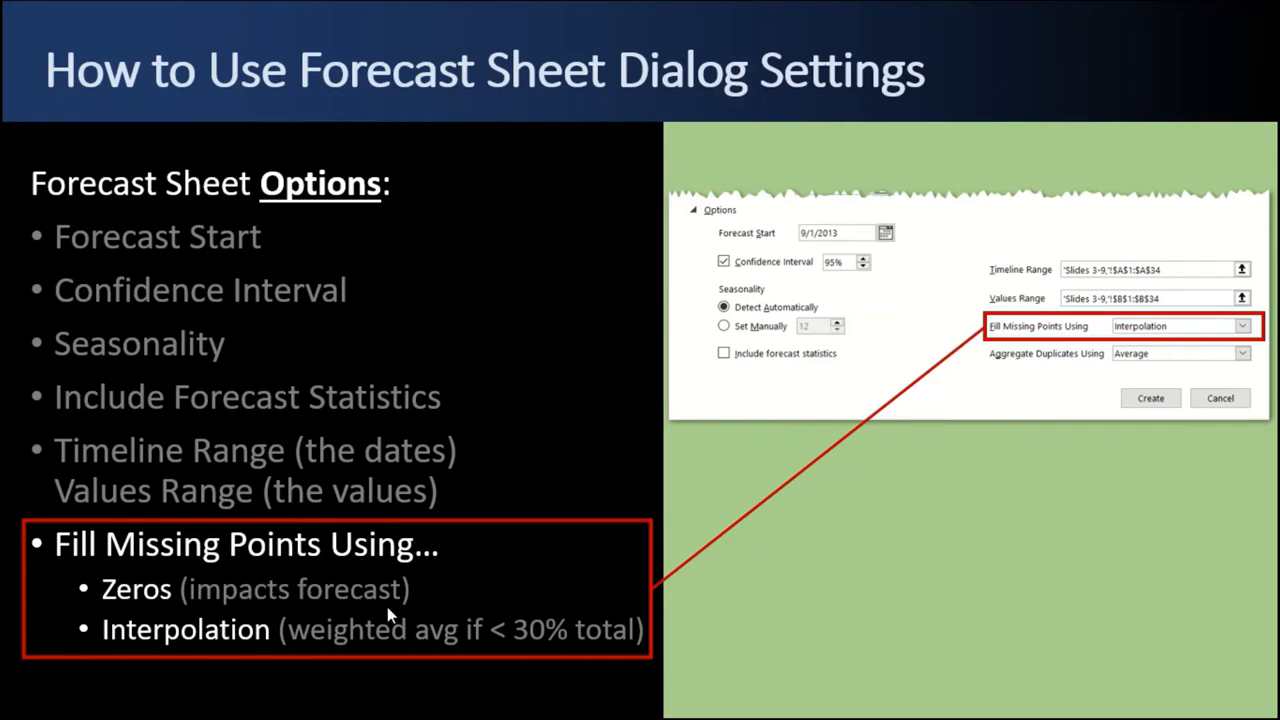
{"action": "mouse_move", "coordinate": [397, 592]}
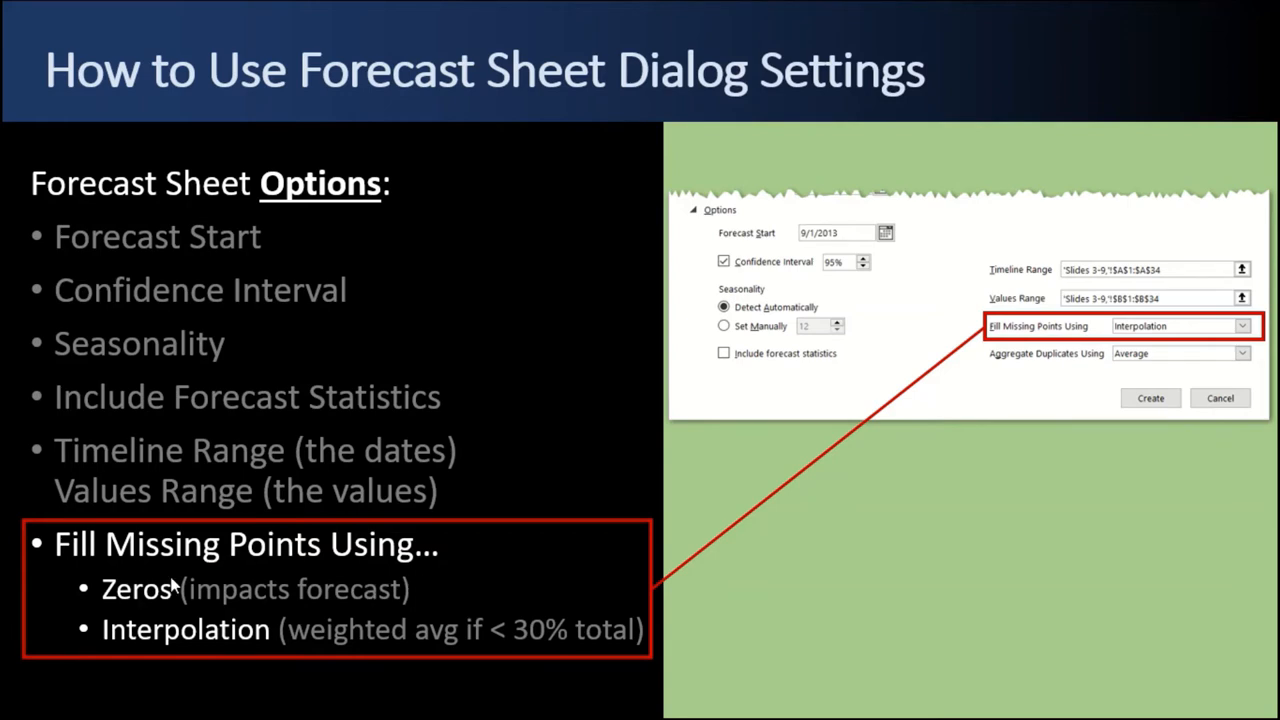
{"action": "mouse_move", "coordinate": [166, 600]}
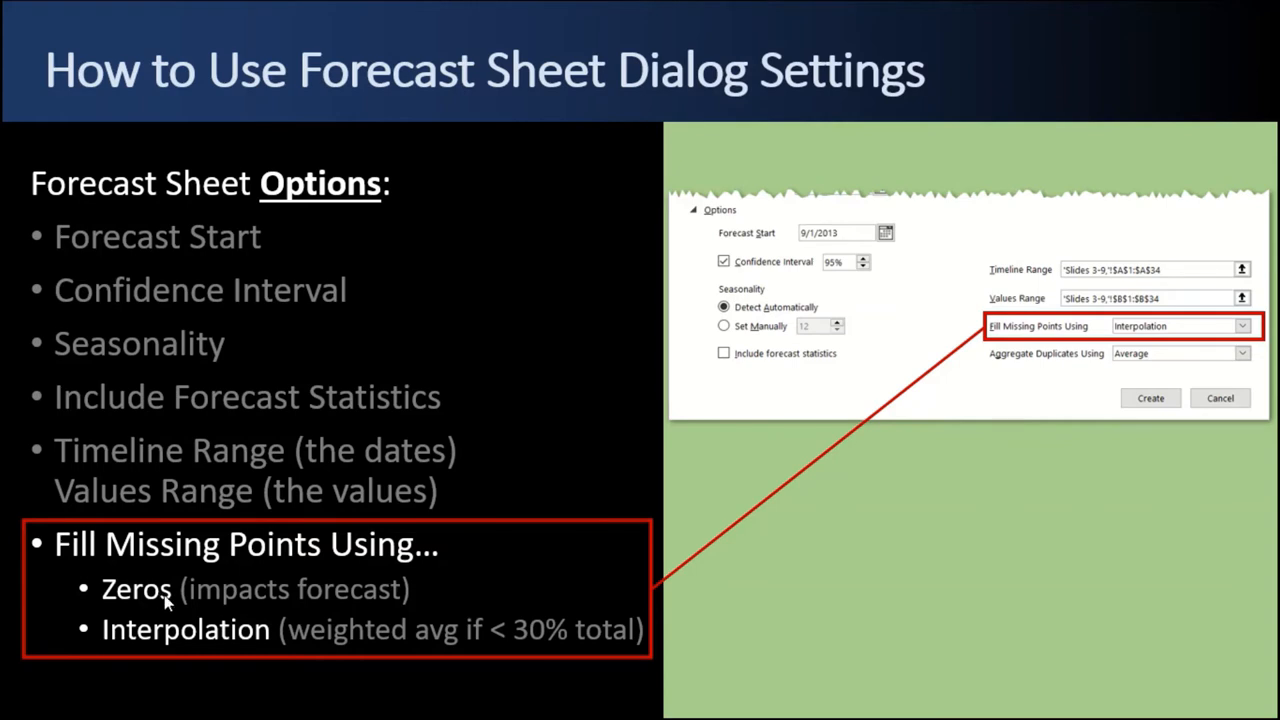
{"action": "mouse_move", "coordinate": [868, 388]}
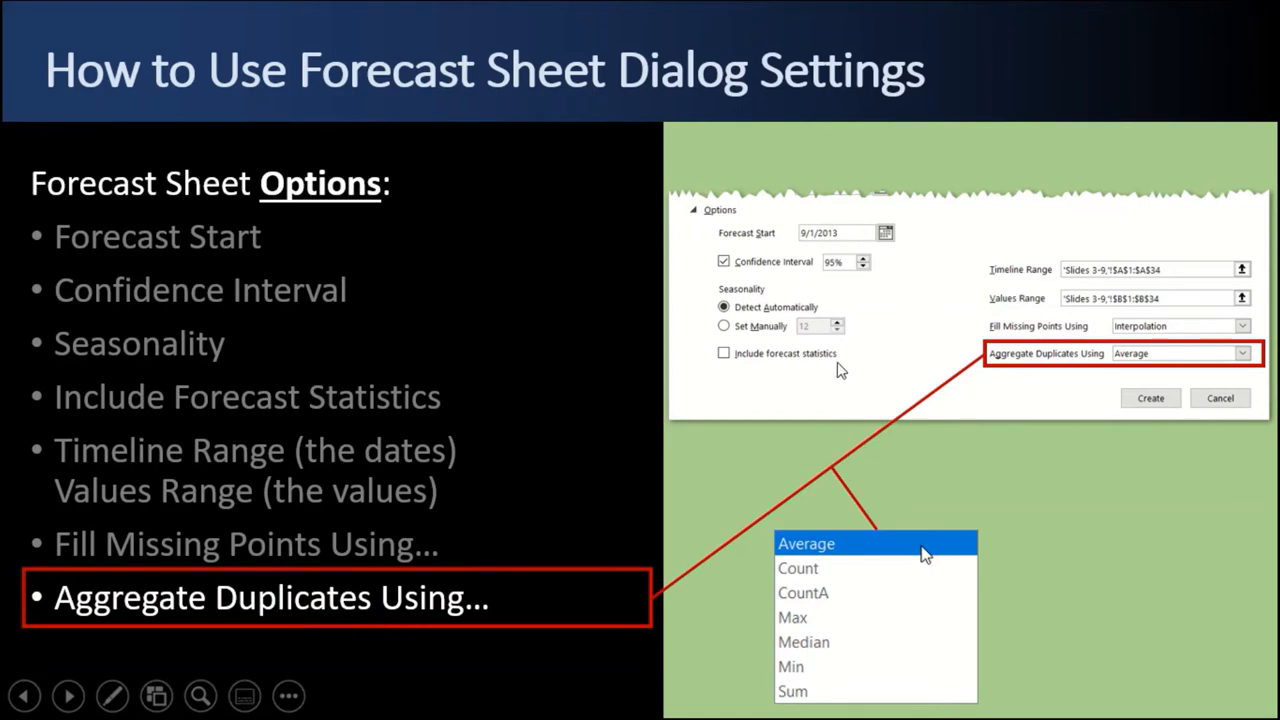
{"action": "mouse_move", "coordinate": [865, 370]}
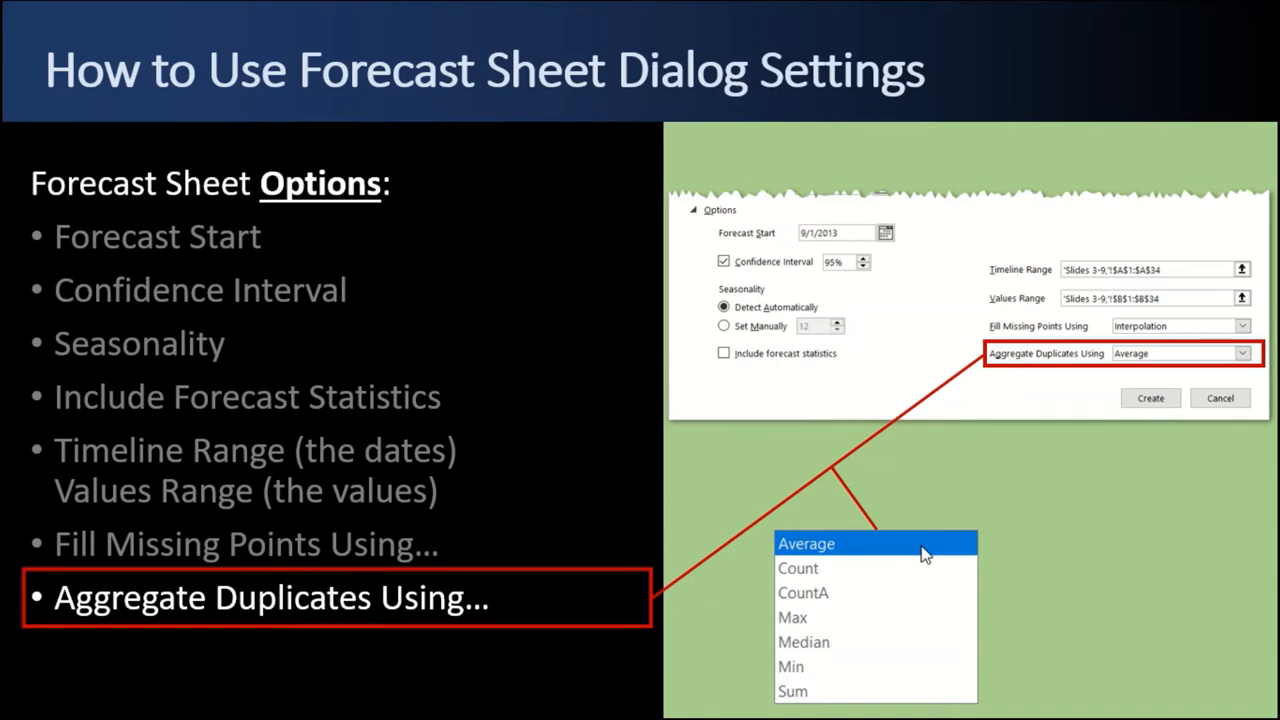
{"action": "mouse_move", "coordinate": [1267, 353]}
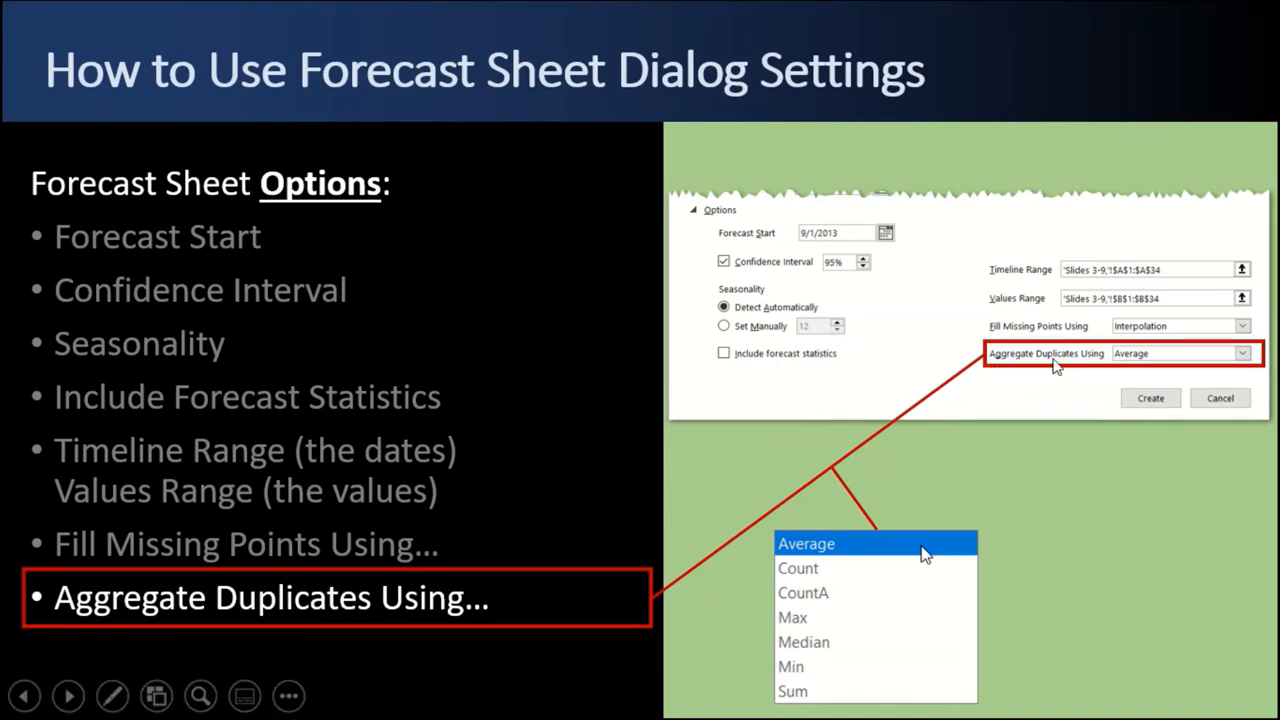
{"action": "mouse_move", "coordinate": [1143, 363]}
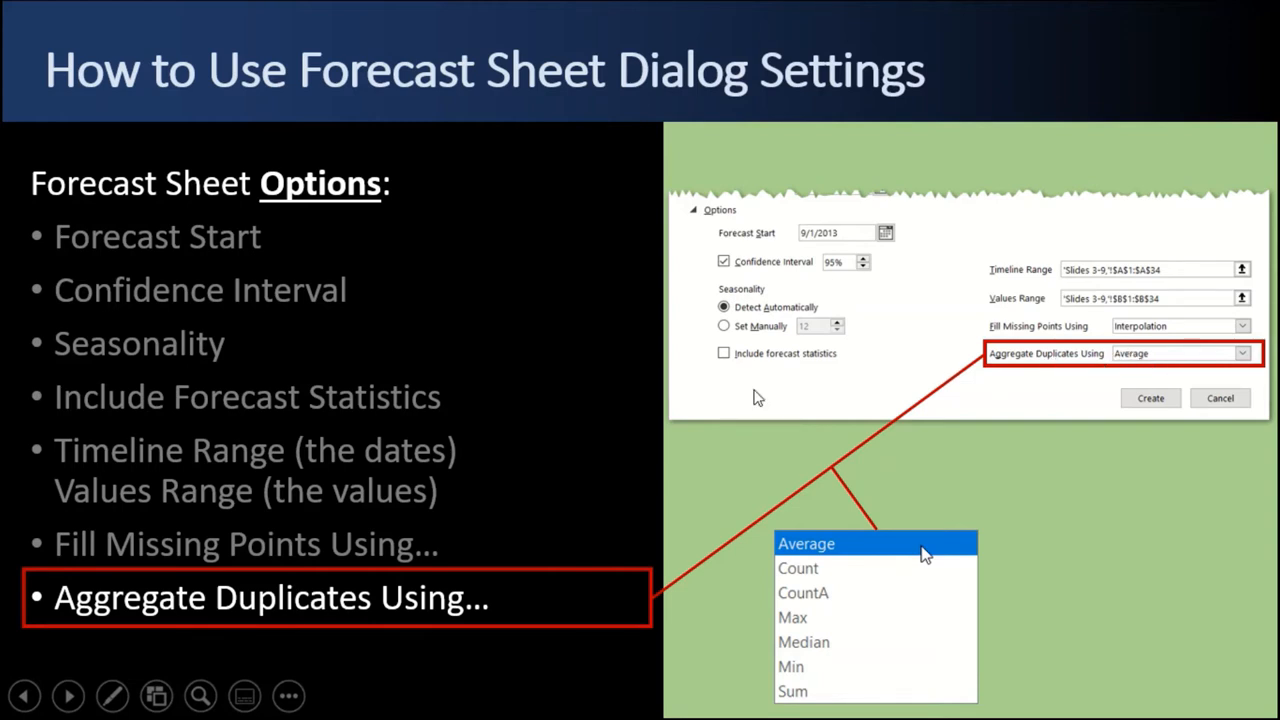
{"action": "mouse_move", "coordinate": [813, 576]}
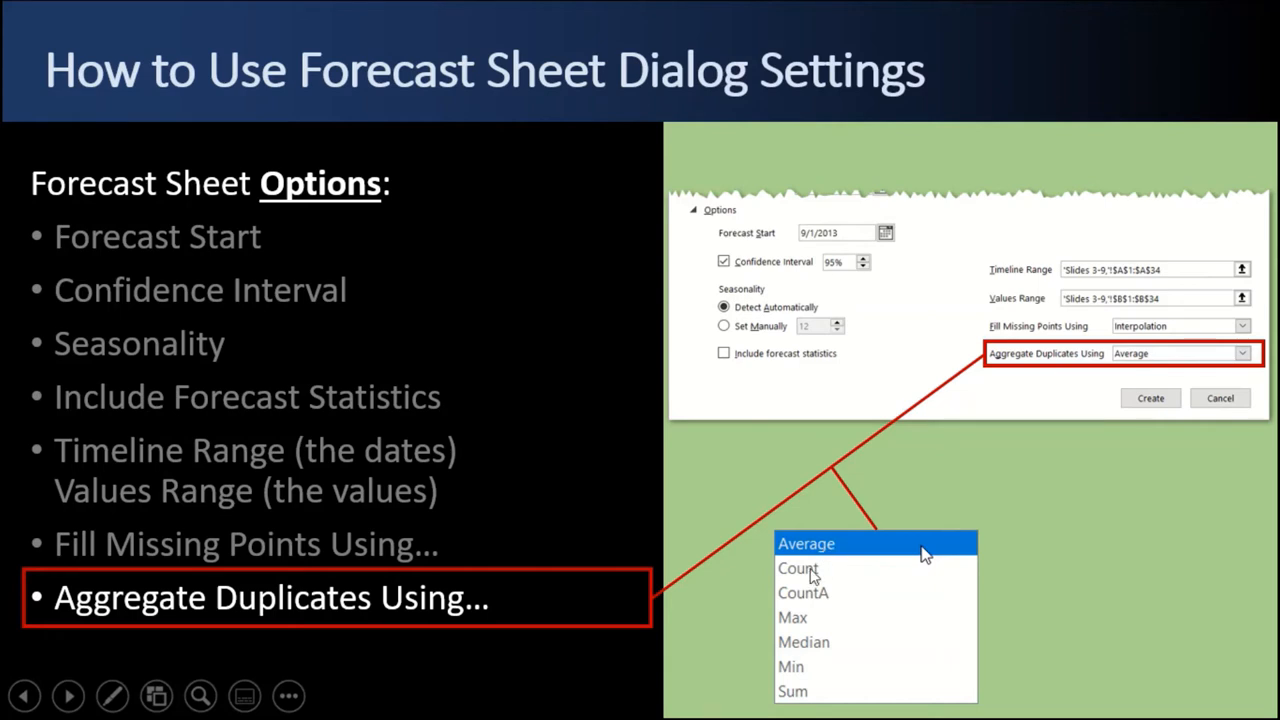
{"action": "mouse_move", "coordinate": [797, 672]}
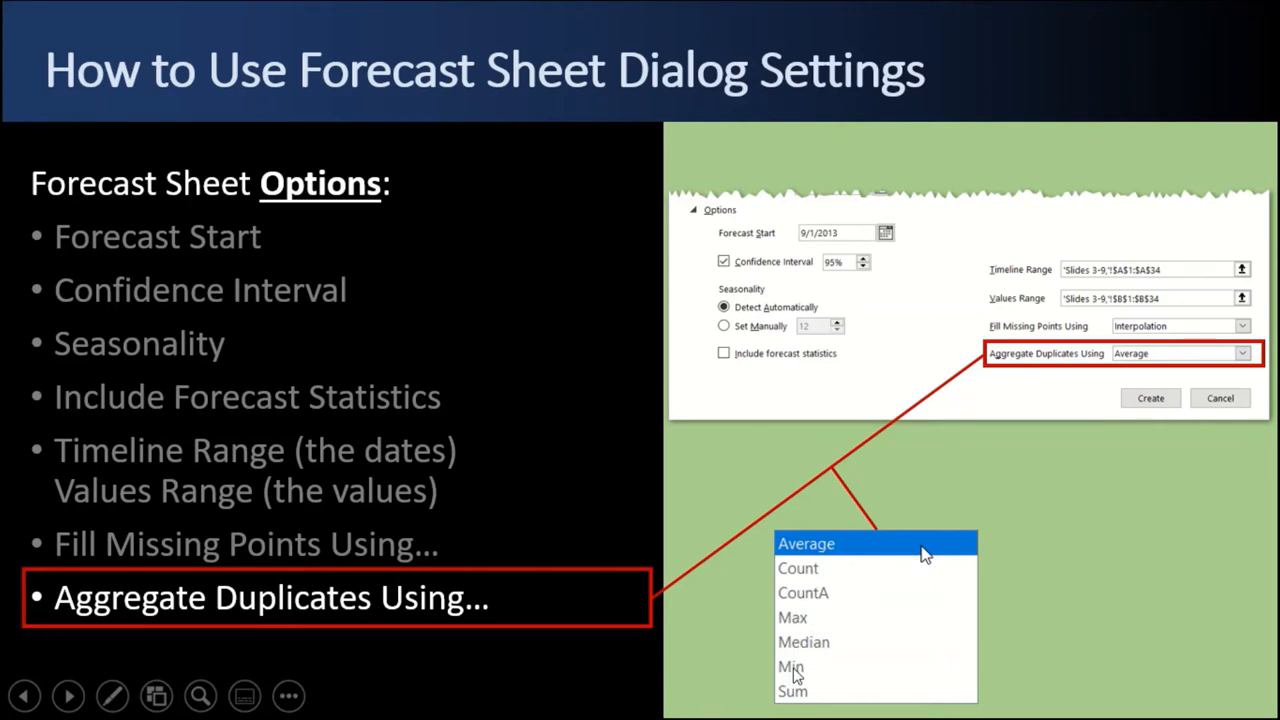
{"action": "mouse_move", "coordinate": [825, 663]}
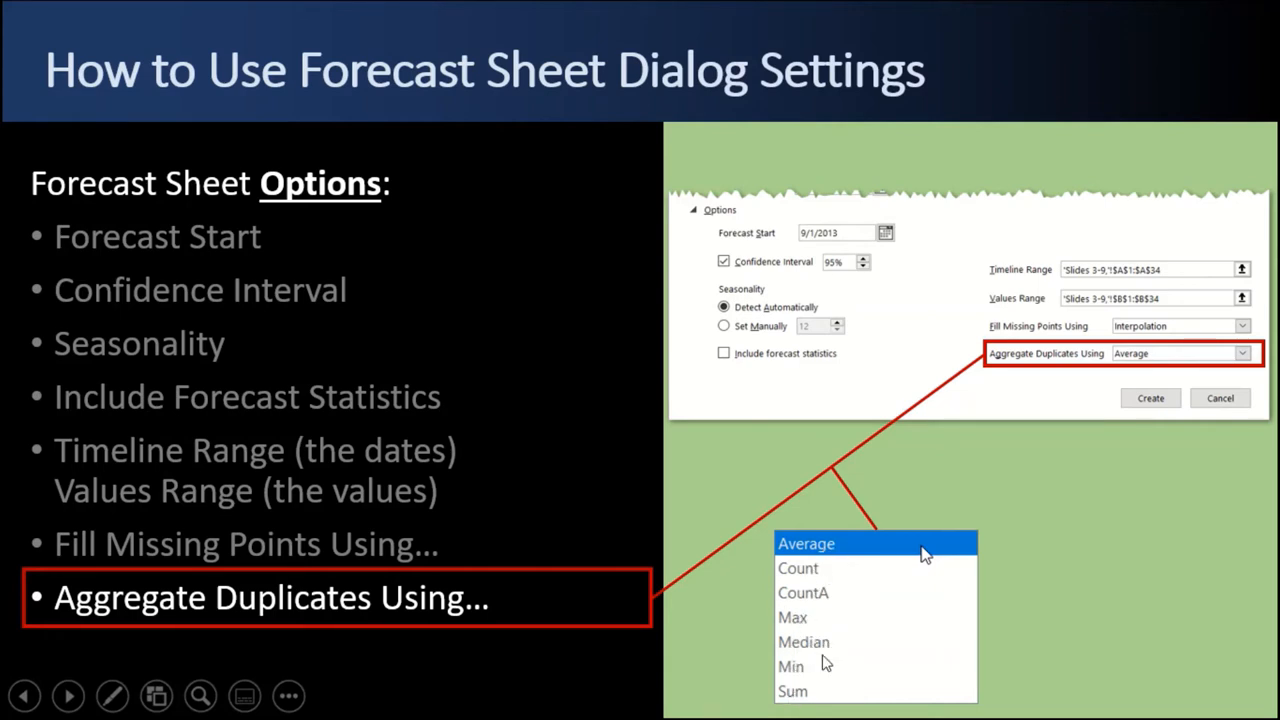
{"action": "mouse_move", "coordinate": [1080, 355]}
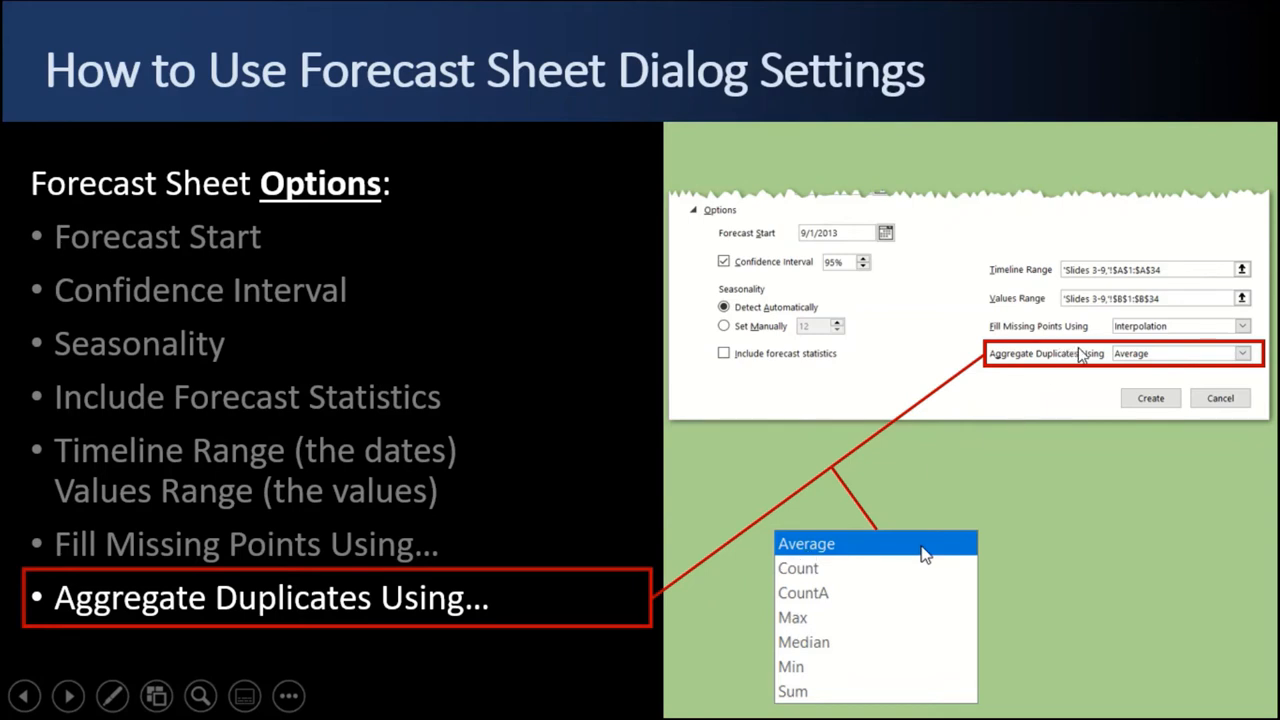
{"action": "mouse_move", "coordinate": [690, 517]}
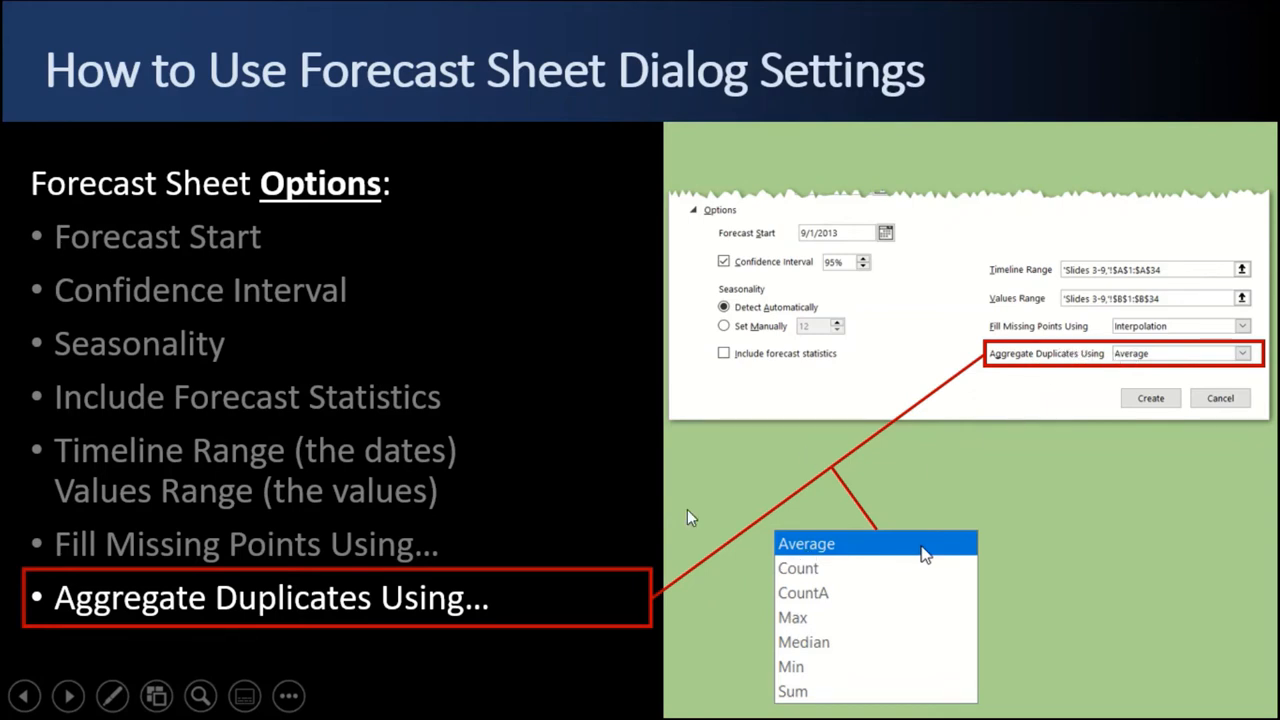
{"action": "mouse_move", "coordinate": [480, 531]}
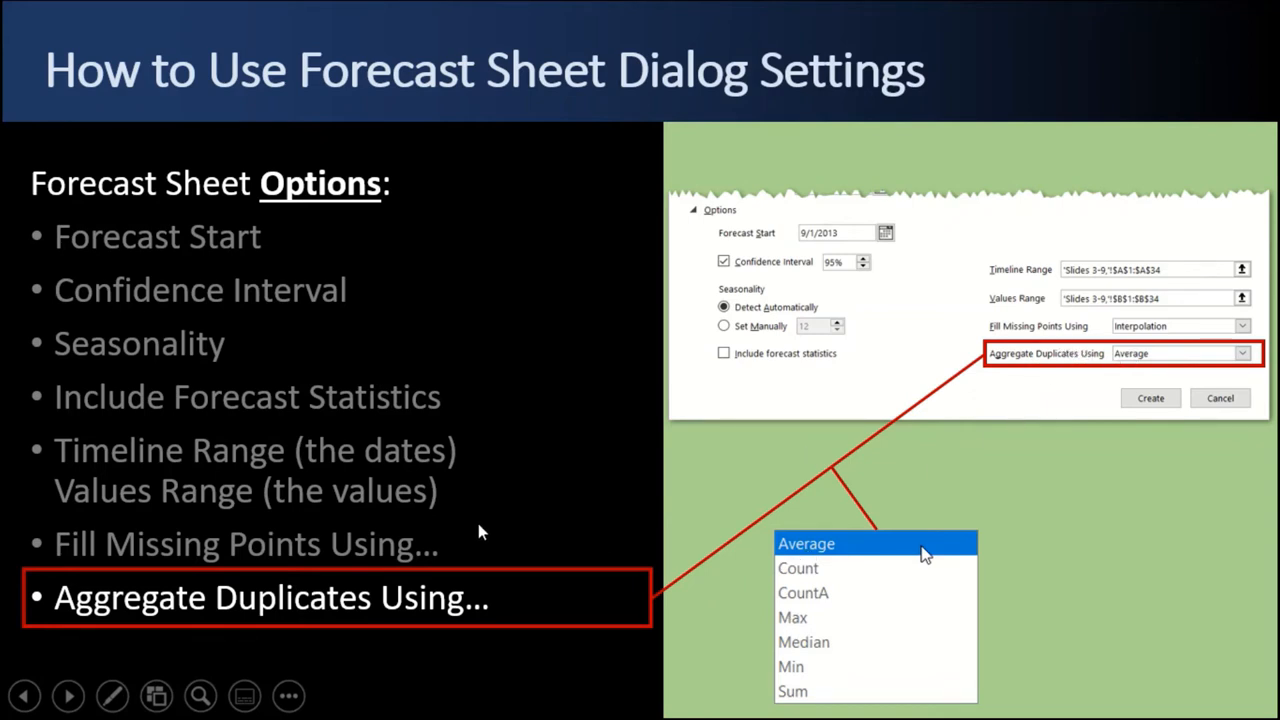
{"action": "mouse_move", "coordinate": [230, 565]}
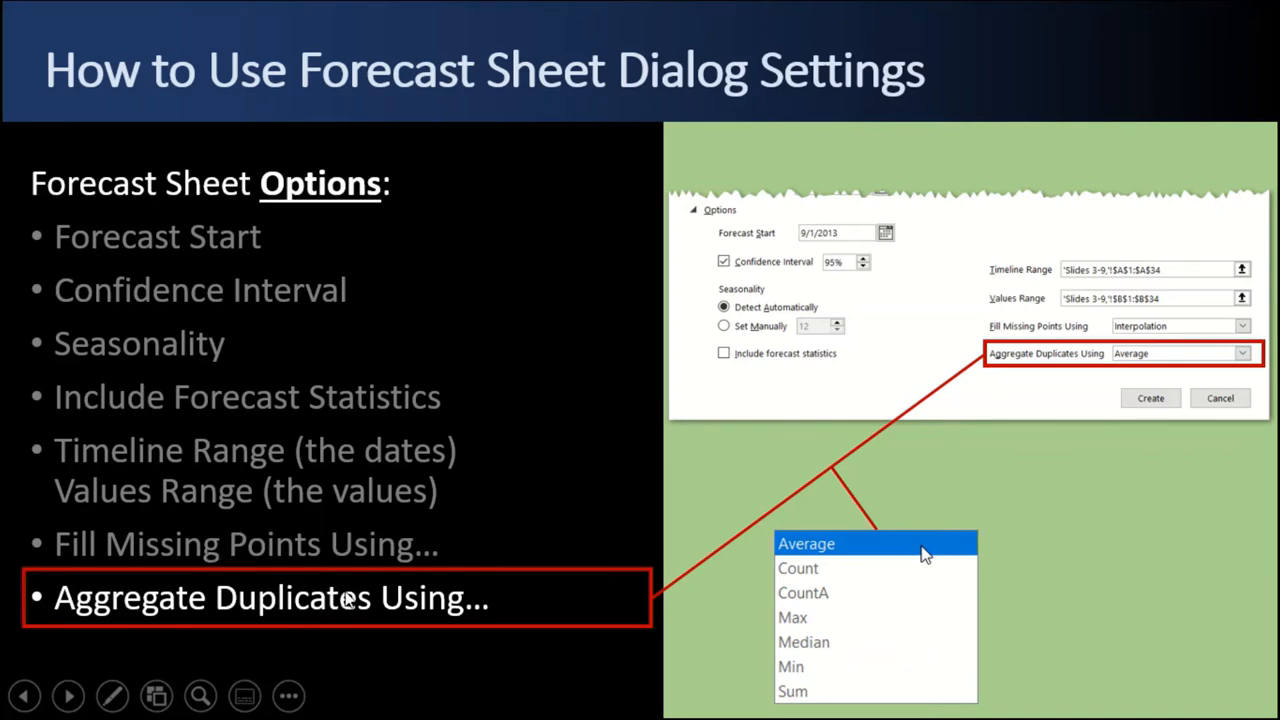
{"action": "mouse_move", "coordinate": [378, 478]}
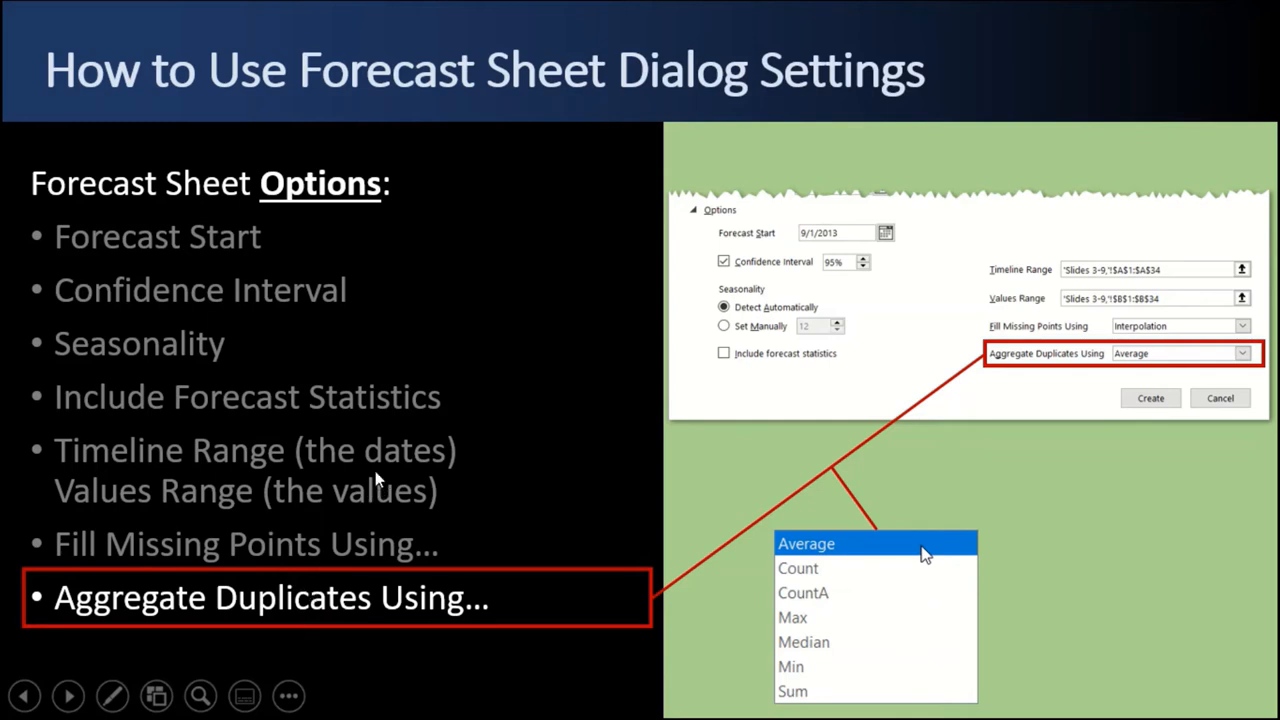
{"action": "mouse_move", "coordinate": [380, 35]}
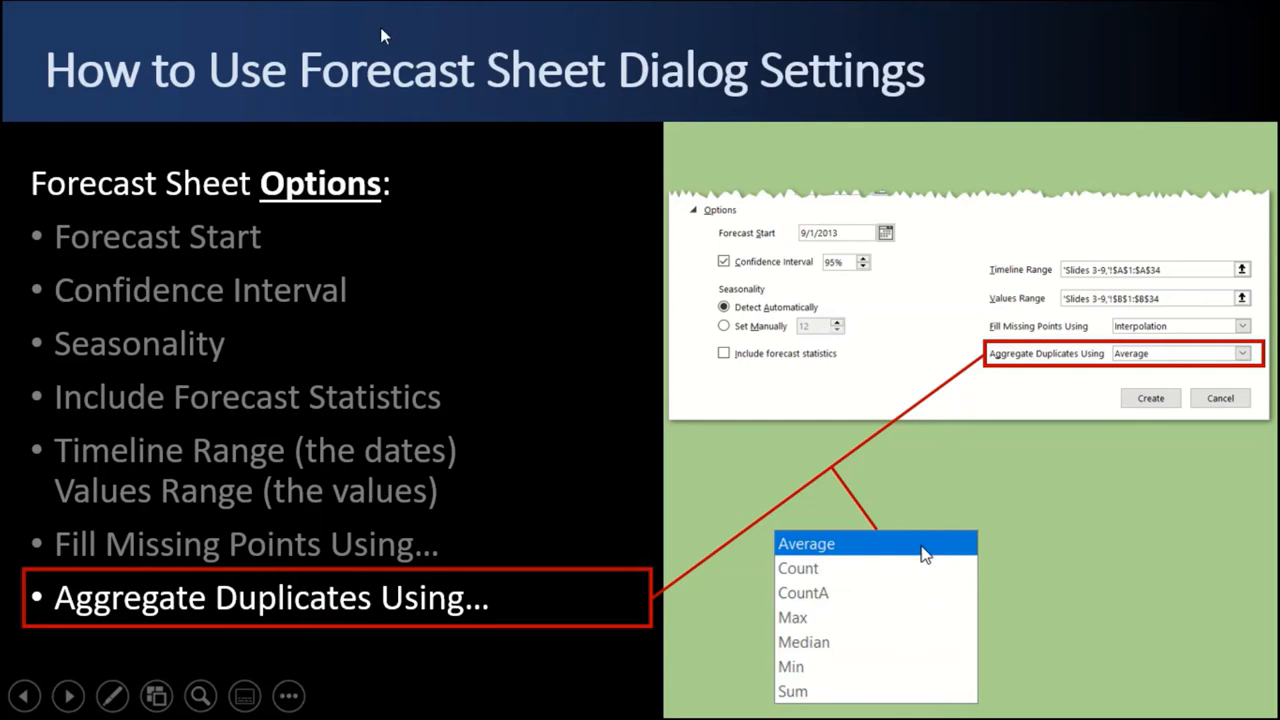
{"action": "mouse_move", "coordinate": [1055, 365]}
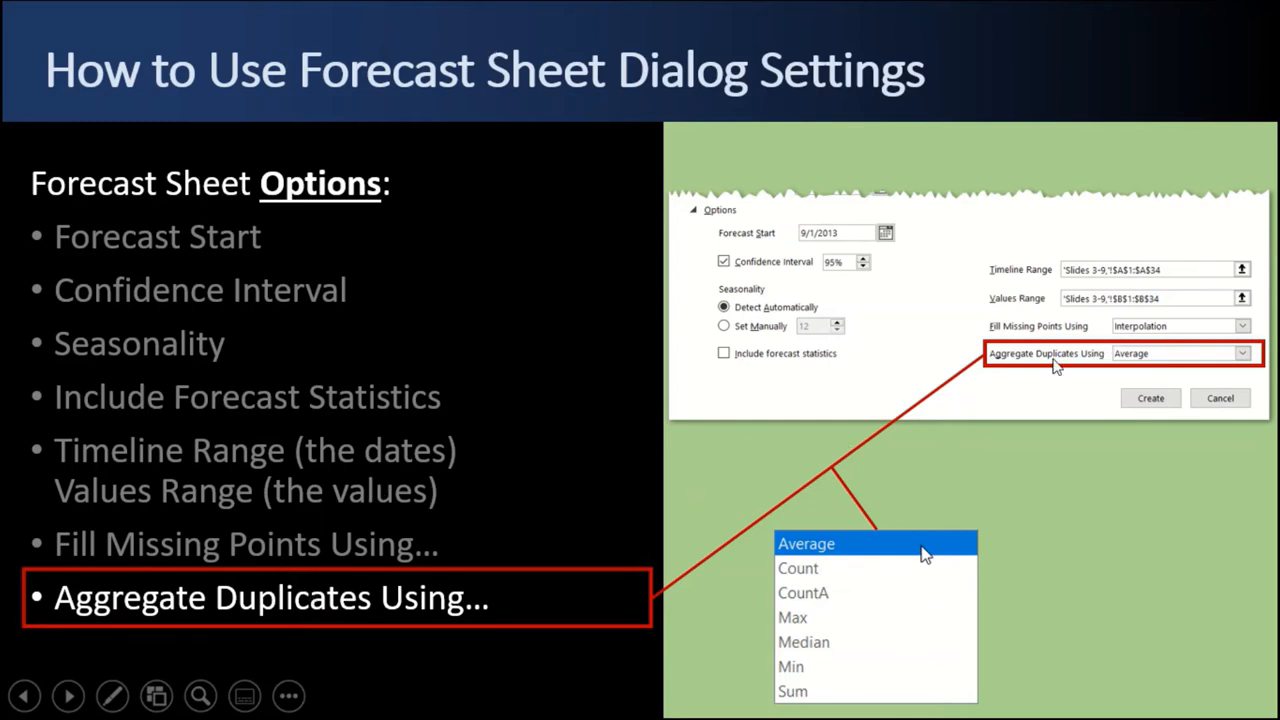
- Advance past Aggregate Duplicates Using to the 'How to Interpret Forecast Output' slide
{"action": "left_click", "coordinate": [68, 696]}
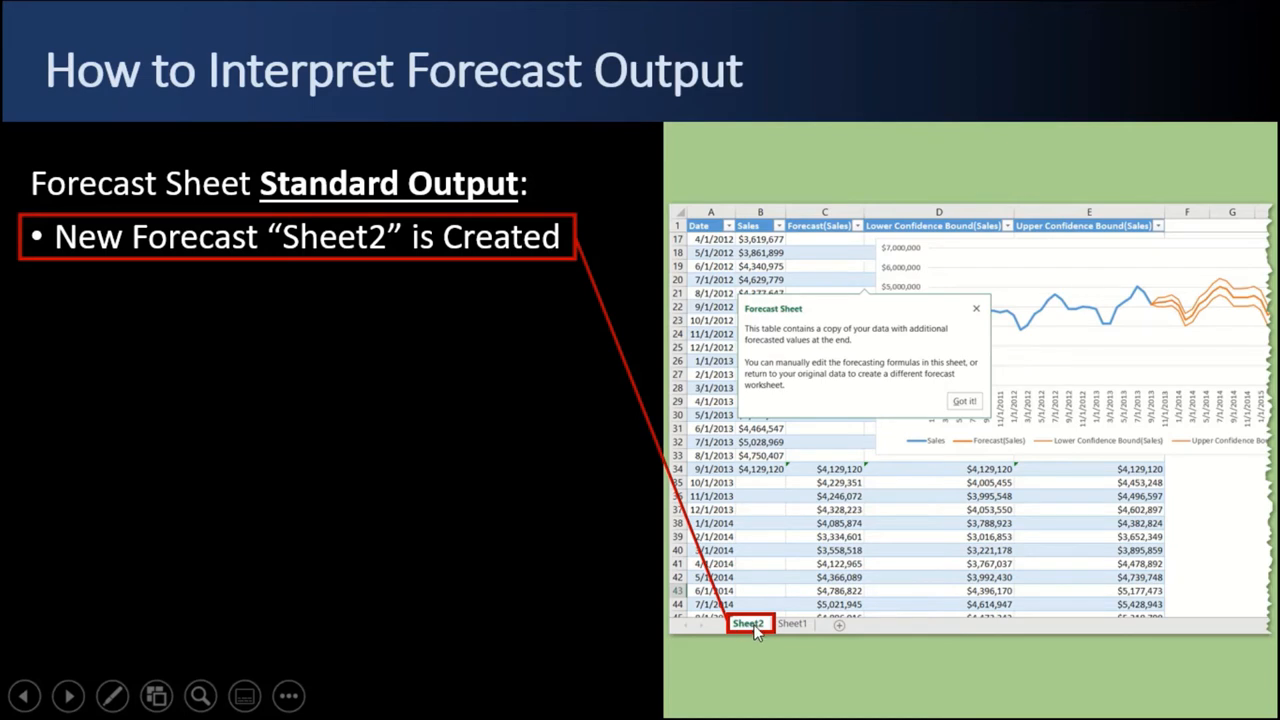
{"action": "mouse_move", "coordinate": [807, 638]}
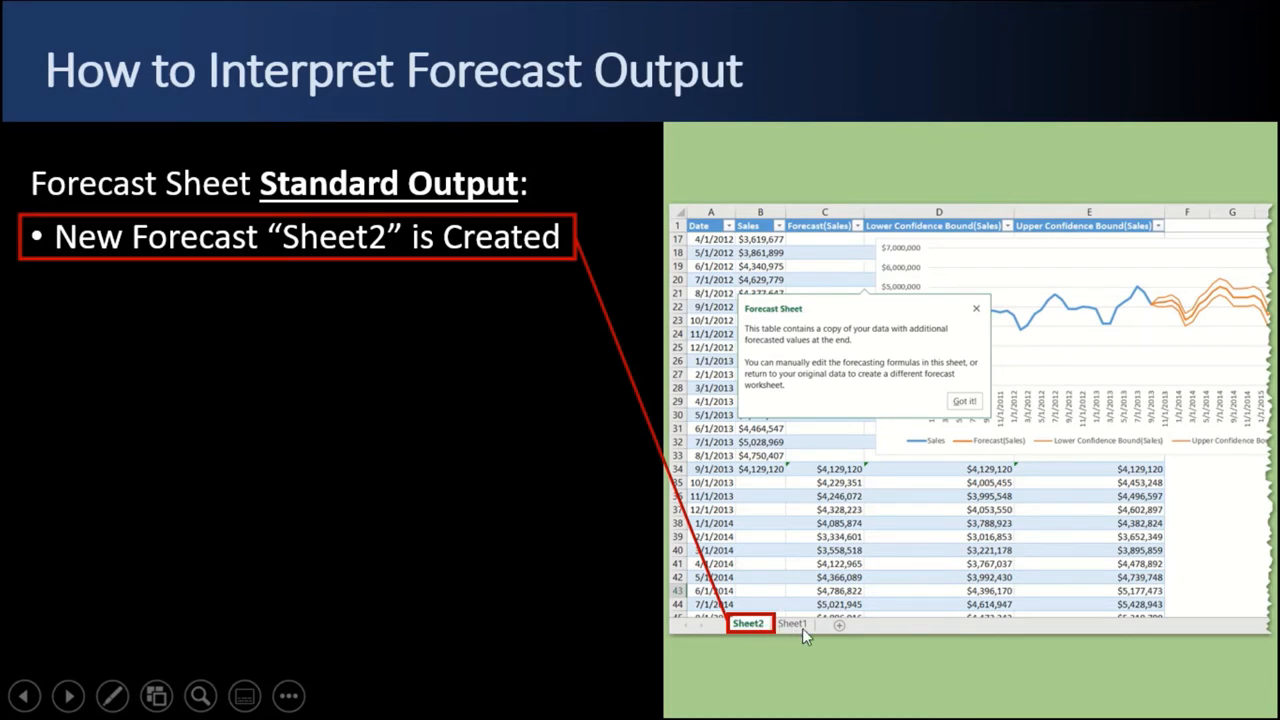
{"action": "mouse_move", "coordinate": [707, 240]}
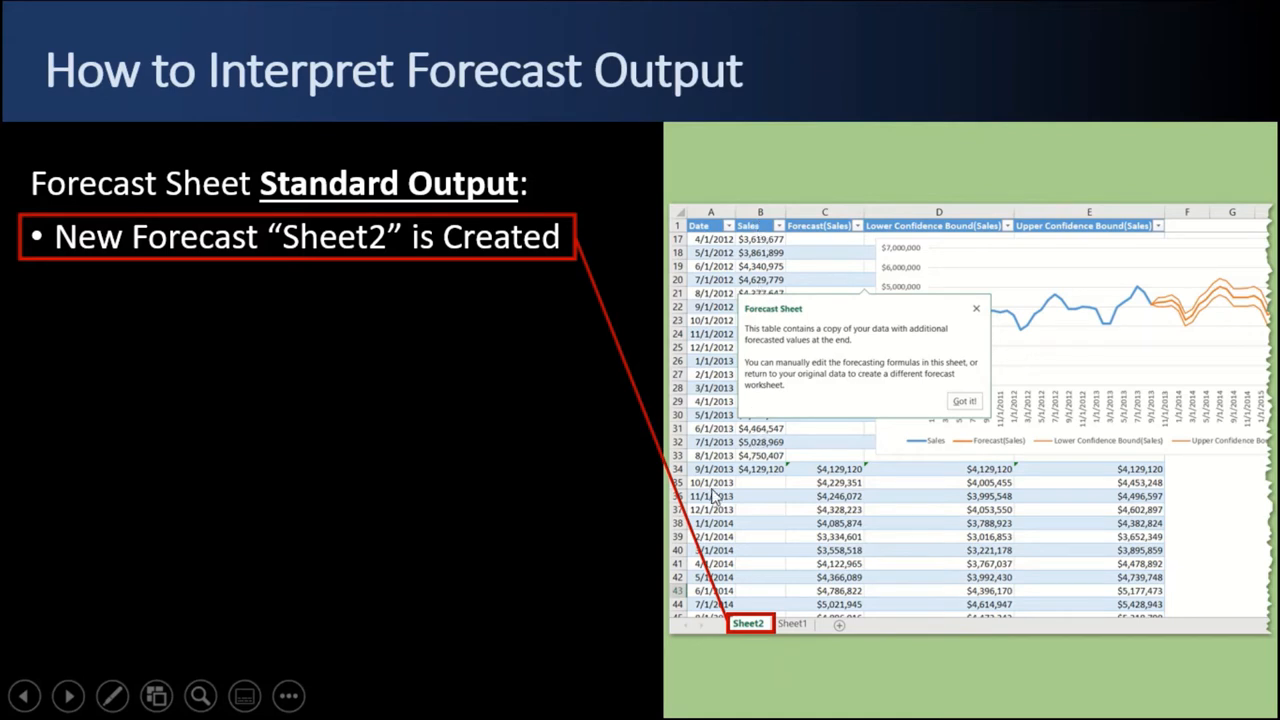
{"action": "mouse_move", "coordinate": [762, 478]}
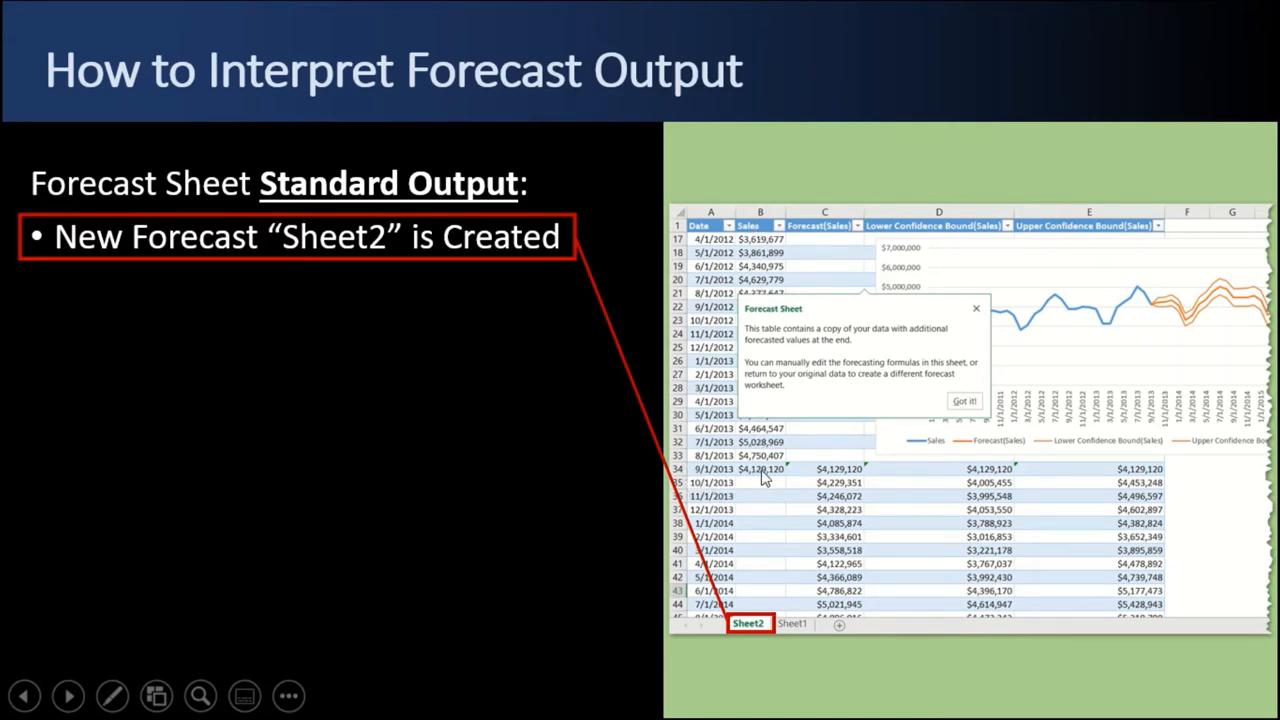
{"action": "mouse_move", "coordinate": [733, 396]}
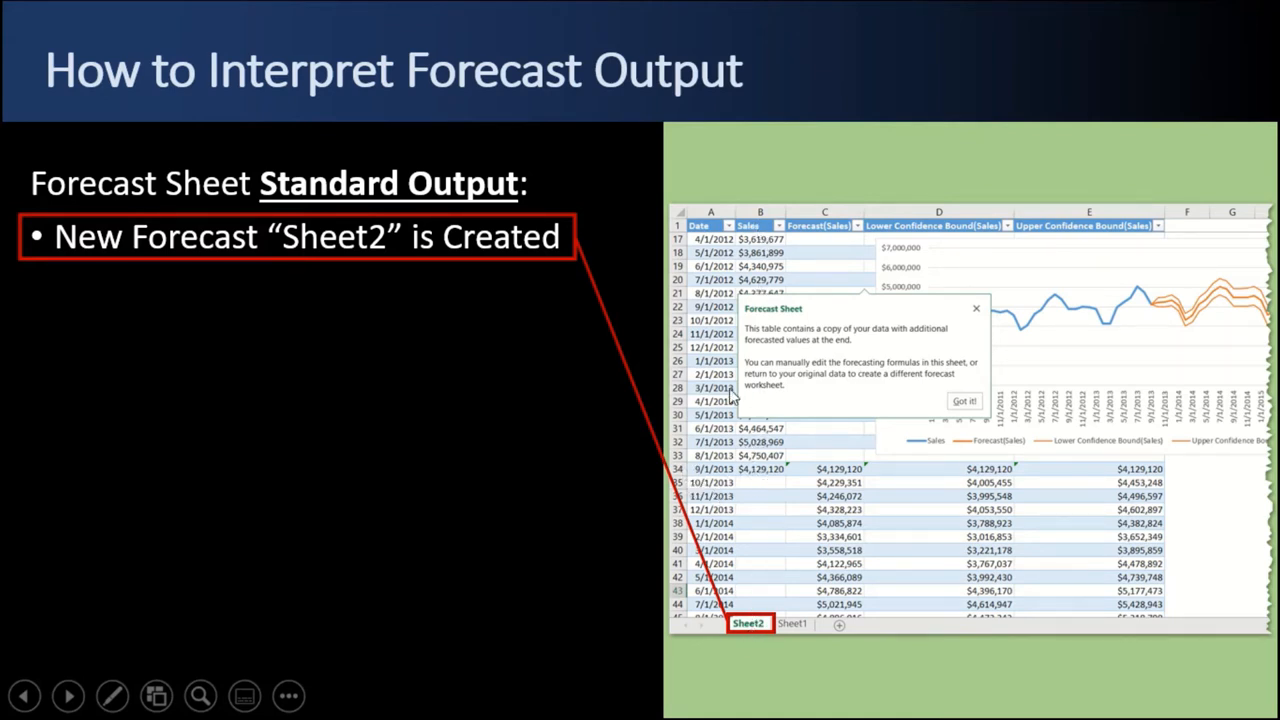
{"action": "mouse_move", "coordinate": [668, 488]}
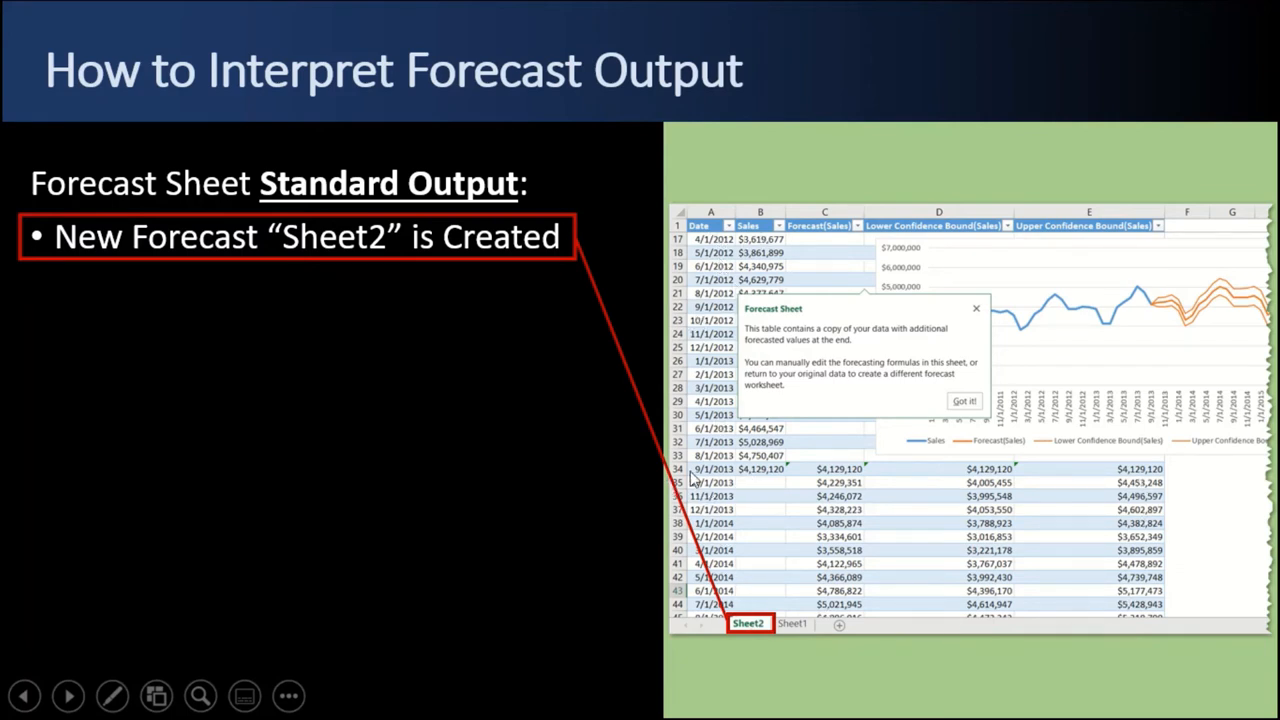
{"action": "mouse_move", "coordinate": [790, 500]}
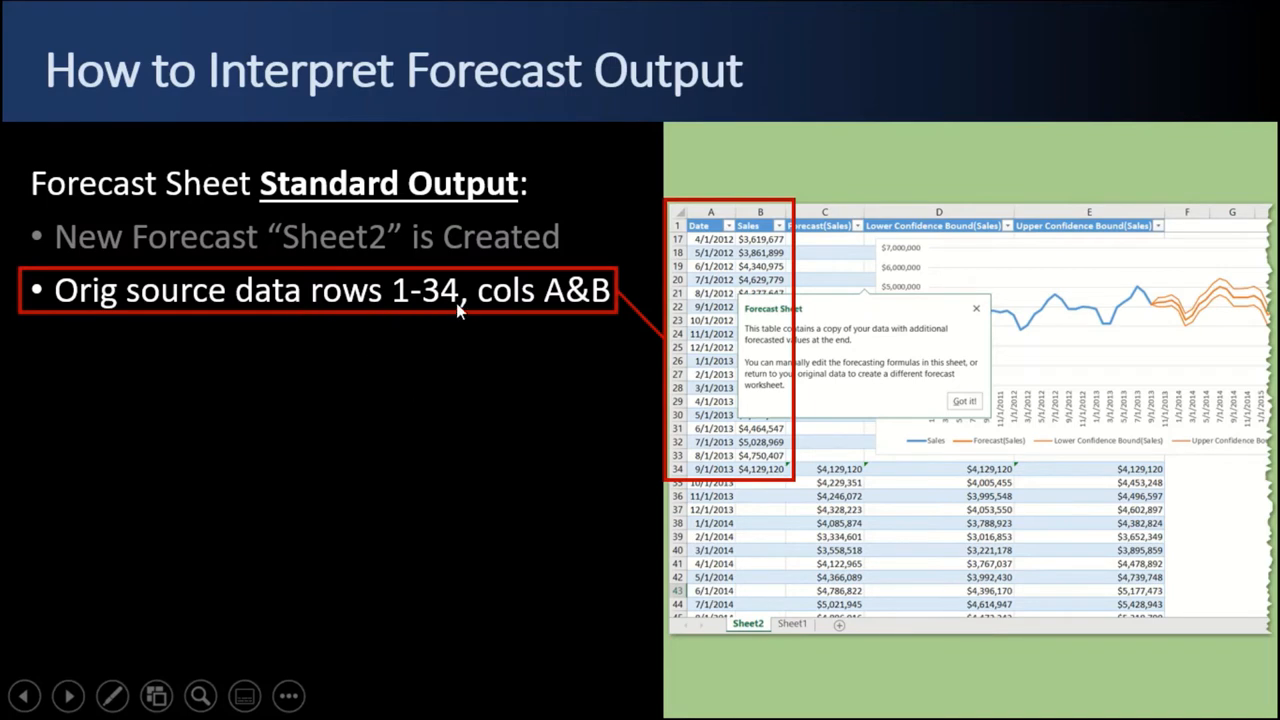
{"action": "mouse_move", "coordinate": [695, 288]}
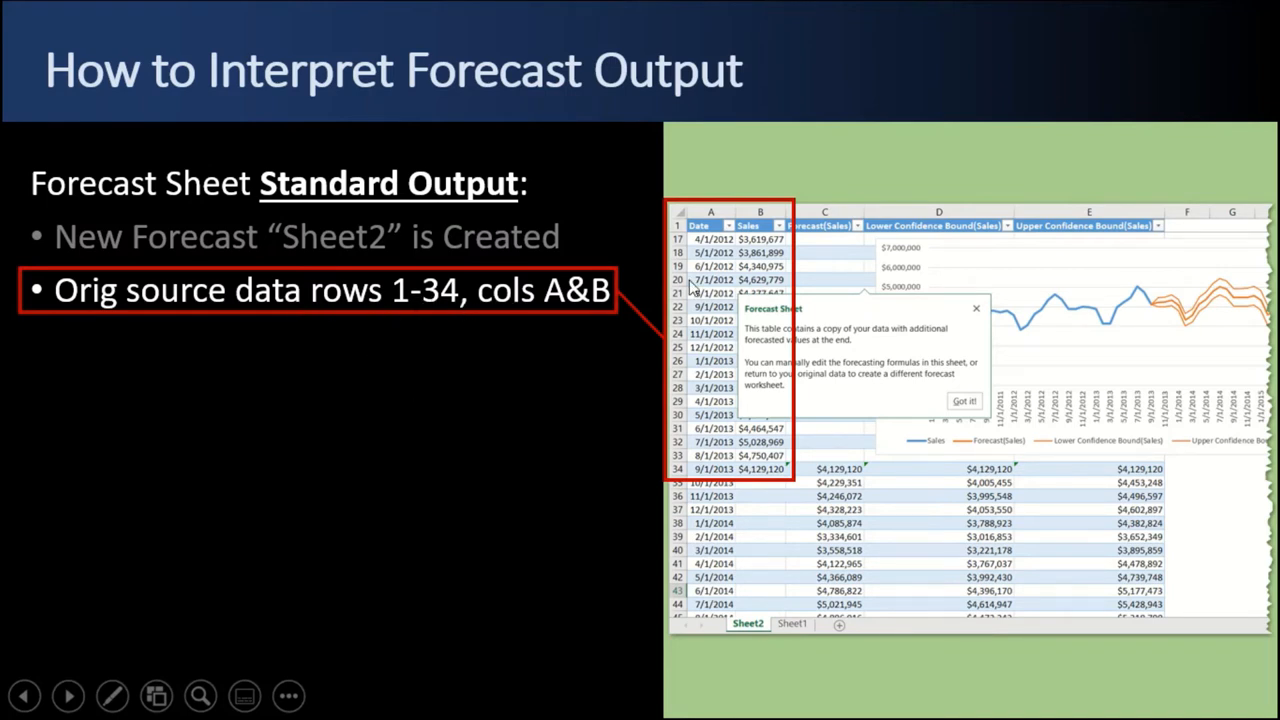
{"action": "mouse_move", "coordinate": [300, 435]}
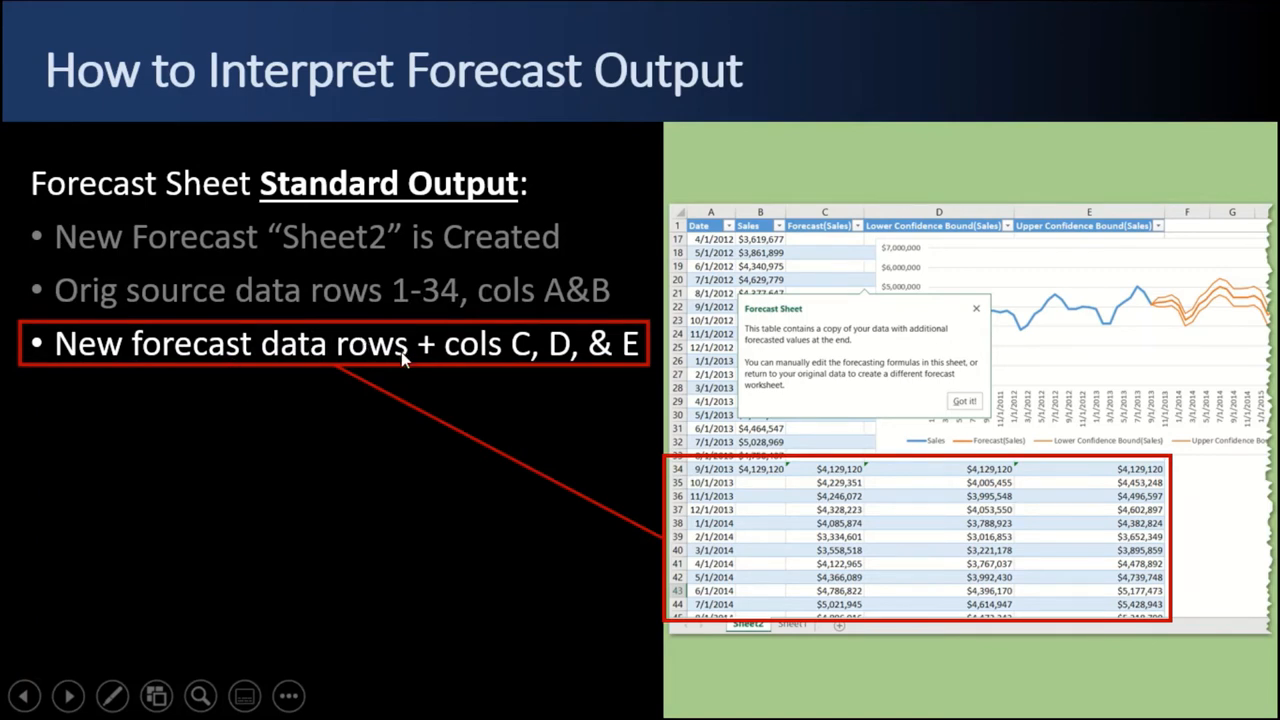
{"action": "mouse_move", "coordinate": [820, 487]}
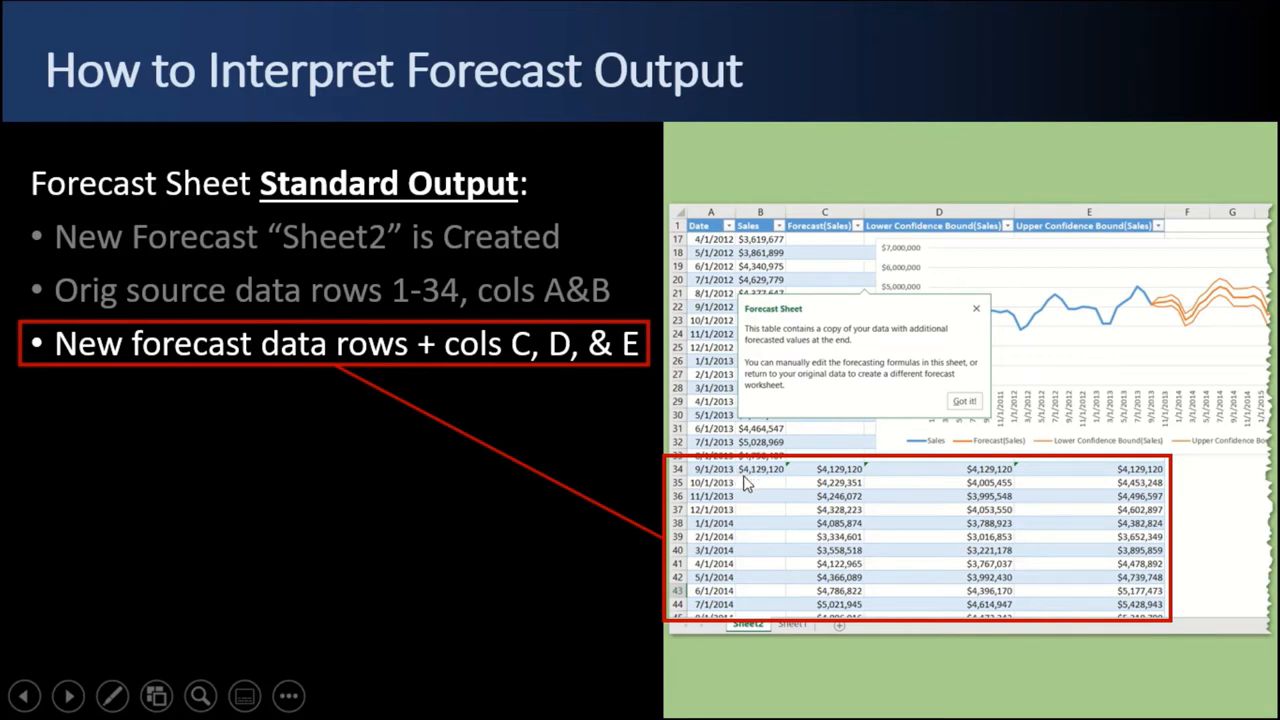
{"action": "mouse_move", "coordinate": [760, 478]}
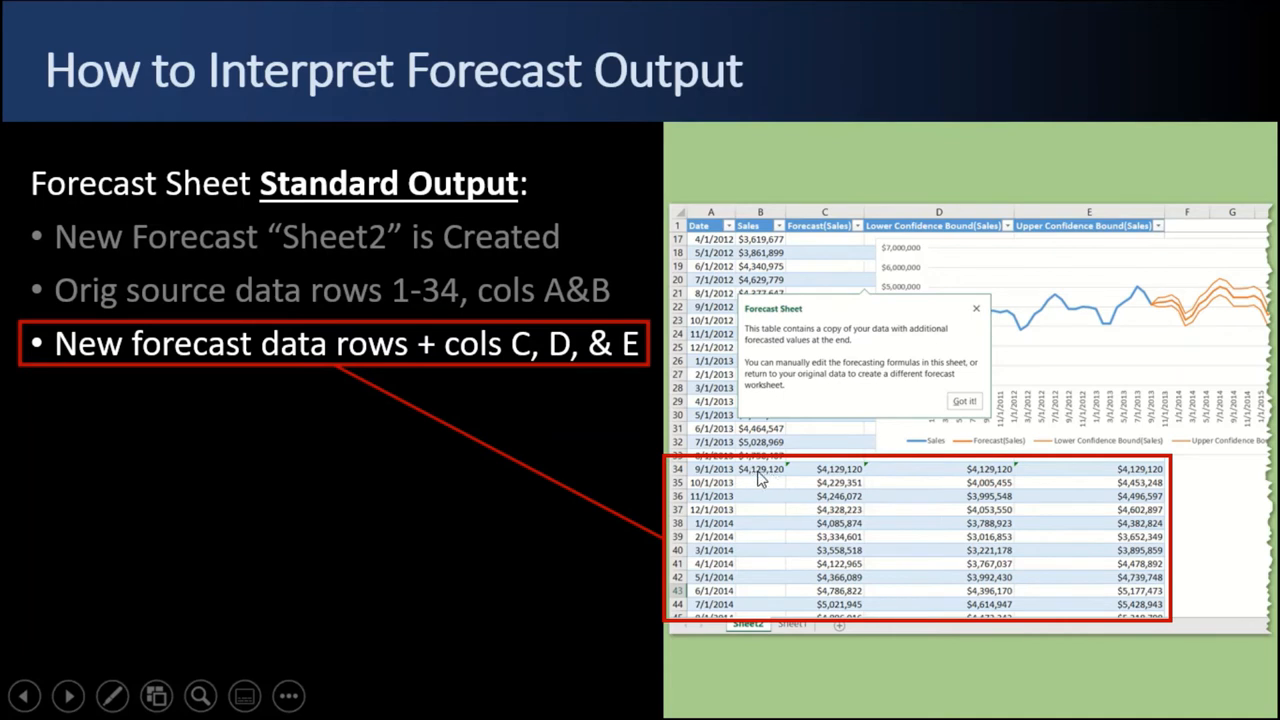
{"action": "mouse_move", "coordinate": [825, 477]}
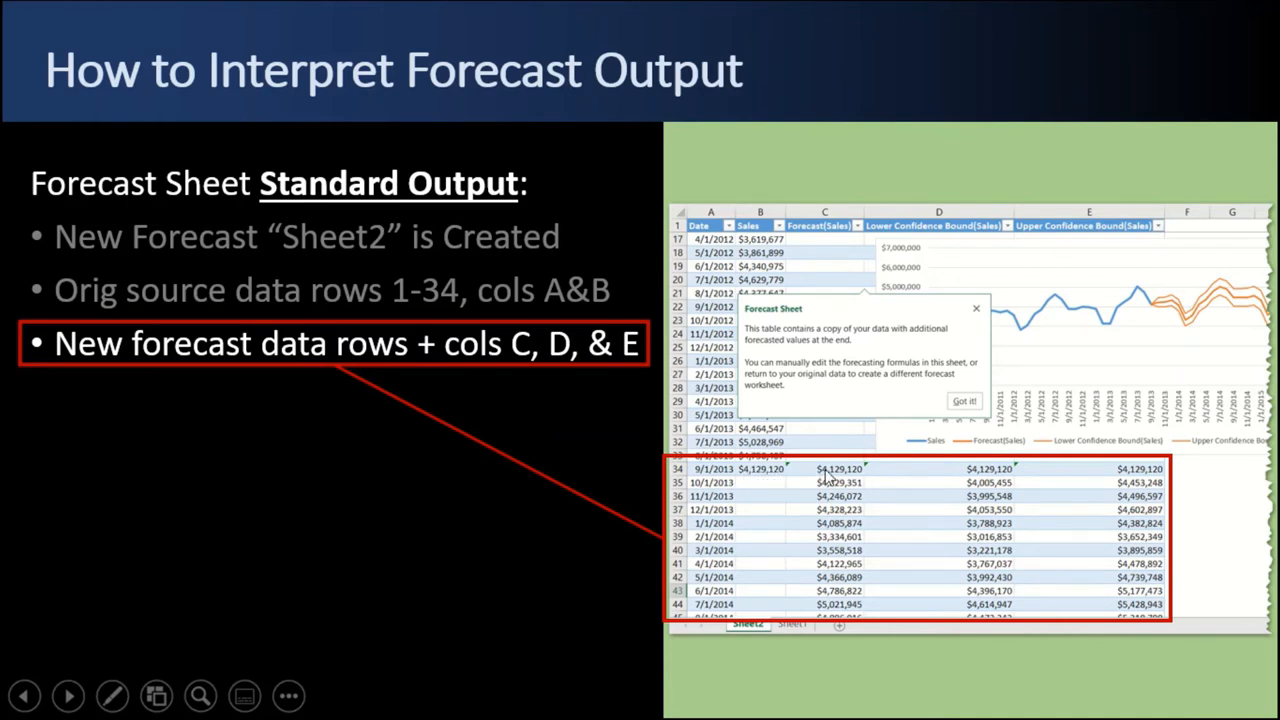
{"action": "mouse_move", "coordinate": [988, 470]}
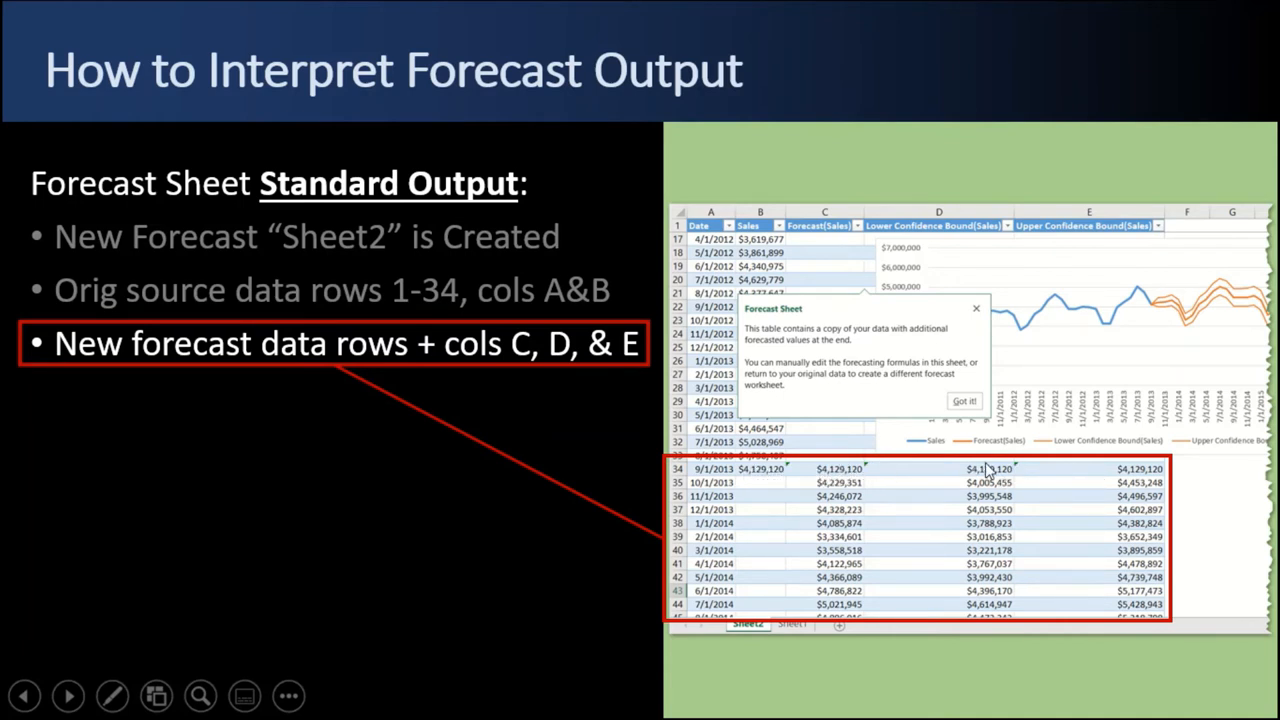
{"action": "mouse_move", "coordinate": [830, 225]}
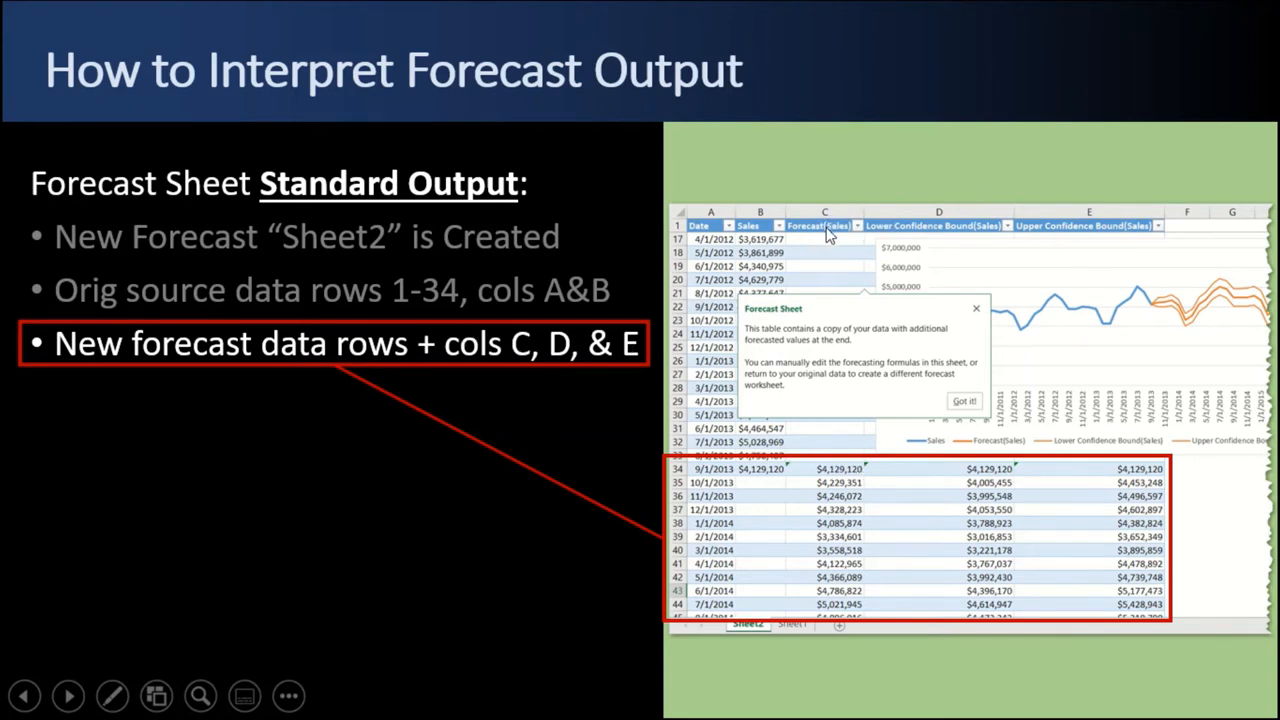
{"action": "mouse_move", "coordinate": [1192, 318]}
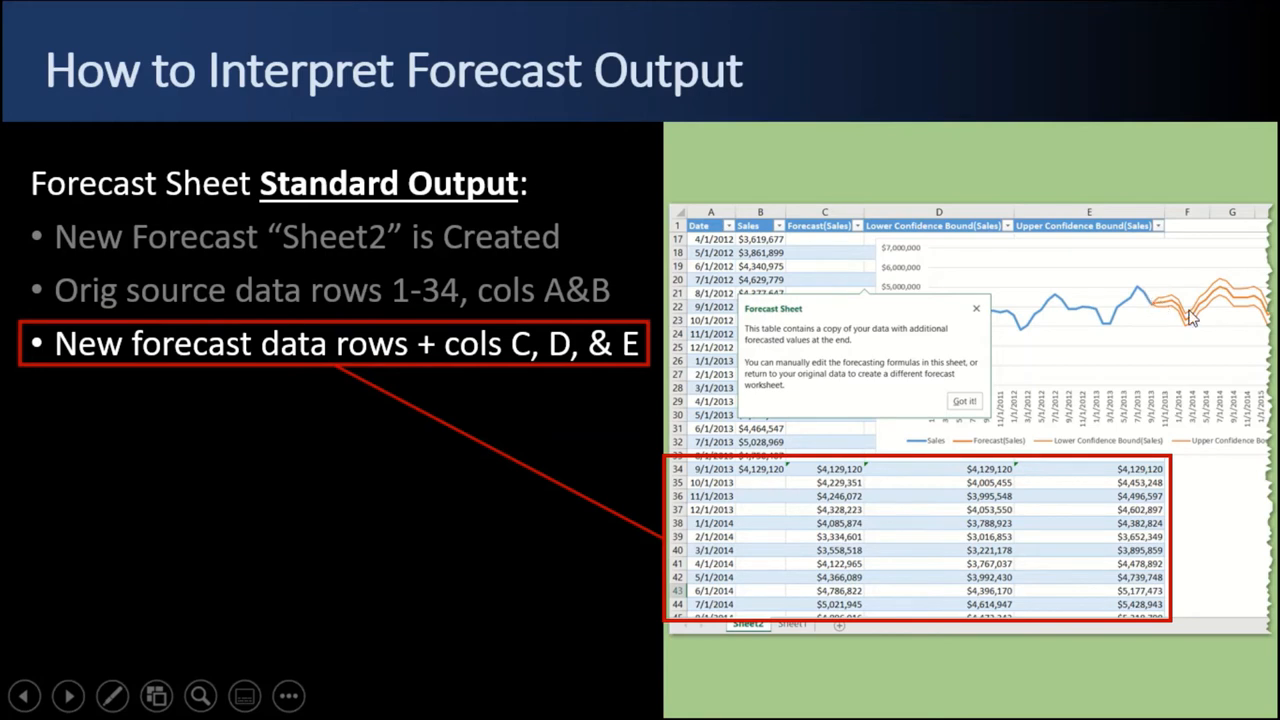
{"action": "mouse_move", "coordinate": [960, 293]}
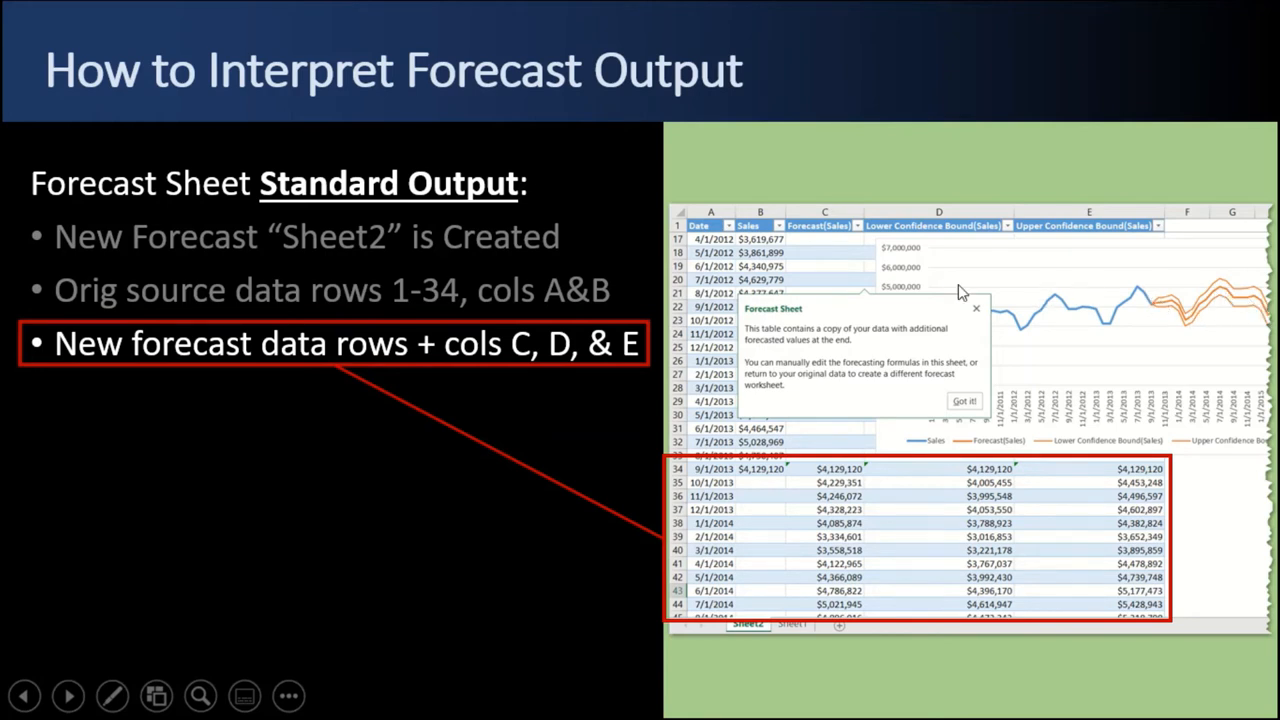
{"action": "mouse_move", "coordinate": [923, 220]}
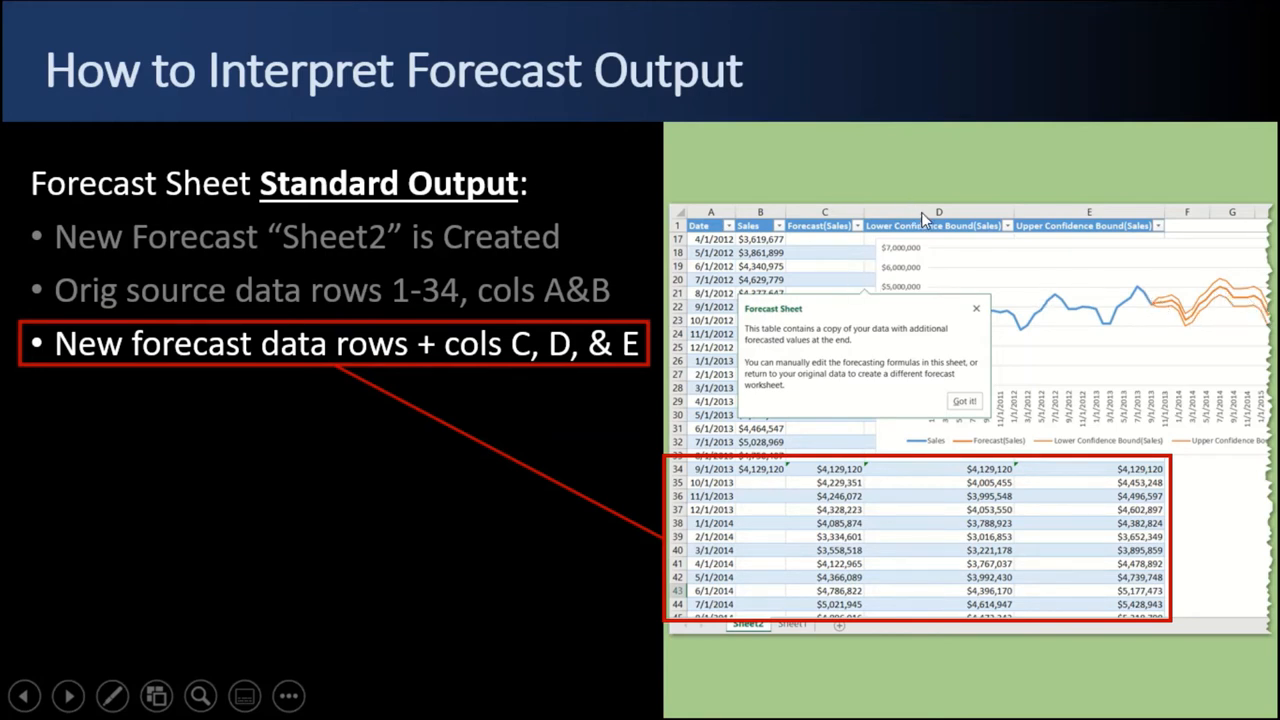
{"action": "mouse_move", "coordinate": [1060, 232]}
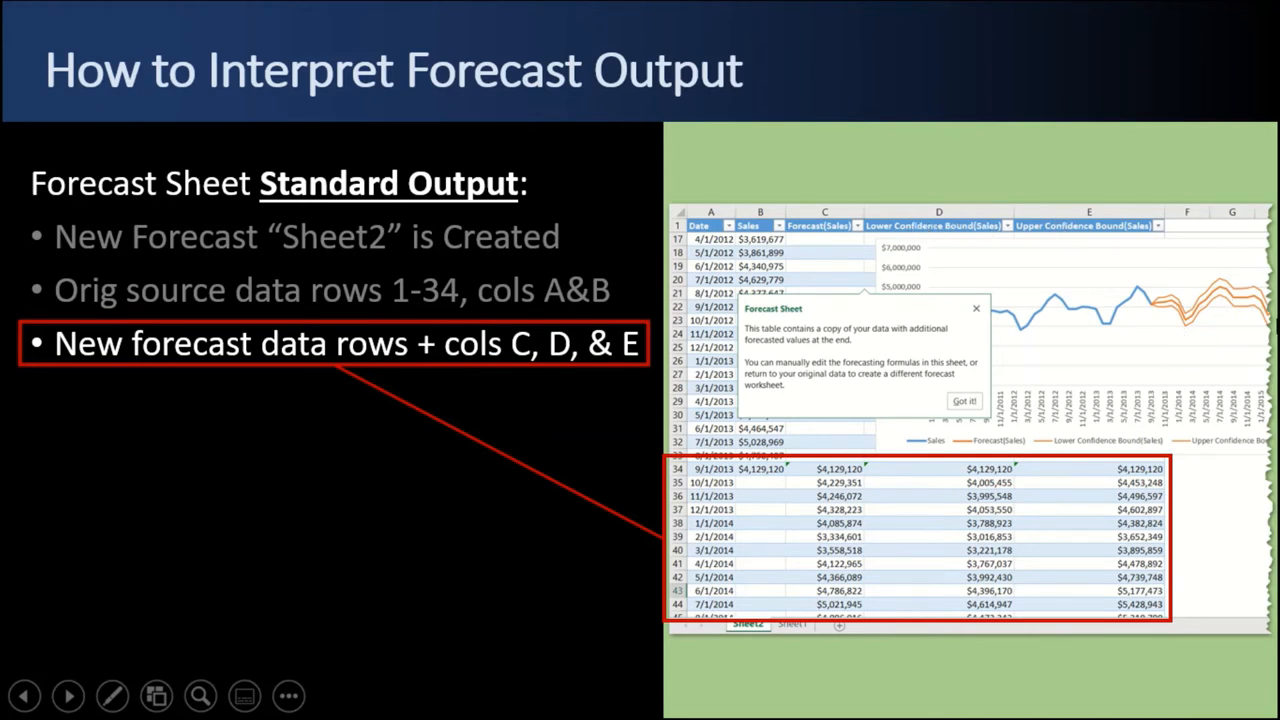
{"action": "mouse_move", "coordinate": [951, 478]}
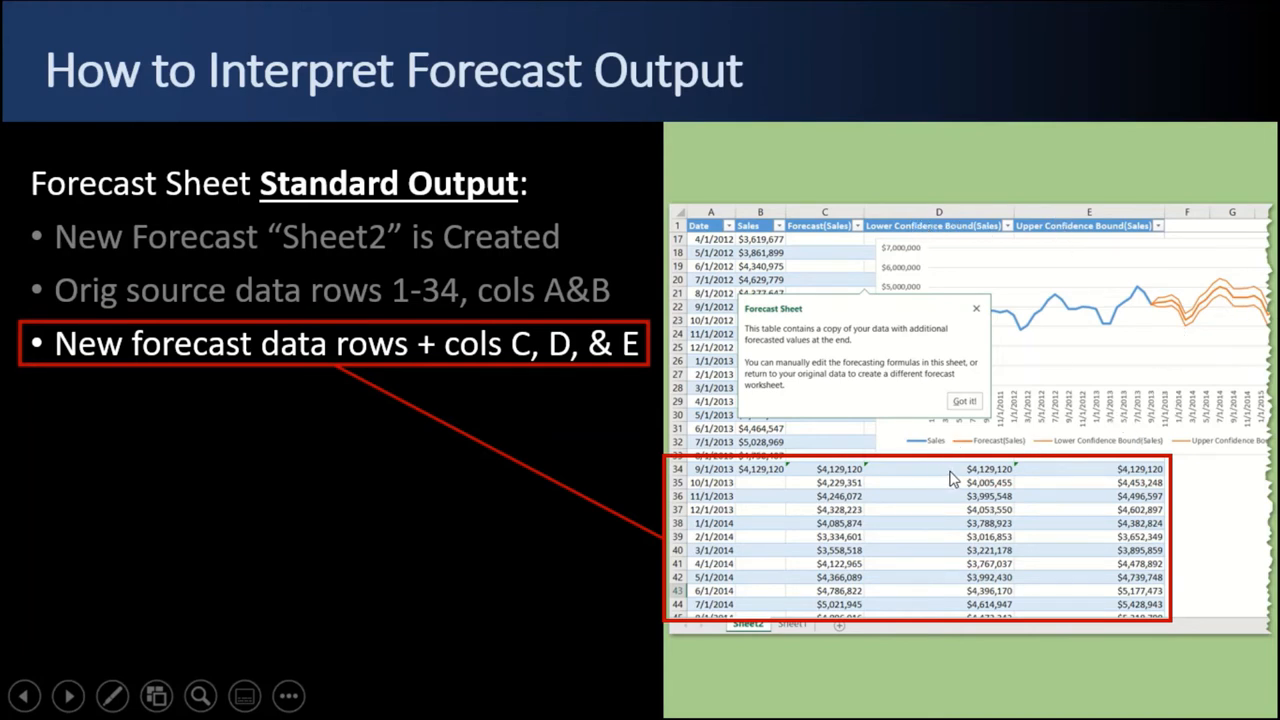
{"action": "mouse_move", "coordinate": [1167, 317]}
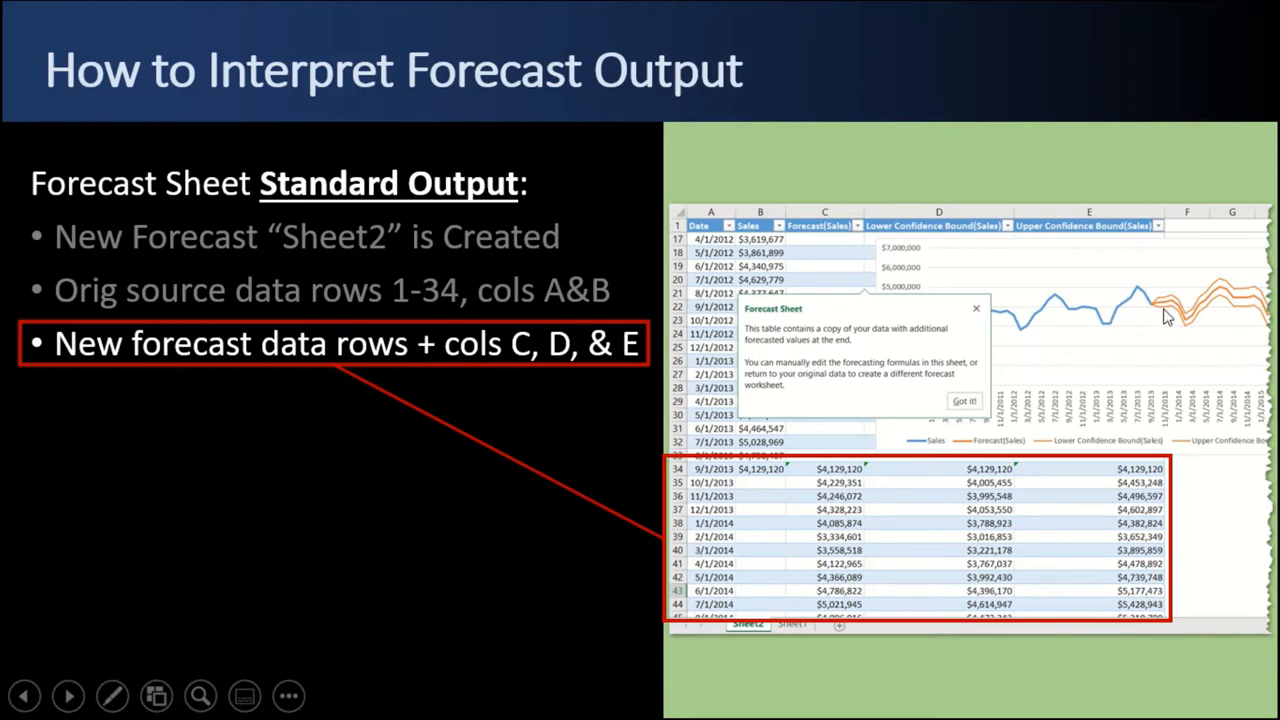
{"action": "mouse_move", "coordinate": [1182, 320]}
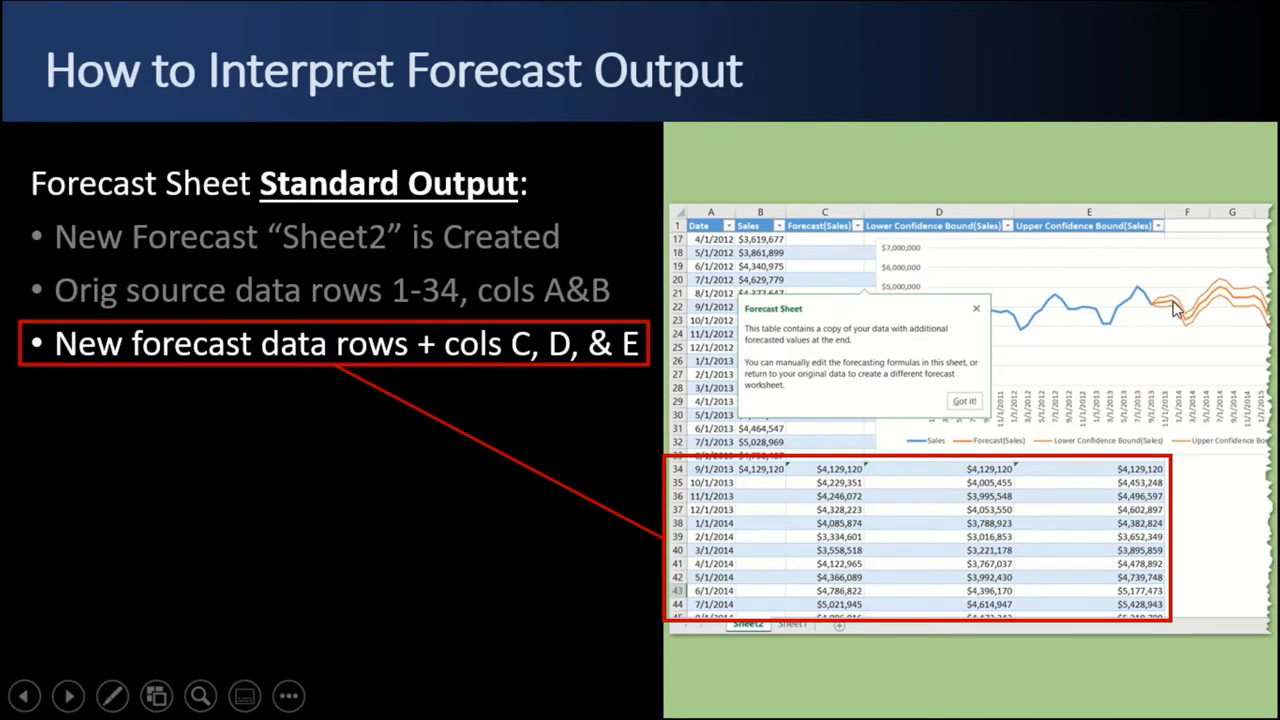
{"action": "mouse_move", "coordinate": [1171, 311]}
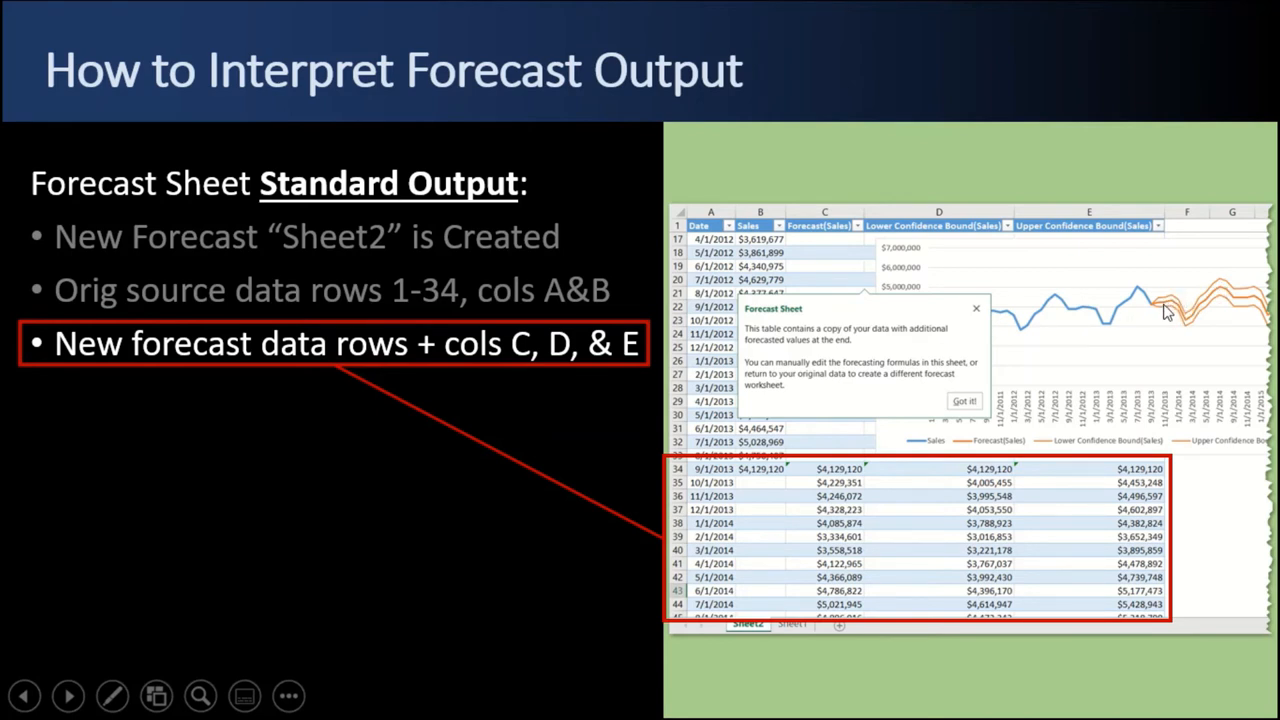
{"action": "mouse_move", "coordinate": [1225, 300]}
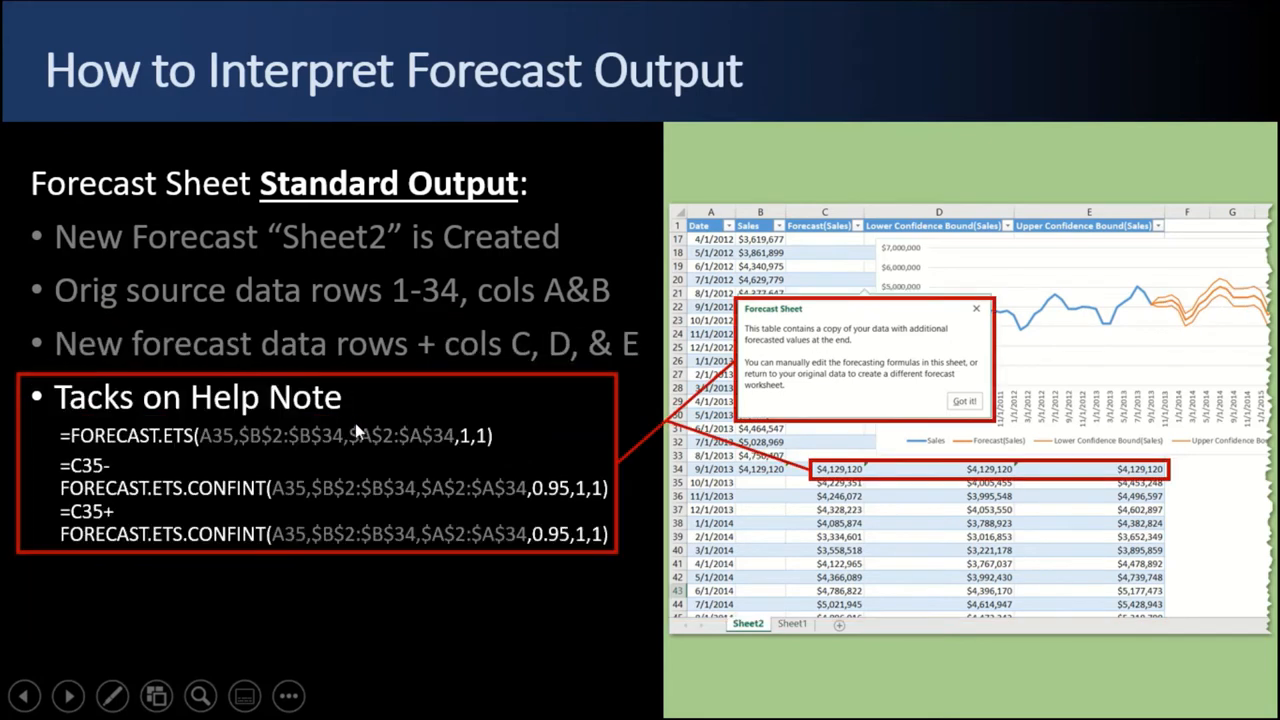
{"action": "mouse_move", "coordinate": [765, 298]}
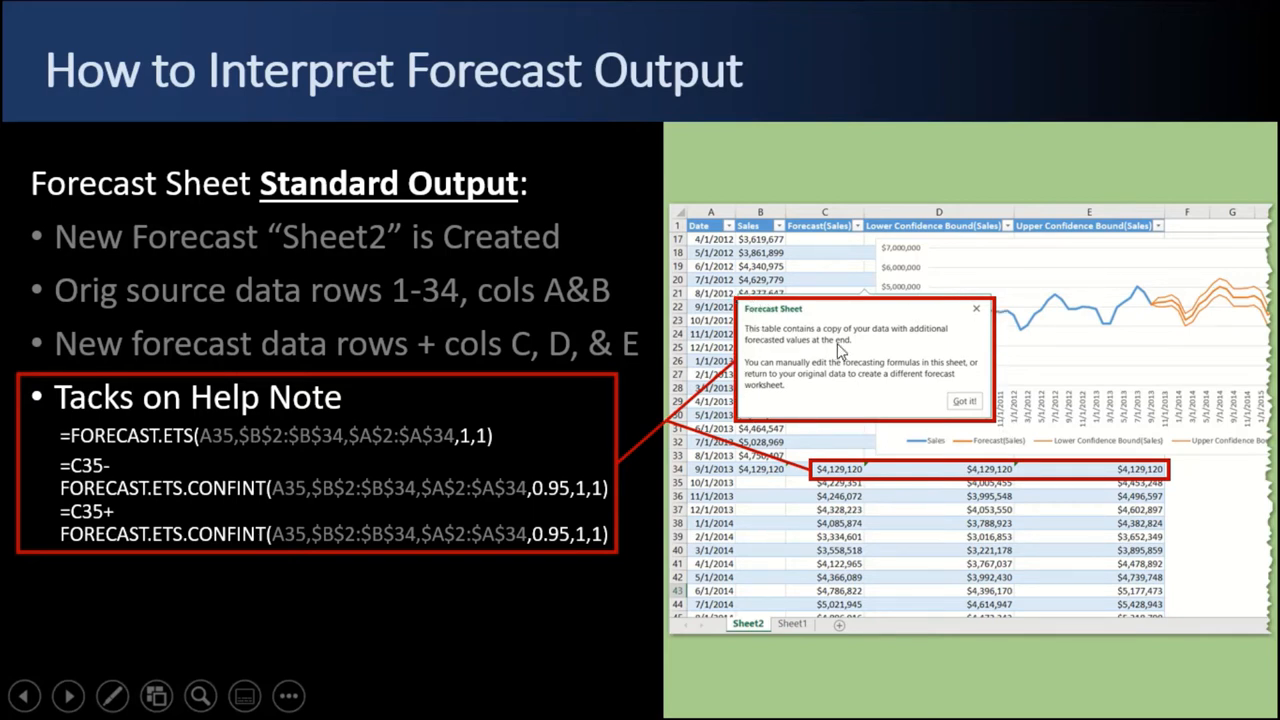
{"action": "mouse_move", "coordinate": [785, 377]}
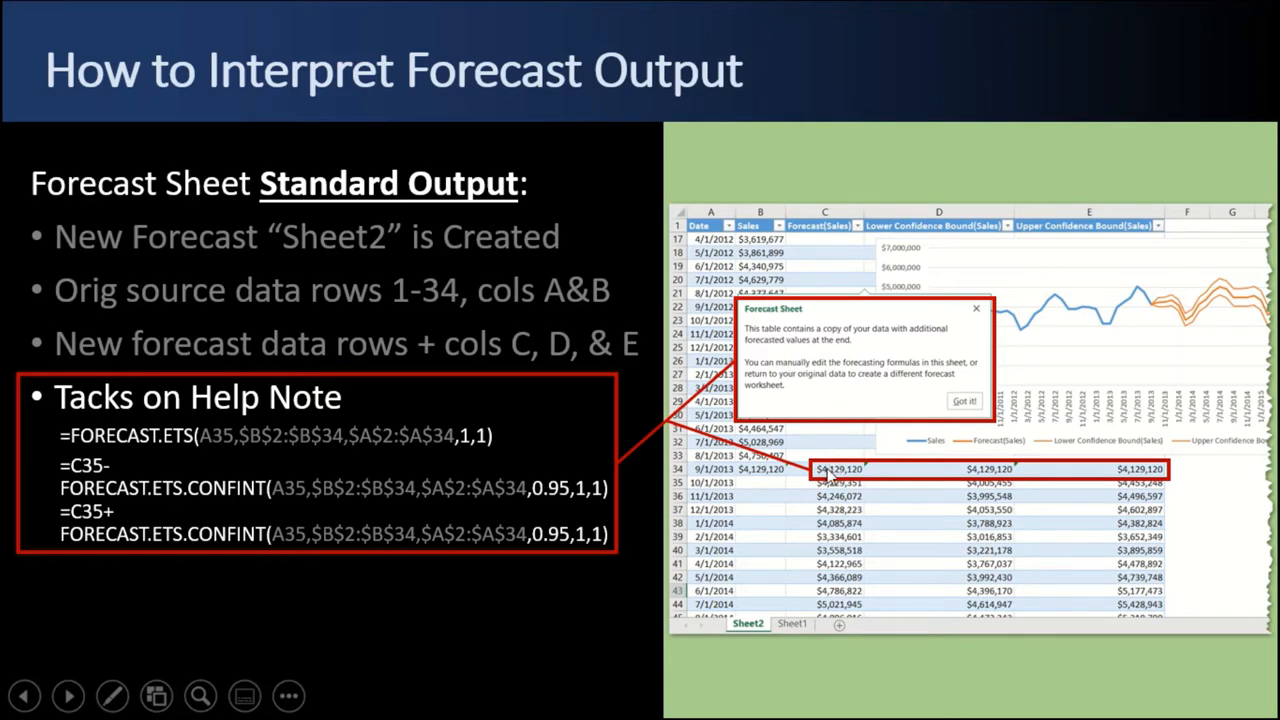
{"action": "mouse_move", "coordinate": [1022, 475]}
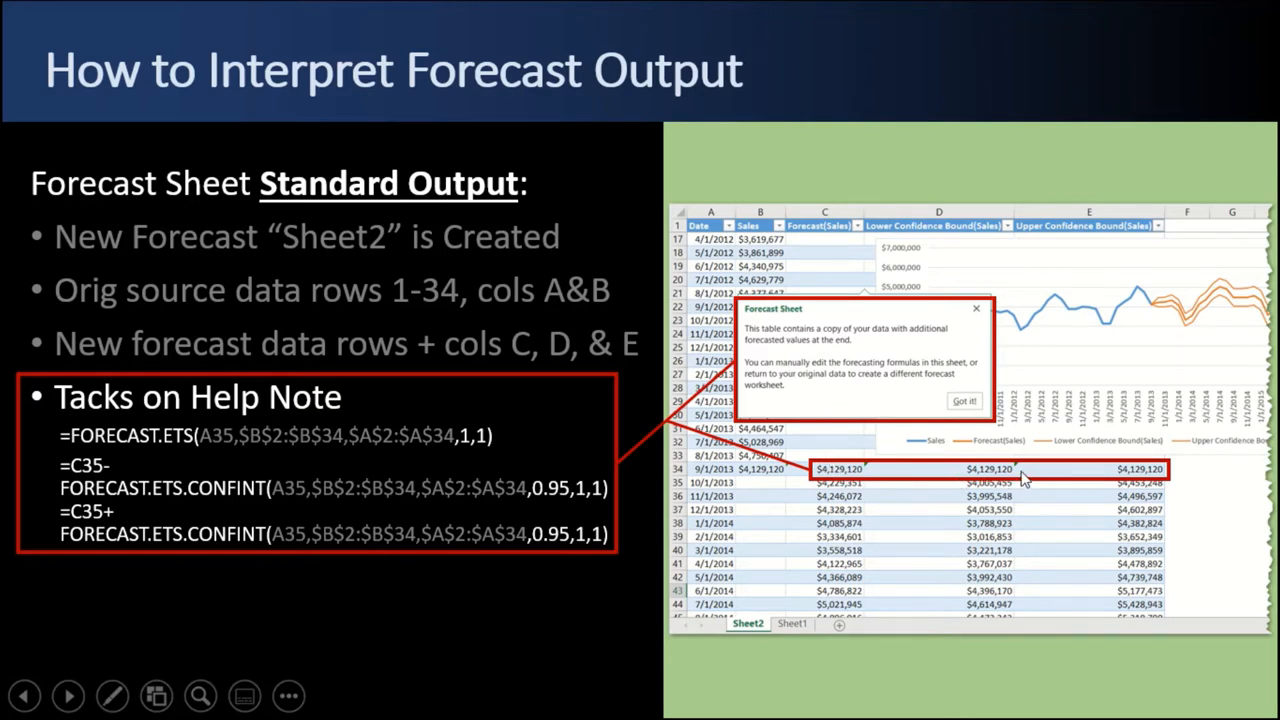
{"action": "mouse_move", "coordinate": [895, 500]}
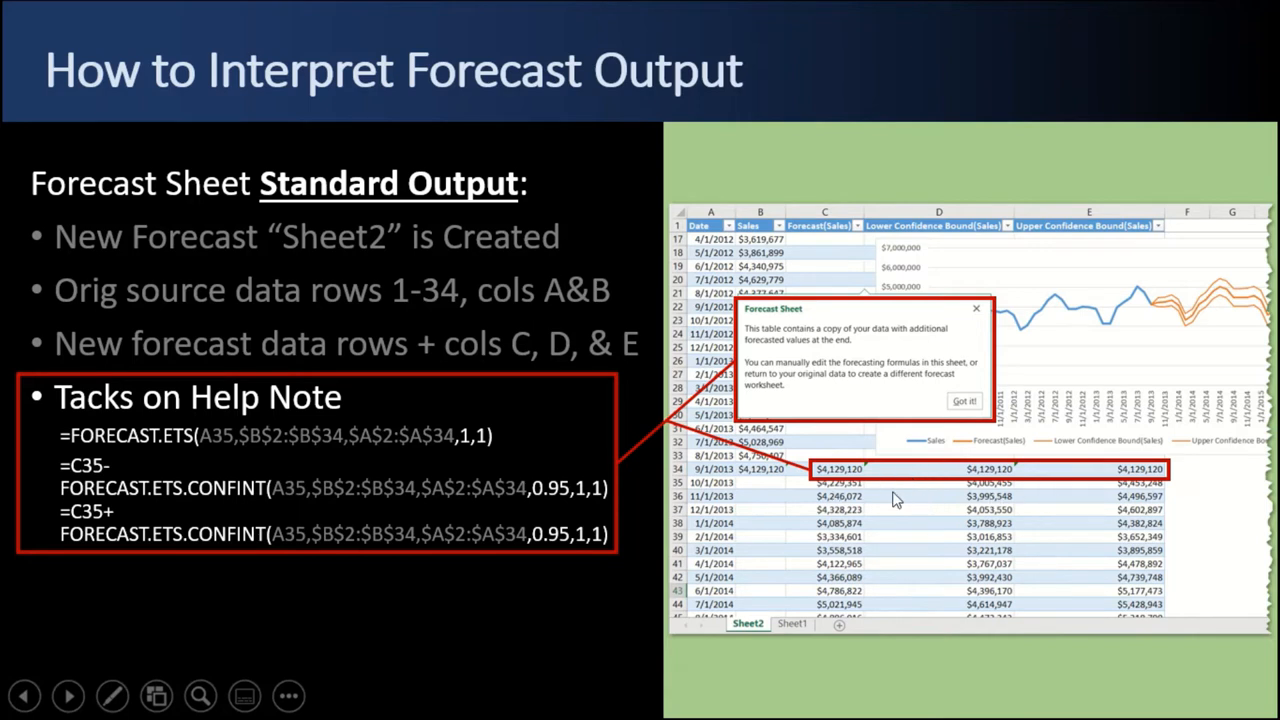
{"action": "mouse_move", "coordinate": [1143, 306]}
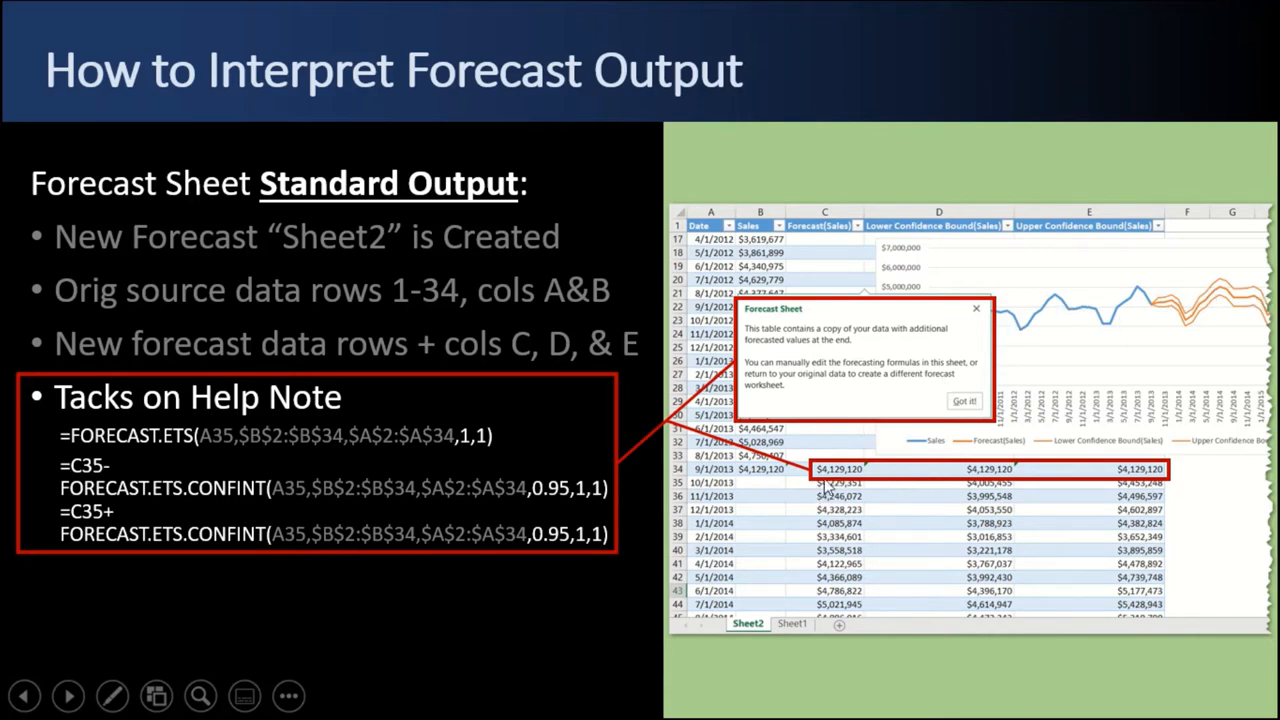
{"action": "mouse_move", "coordinate": [1240, 300]}
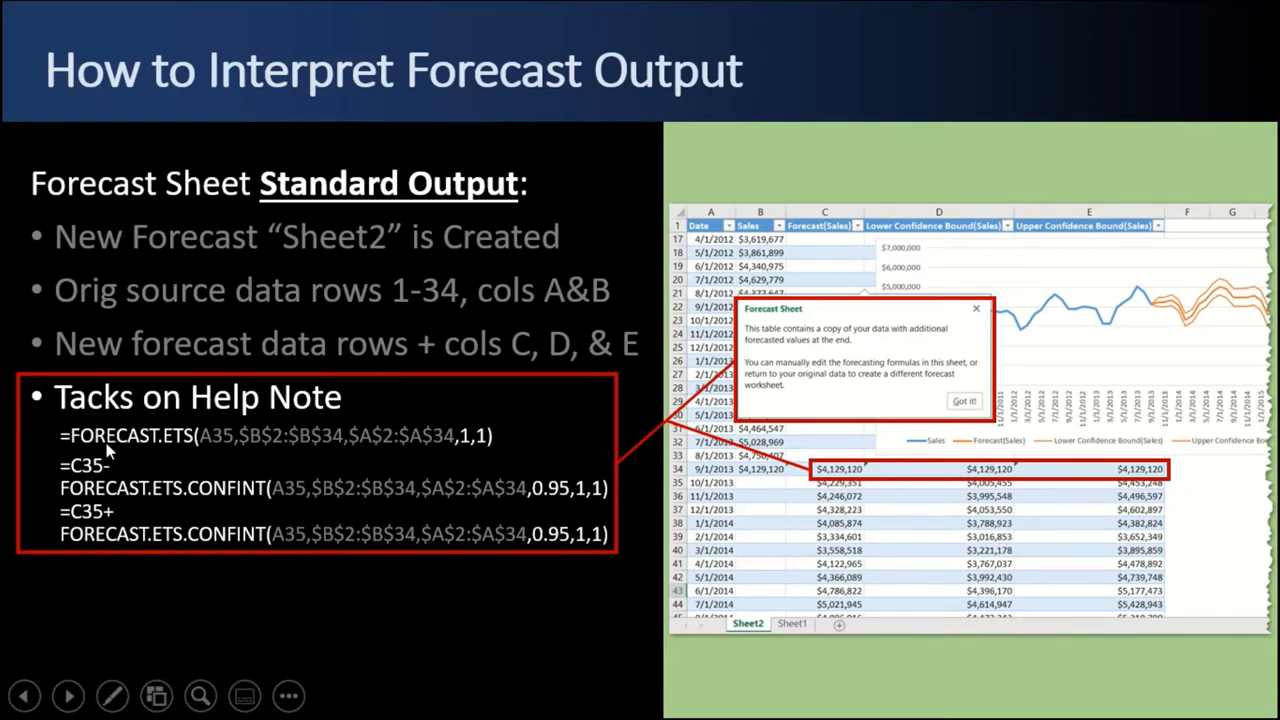
{"action": "mouse_move", "coordinate": [825, 565]}
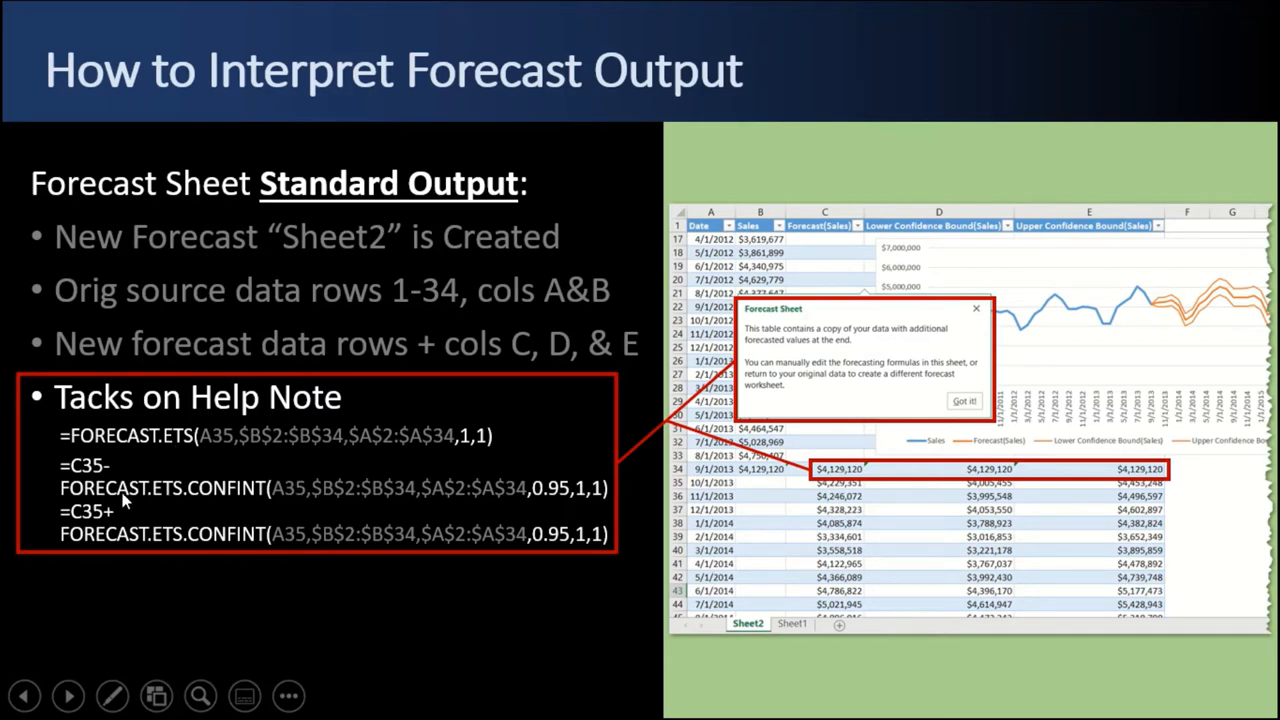
{"action": "mouse_move", "coordinate": [85, 512]}
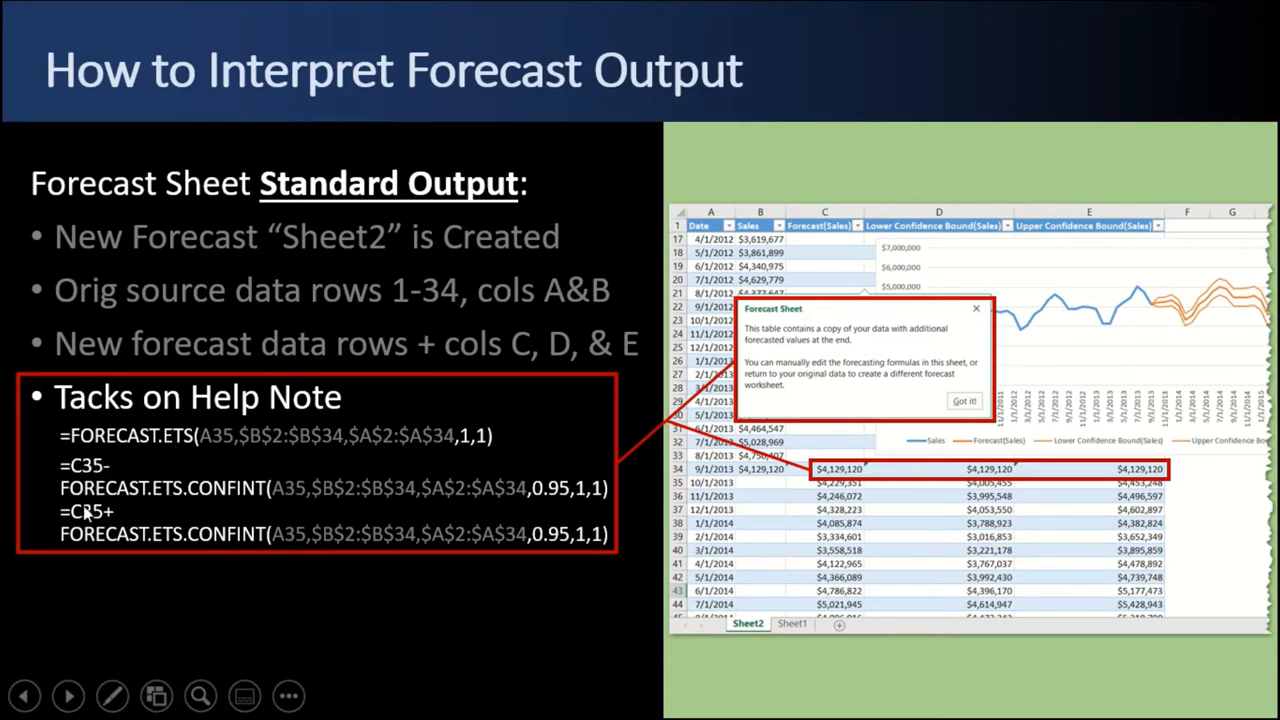
{"action": "mouse_move", "coordinate": [840, 470]}
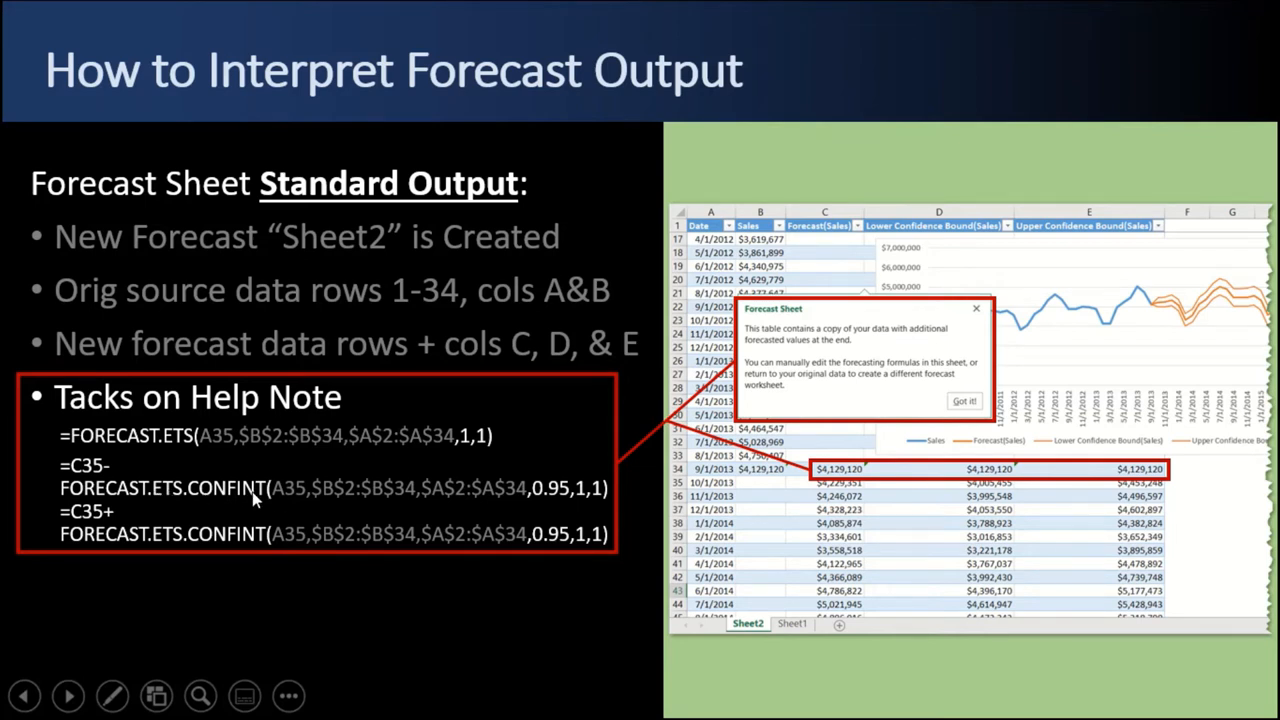
{"action": "mouse_move", "coordinate": [105, 520]}
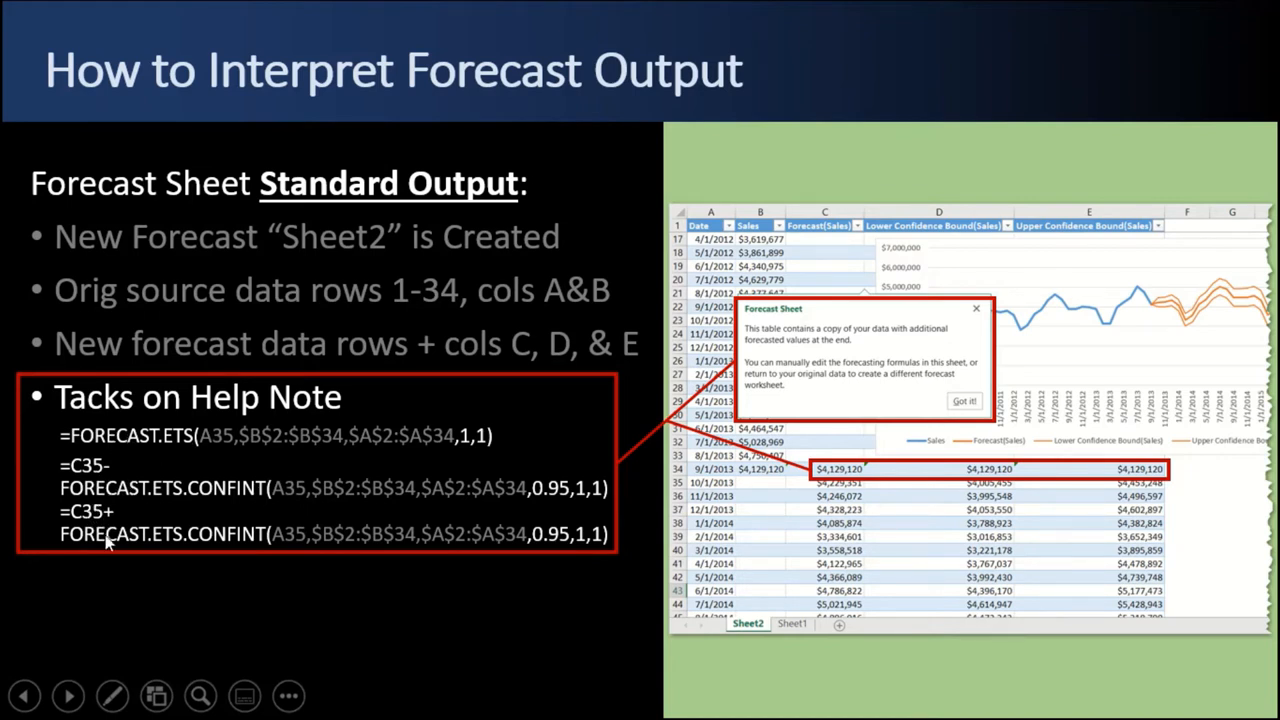
{"action": "mouse_move", "coordinate": [820, 373]}
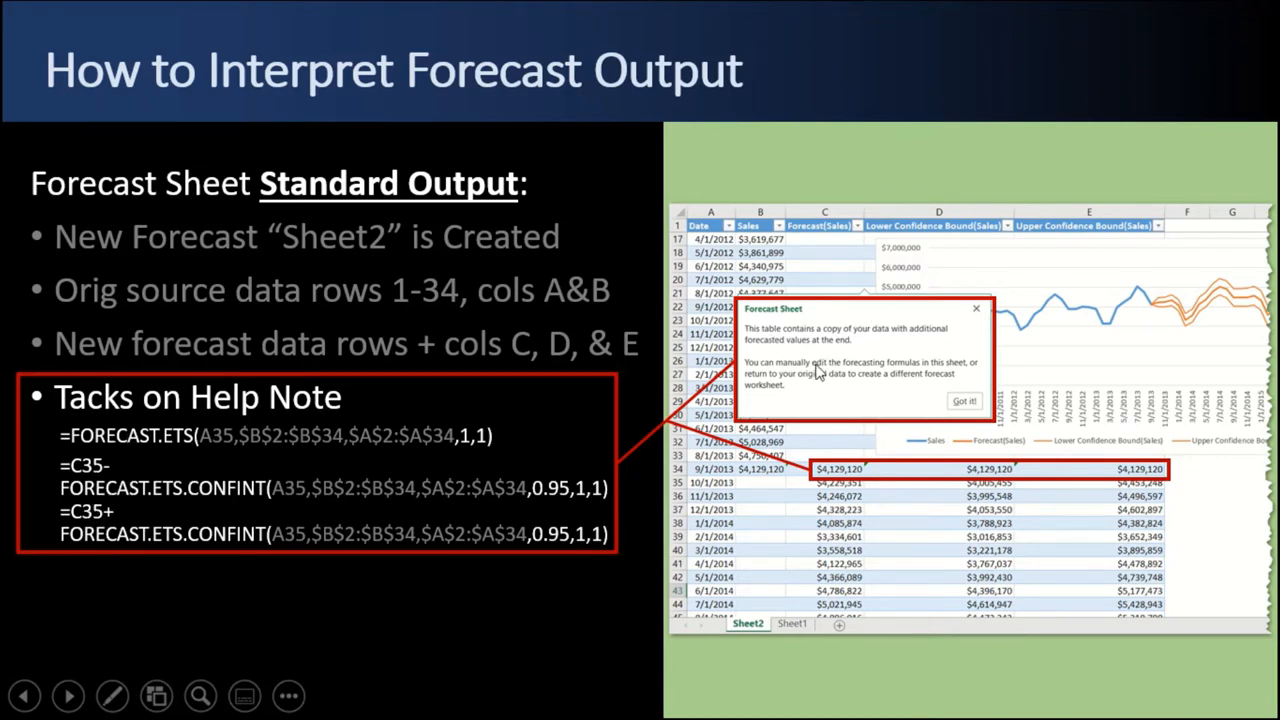
{"action": "mouse_move", "coordinate": [585, 395]}
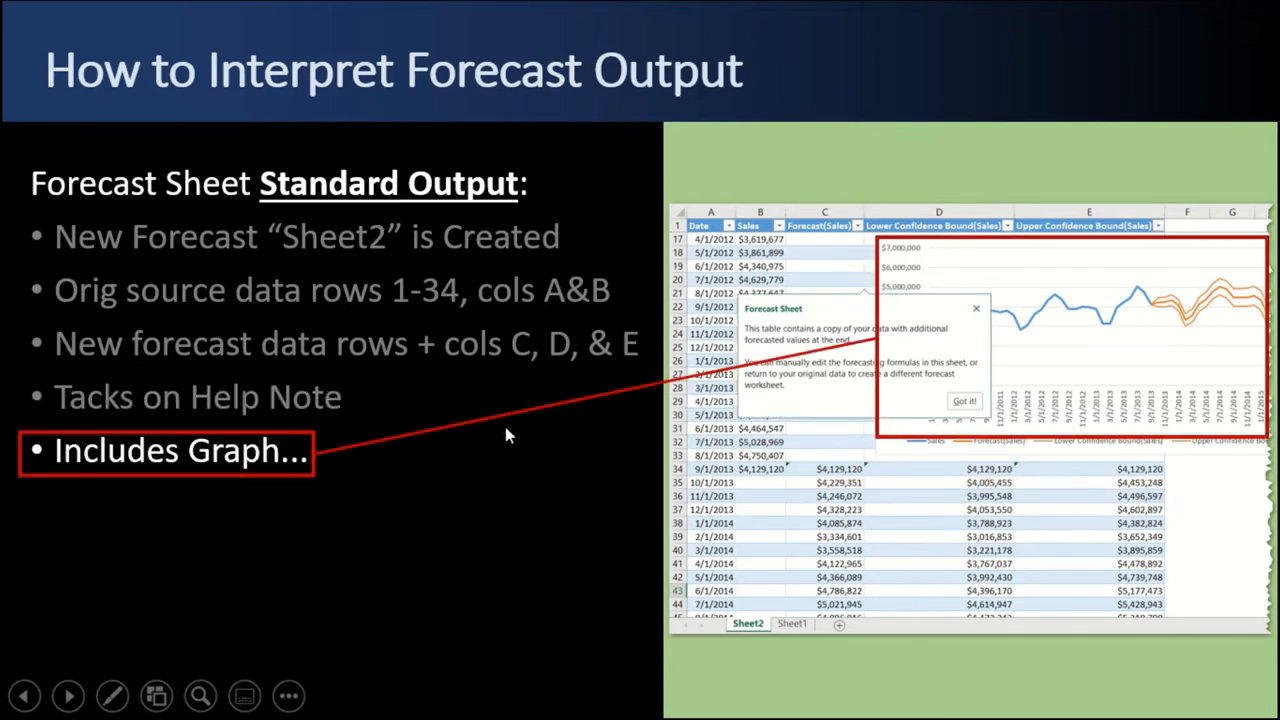
{"action": "mouse_move", "coordinate": [985, 318]}
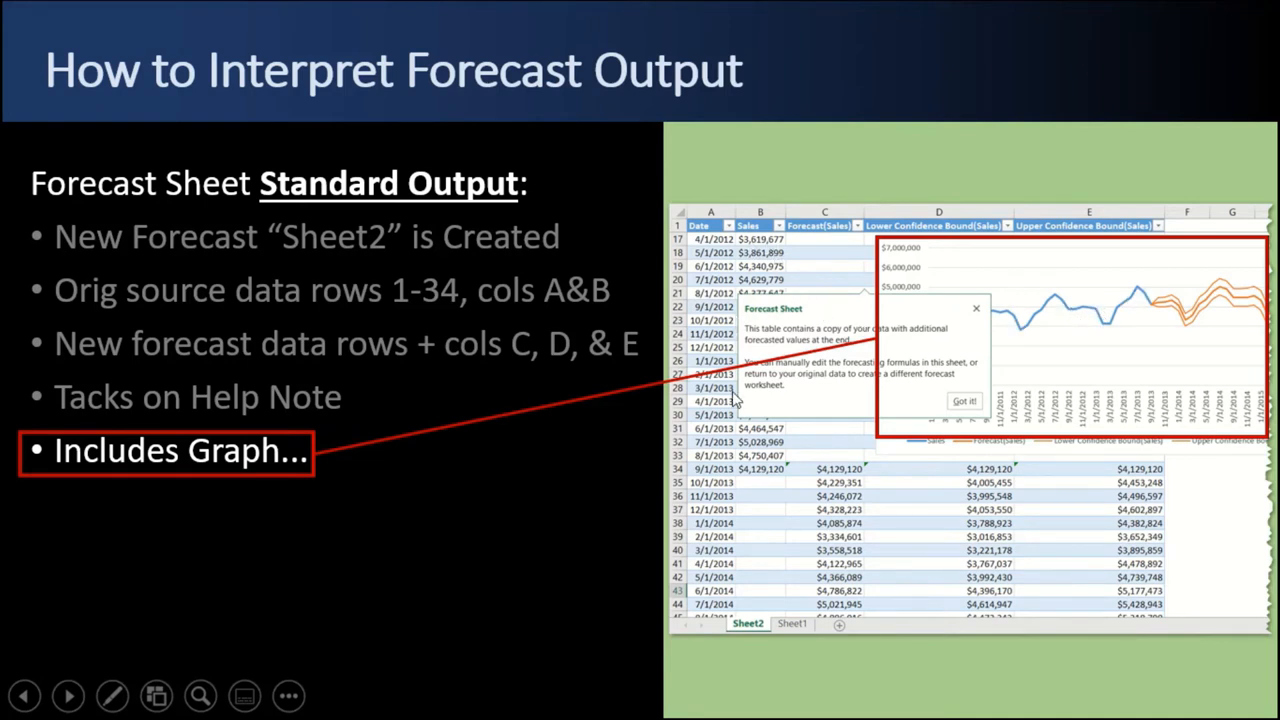
{"action": "mouse_move", "coordinate": [885, 503]}
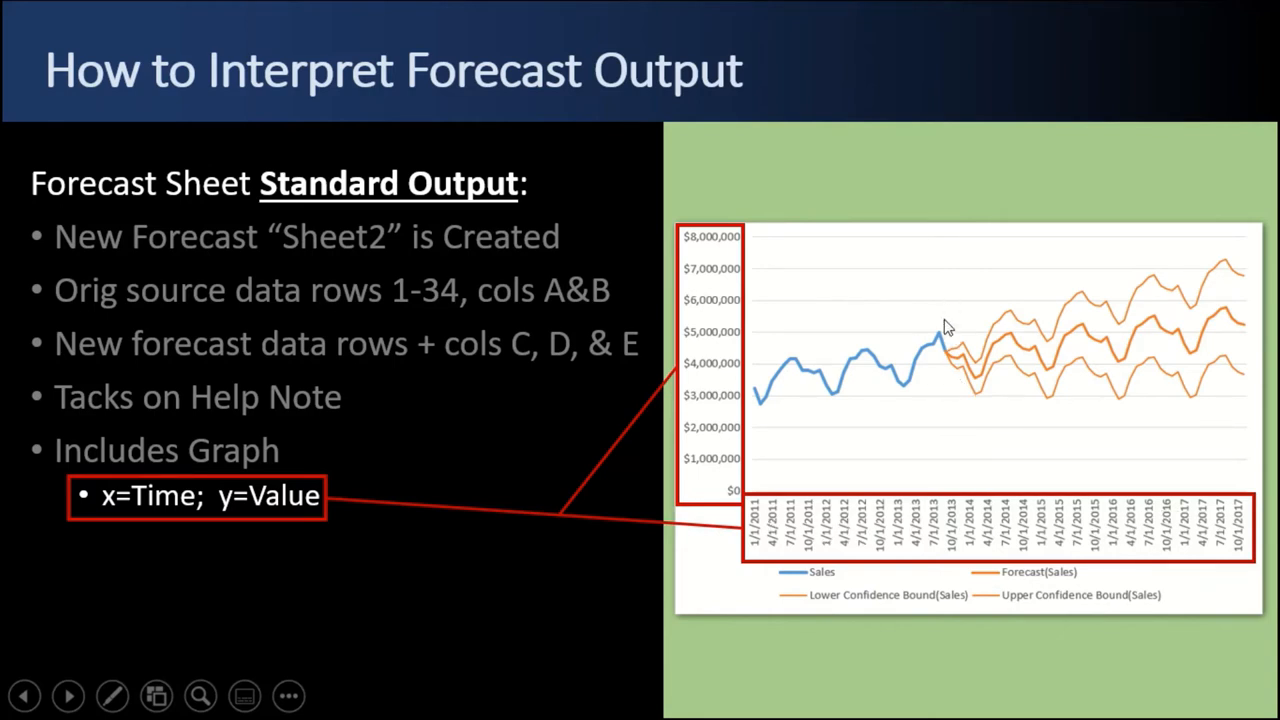
{"action": "mouse_move", "coordinate": [1183, 502]}
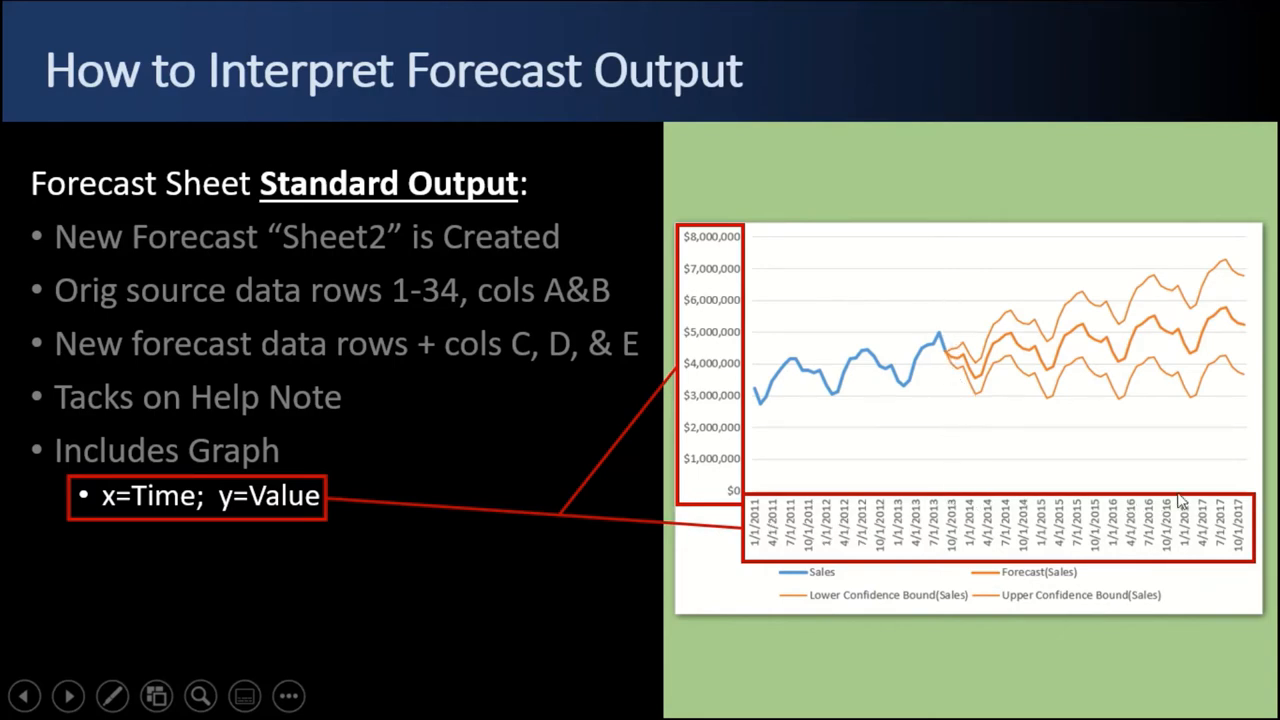
{"action": "mouse_move", "coordinate": [775, 572]}
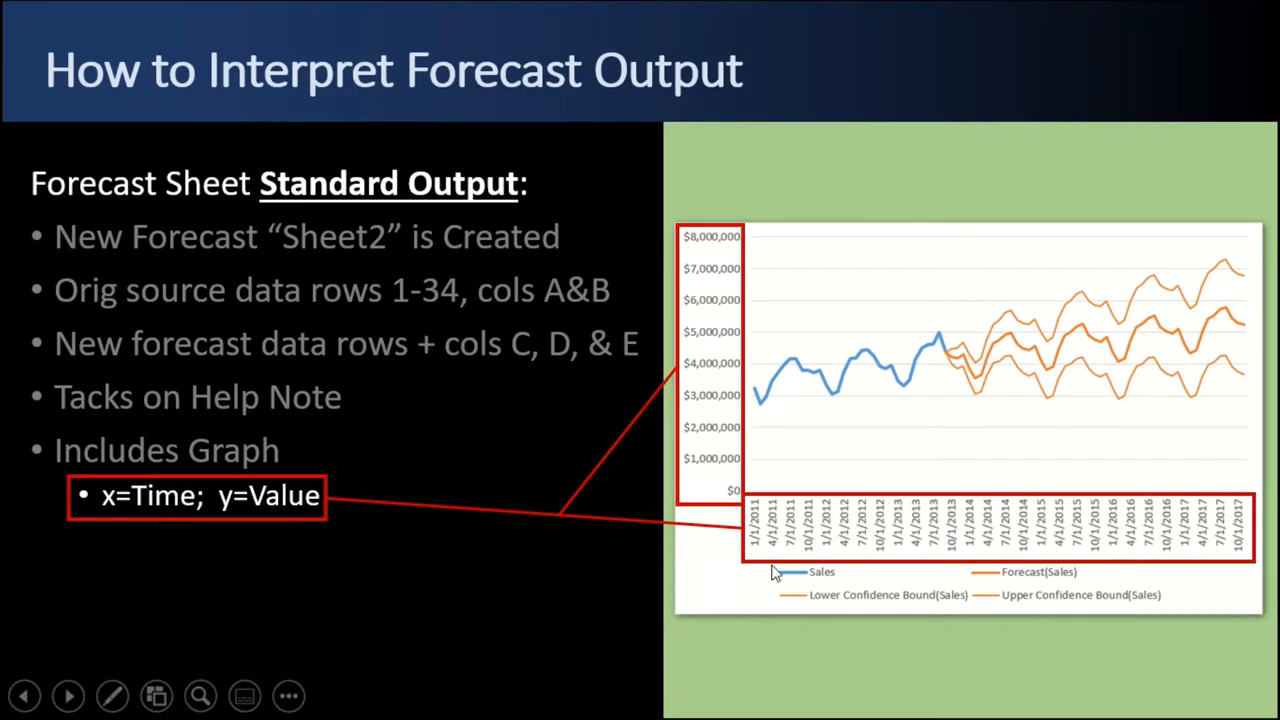
{"action": "mouse_move", "coordinate": [805, 548]}
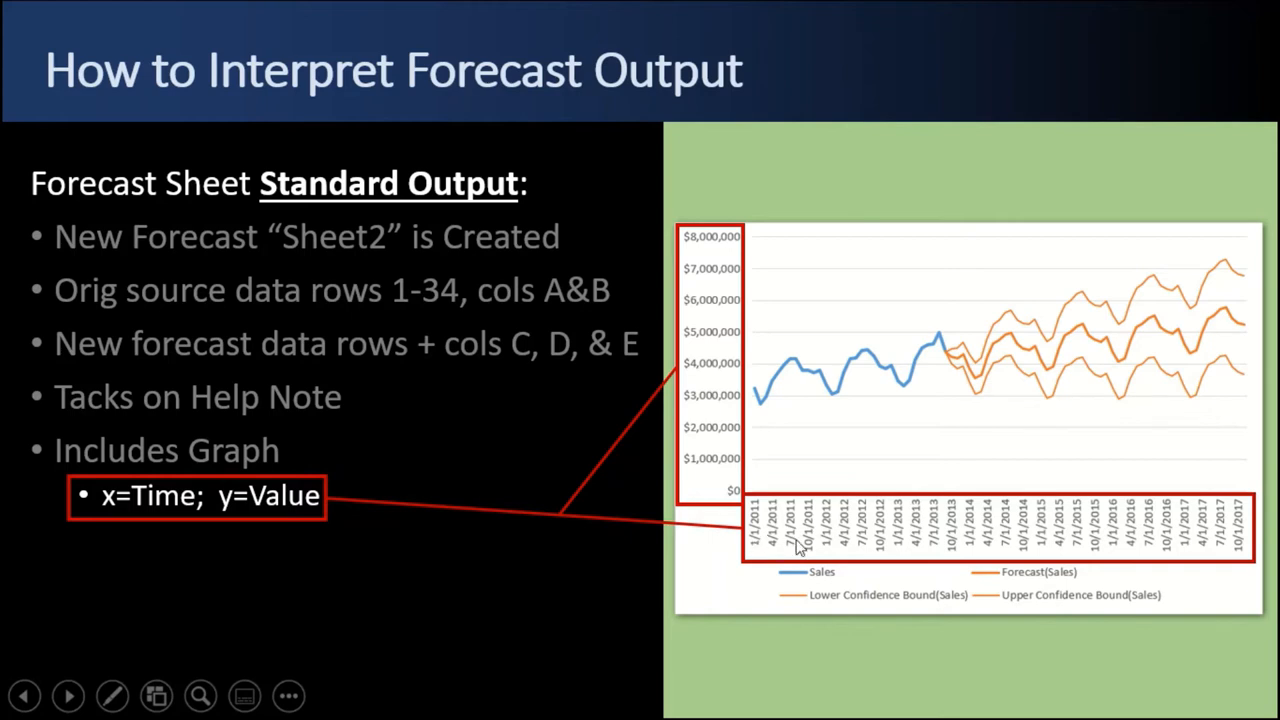
{"action": "mouse_move", "coordinate": [778, 553]}
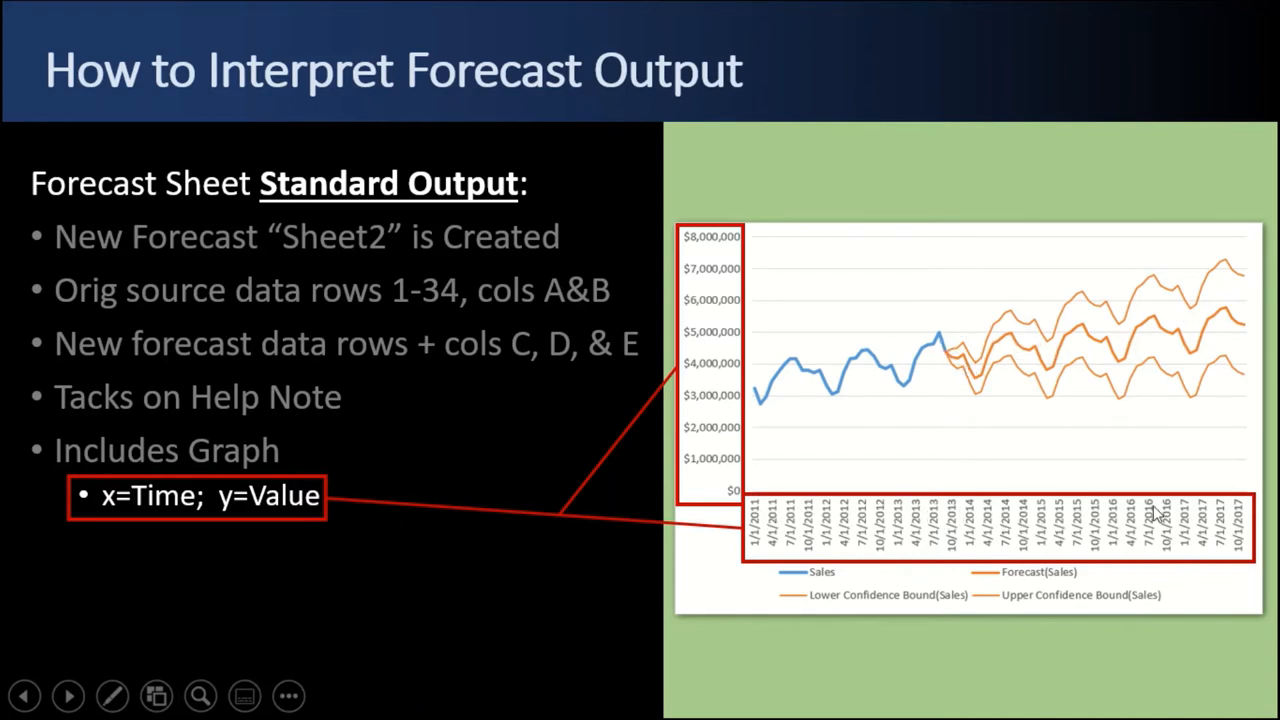
{"action": "mouse_move", "coordinate": [710, 503]}
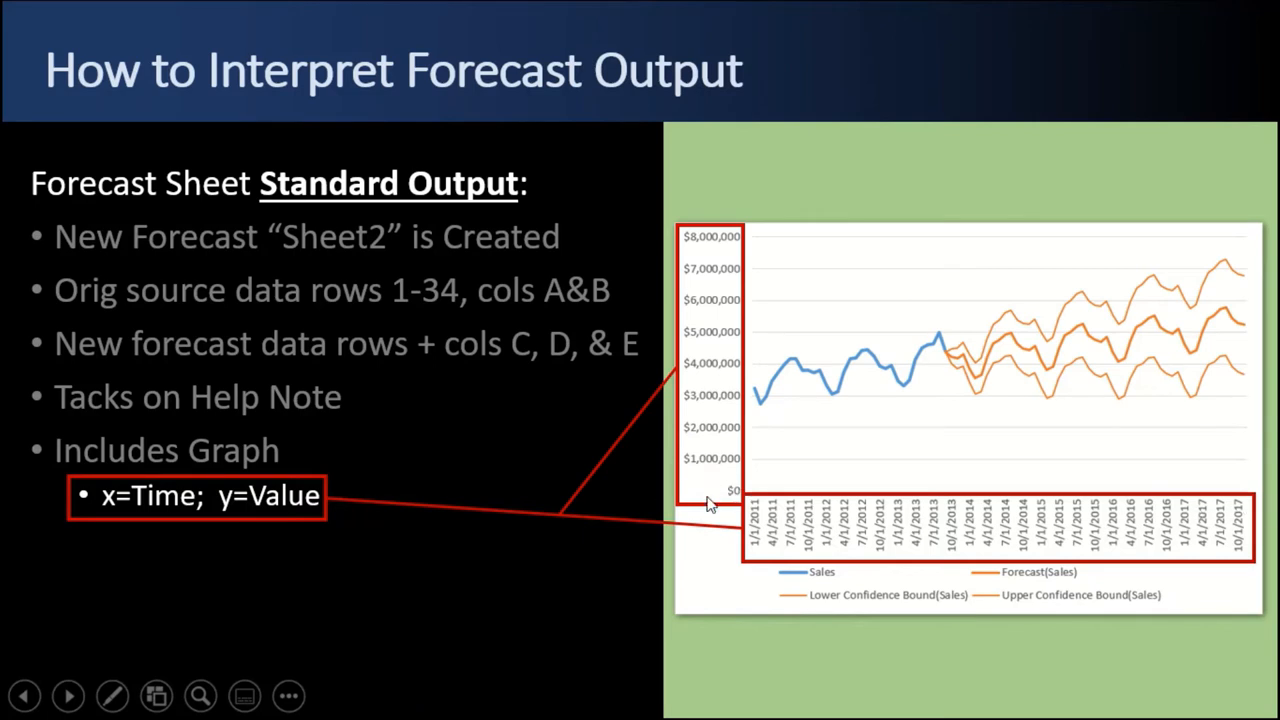
{"action": "mouse_move", "coordinate": [715, 348]}
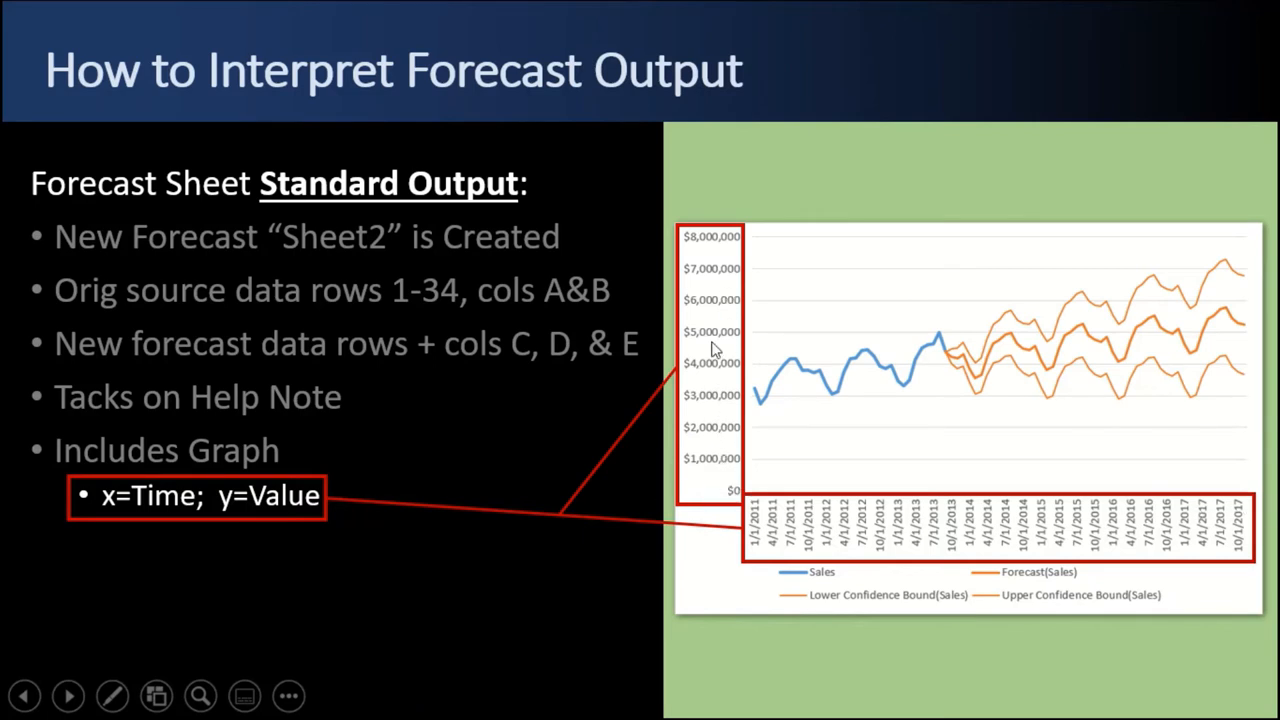
{"action": "mouse_move", "coordinate": [658, 378]}
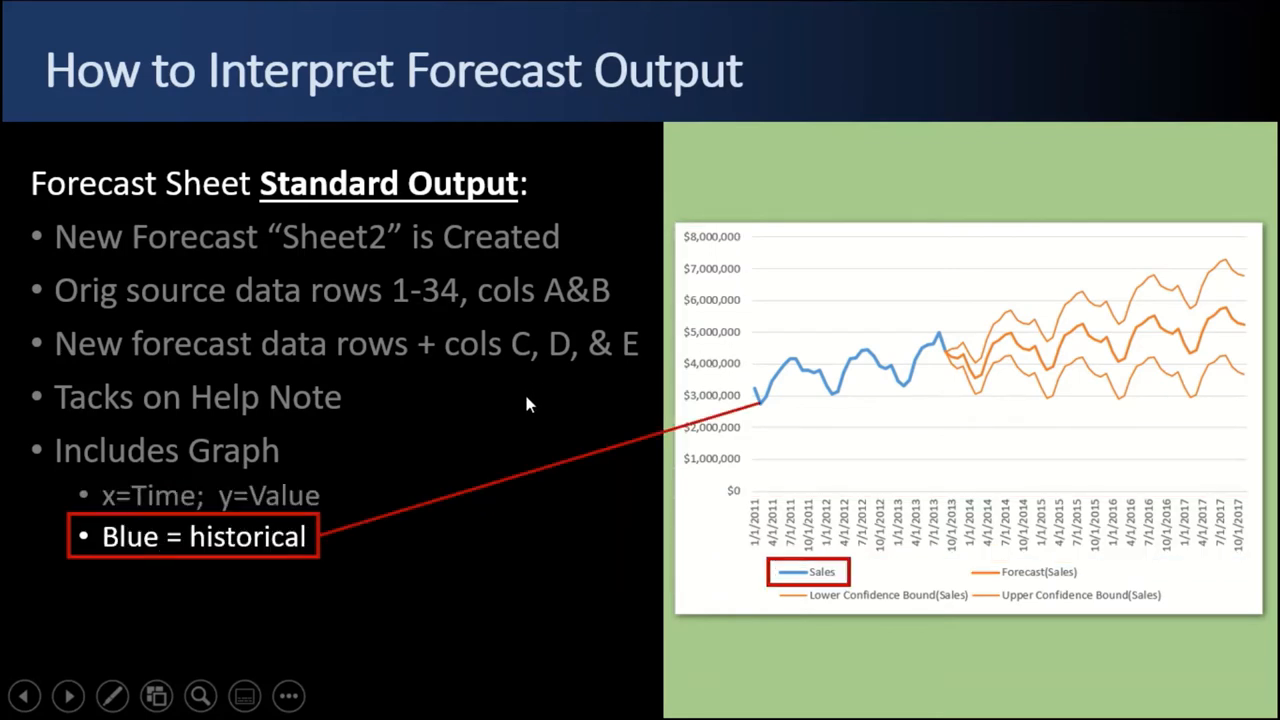
- Reveal the 'Orange = predicted / forecasted' bullet and move past the slide
{"action": "left_click", "coordinate": [68, 697]}
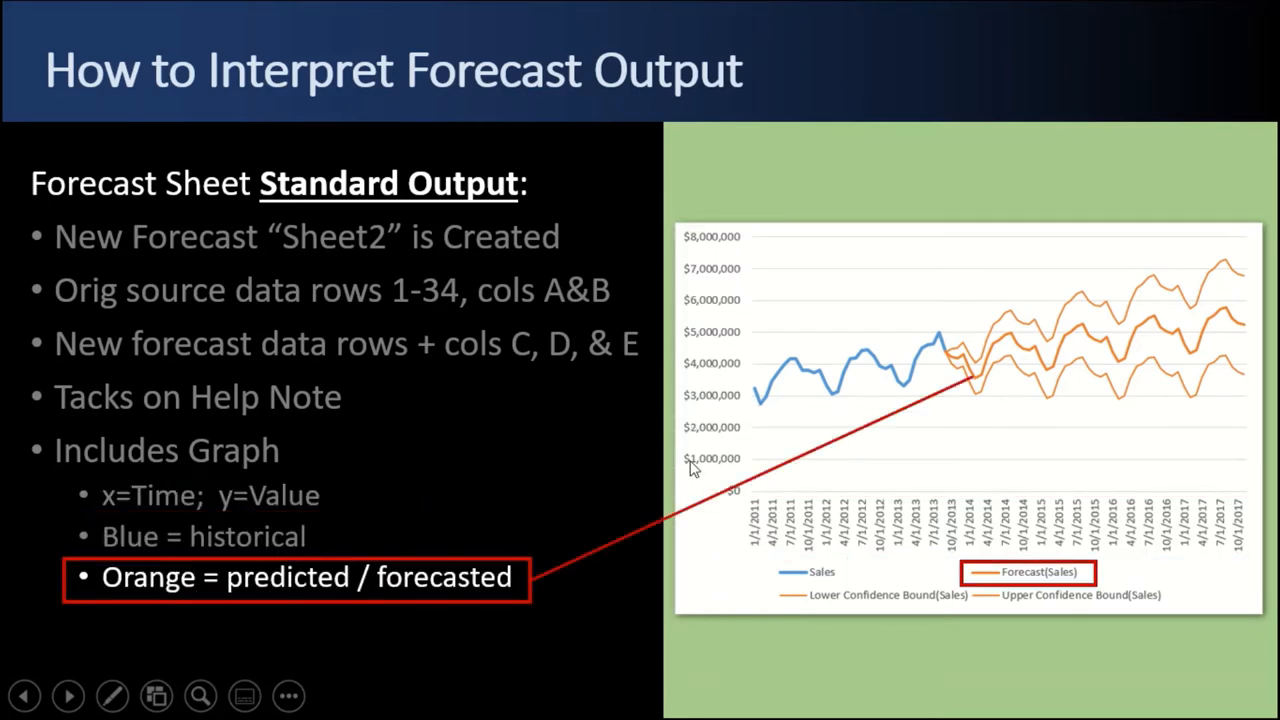
{"action": "mouse_move", "coordinate": [993, 377]}
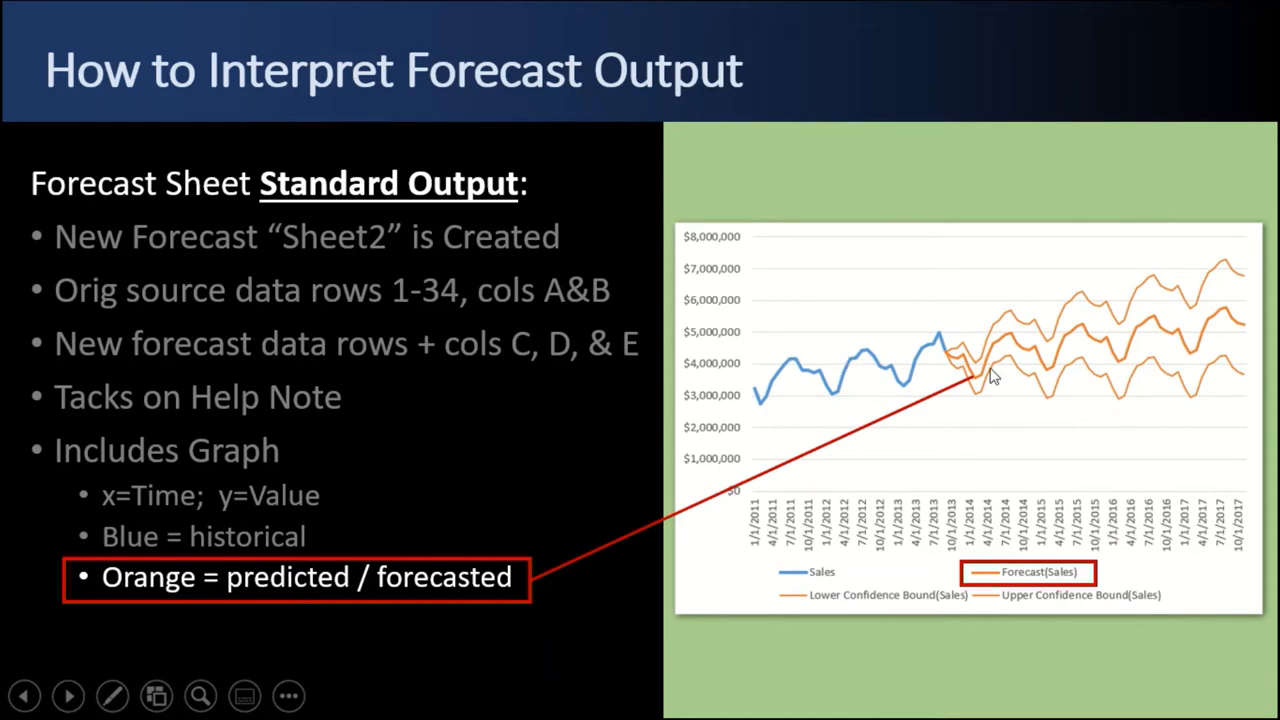
{"action": "mouse_move", "coordinate": [1015, 573]}
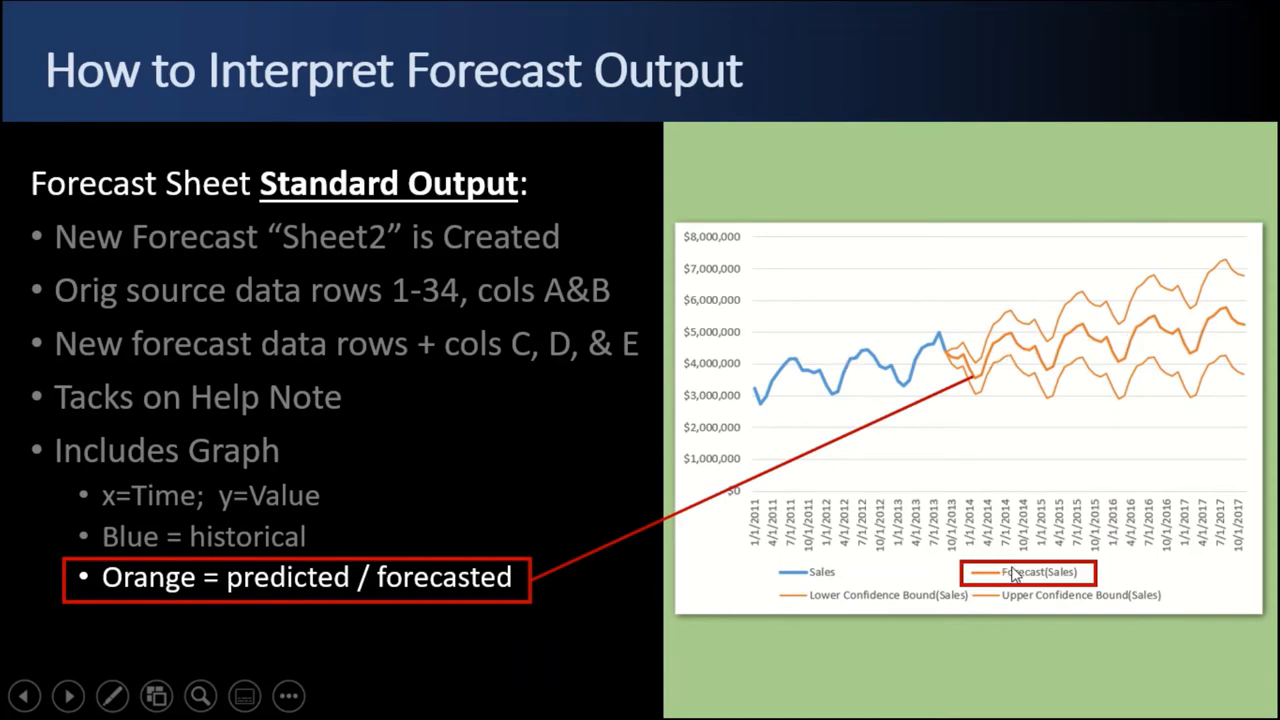
{"action": "left_click", "coordinate": [67, 696]}
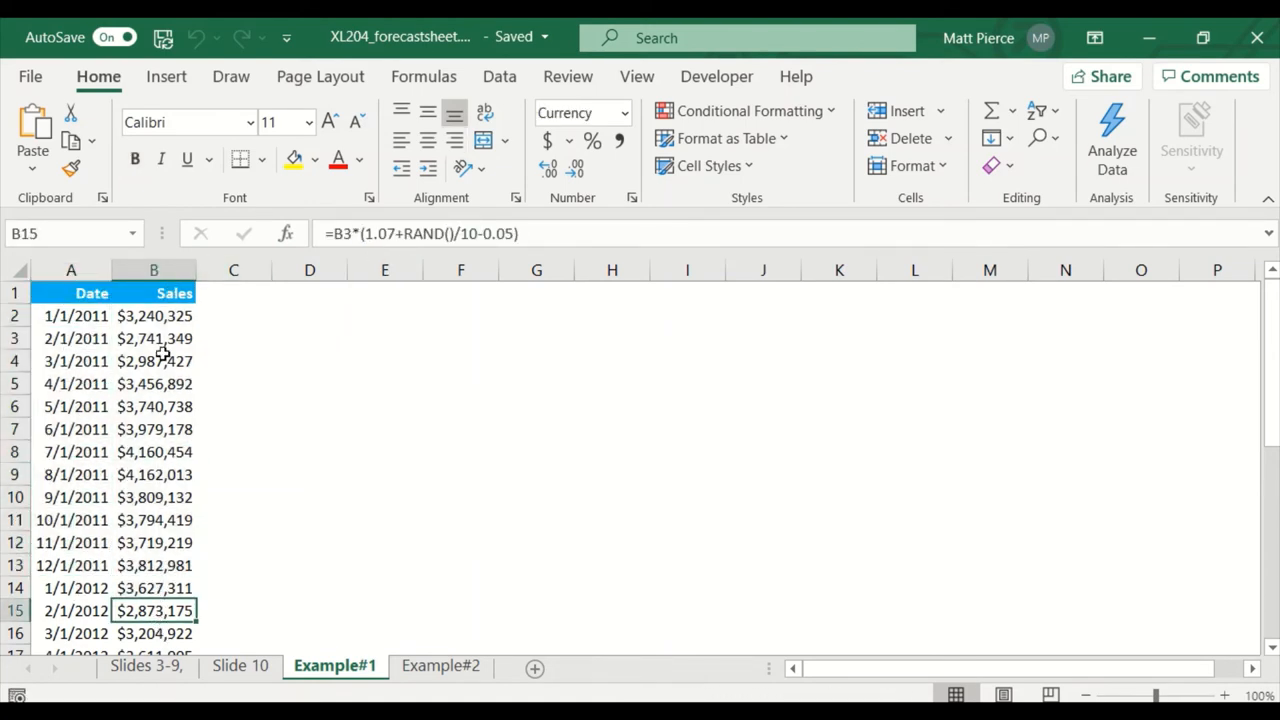
{"action": "left_click", "coordinate": [70, 315]}
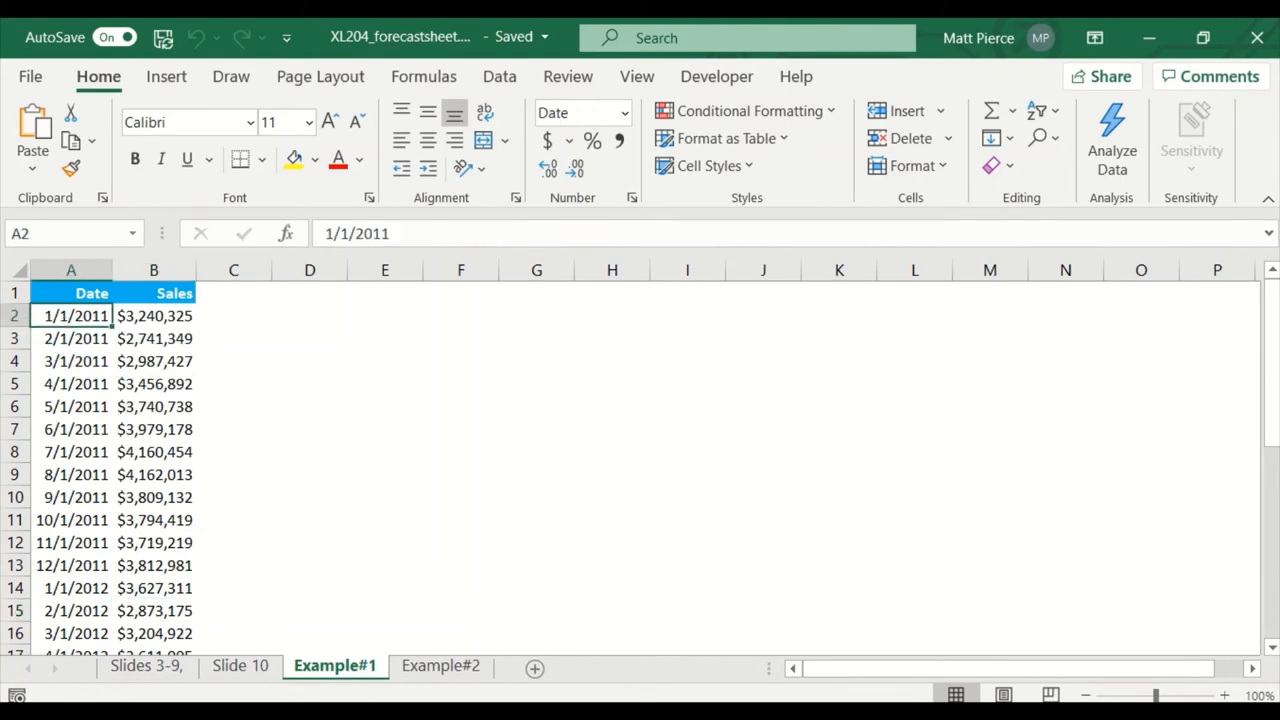
{"action": "left_click", "coordinate": [70, 270]}
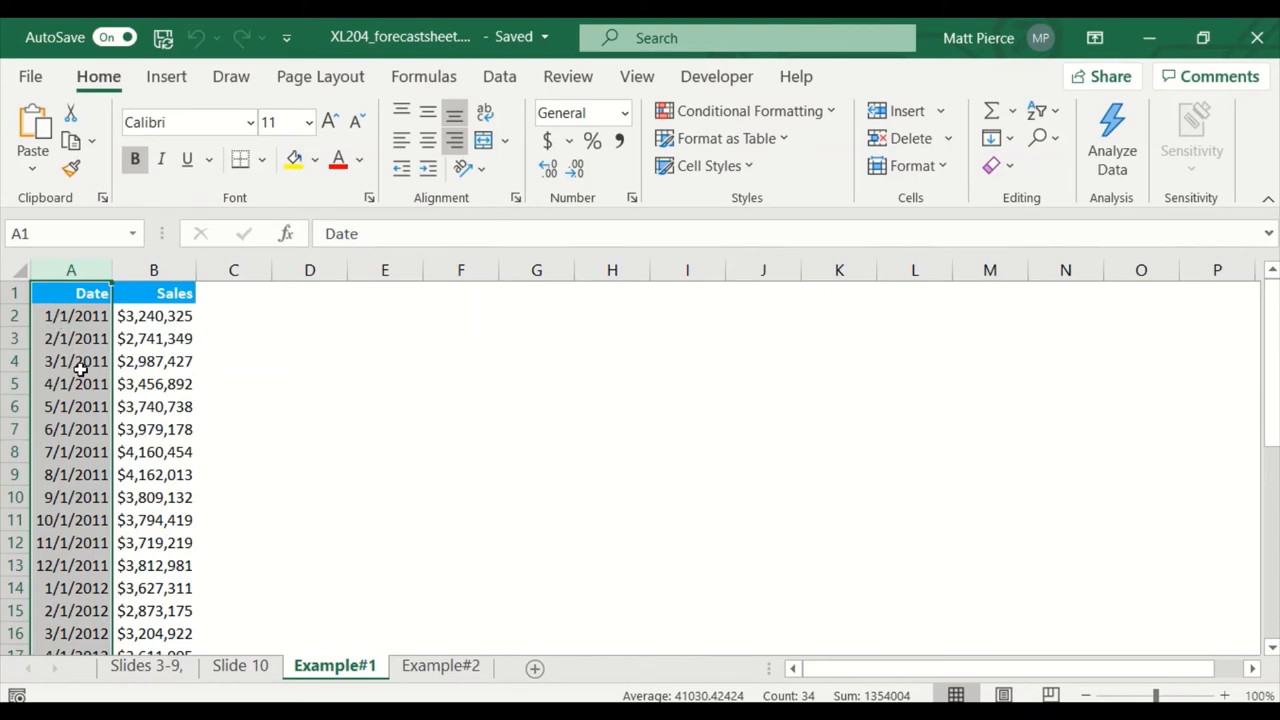
{"action": "mouse_move", "coordinate": [68, 542]}
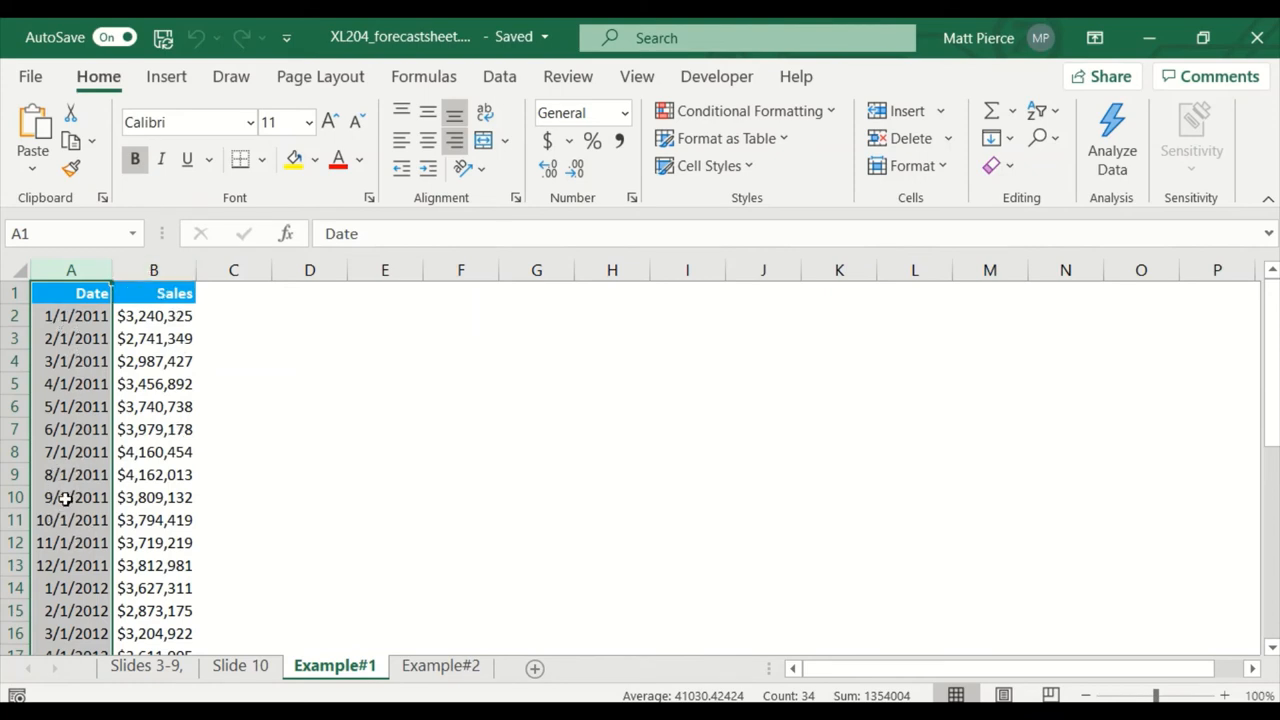
{"action": "scroll", "scroll_direction": "down", "scroll_amount": 3}
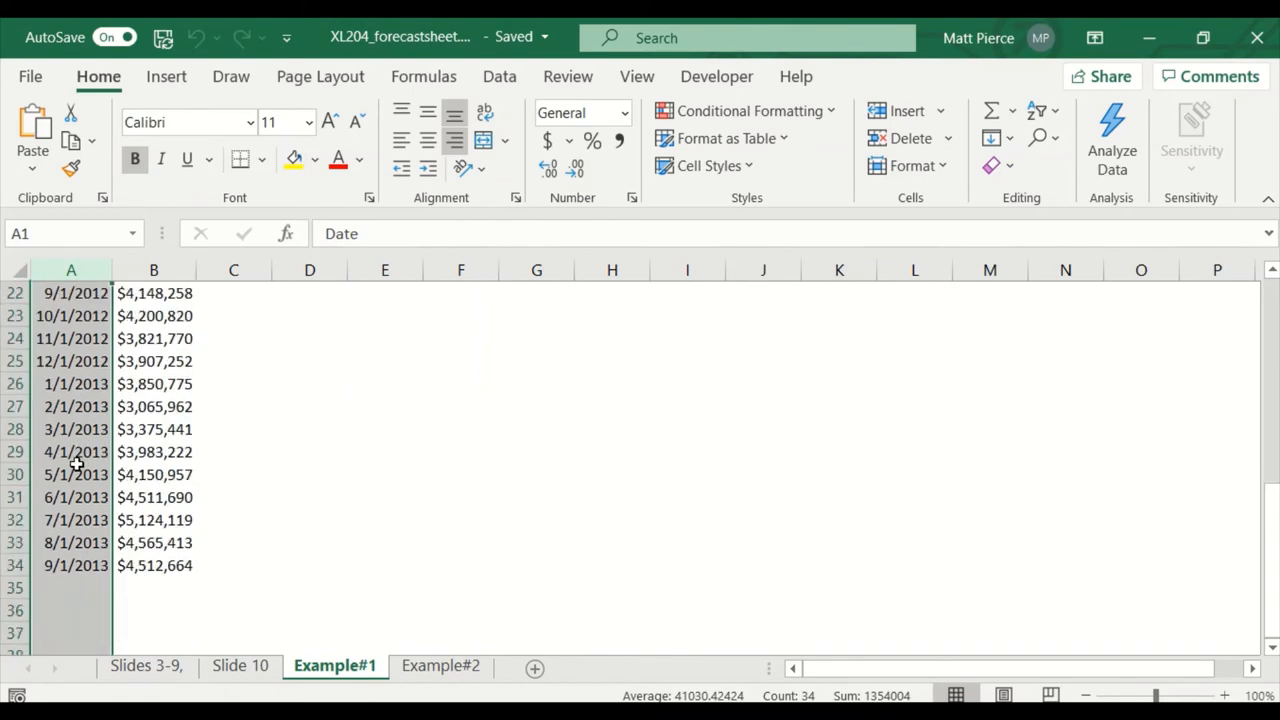
{"action": "left_click", "coordinate": [71, 565]}
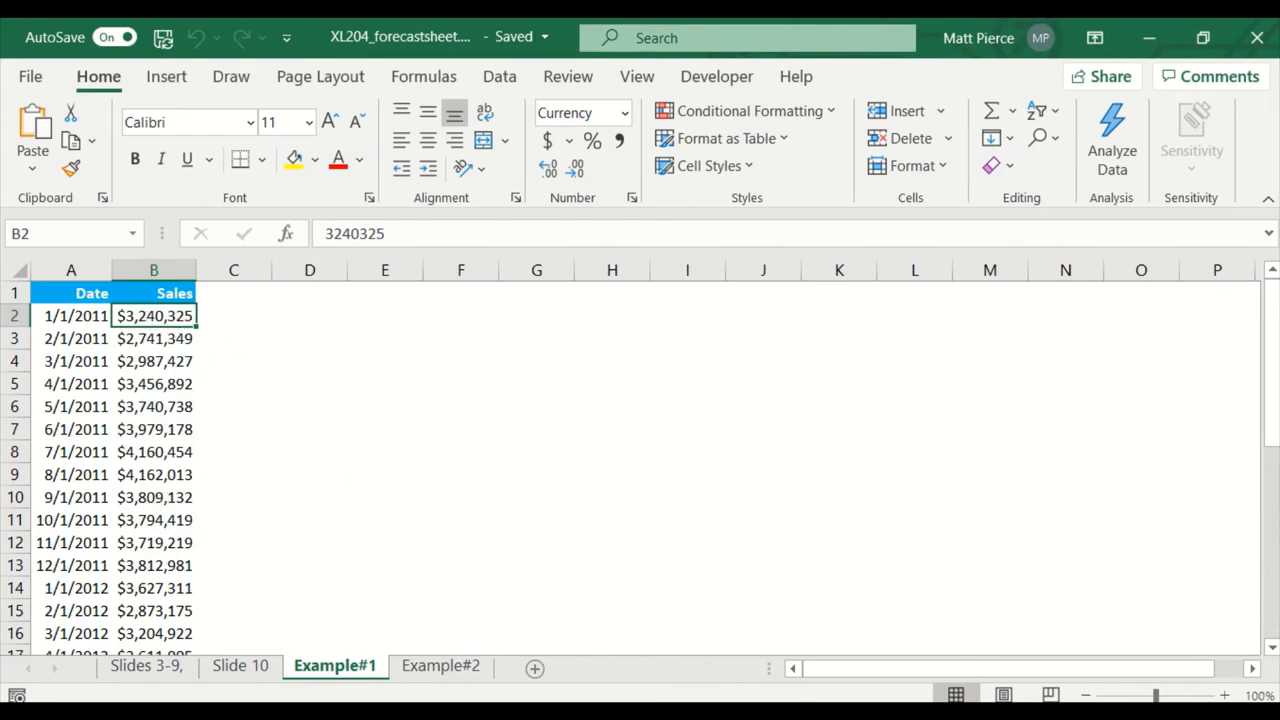
{"action": "mouse_move", "coordinate": [75, 316]}
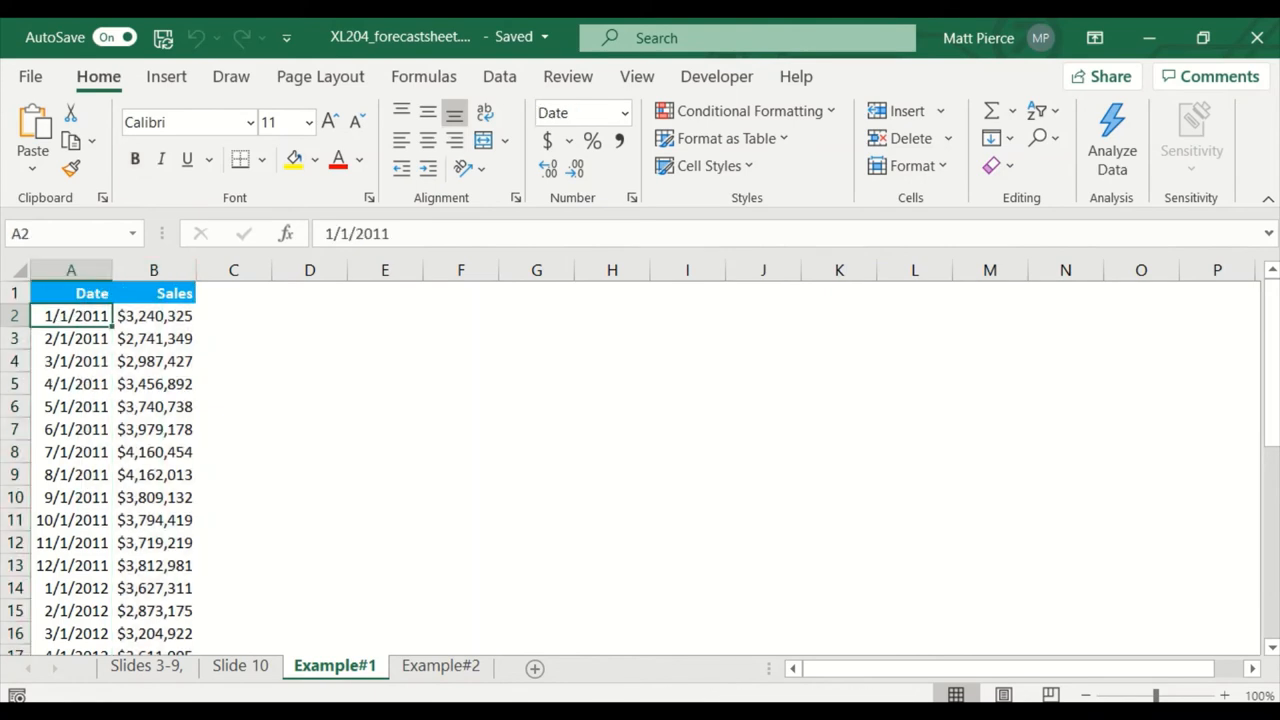
- Select the Date and Sales range A1:B34 and show the Data tab
{"action": "left_click", "coordinate": [71, 292]}
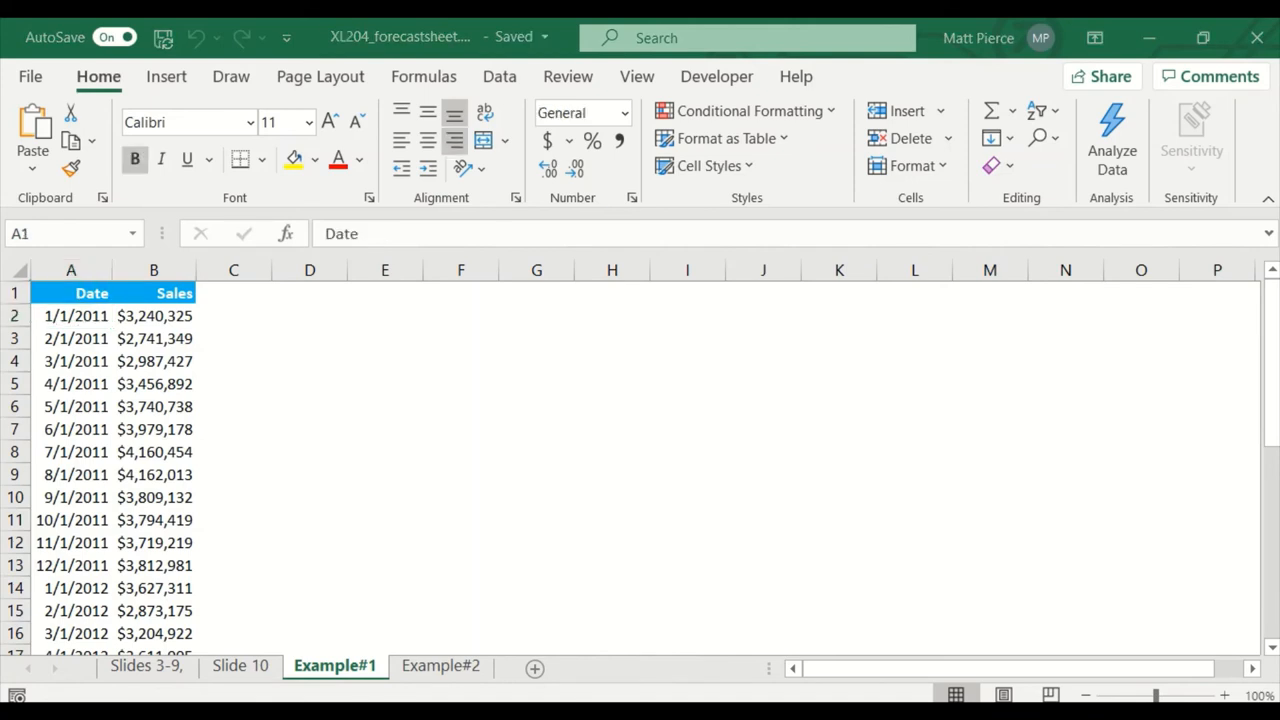
{"action": "left_click", "coordinate": [70, 293]}
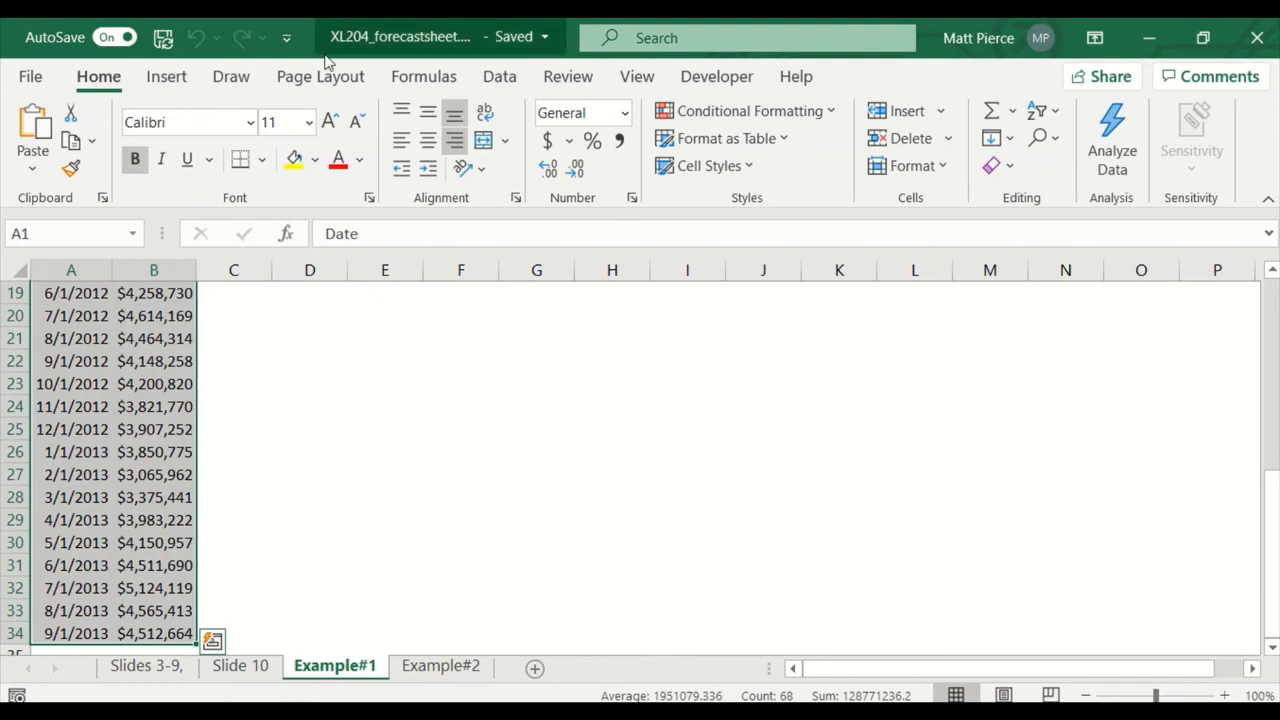
{"action": "left_click", "coordinate": [499, 76]}
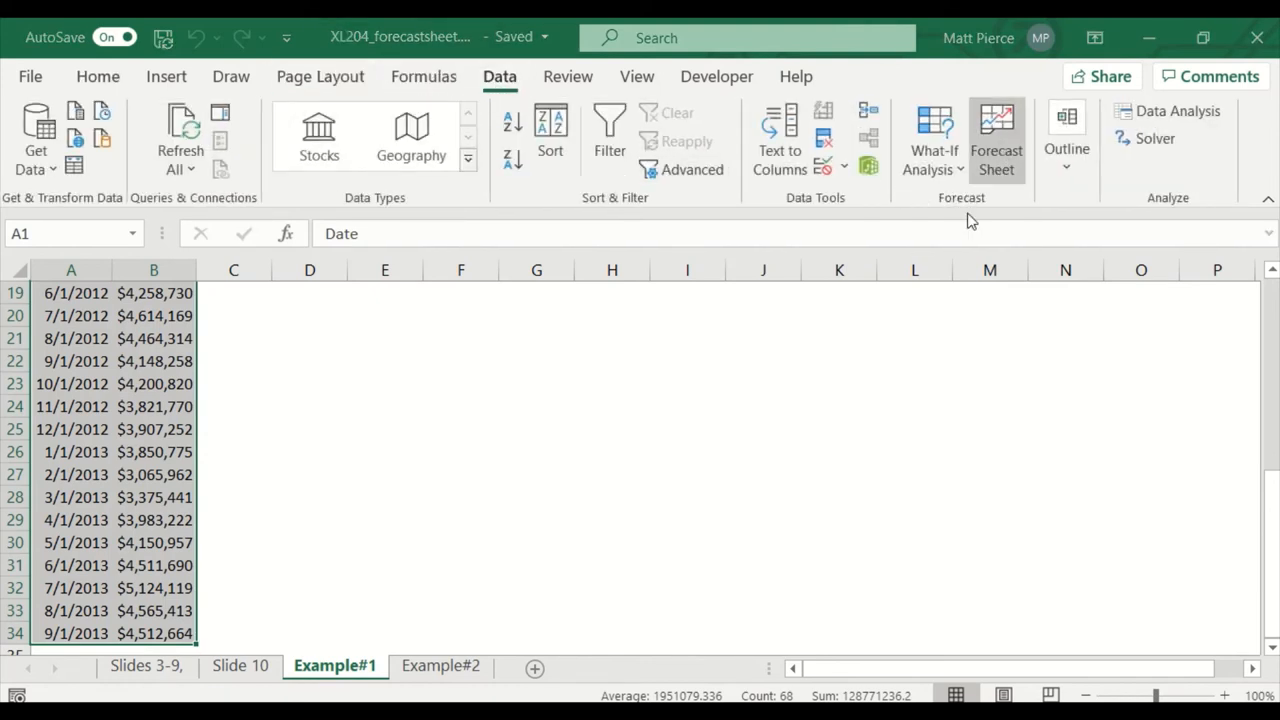
- Create a Forecast Sheet ending 9/1/2015 with lower and upper confidence bounds
{"action": "left_click", "coordinate": [996, 140]}
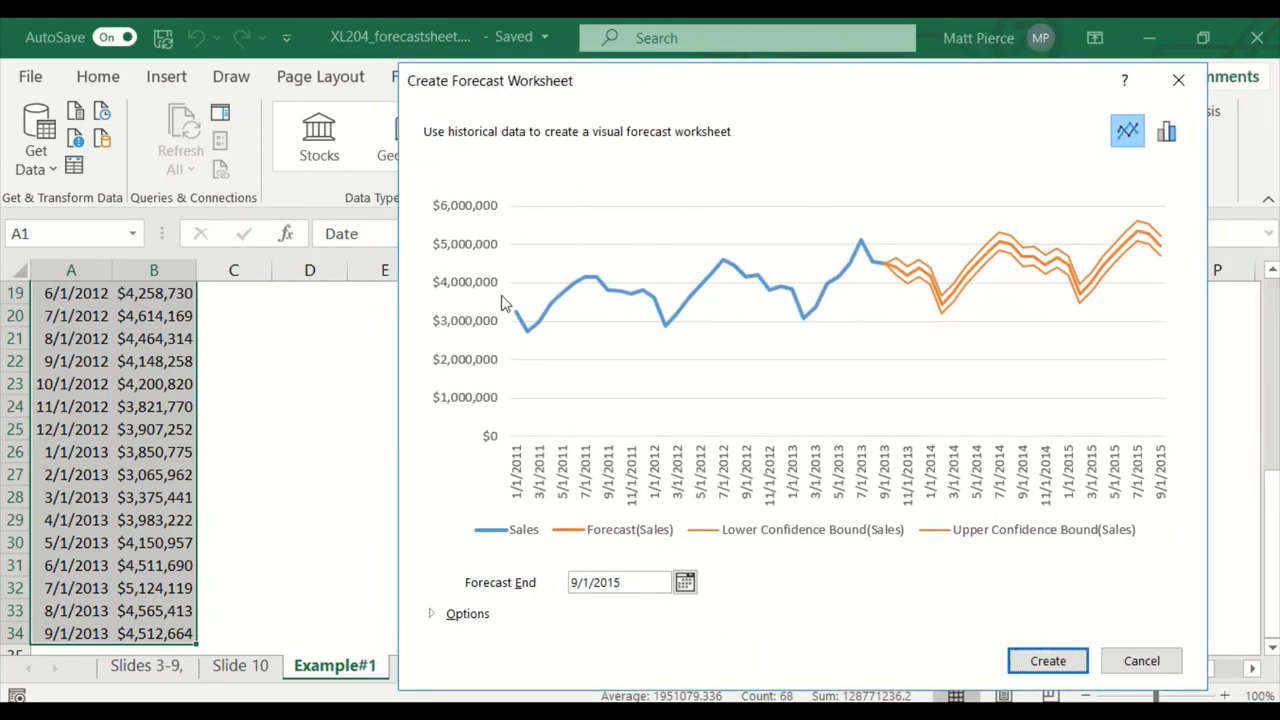
{"action": "mouse_move", "coordinate": [880, 270]}
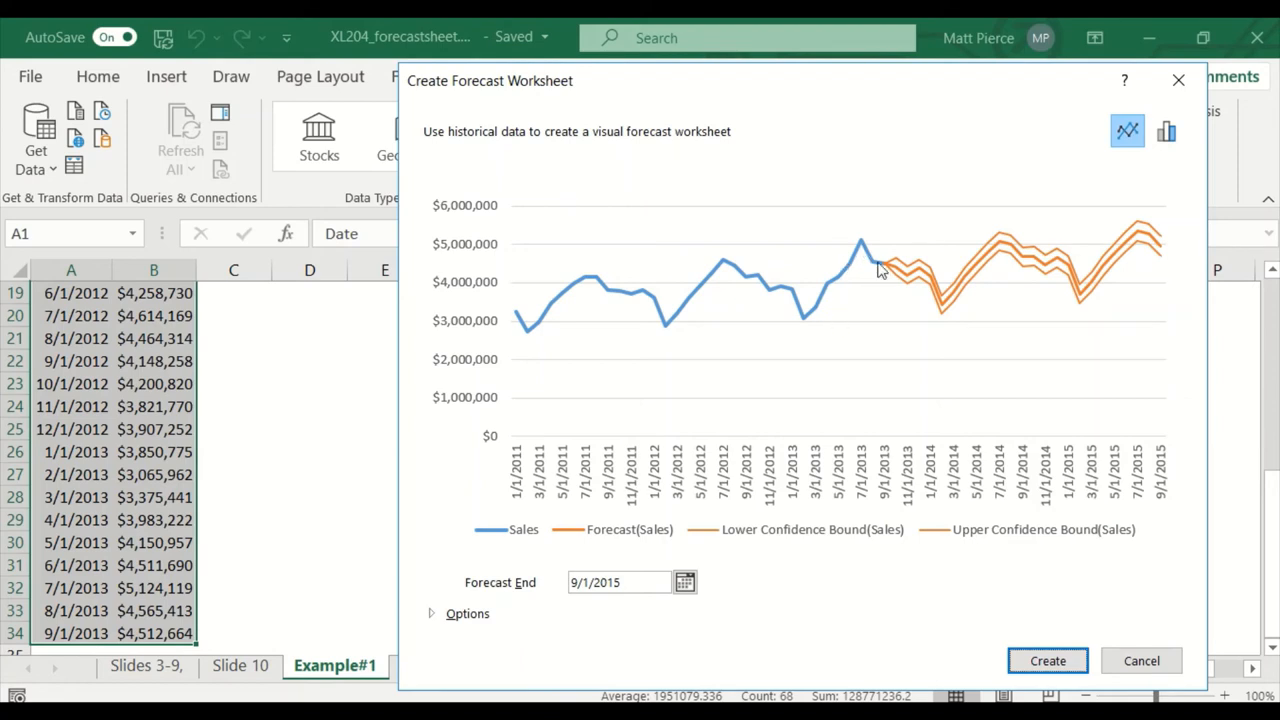
{"action": "mouse_move", "coordinate": [1181, 260]}
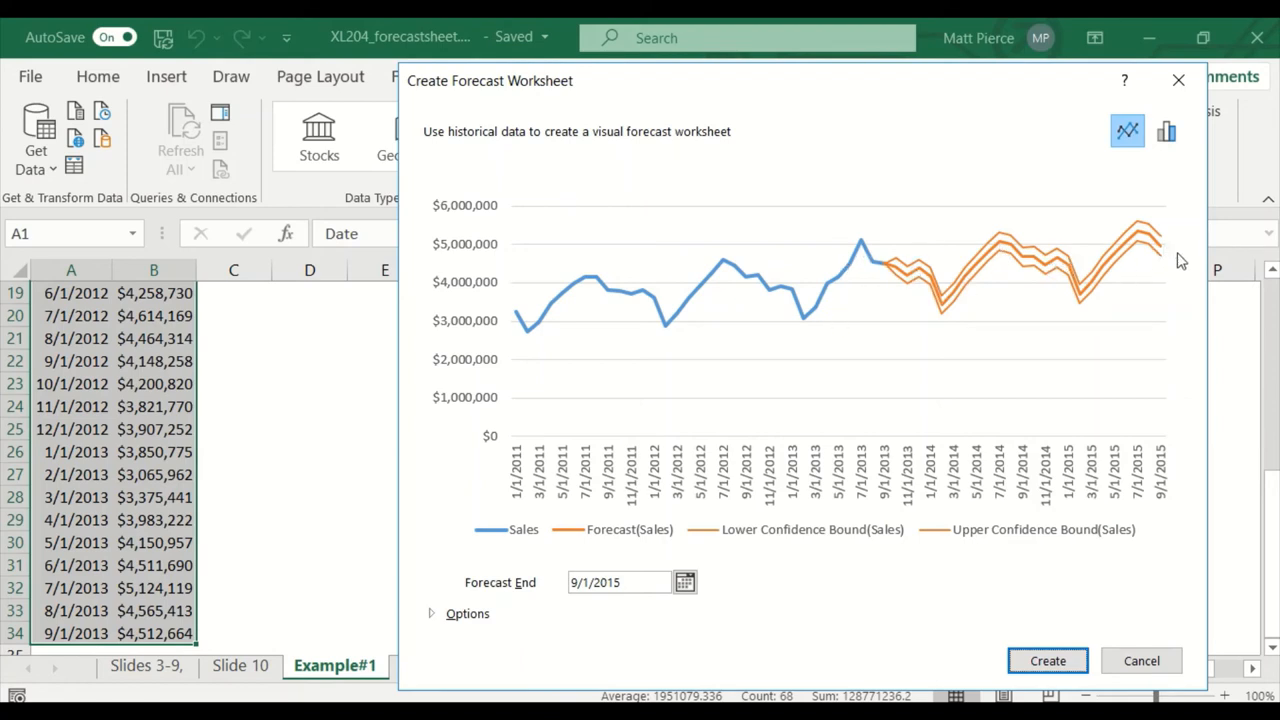
{"action": "mouse_move", "coordinate": [710, 327]}
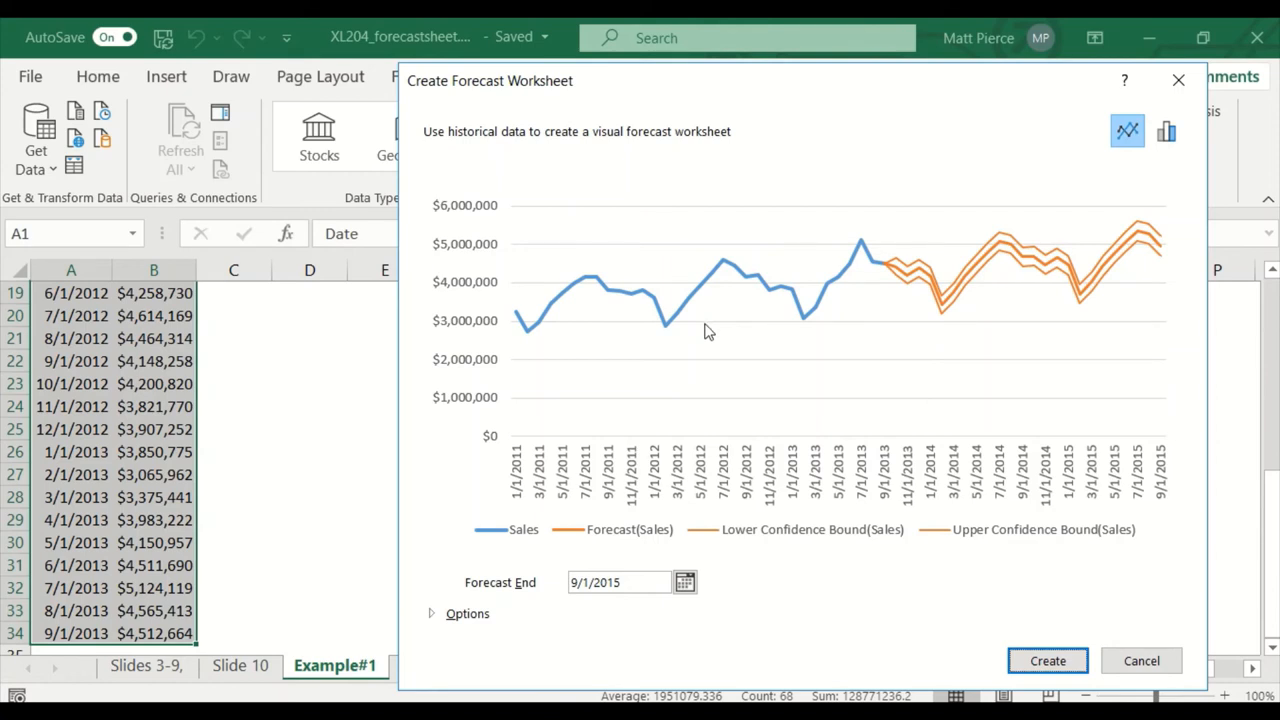
{"action": "mouse_move", "coordinate": [507, 602]}
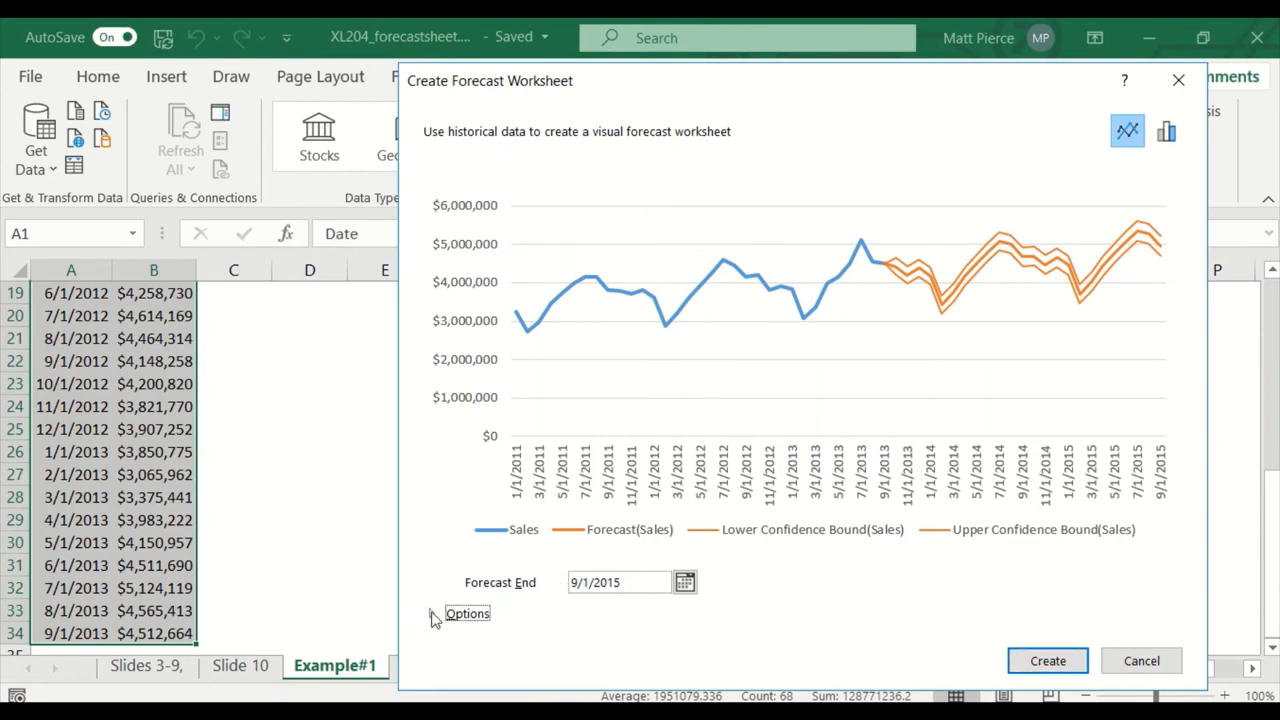
{"action": "left_click", "coordinate": [467, 613]}
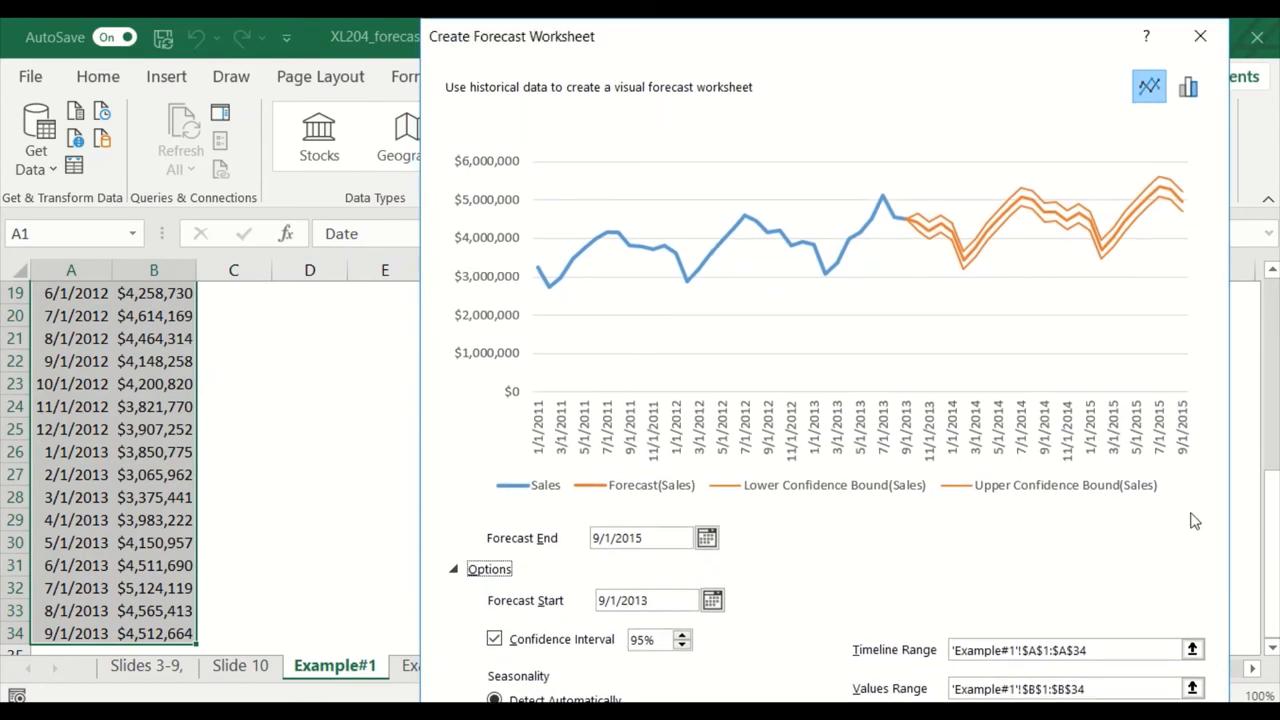
{"action": "mouse_move", "coordinate": [290, 355]}
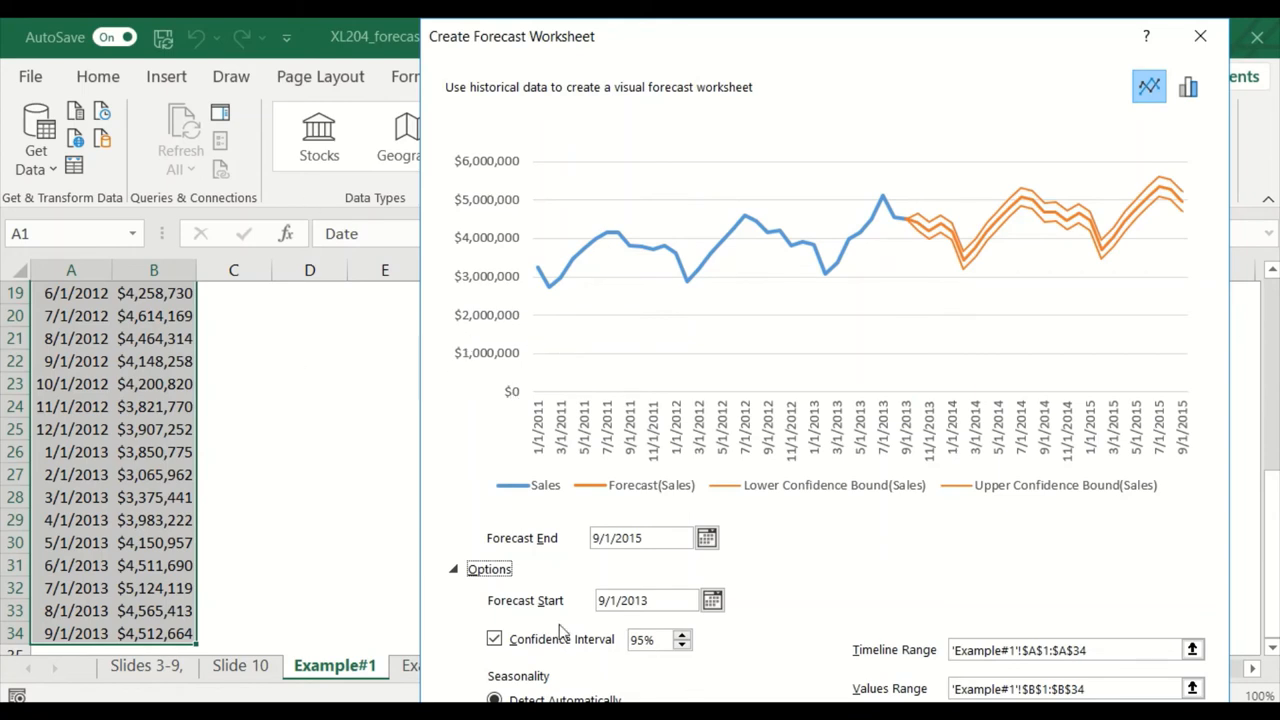
{"action": "mouse_move", "coordinate": [840, 543]}
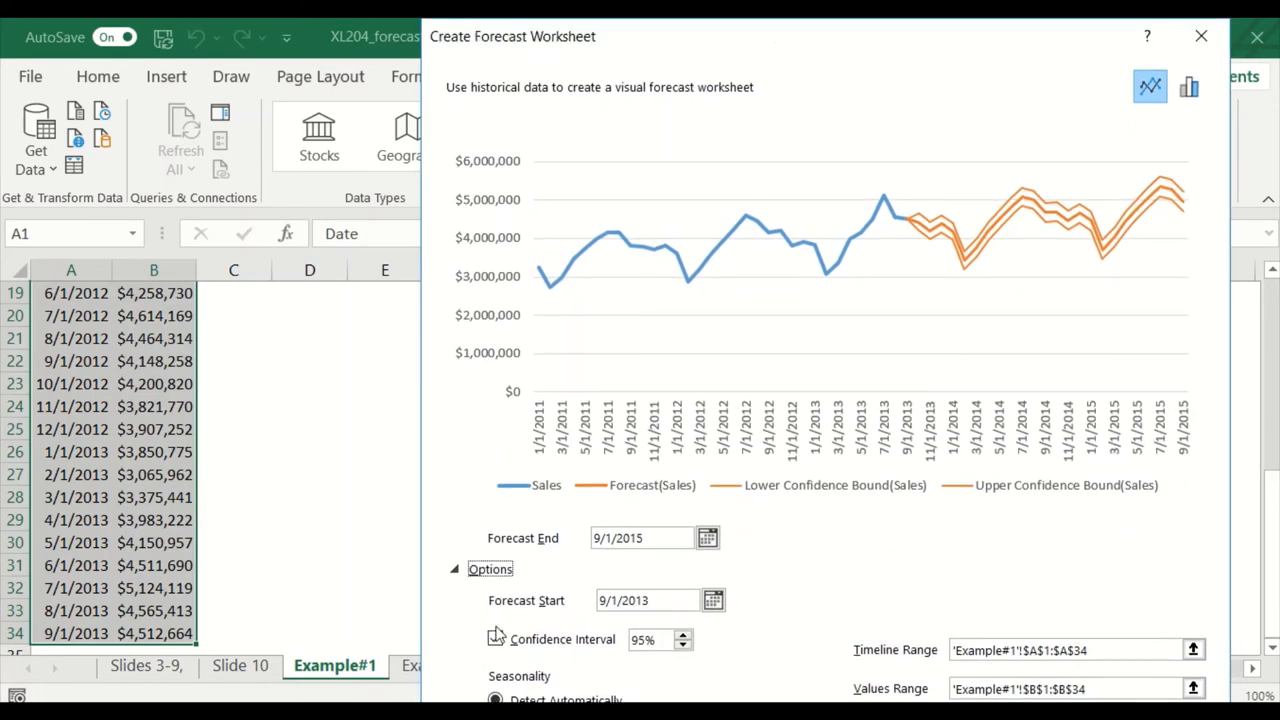
{"action": "left_click", "coordinate": [497, 638]}
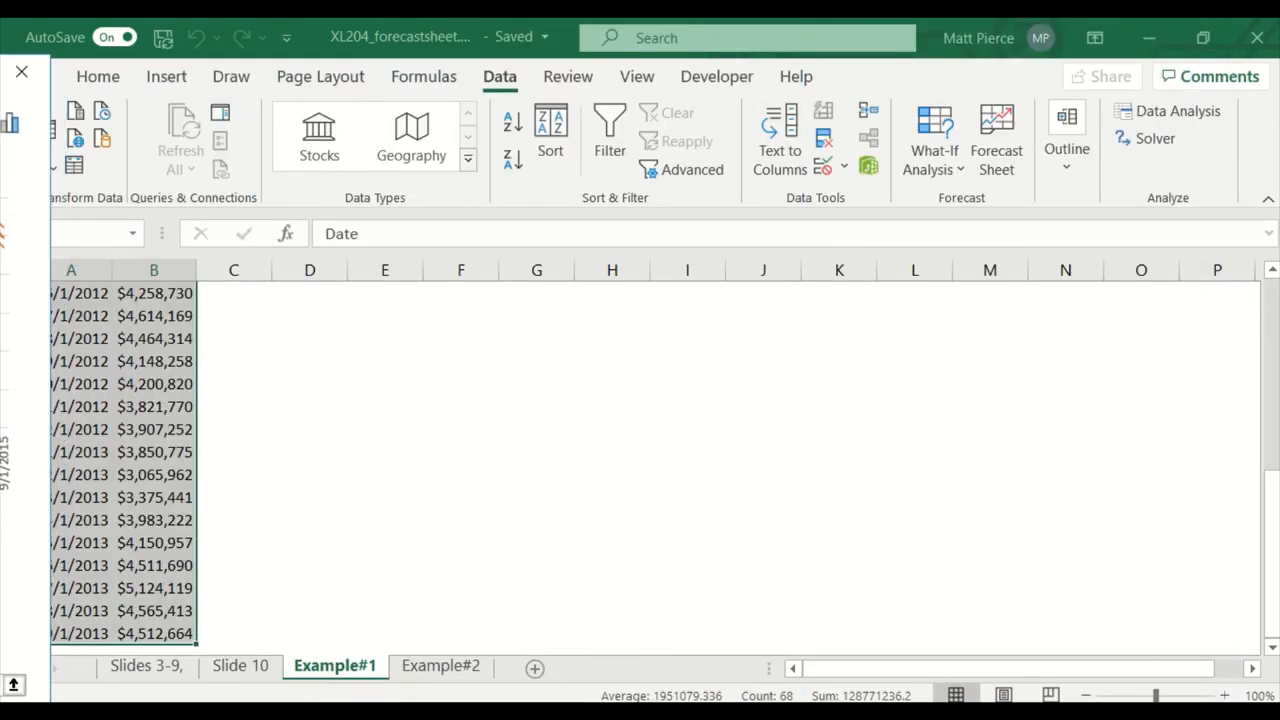
{"action": "left_click", "coordinate": [996, 140]}
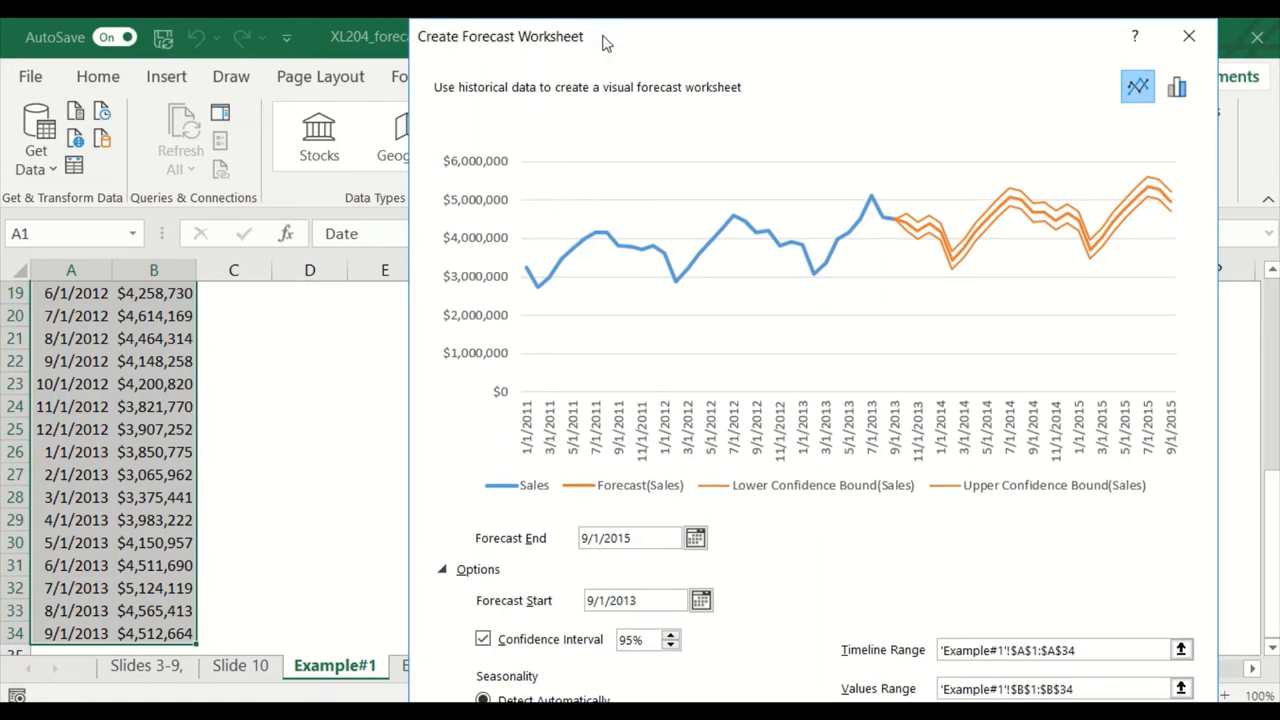
{"action": "mouse_move", "coordinate": [417, 182]}
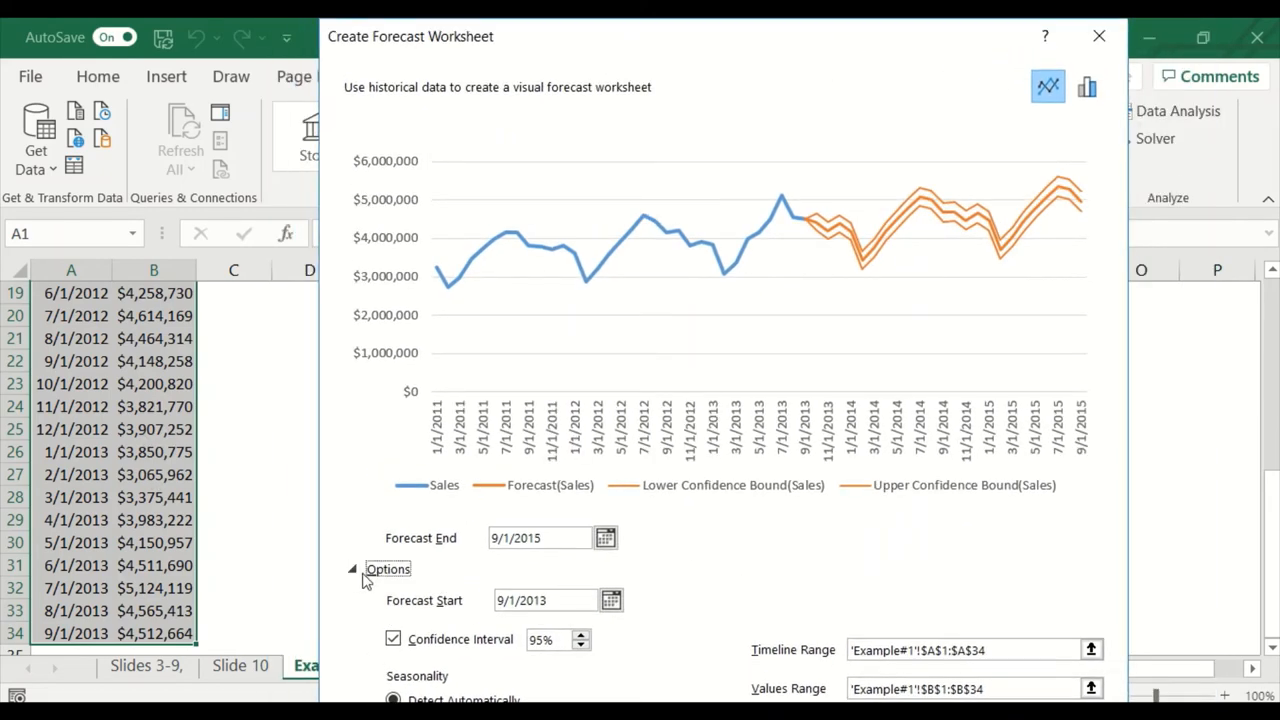
{"action": "left_click", "coordinate": [351, 569]}
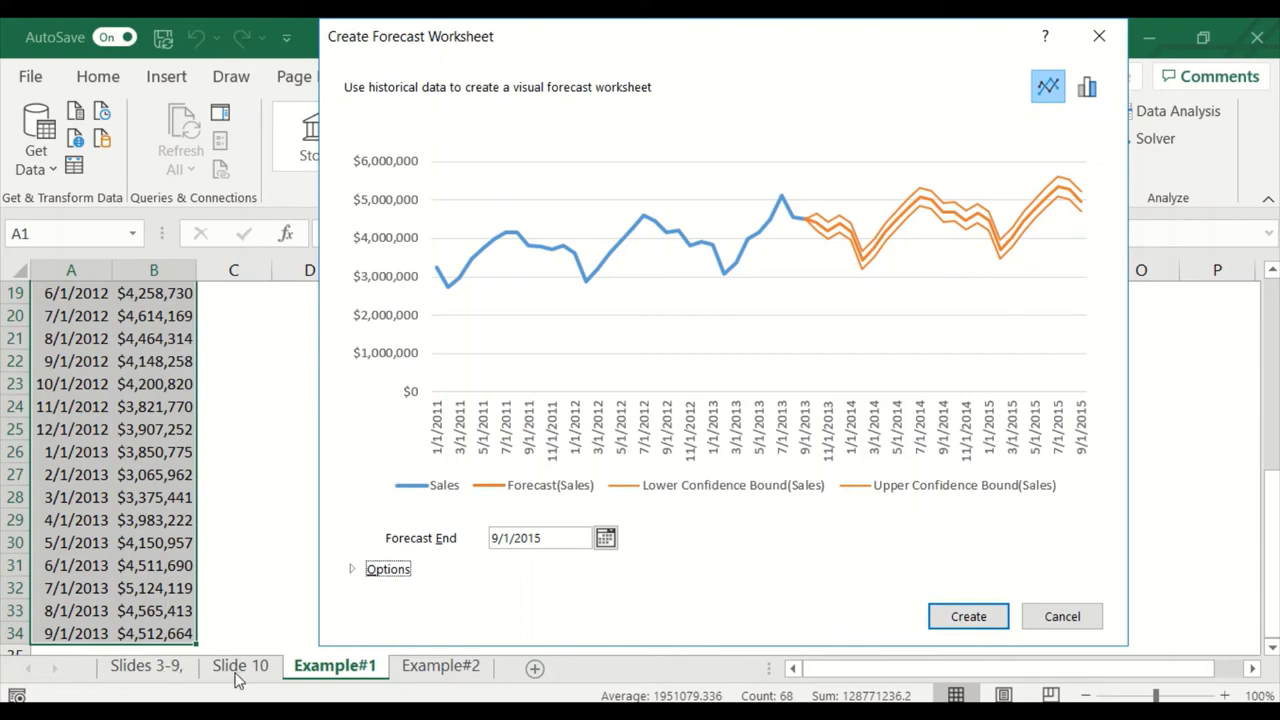
{"action": "mouse_move", "coordinate": [754, 658]}
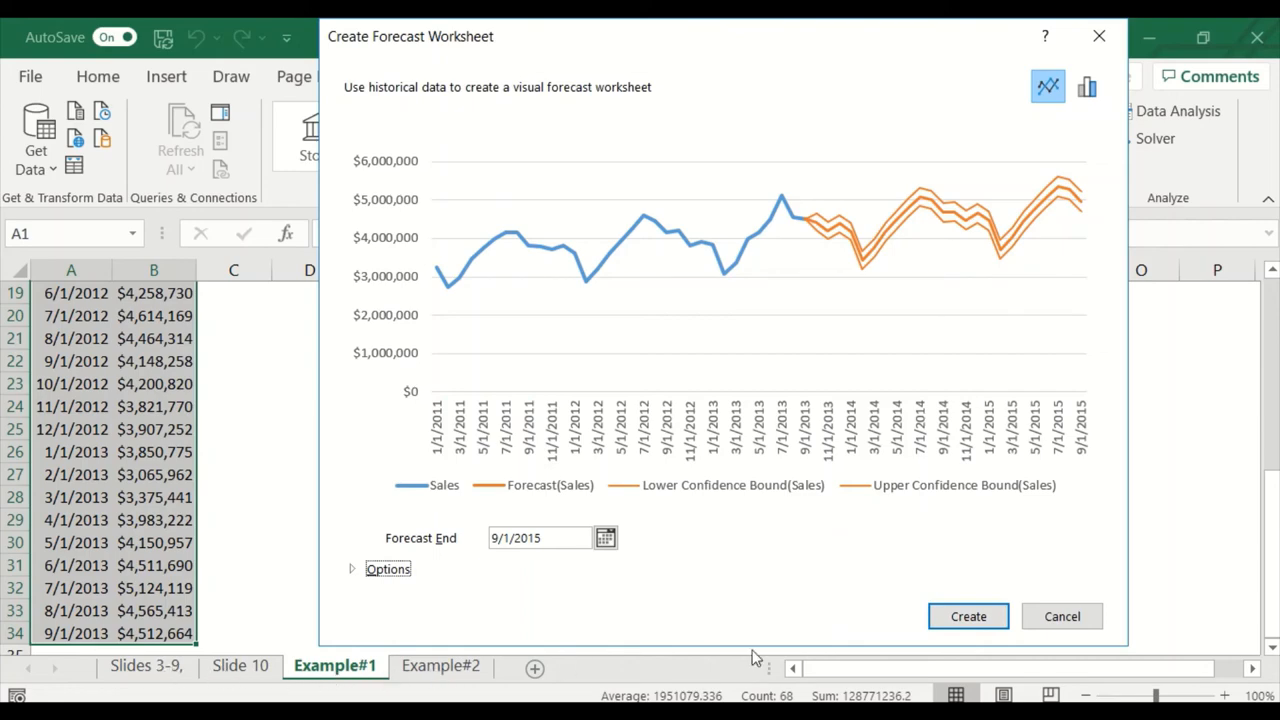
{"action": "left_click", "coordinate": [967, 615]}
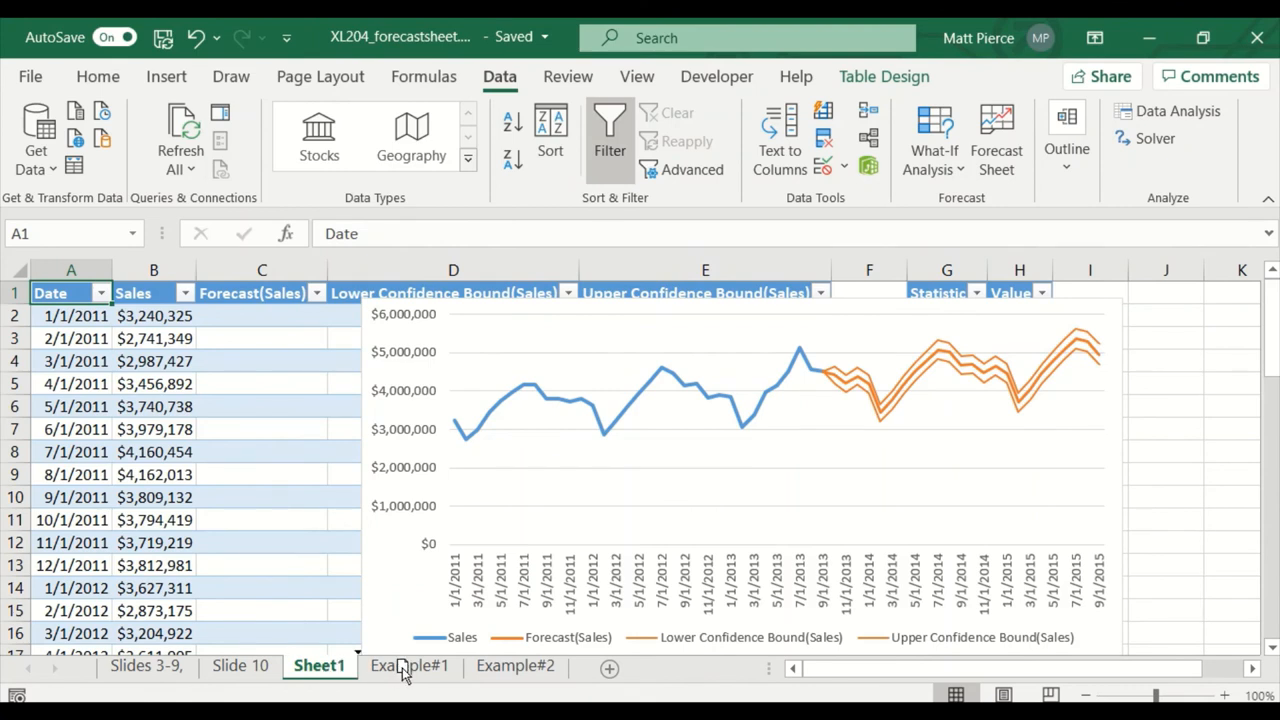
{"action": "mouse_move", "coordinate": [477, 680]}
{"action": "type", "text": "Run#1"}
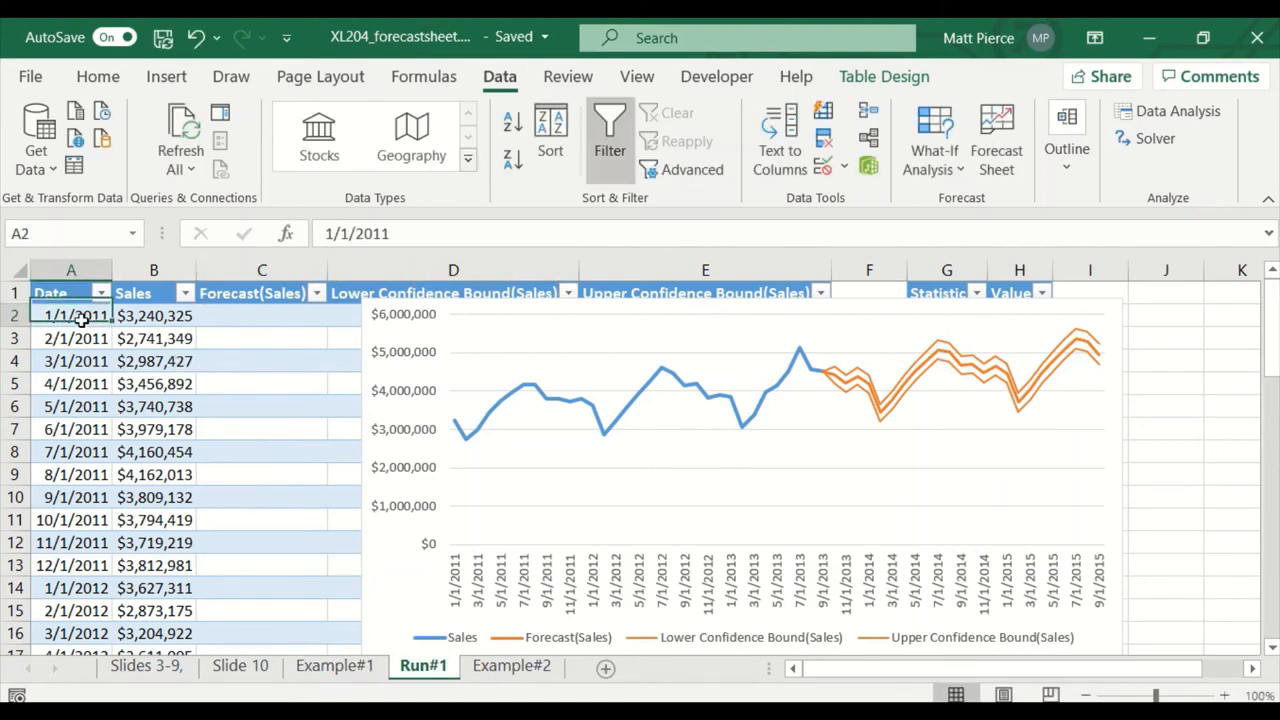
- Move the Run#1 forecast chart left to reveal the Alpha-to-RMSE statistics table
{"action": "scroll", "scroll_direction": "down", "scroll_amount": 3}
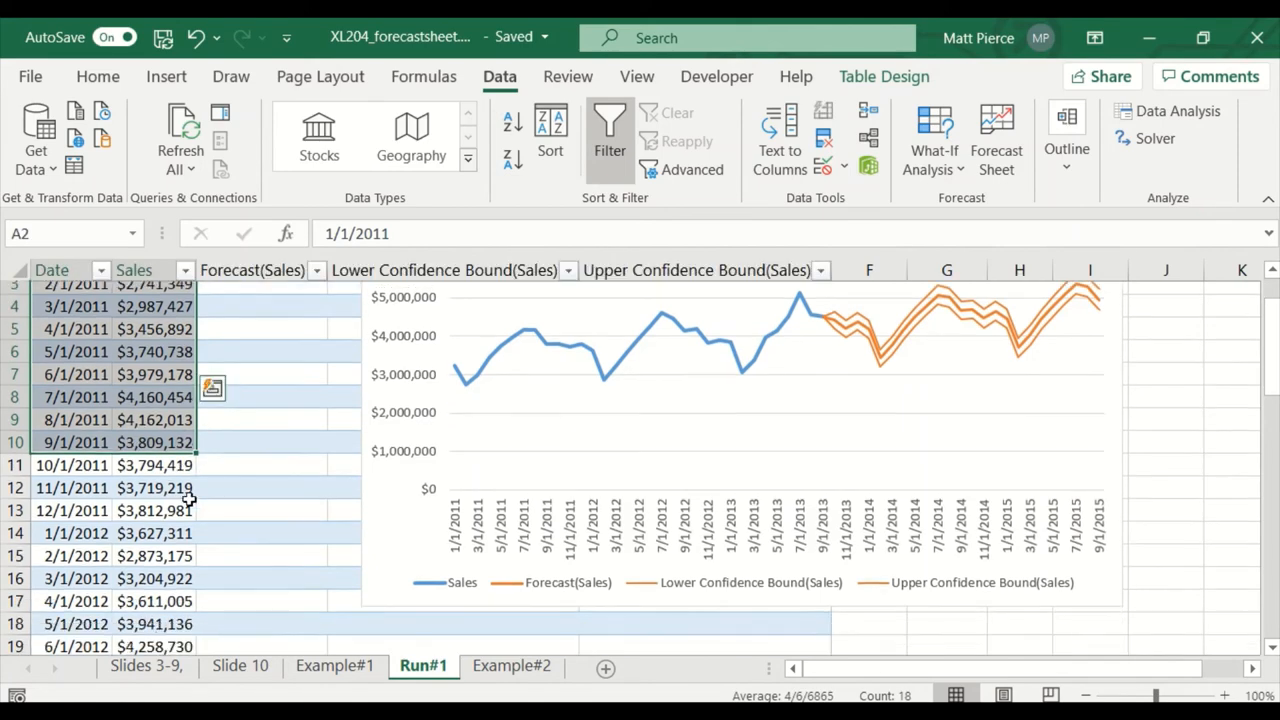
{"action": "scroll", "scroll_direction": "down", "scroll_amount": 3}
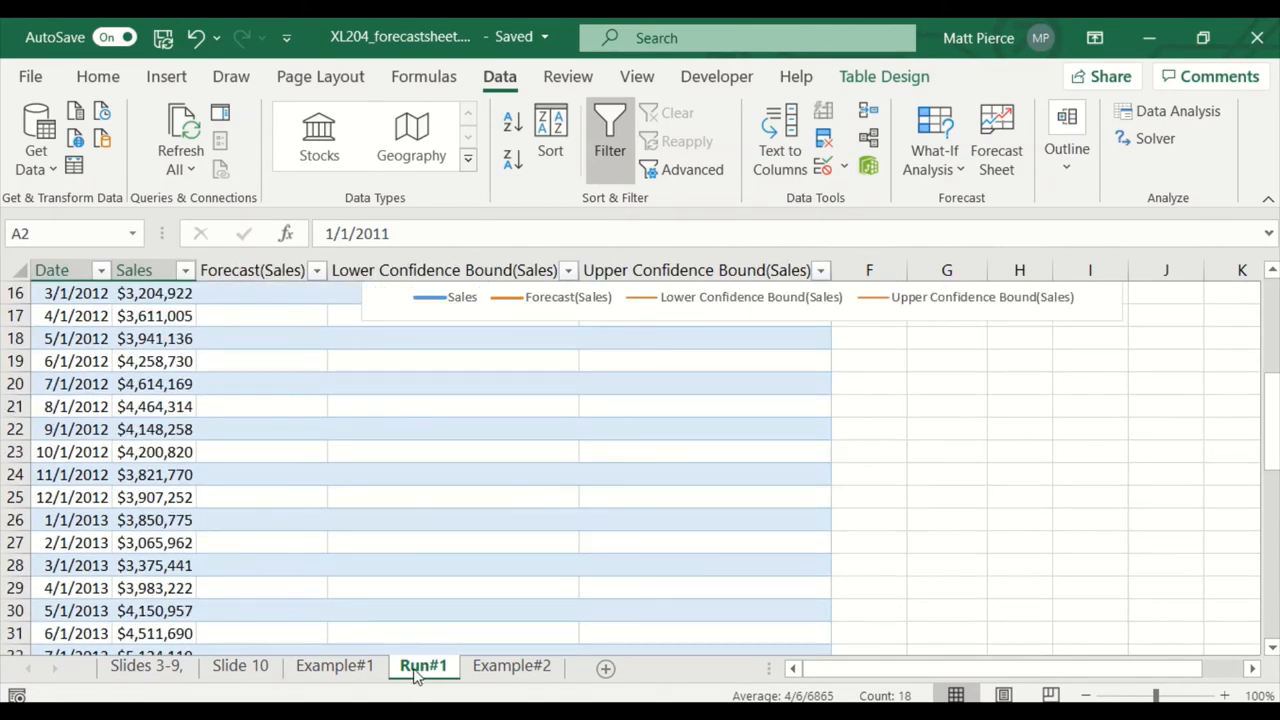
{"action": "scroll", "scroll_direction": "down", "scroll_amount": 3}
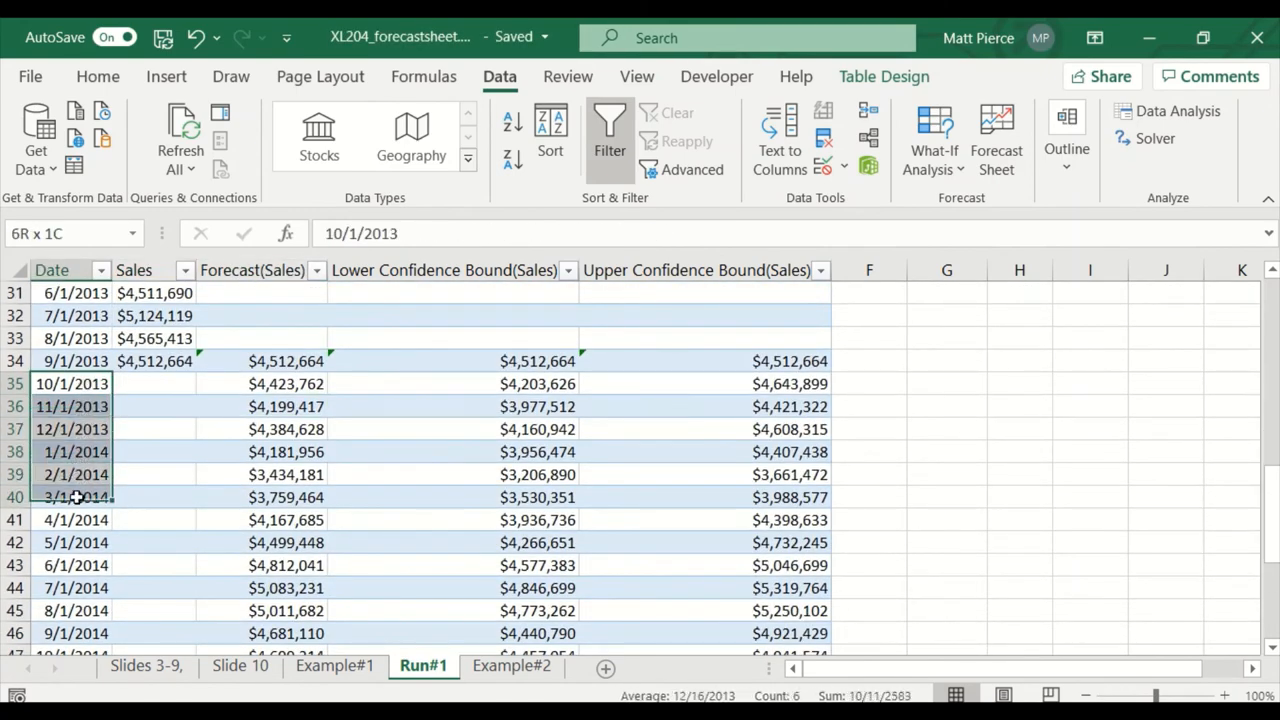
{"action": "scroll", "scroll_direction": "down", "scroll_amount": 3}
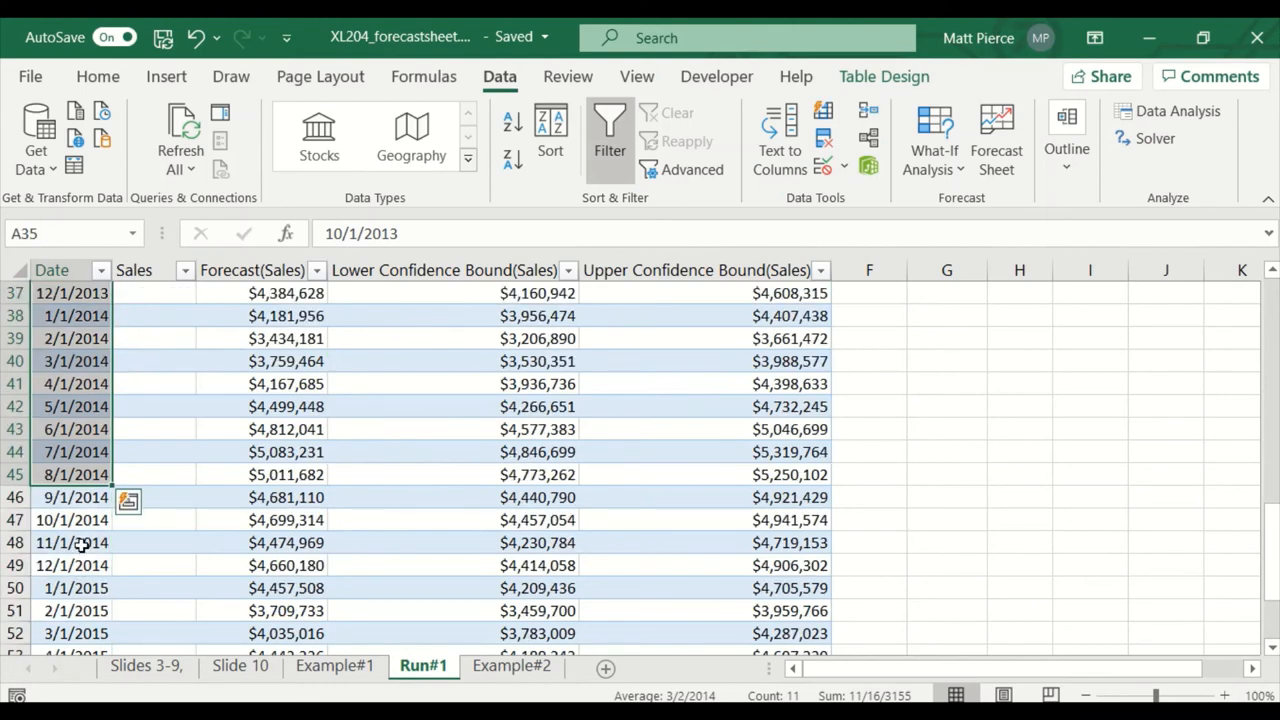
{"action": "scroll", "scroll_direction": "down", "scroll_amount": 3}
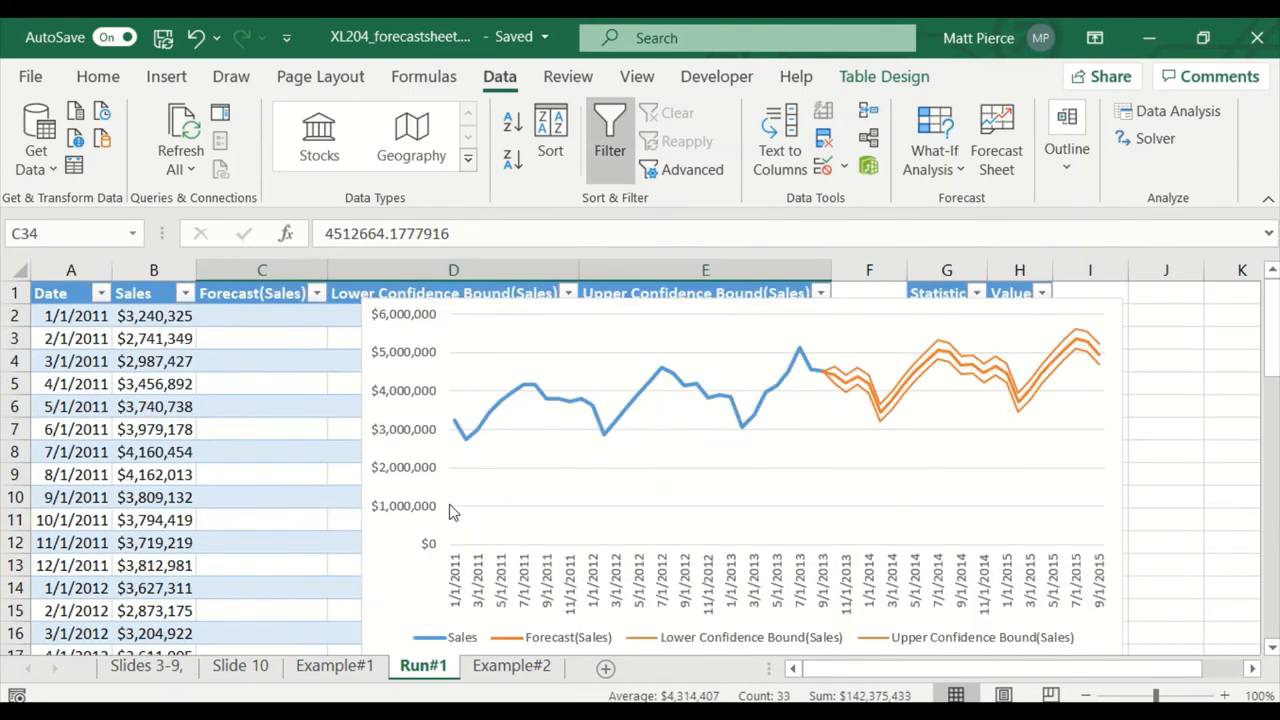
{"action": "mouse_move", "coordinate": [788, 360]}
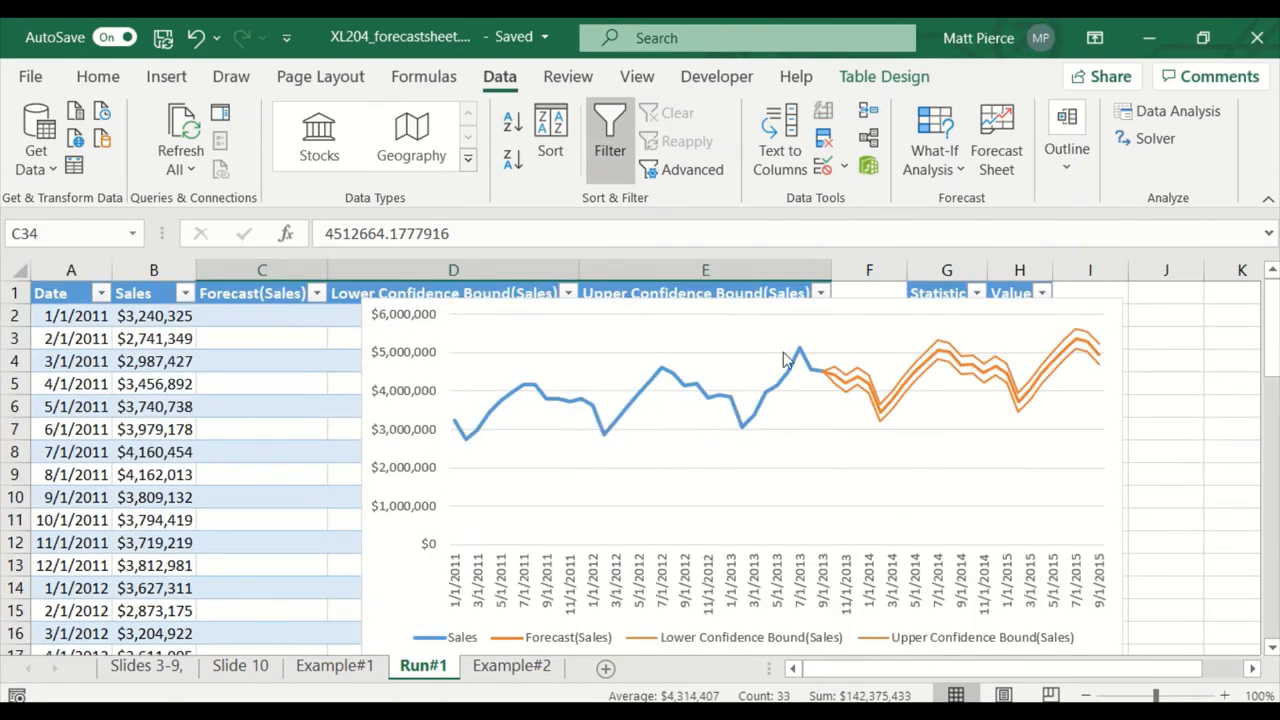
{"action": "mouse_move", "coordinate": [790, 445]}
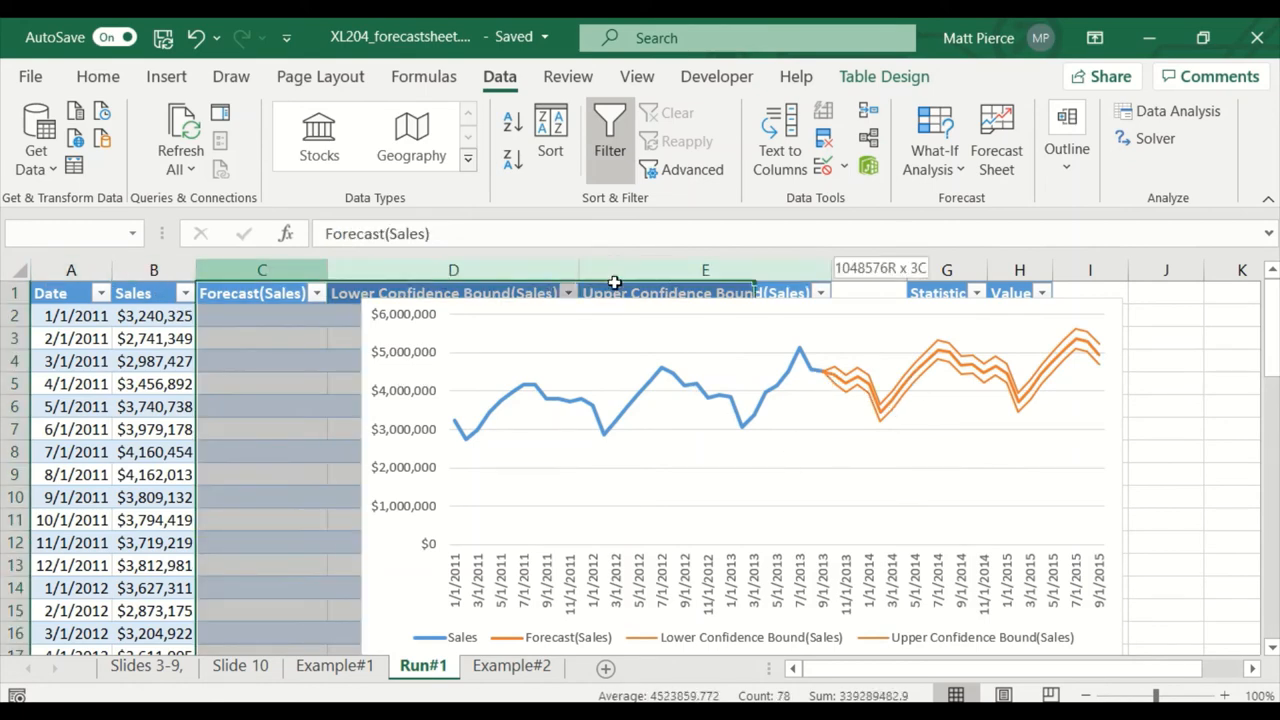
{"action": "left_click", "coordinate": [700, 450]}
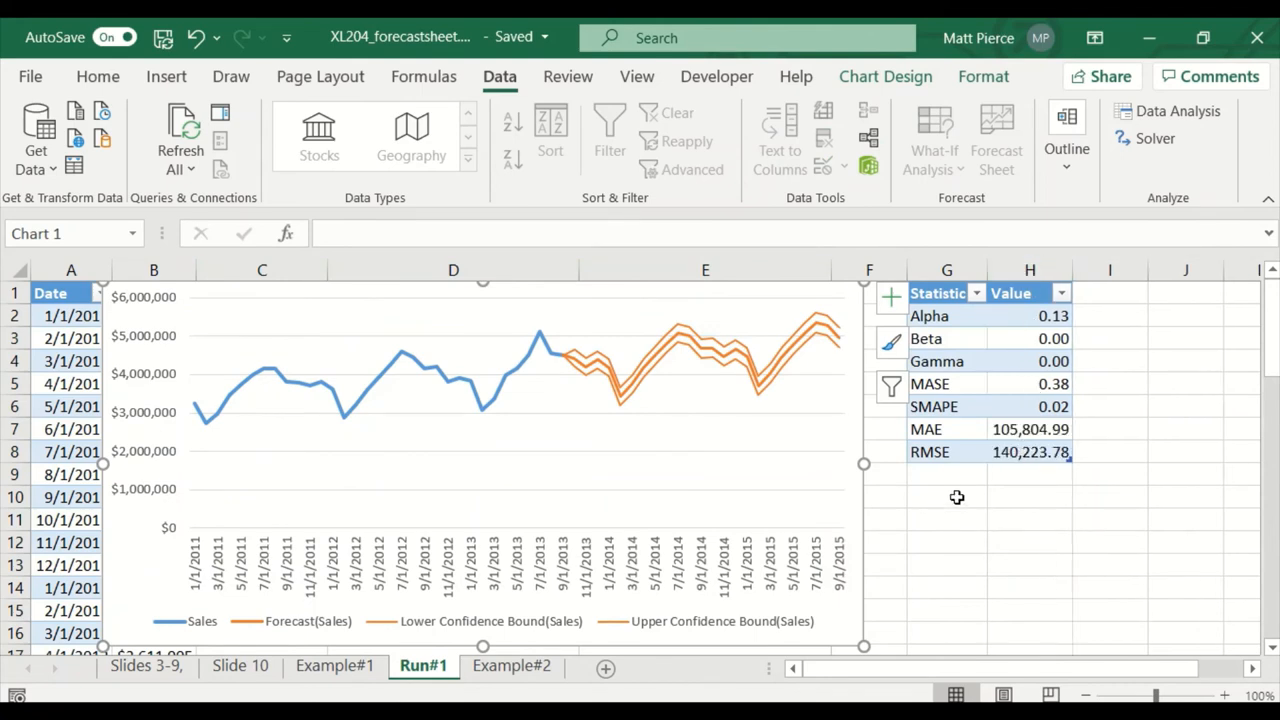
{"action": "left_click", "coordinate": [1029, 518]}
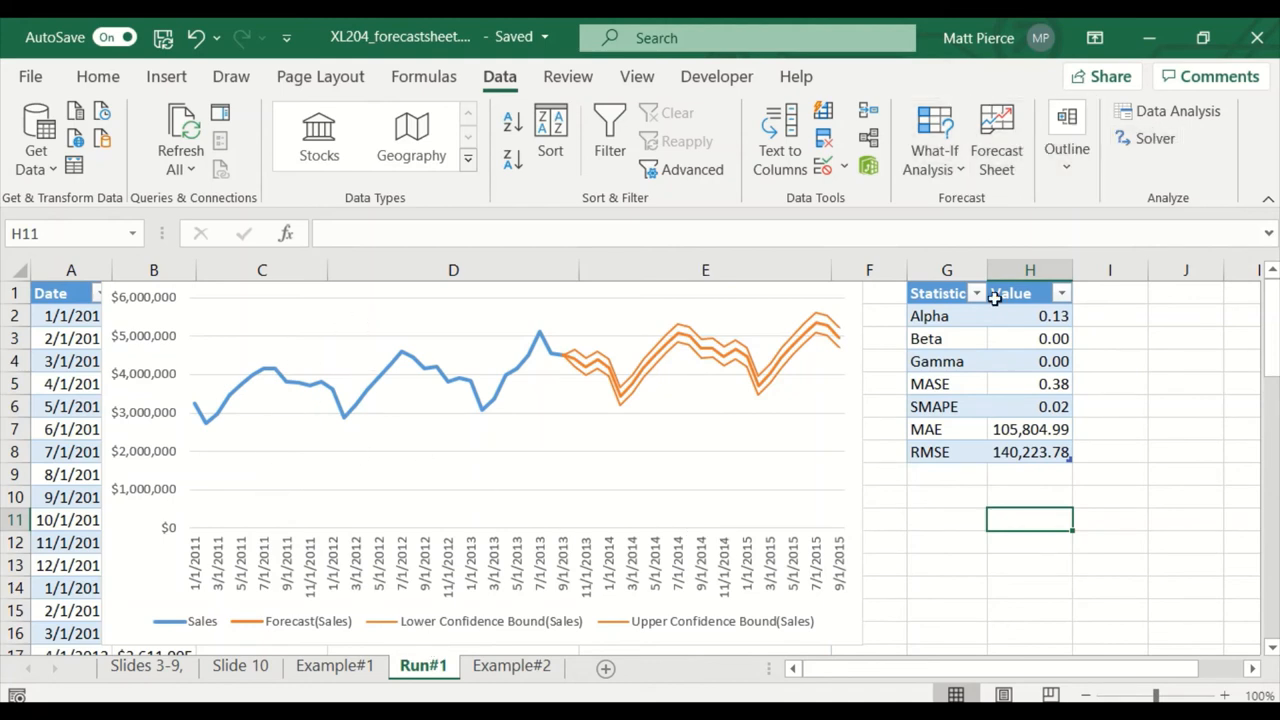
{"action": "left_click", "coordinate": [511, 665]}
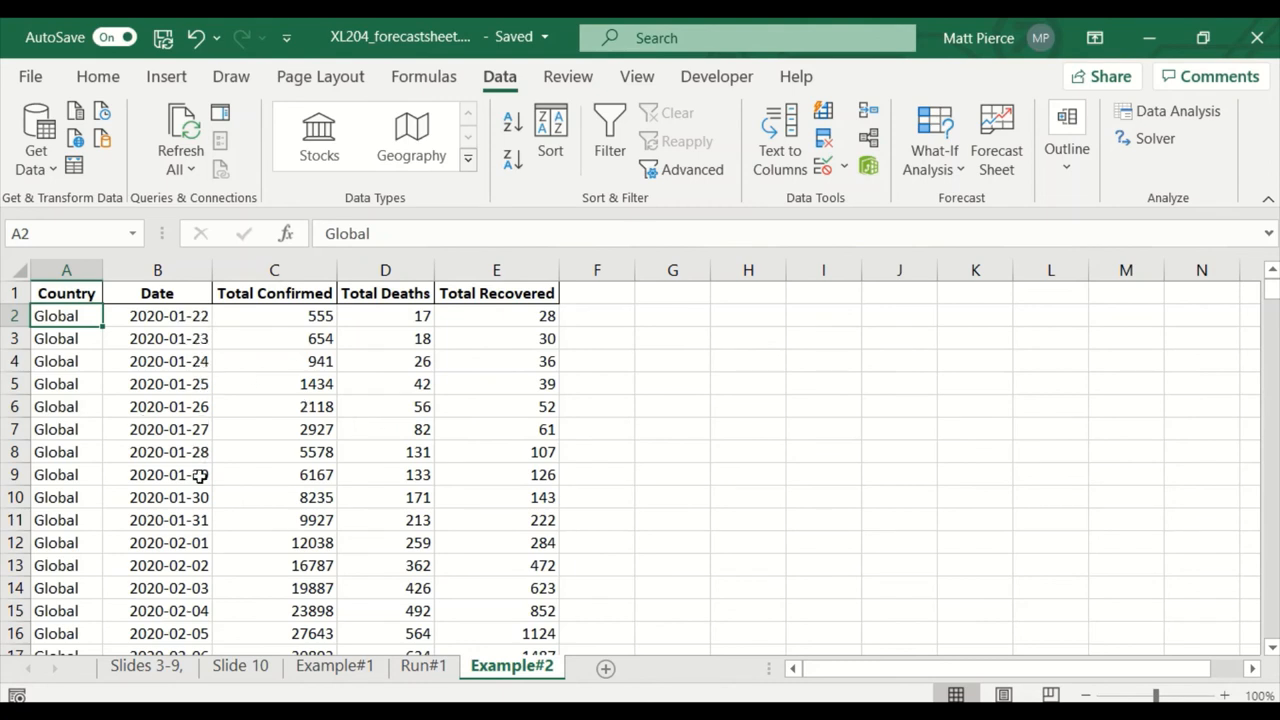
- Scroll down through Example#2's daily Total Confirmed, Deaths and Recovered figures
{"action": "scroll", "scroll_direction": "down", "scroll_amount": 3}
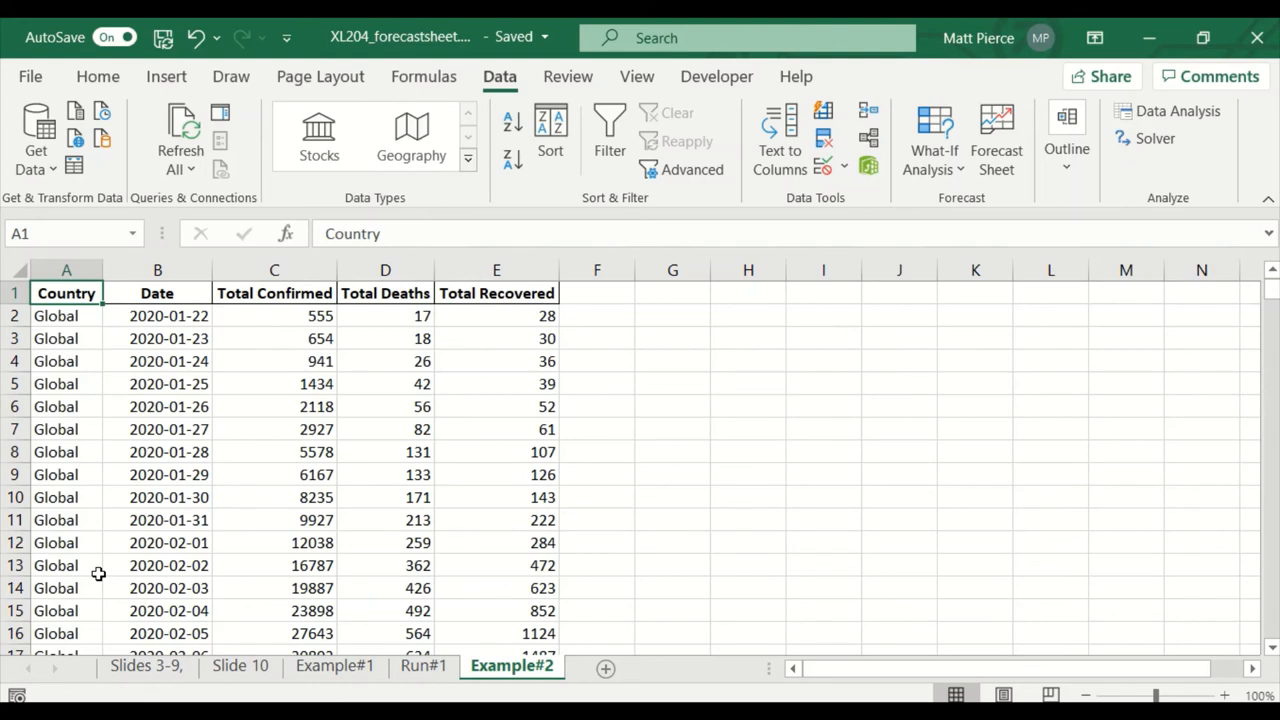
{"action": "mouse_move", "coordinate": [190, 464]}
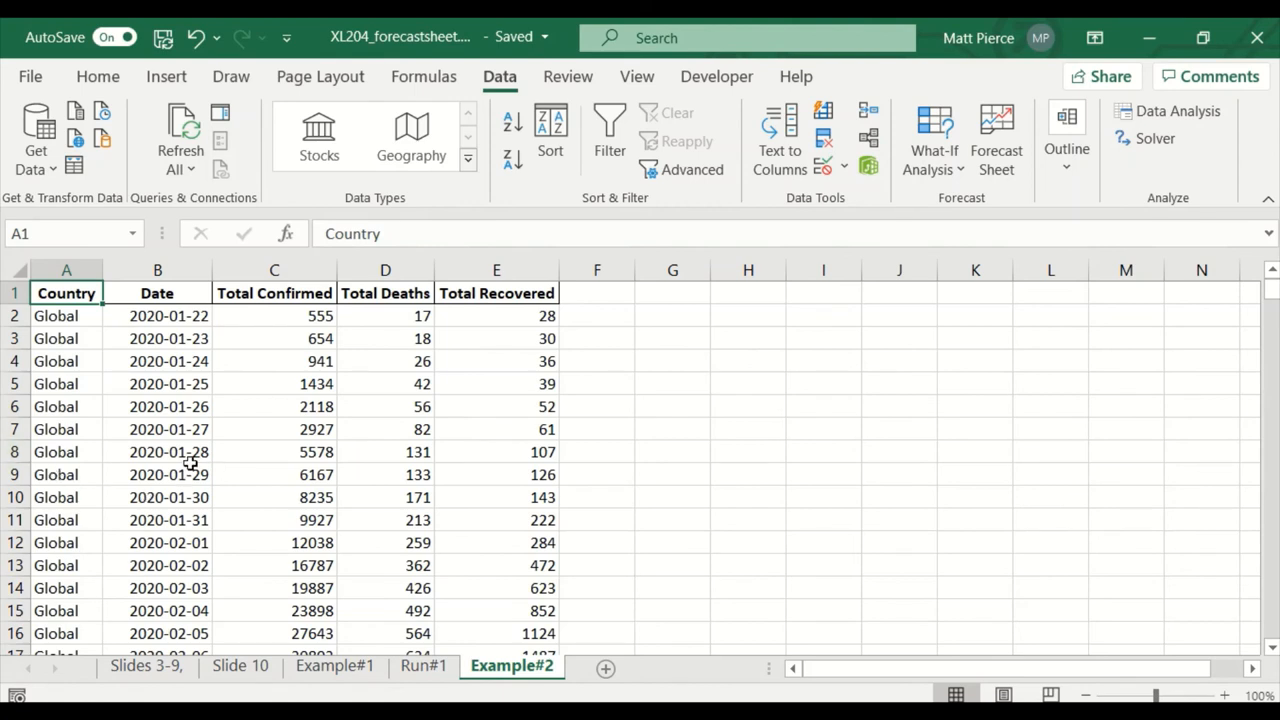
{"action": "mouse_move", "coordinate": [178, 408]}
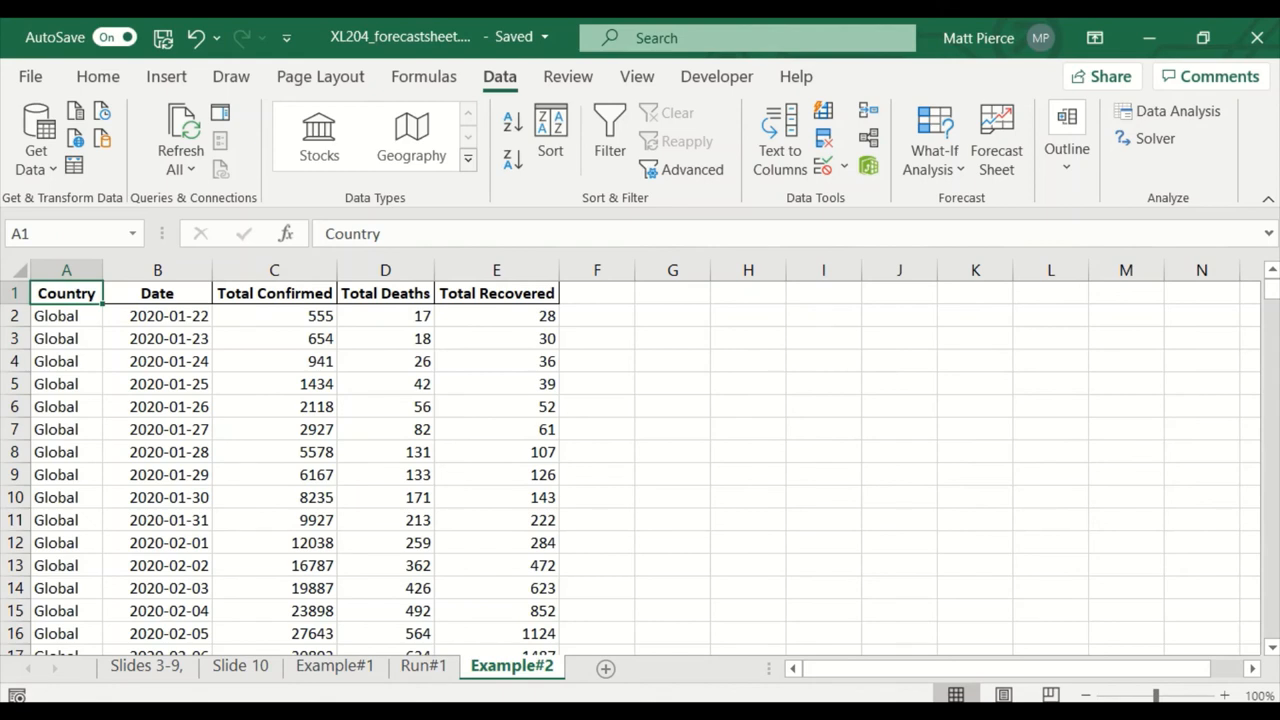
{"action": "mouse_move", "coordinate": [933, 140]}
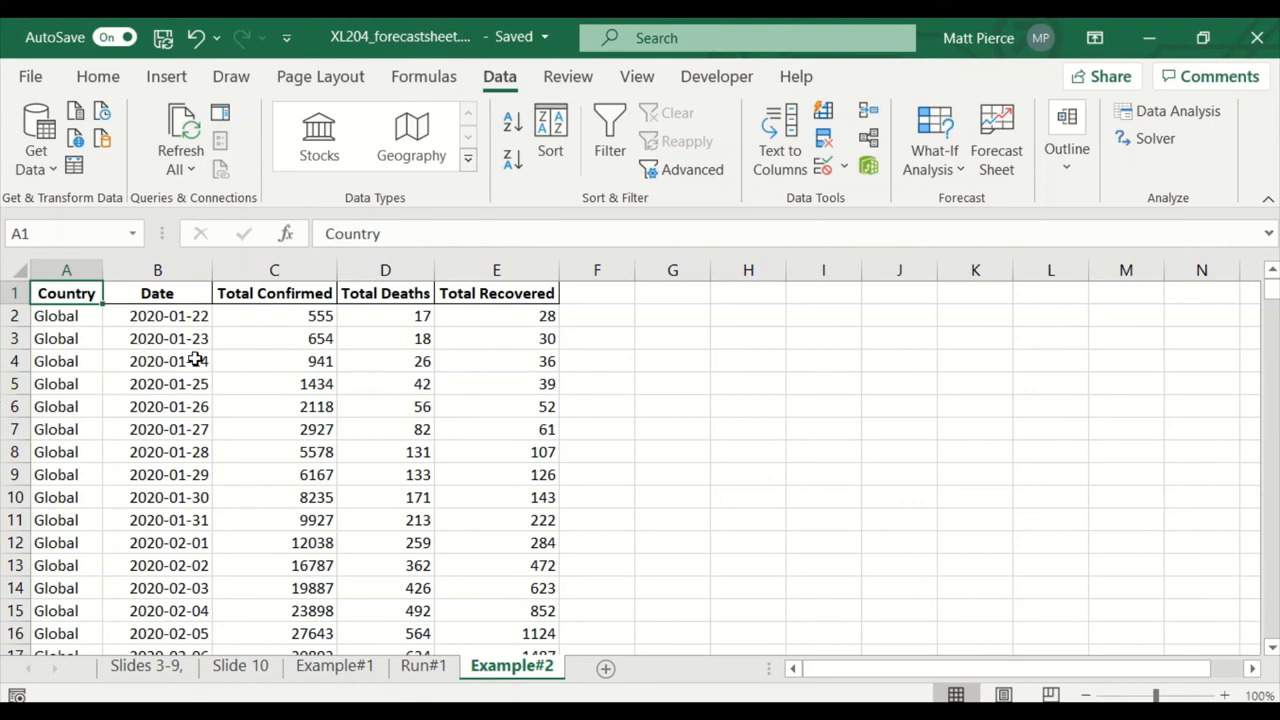
- Select B1:C271, the Date and Total Confirmed columns through 2020-10-17
{"action": "left_click", "coordinate": [66, 316]}
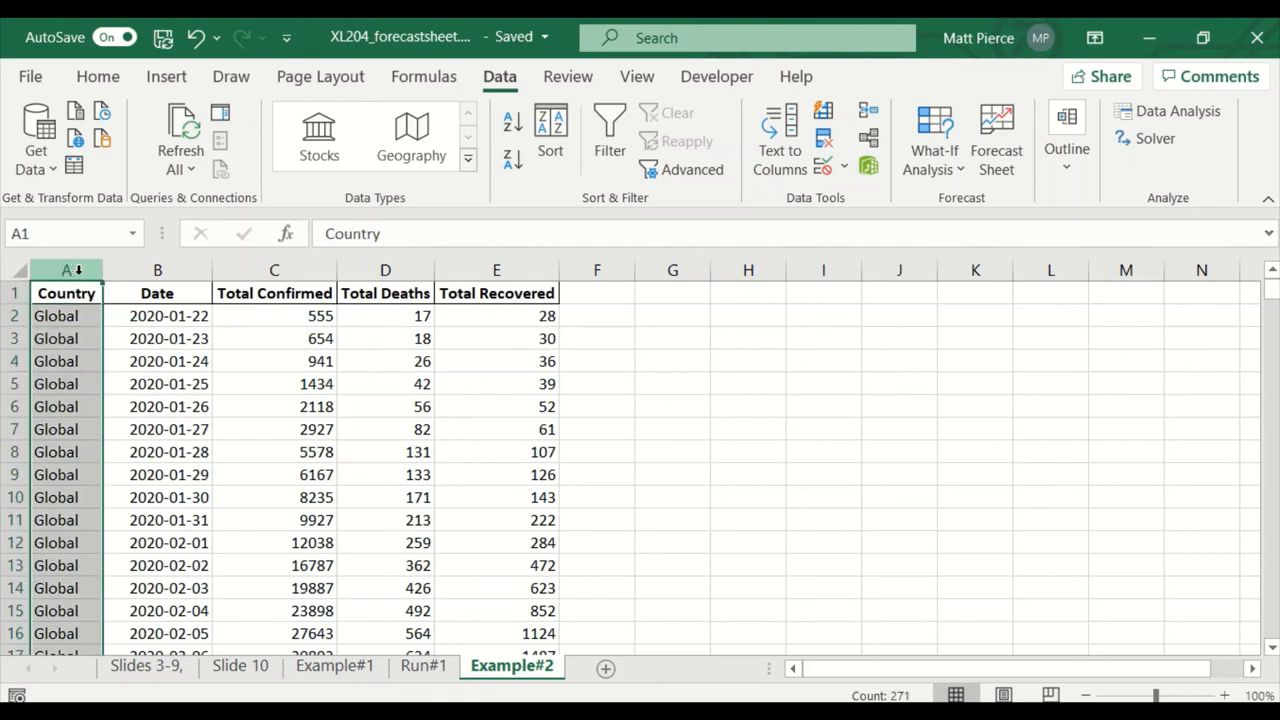
{"action": "left_click", "coordinate": [385, 270]}
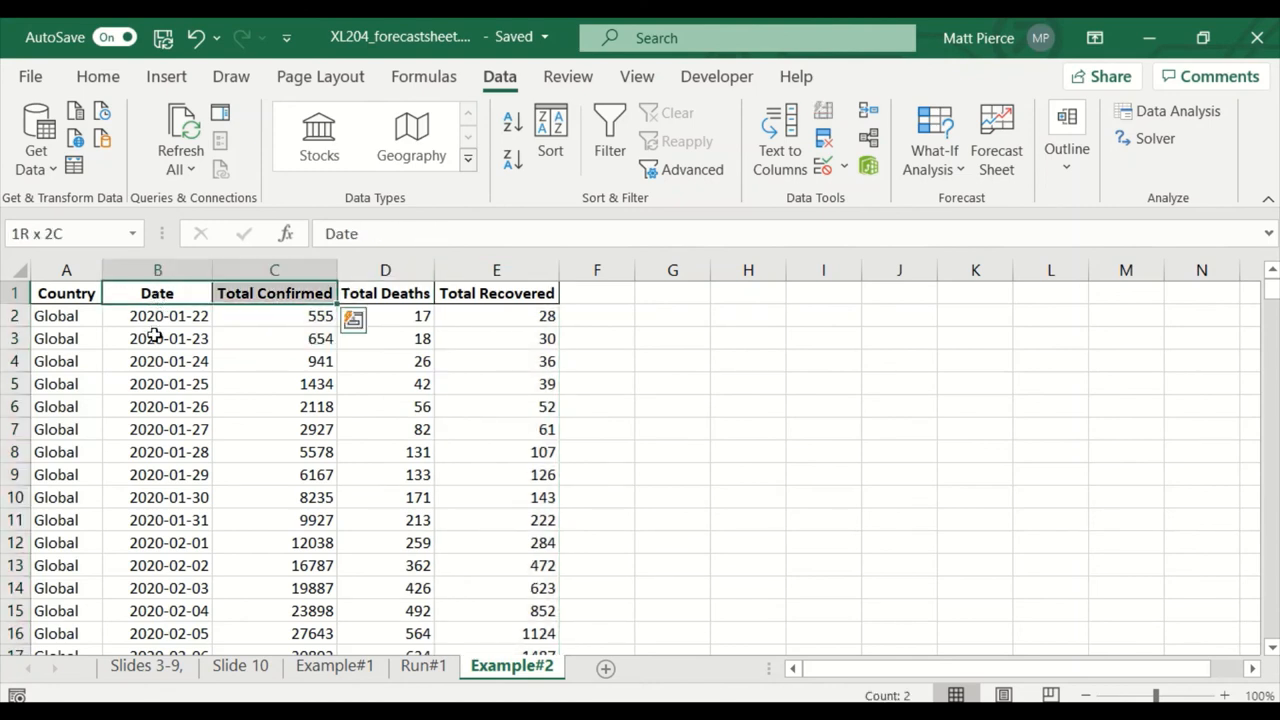
{"action": "left_click", "coordinate": [157, 293]}
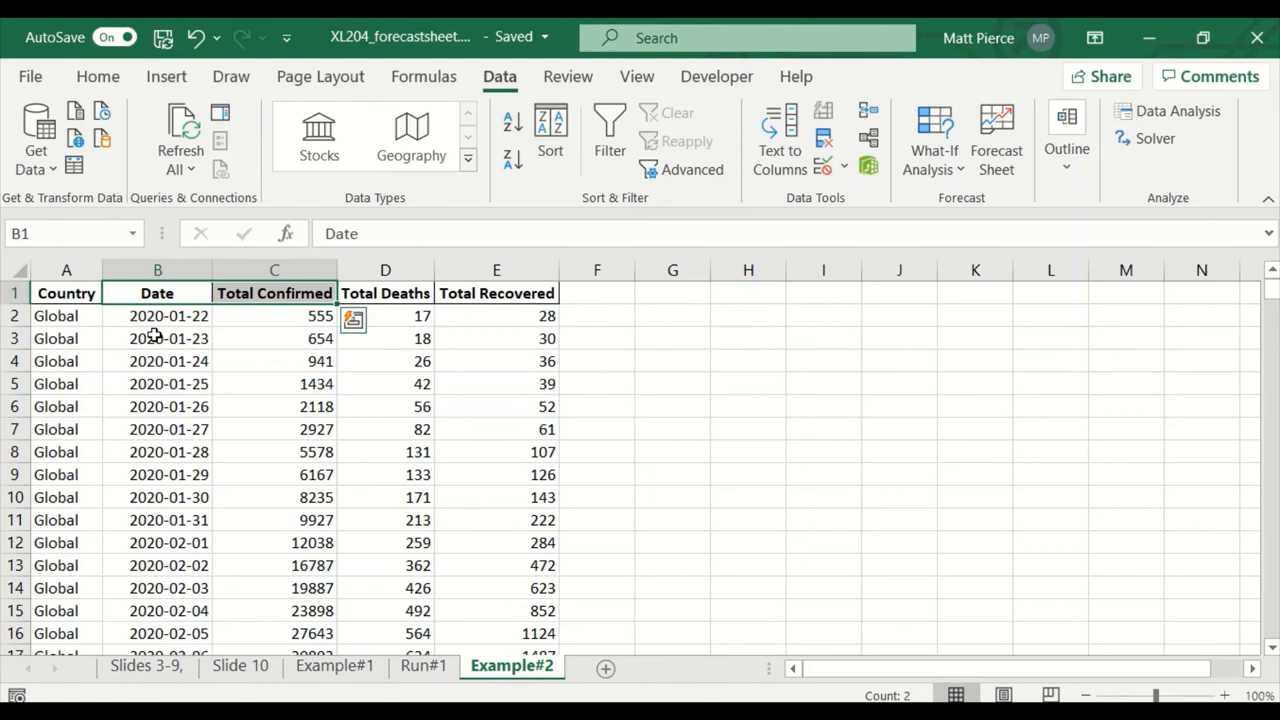
{"action": "scroll", "scroll_direction": "down", "scroll_amount": 3}
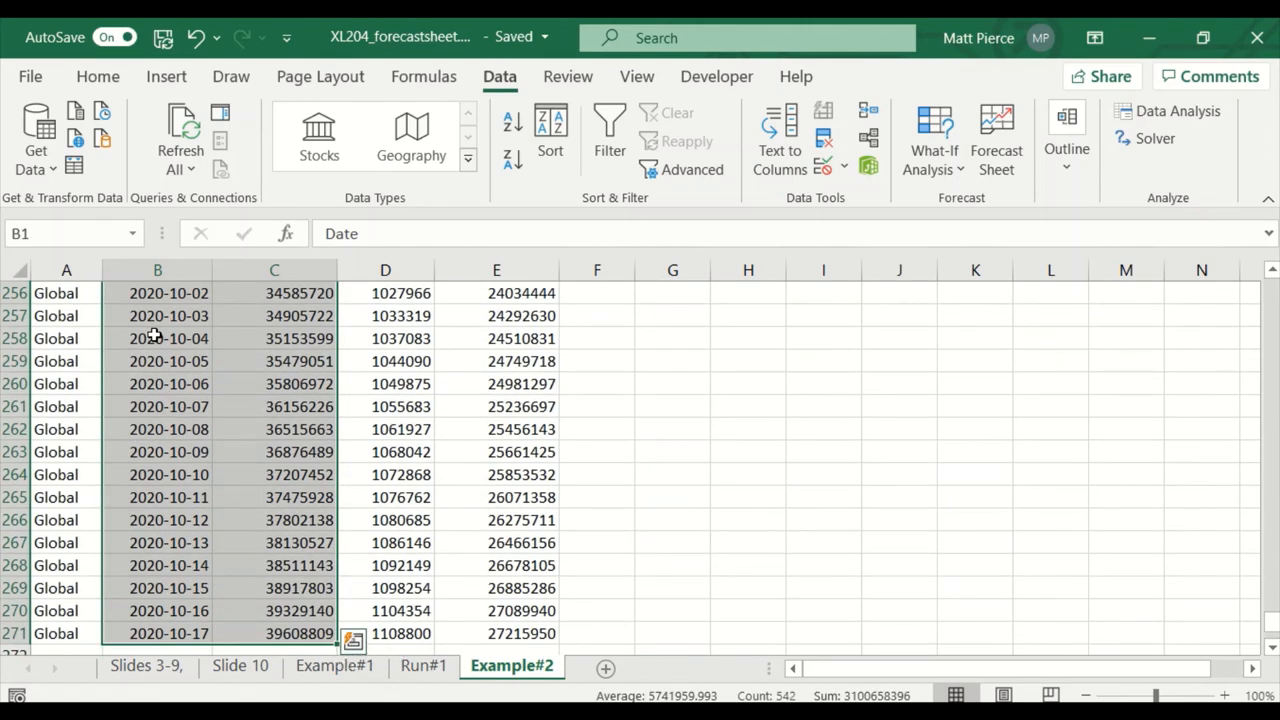
{"action": "mouse_move", "coordinate": [60, 660]}
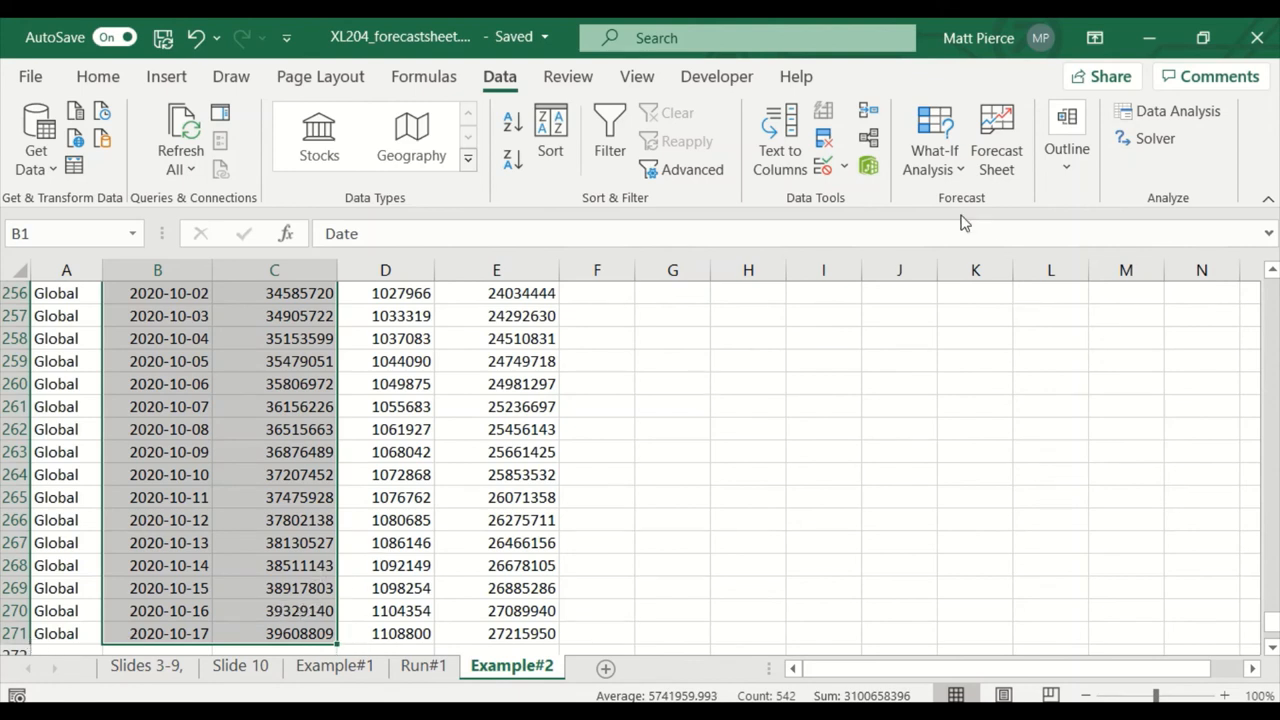
{"action": "mouse_move", "coordinate": [610, 135]}
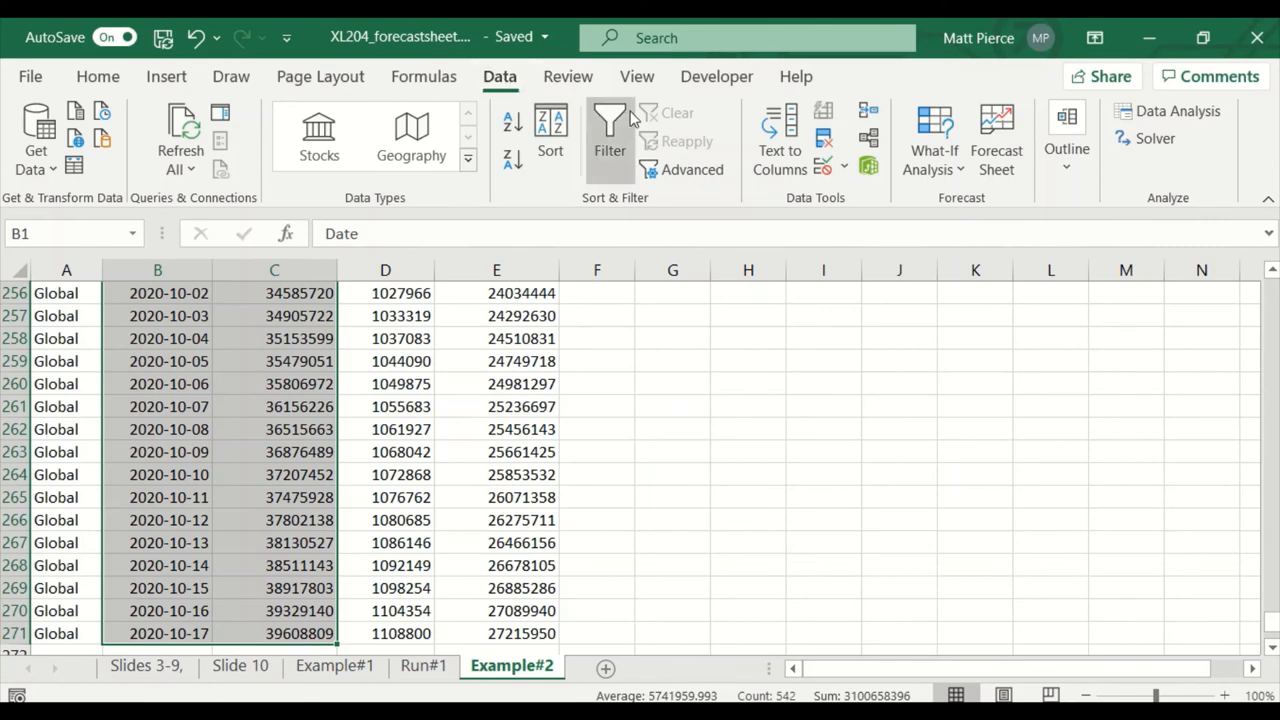
{"action": "mouse_move", "coordinate": [996, 140]}
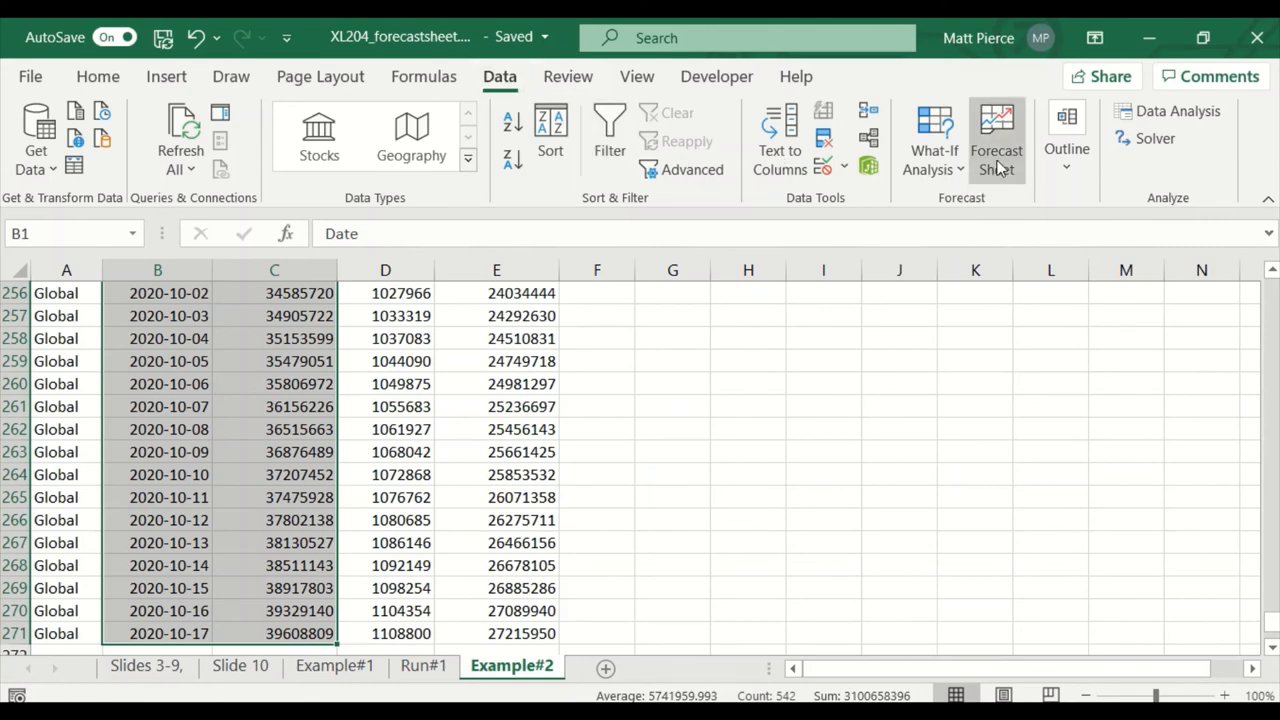
{"action": "left_click", "coordinate": [996, 140]}
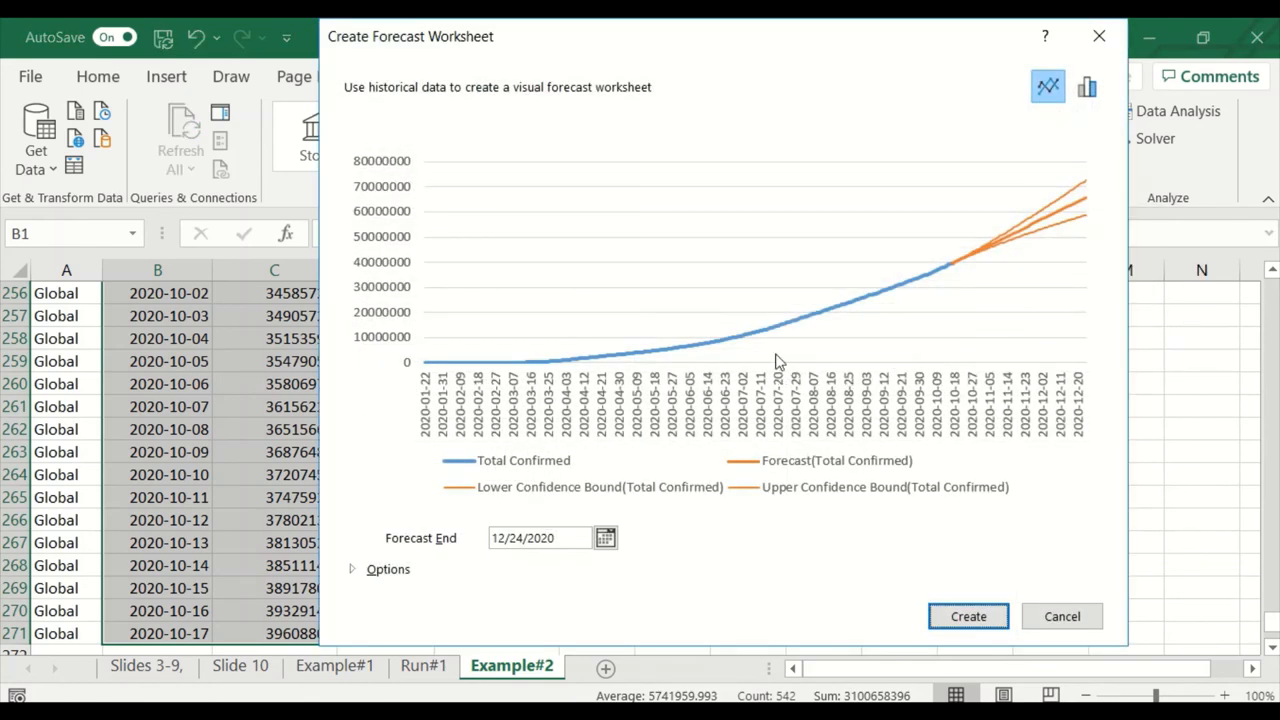
{"action": "mouse_move", "coordinate": [425, 368]}
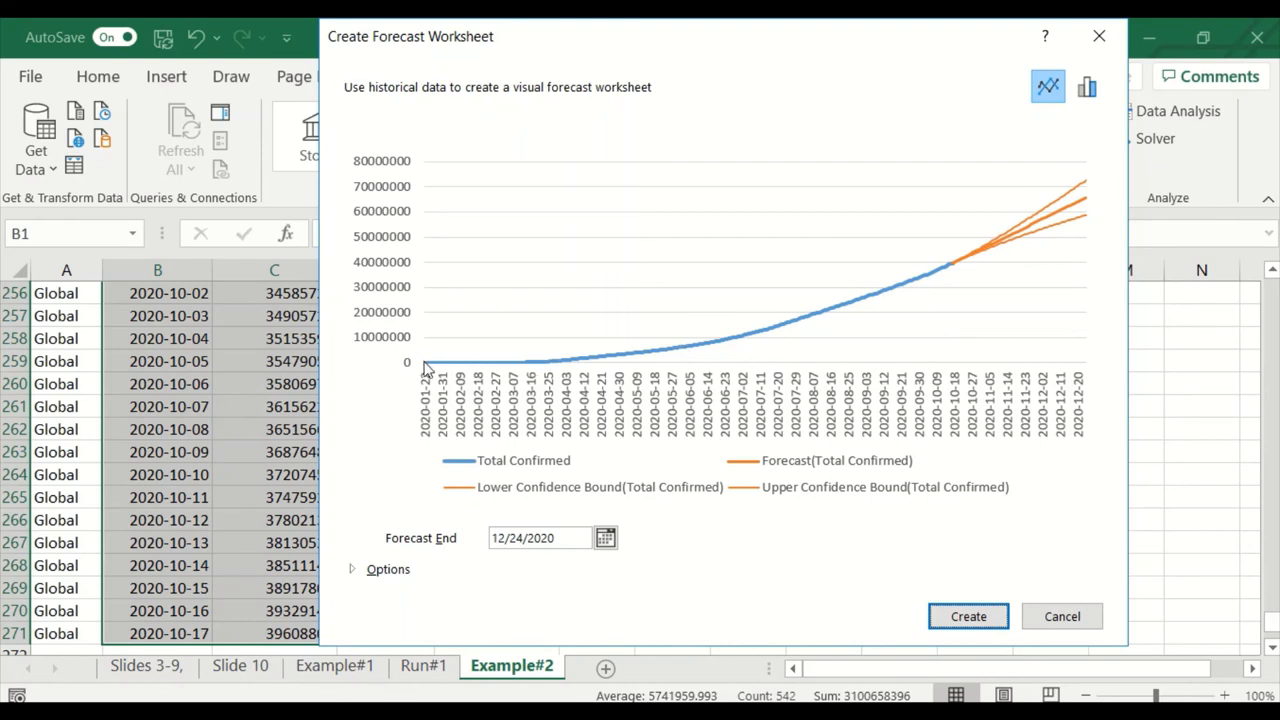
{"action": "mouse_move", "coordinate": [675, 358]}
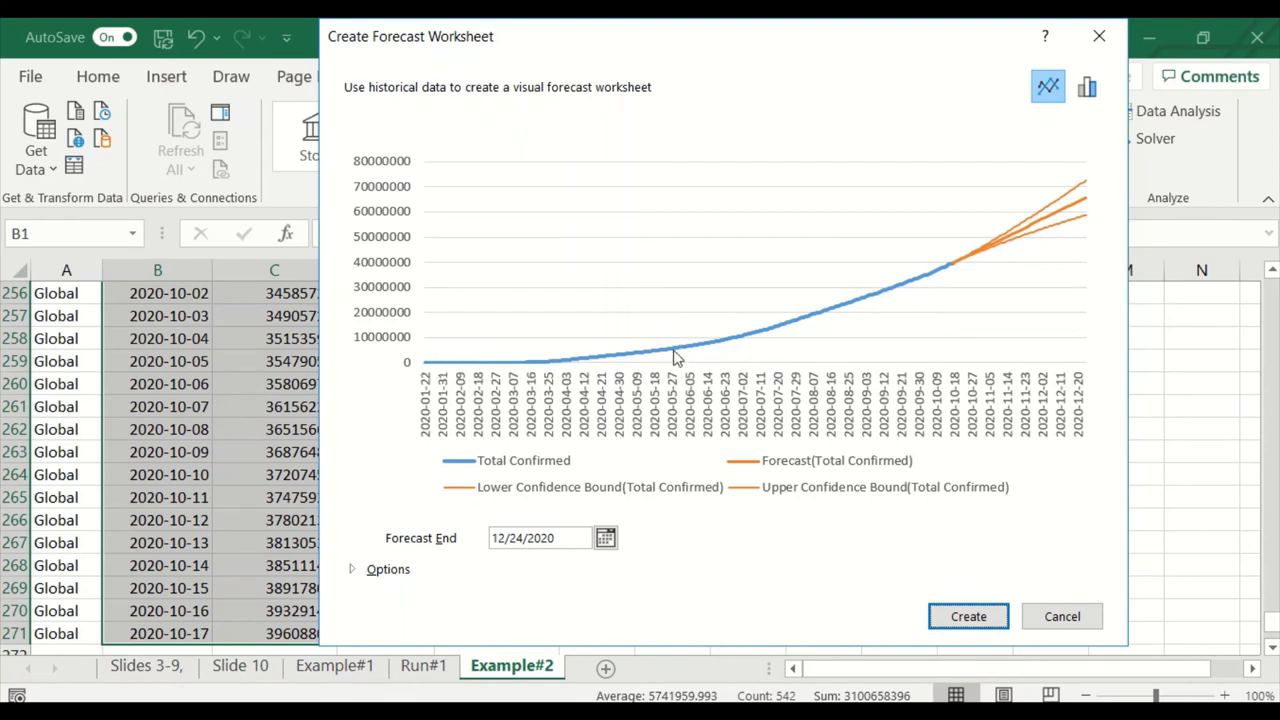
{"action": "mouse_move", "coordinate": [958, 270]}
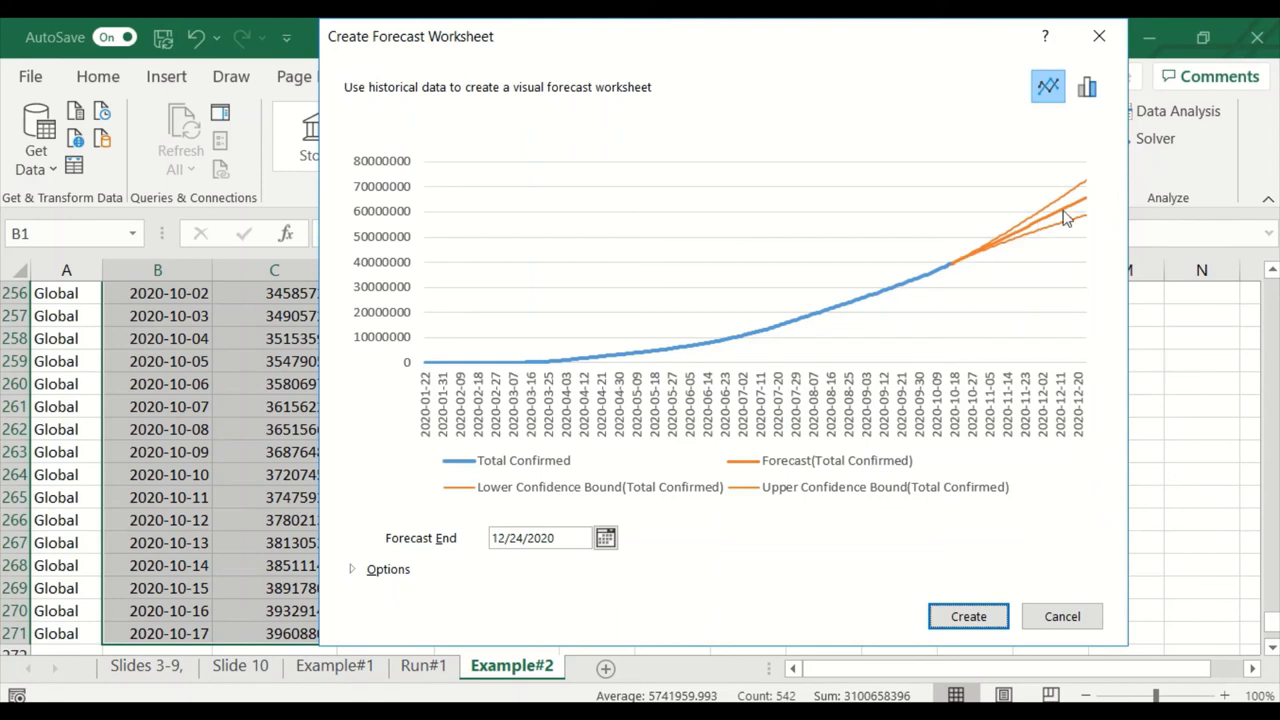
{"action": "mouse_move", "coordinate": [1090, 430]}
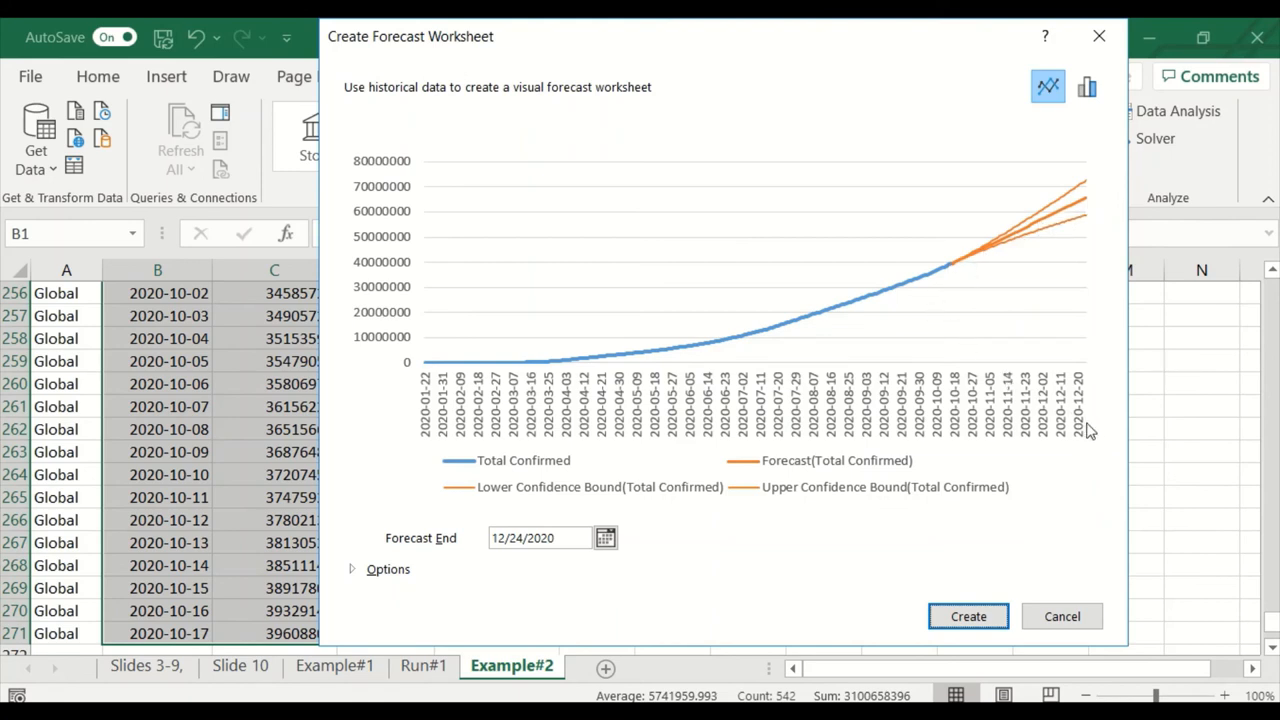
{"action": "mouse_move", "coordinate": [1085, 387]}
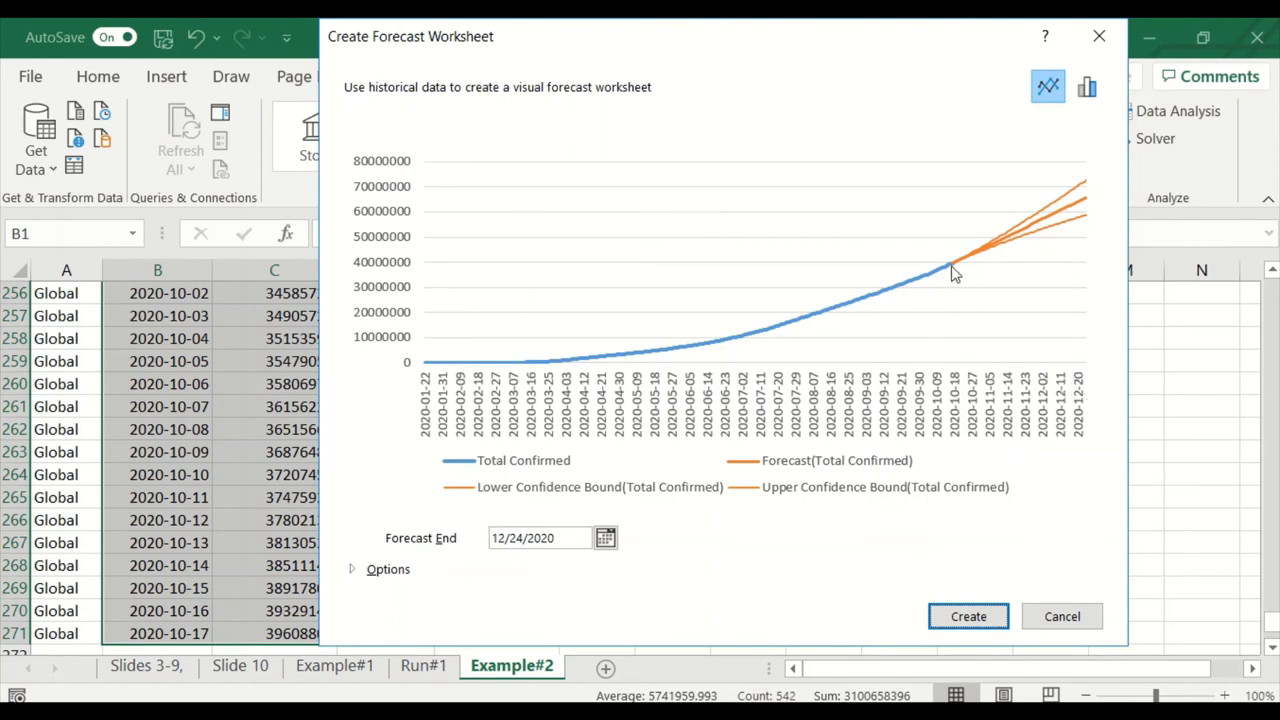
{"action": "mouse_move", "coordinate": [1012, 242]}
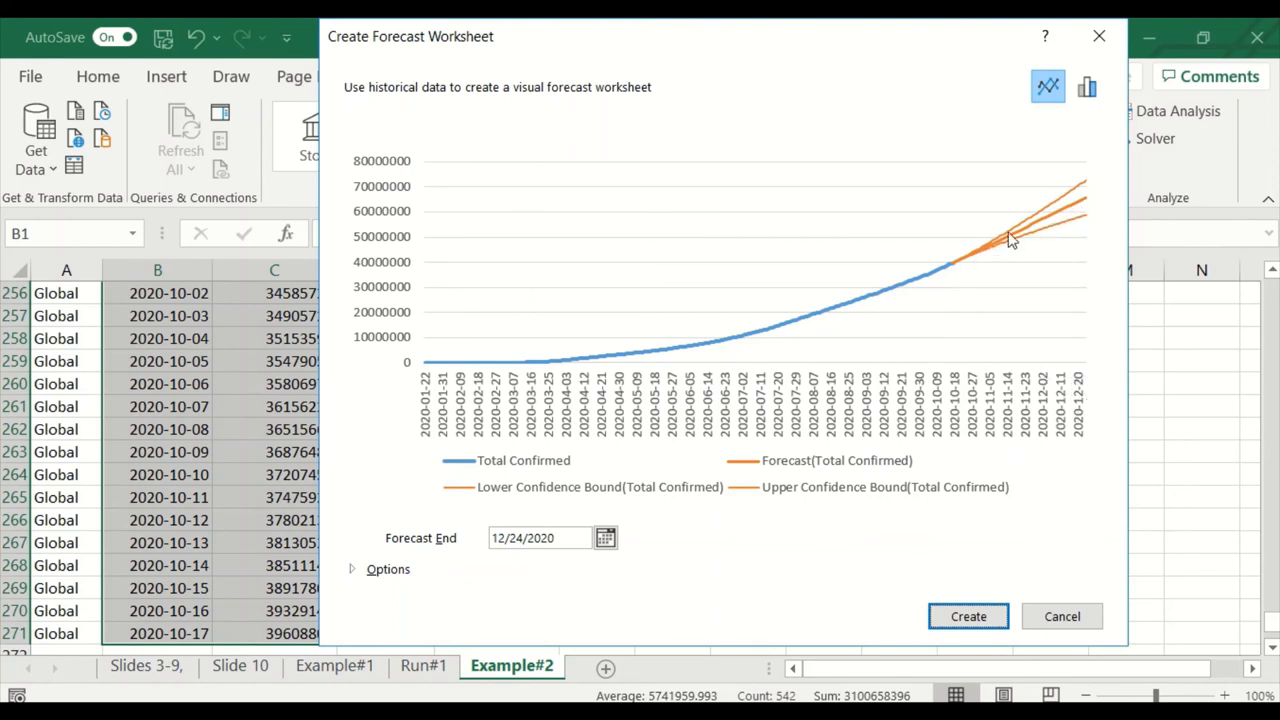
{"action": "mouse_move", "coordinate": [618, 342]}
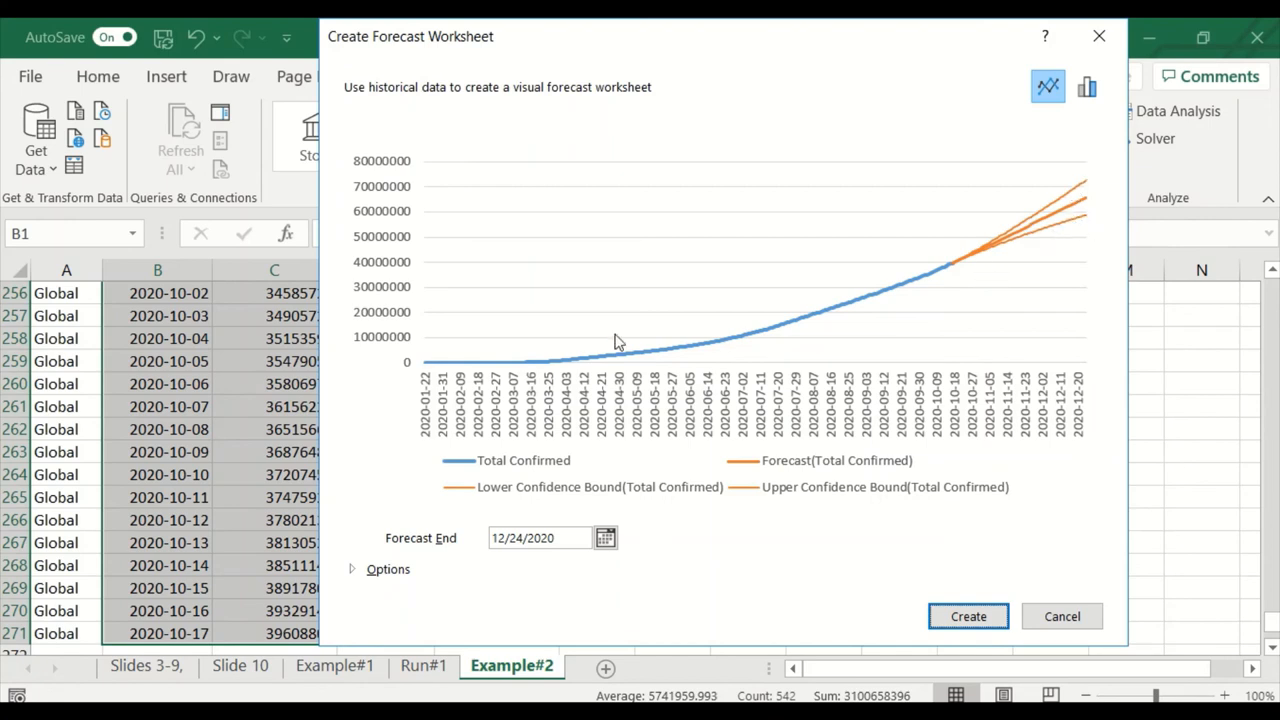
{"action": "mouse_move", "coordinate": [350, 545]}
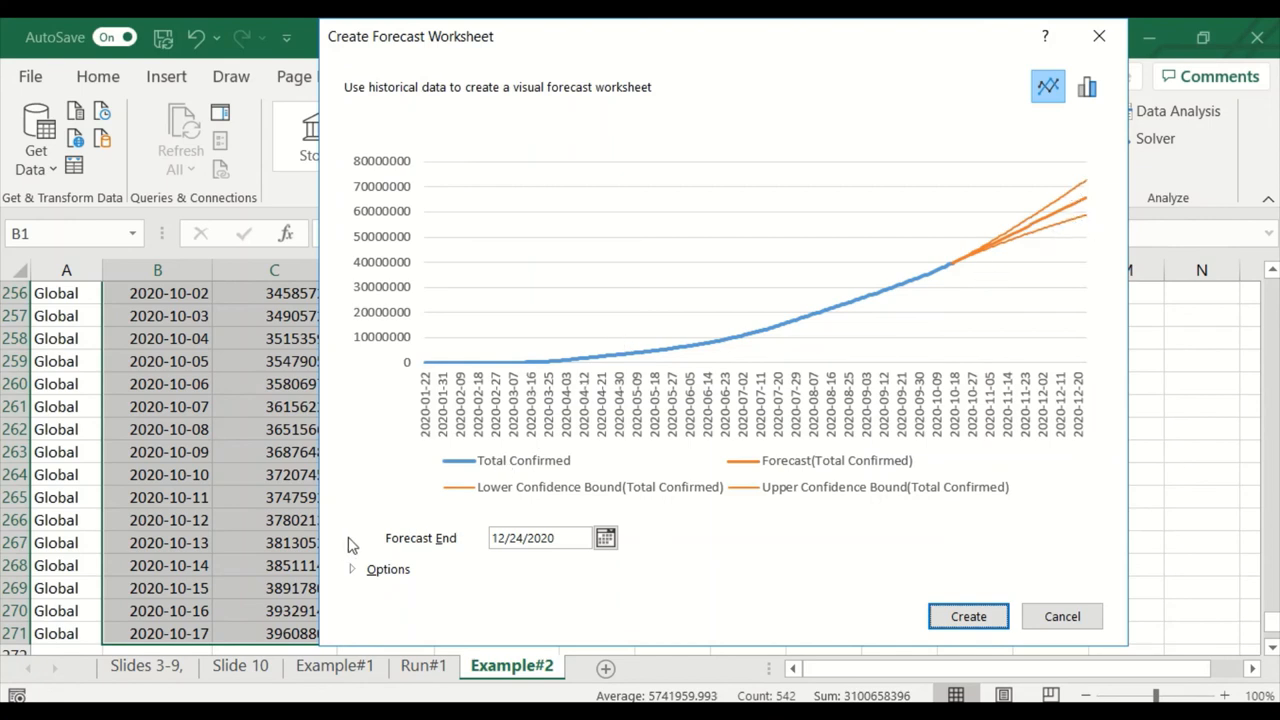
{"action": "mouse_move", "coordinate": [392, 475]}
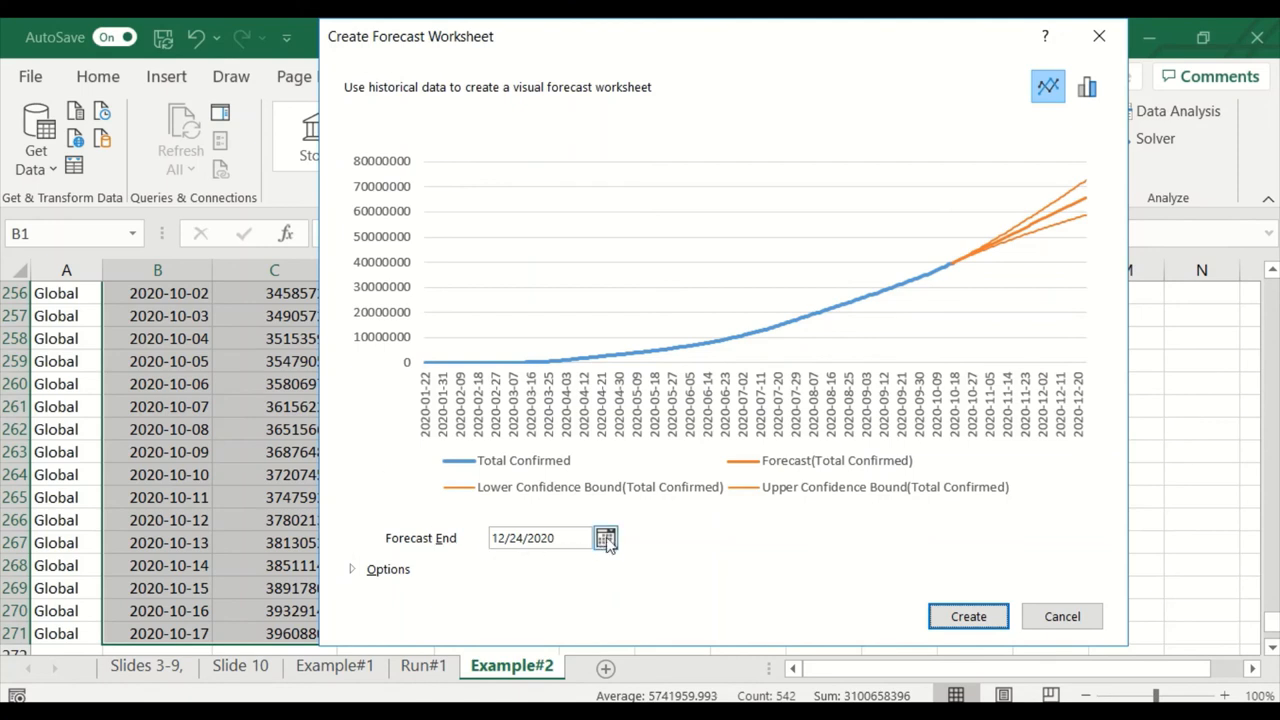
- Set the Forecast End date to 7/14/2021
{"action": "left_click", "coordinate": [606, 538]}
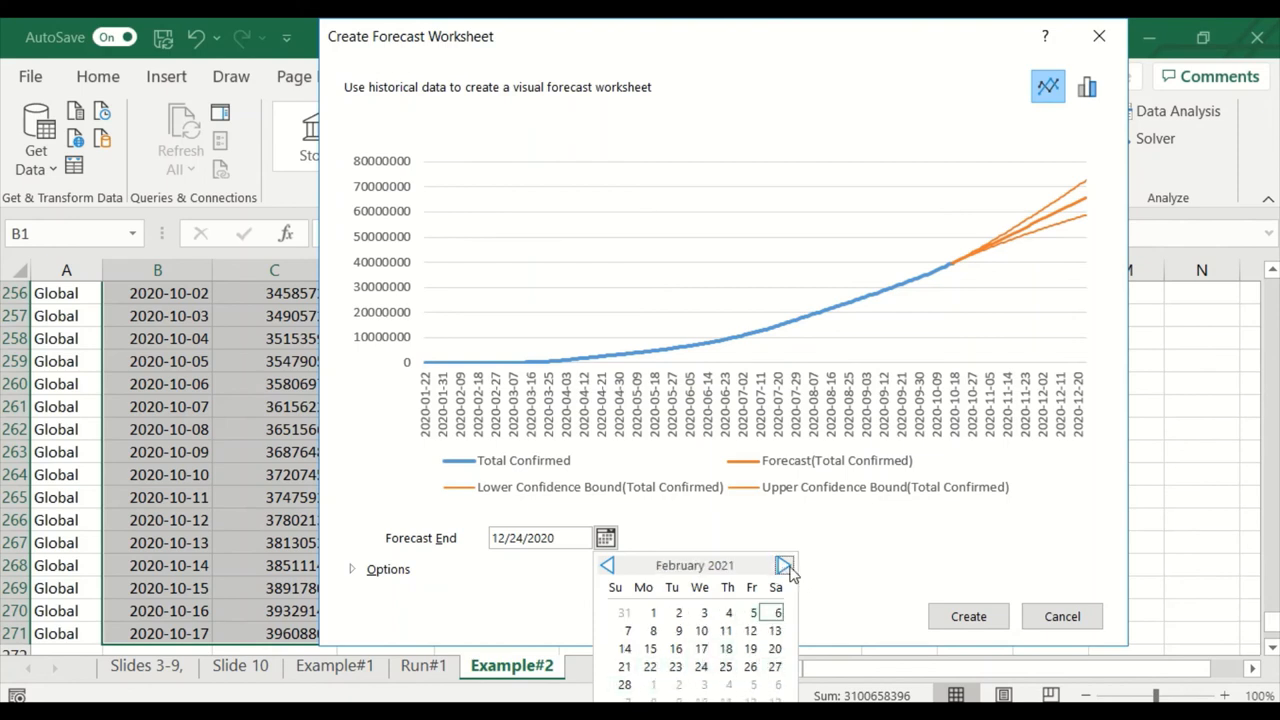
{"action": "left_click", "coordinate": [785, 565]}
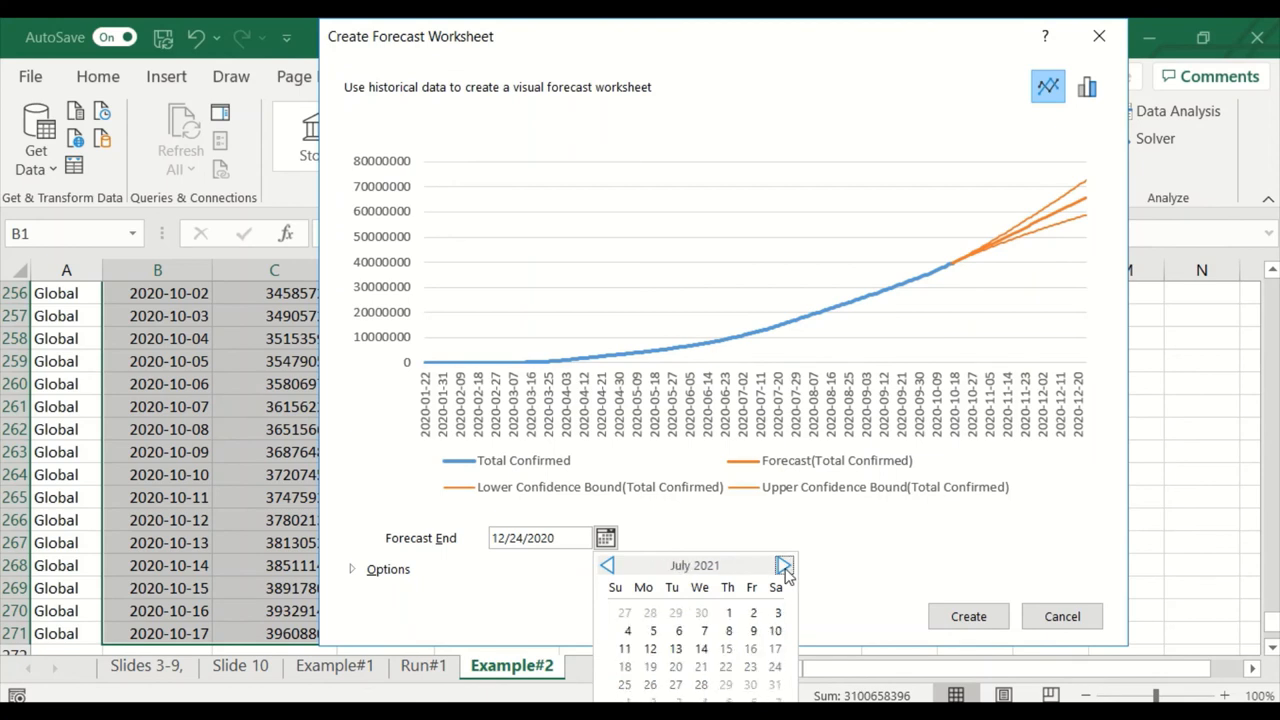
{"action": "mouse_move", "coordinate": [722, 575]}
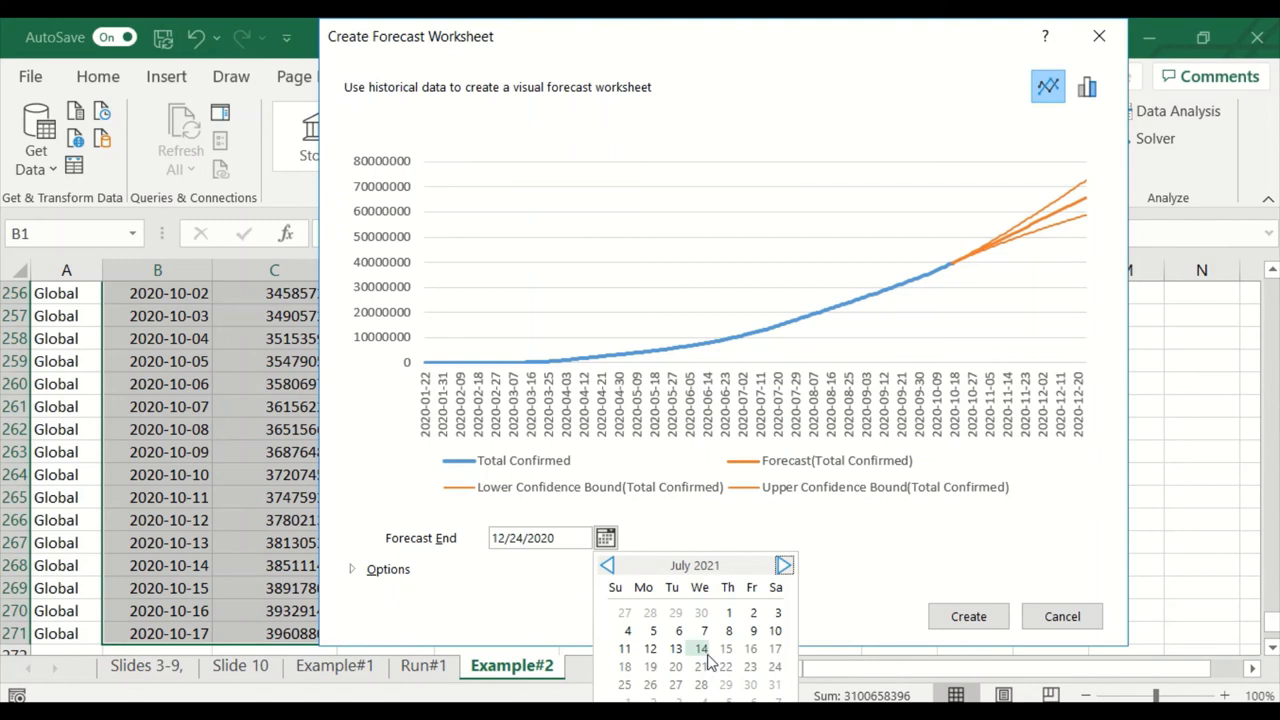
{"action": "left_click", "coordinate": [700, 648]}
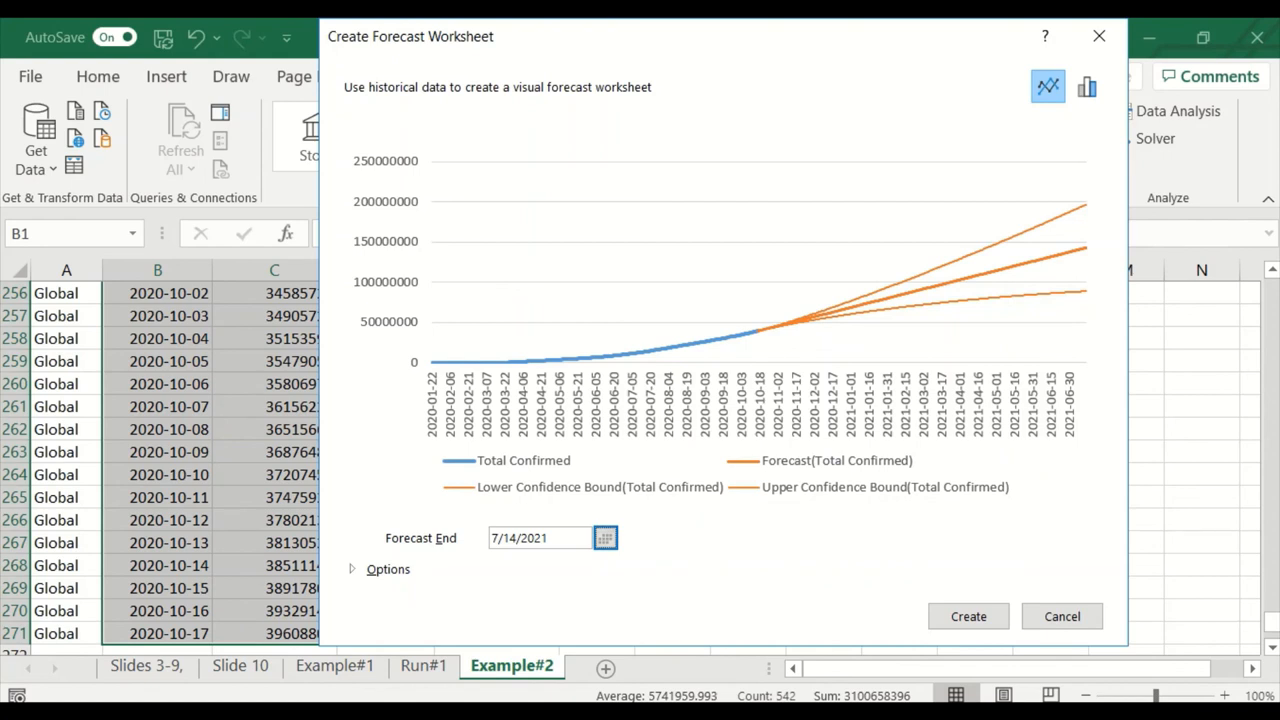
{"action": "mouse_move", "coordinate": [632, 640]}
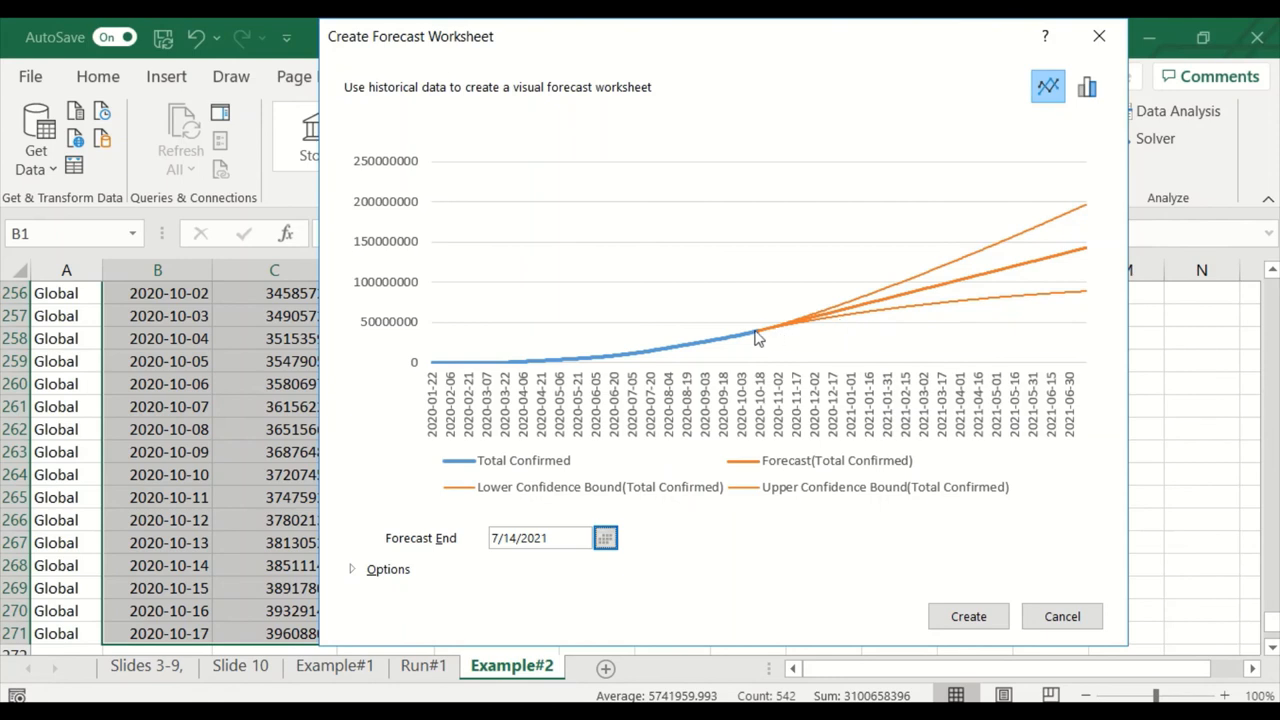
{"action": "mouse_move", "coordinate": [755, 338]}
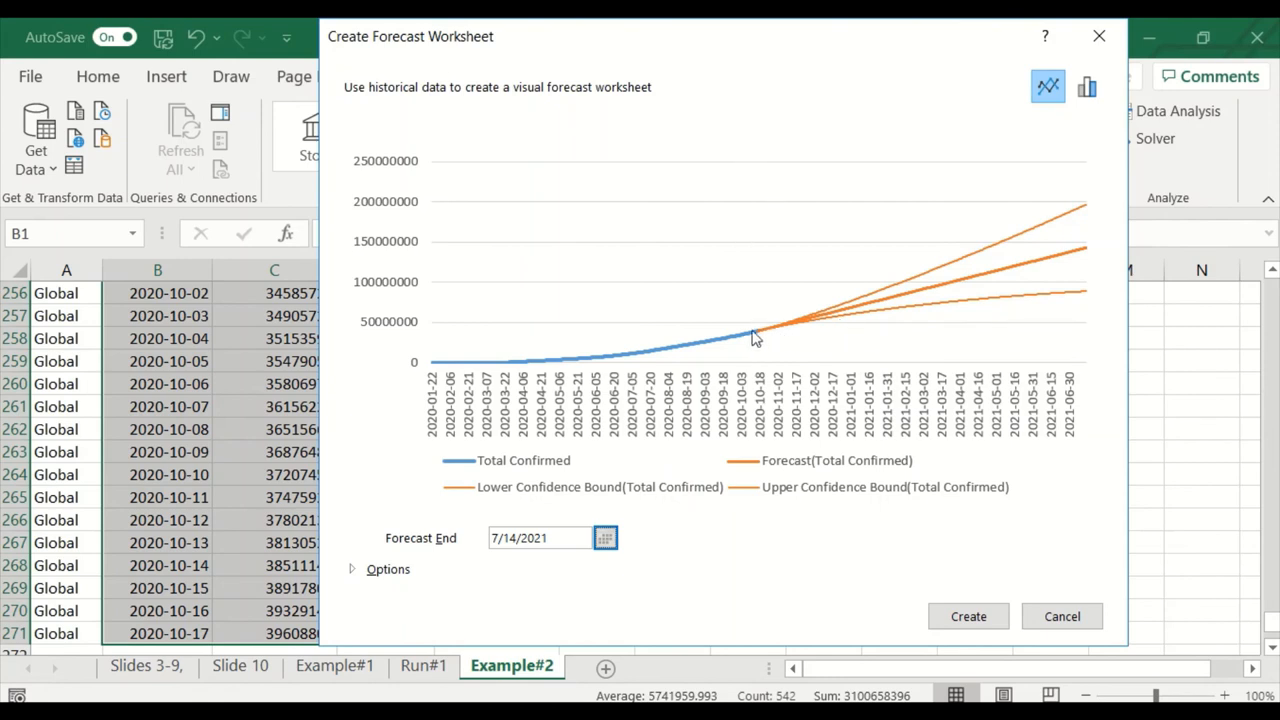
{"action": "mouse_move", "coordinate": [770, 343]}
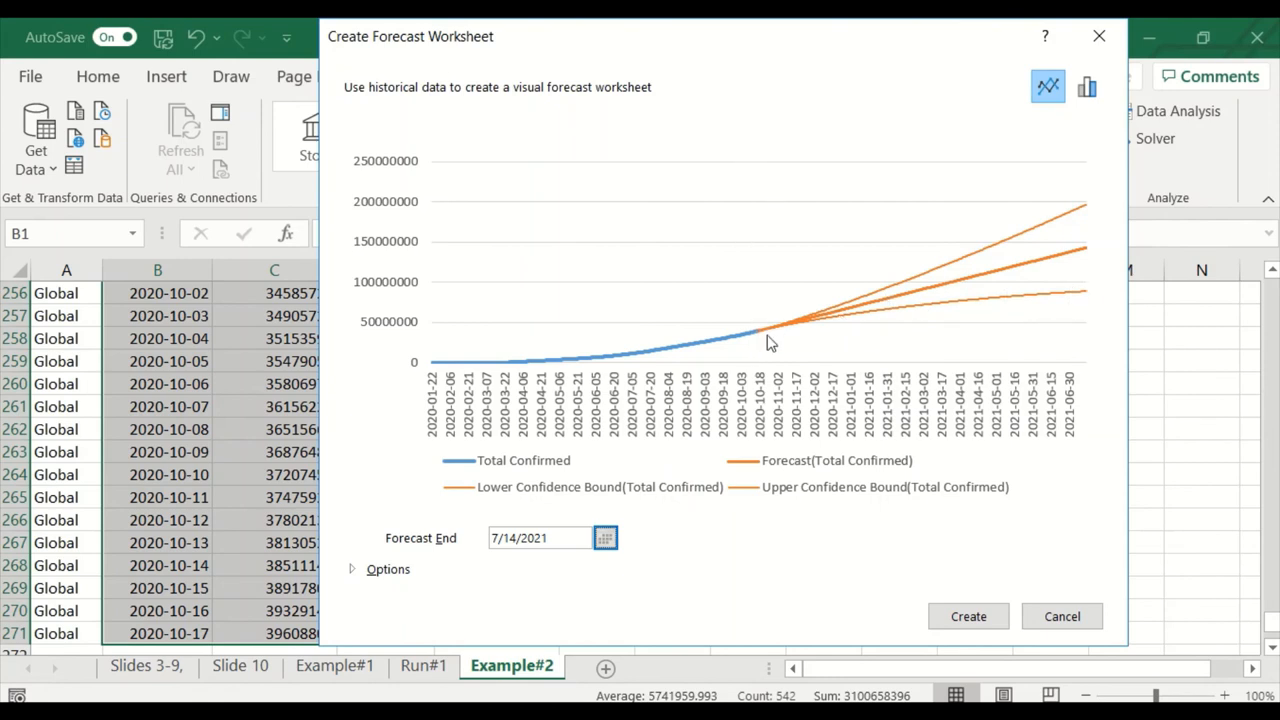
{"action": "mouse_move", "coordinate": [742, 333]}
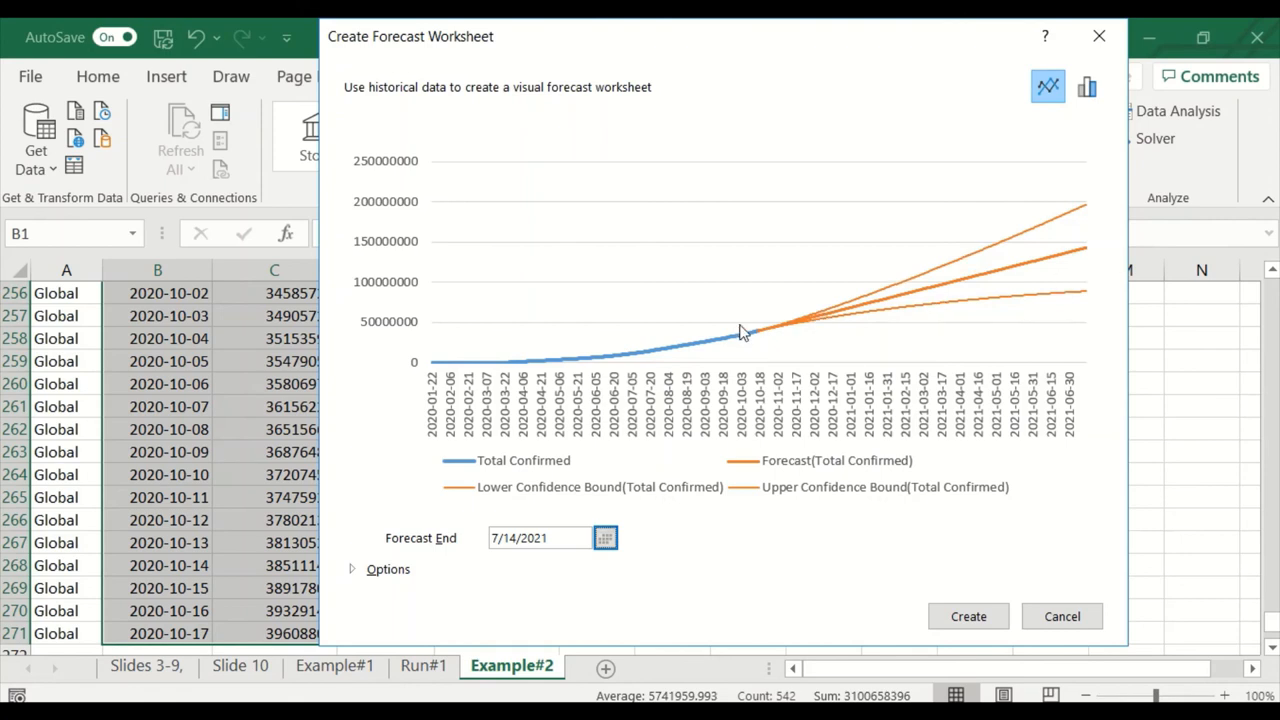
{"action": "mouse_move", "coordinate": [748, 415]}
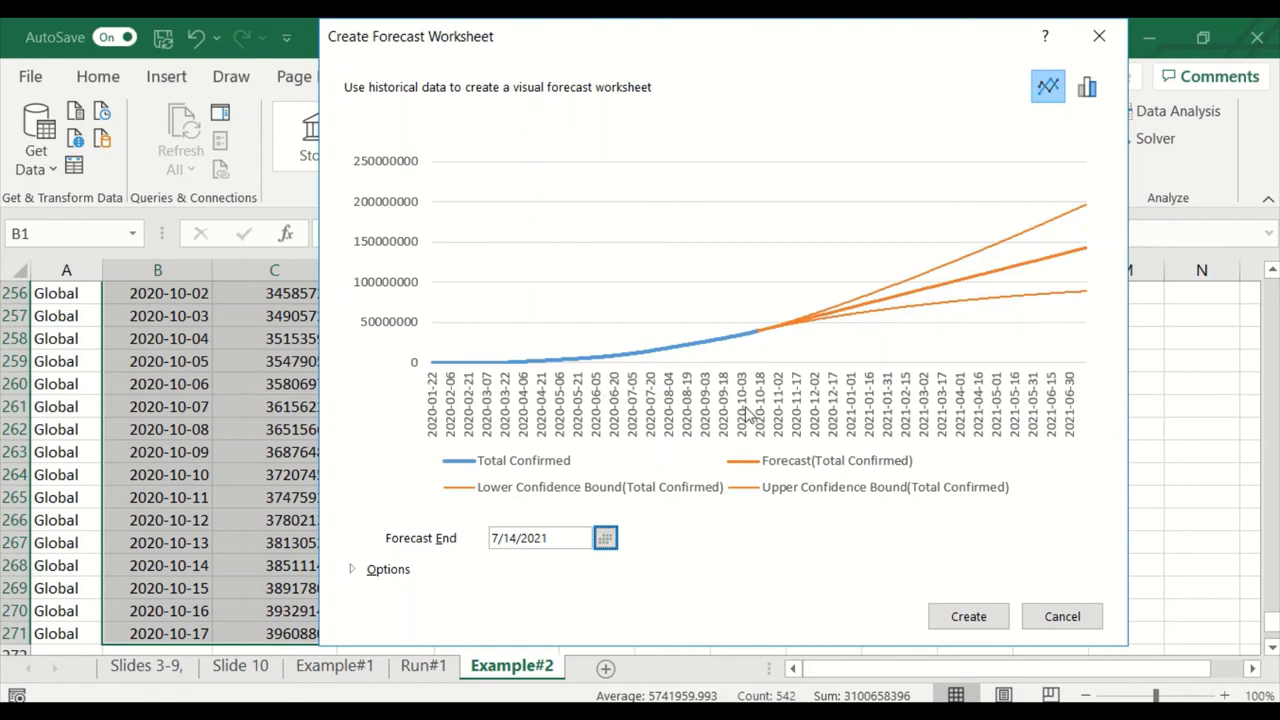
{"action": "mouse_move", "coordinate": [763, 340]}
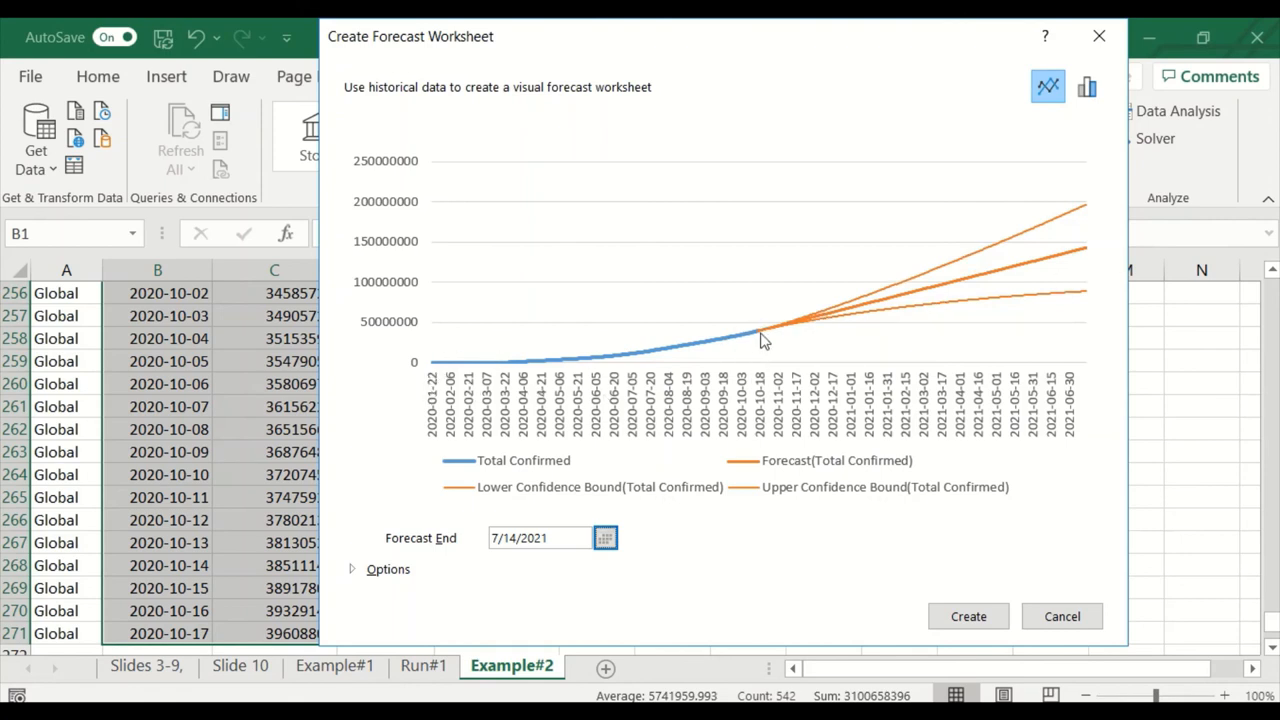
{"action": "mouse_move", "coordinate": [1078, 383]}
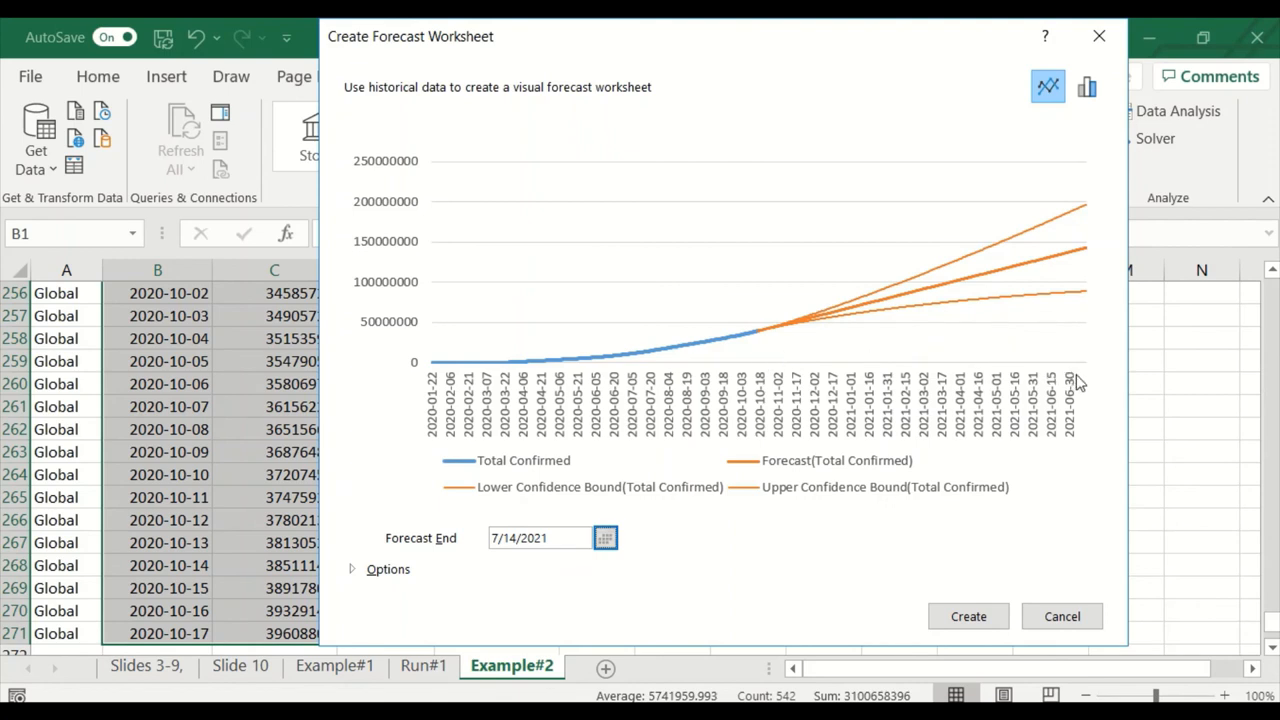
{"action": "mouse_move", "coordinate": [1059, 260]}
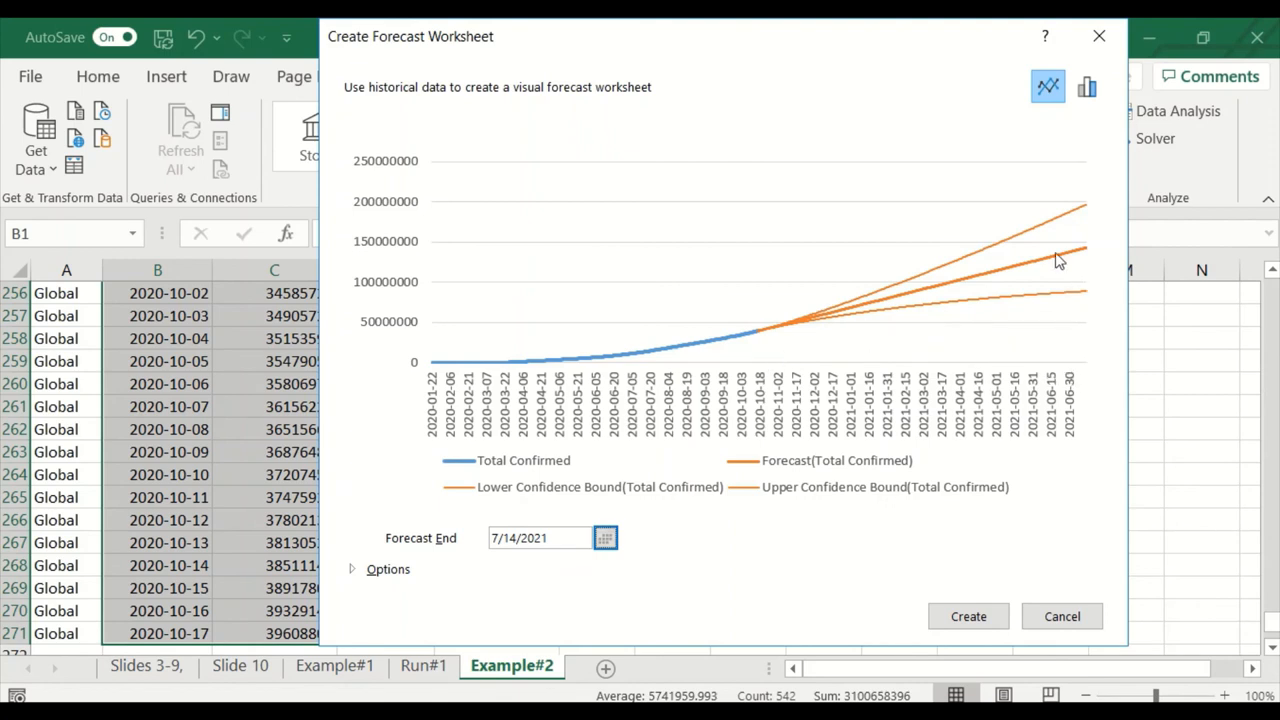
{"action": "mouse_move", "coordinate": [435, 427]}
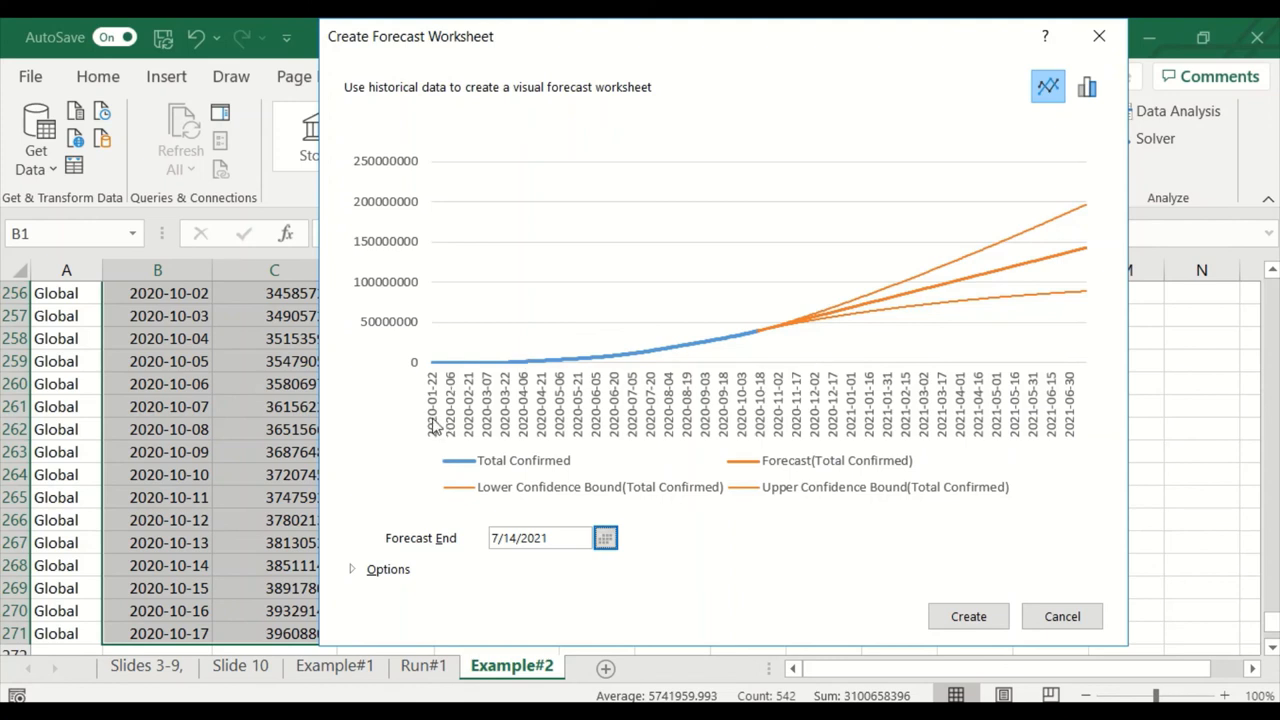
{"action": "mouse_move", "coordinate": [795, 338]}
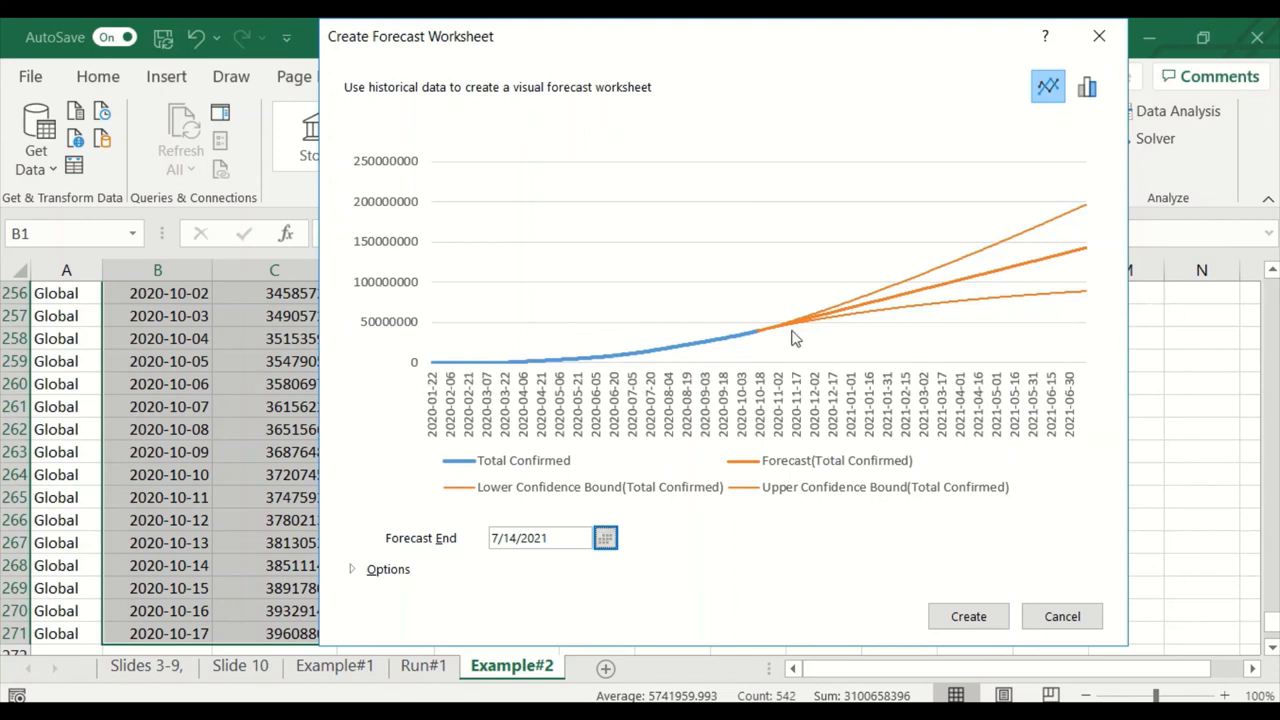
{"action": "mouse_move", "coordinate": [332, 470]}
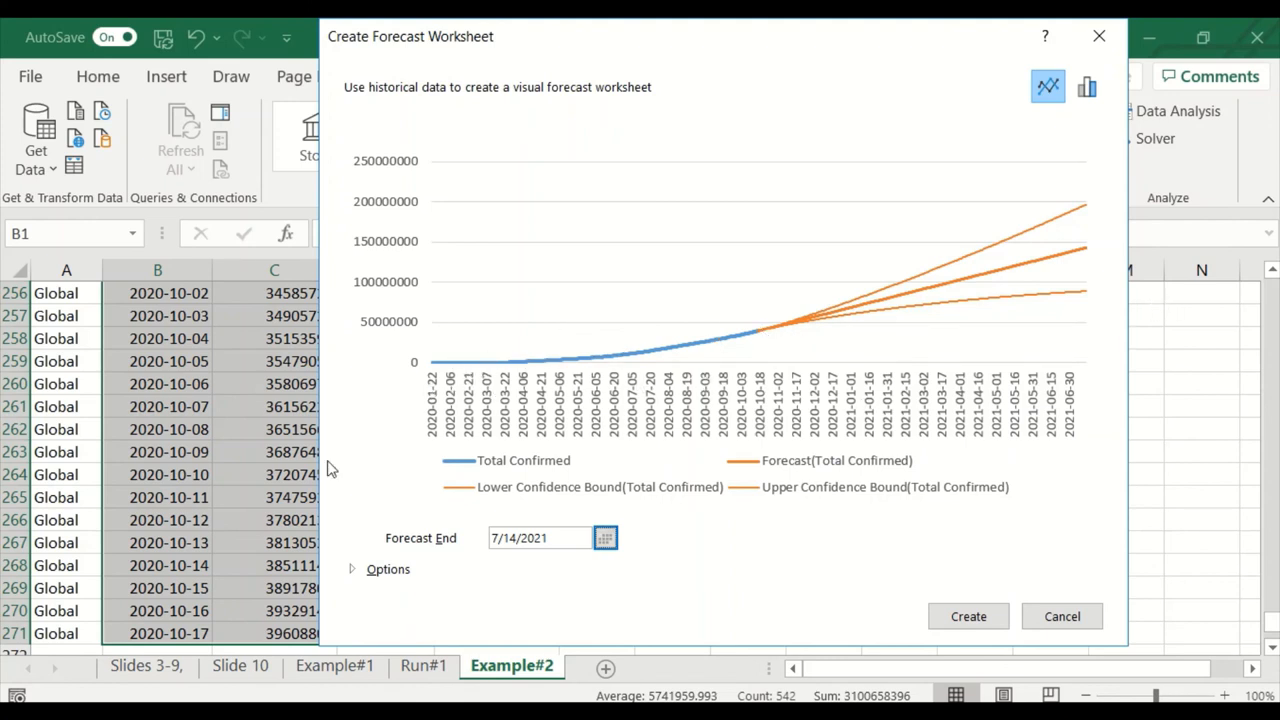
{"action": "mouse_move", "coordinate": [315, 672]}
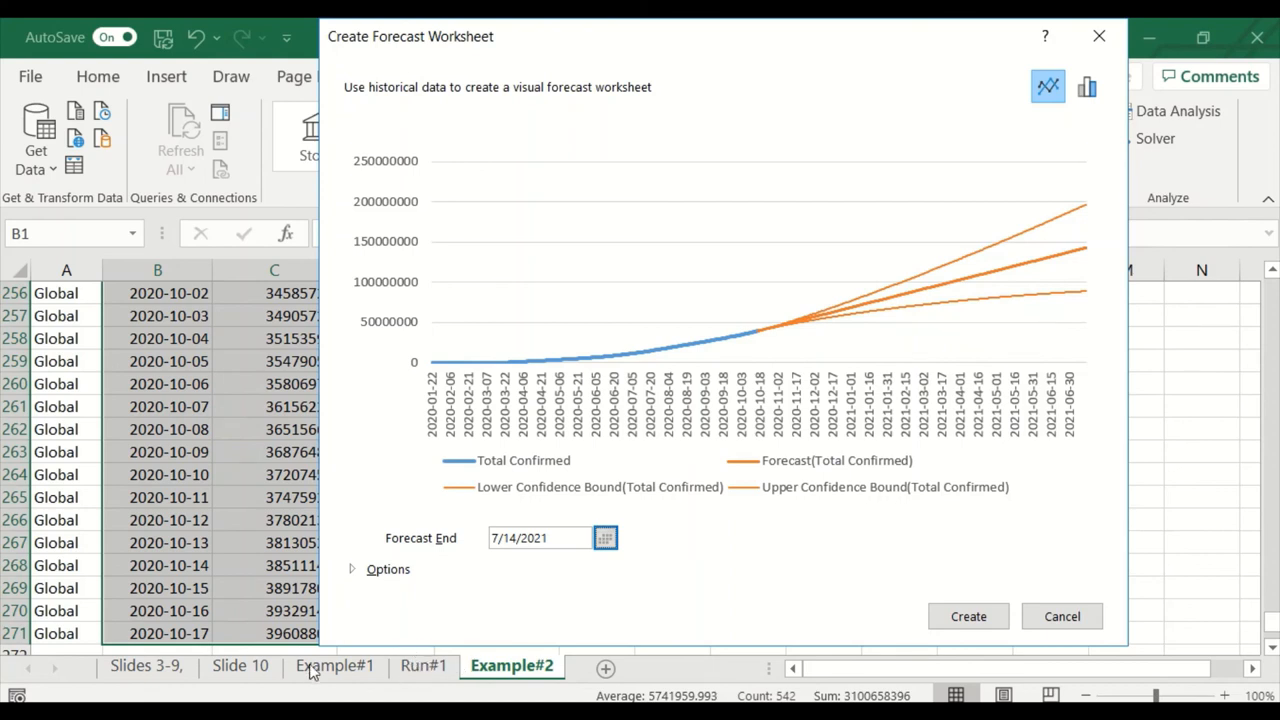
{"action": "mouse_move", "coordinate": [344, 395]}
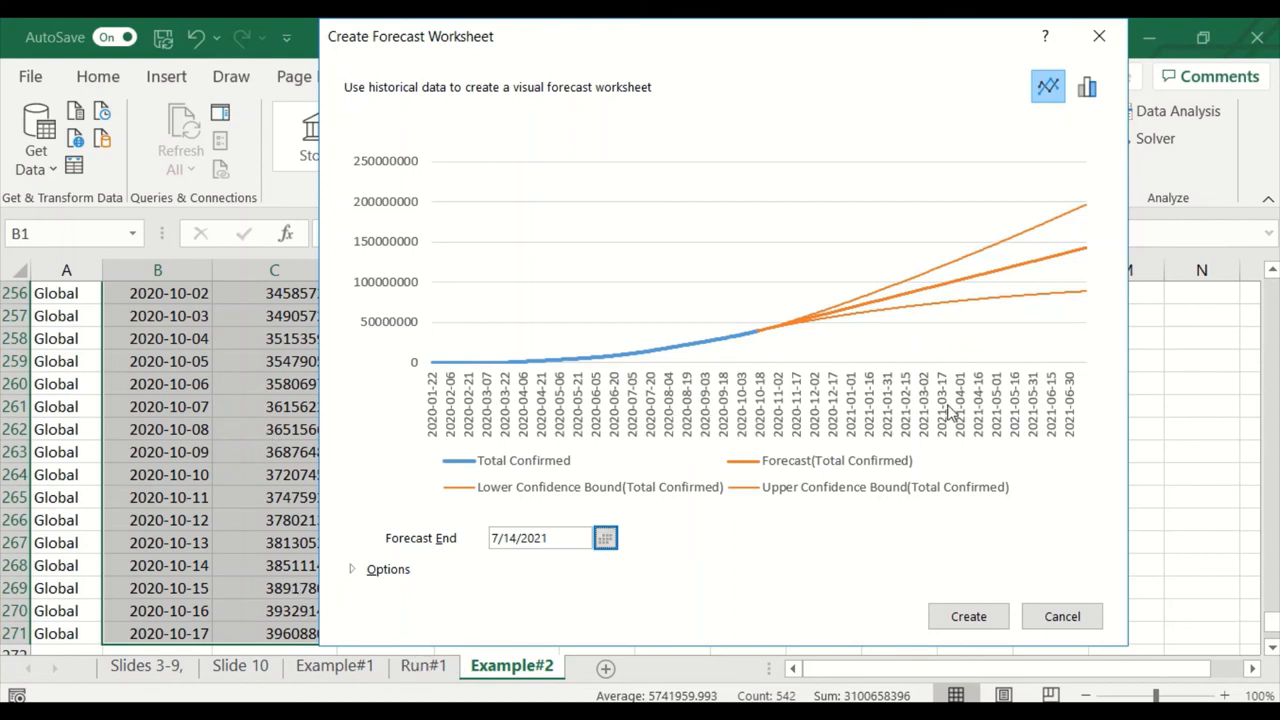
{"action": "mouse_move", "coordinate": [910, 410]}
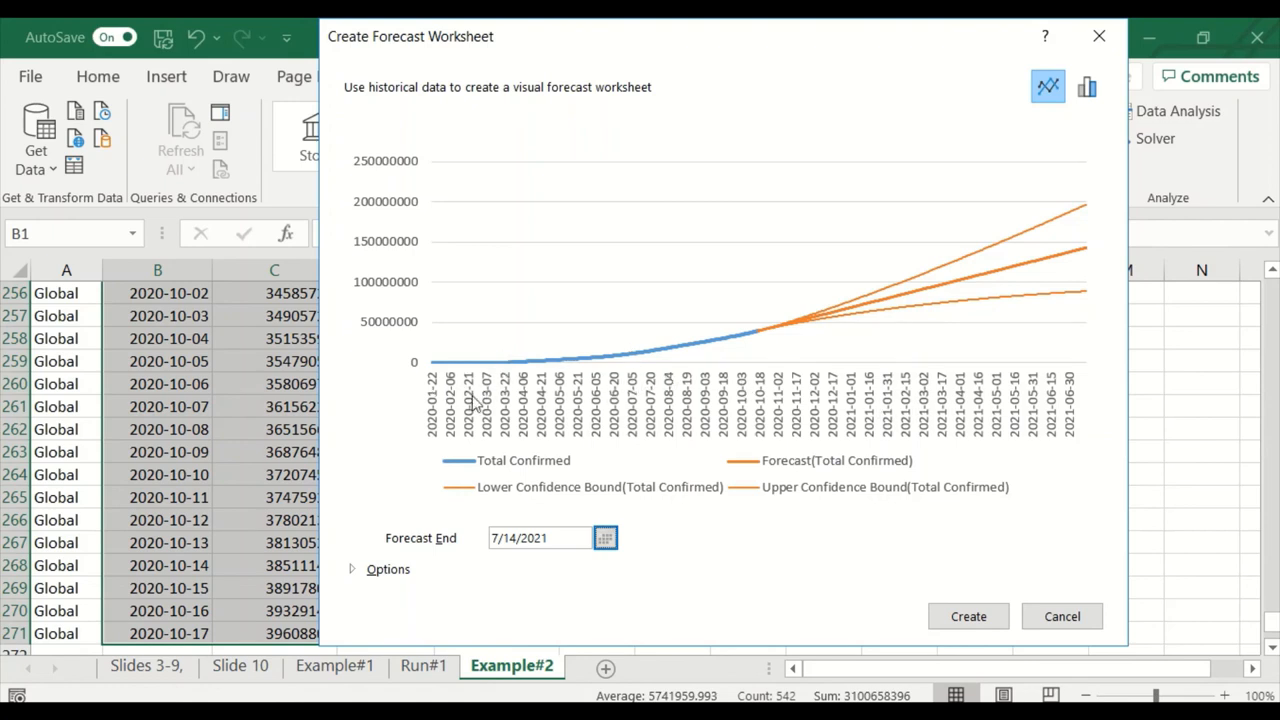
{"action": "mouse_move", "coordinate": [758, 330]}
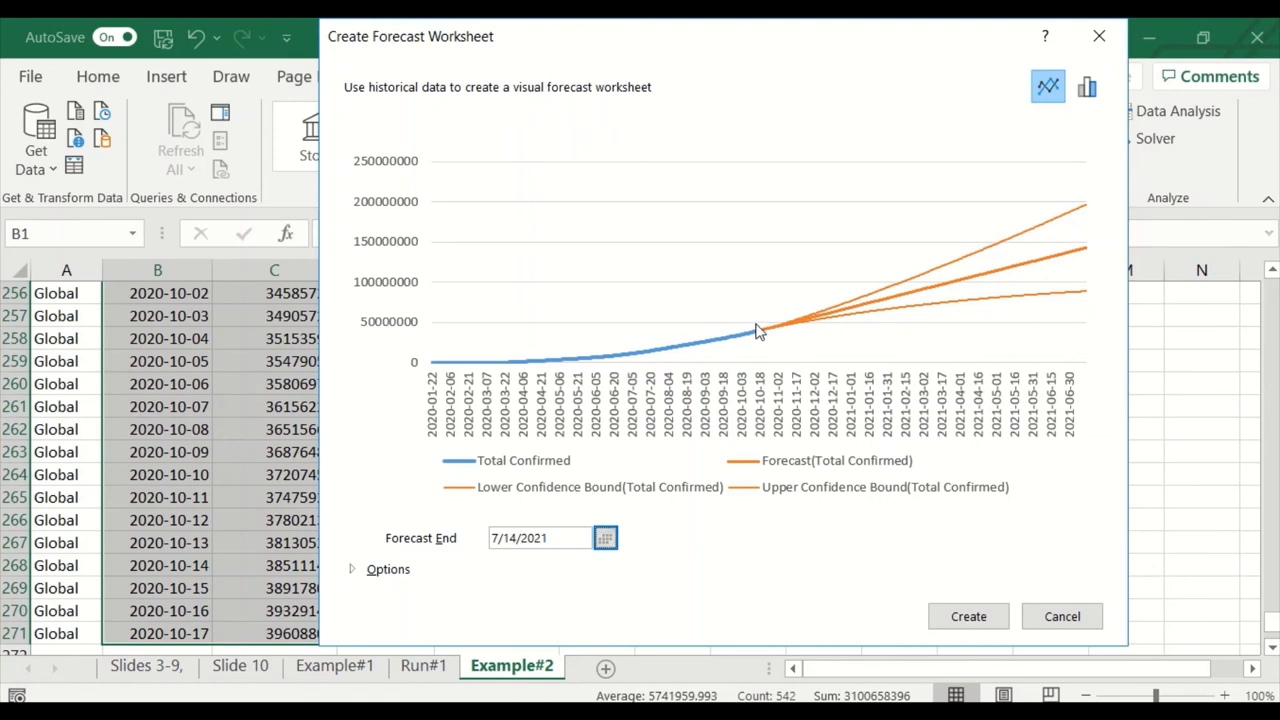
{"action": "mouse_move", "coordinate": [437, 357]}
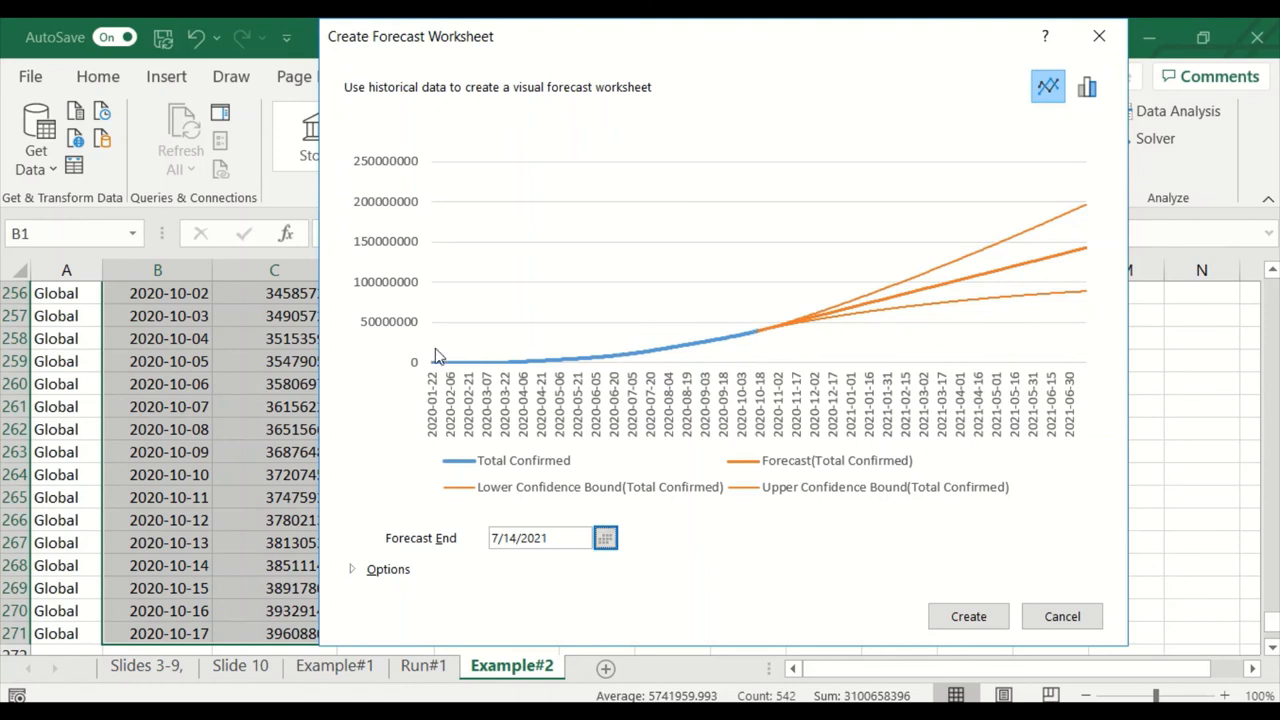
{"action": "mouse_move", "coordinate": [708, 350]}
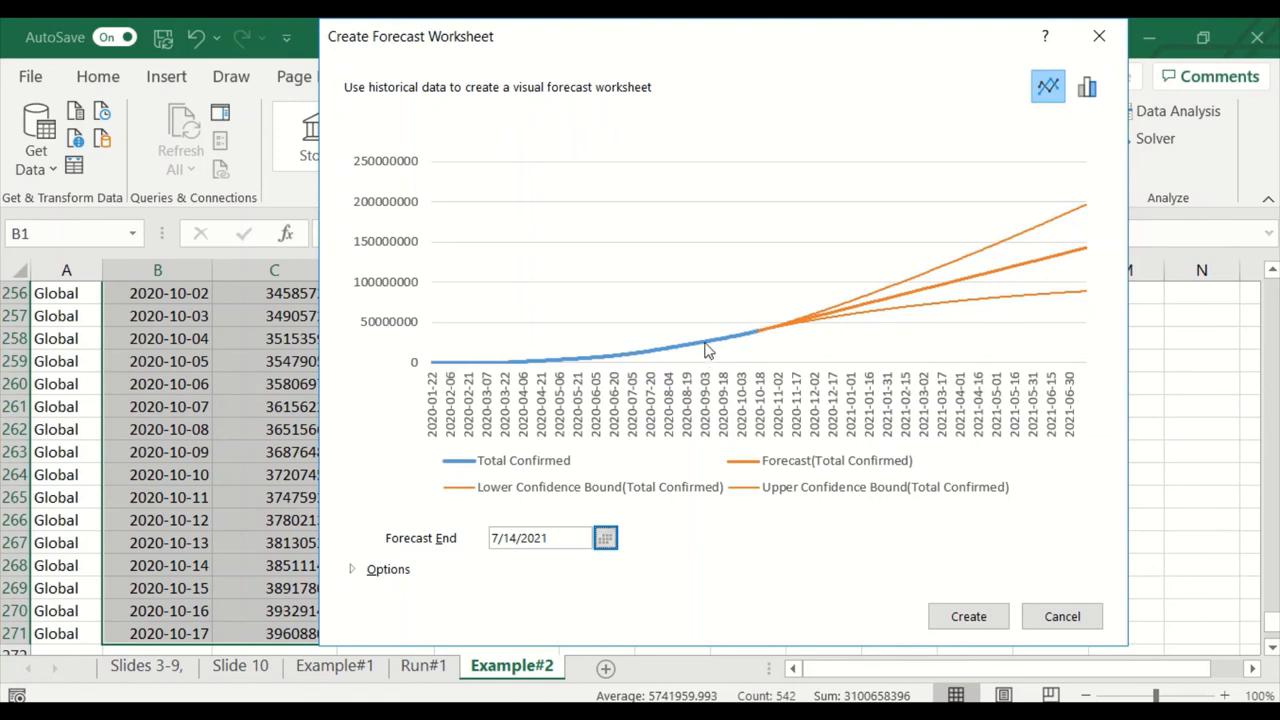
{"action": "mouse_move", "coordinate": [730, 335]}
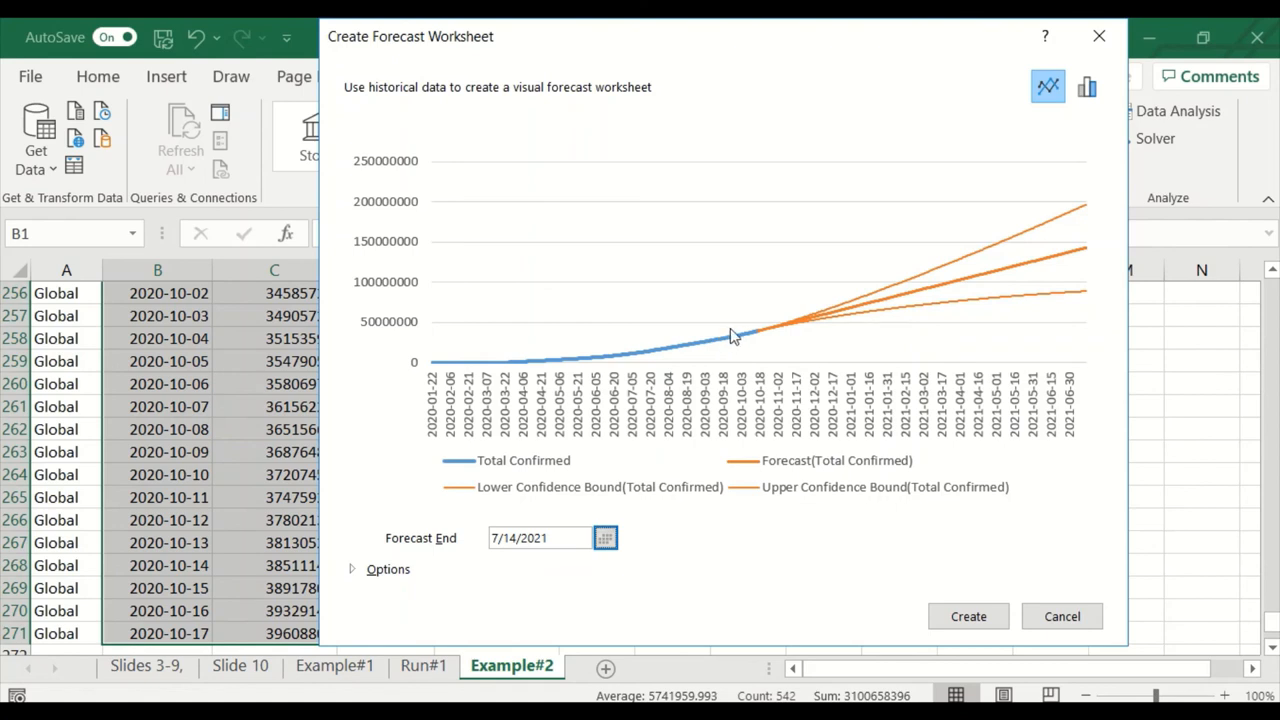
{"action": "mouse_move", "coordinate": [835, 337]}
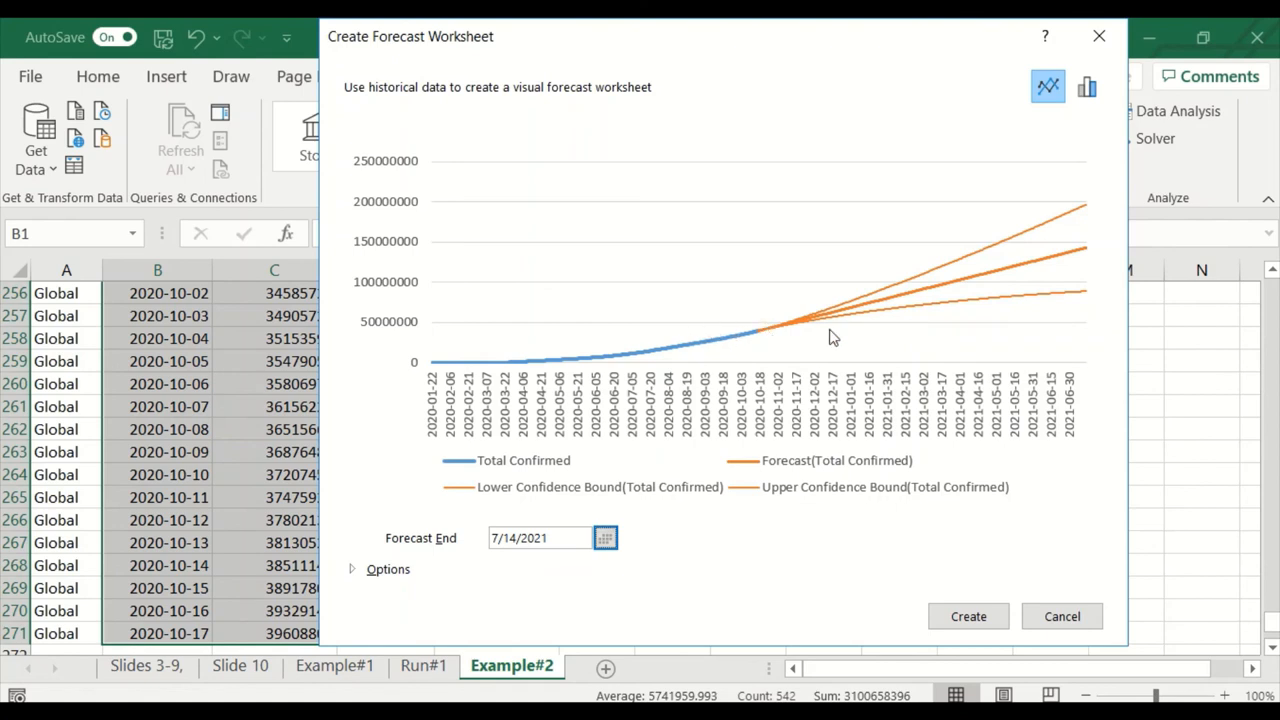
{"action": "mouse_move", "coordinate": [988, 340]}
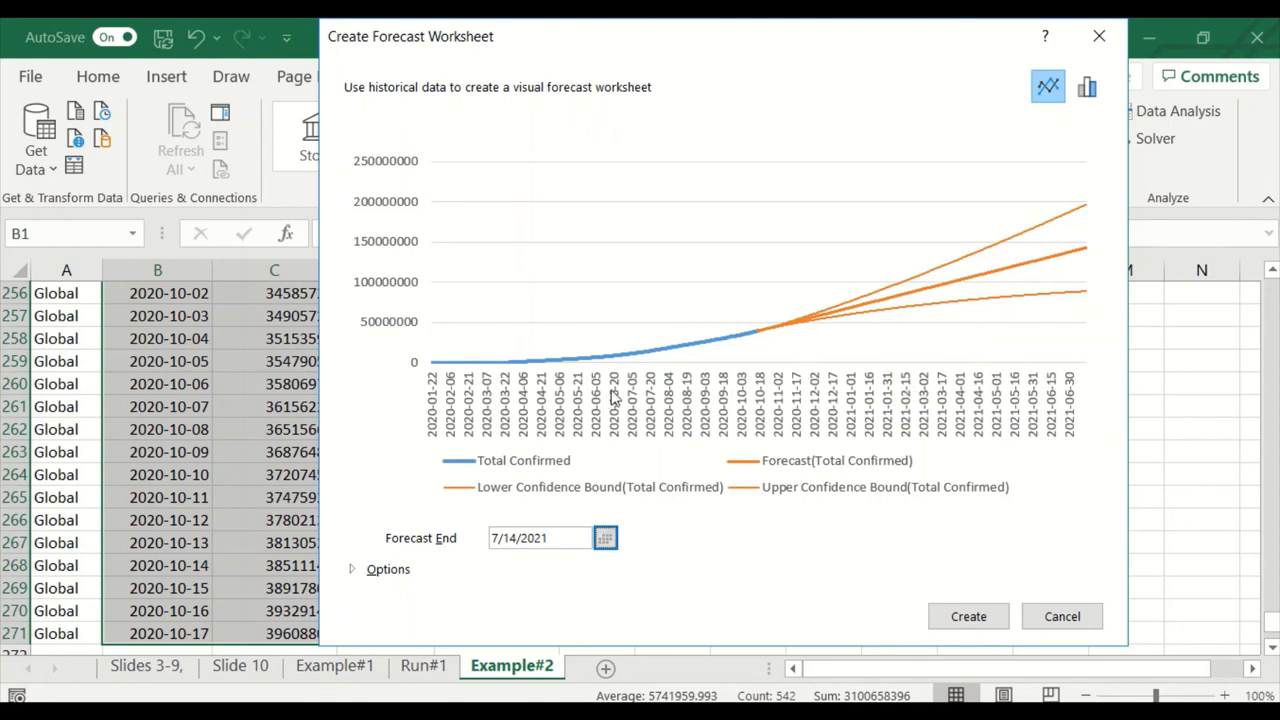
{"action": "mouse_move", "coordinate": [435, 368]}
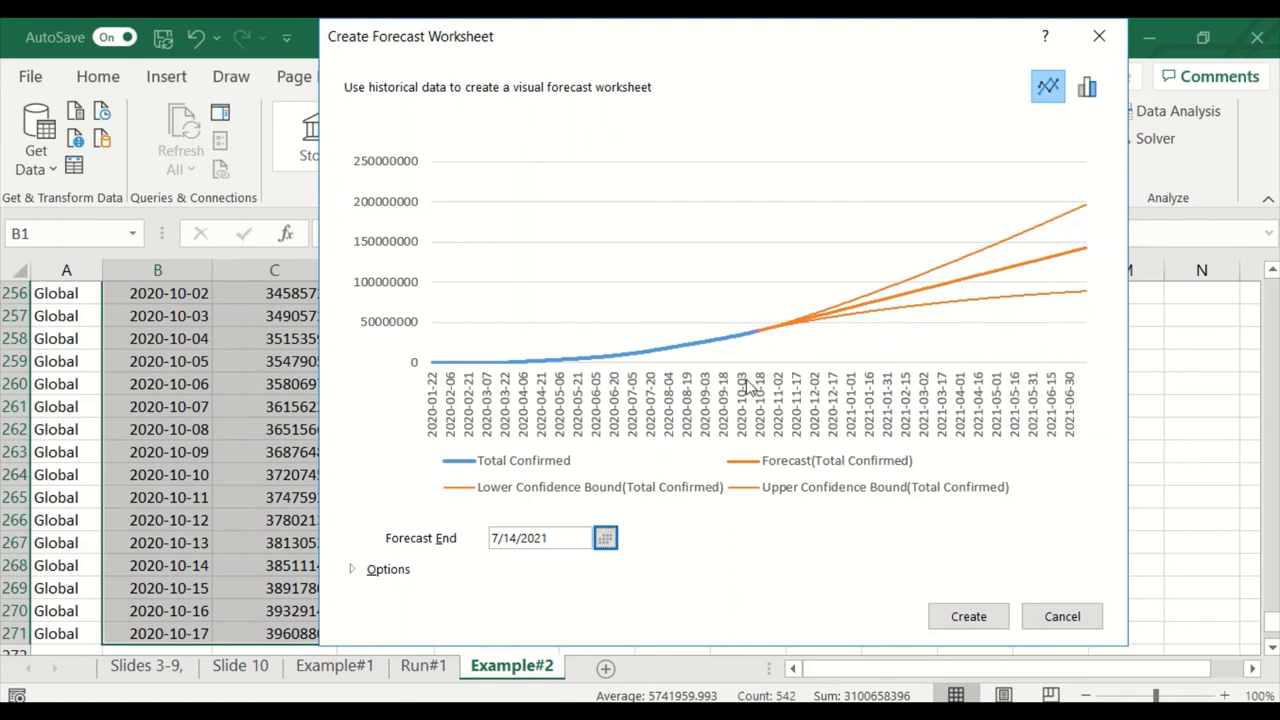
{"action": "mouse_move", "coordinate": [758, 338]}
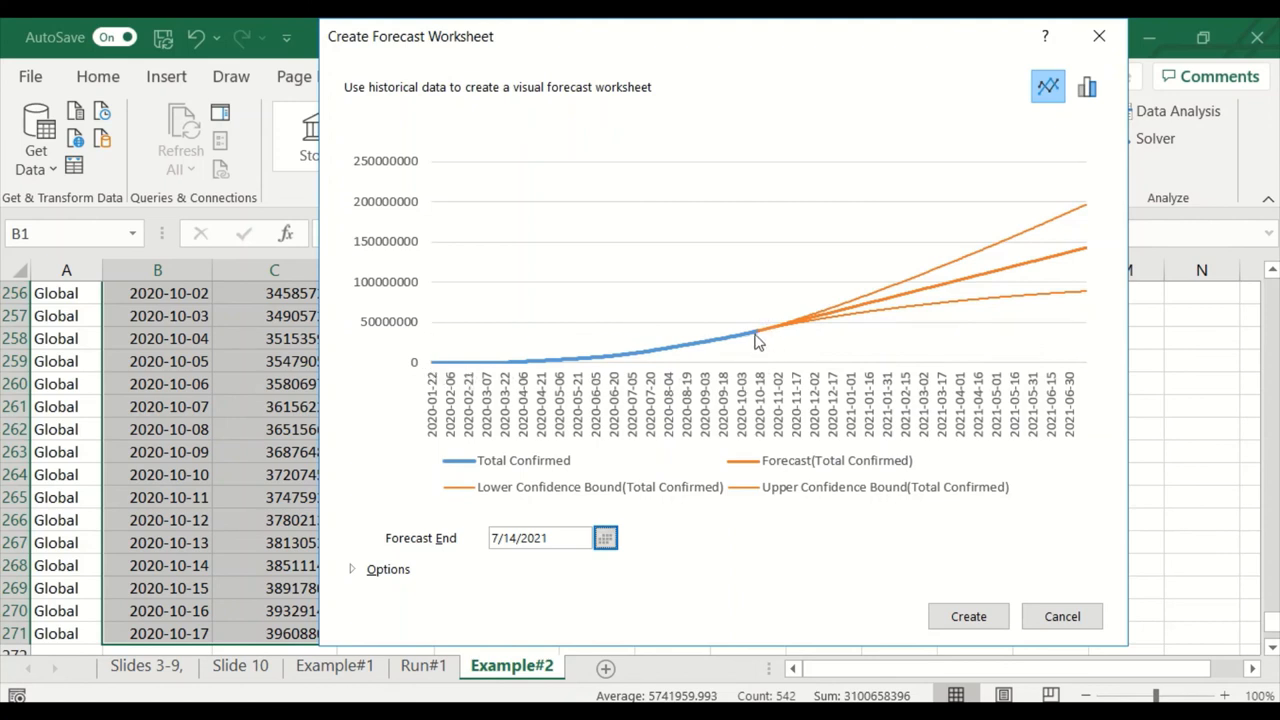
{"action": "mouse_move", "coordinate": [765, 304]}
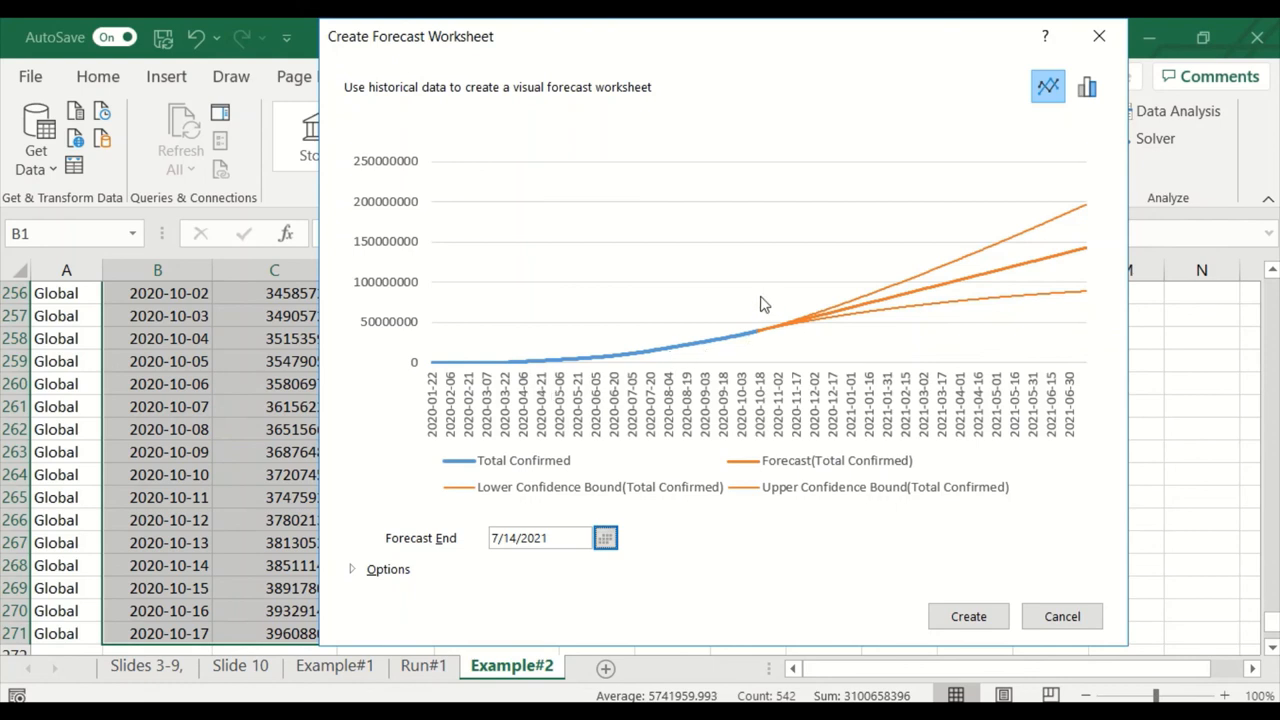
{"action": "mouse_move", "coordinate": [793, 246]}
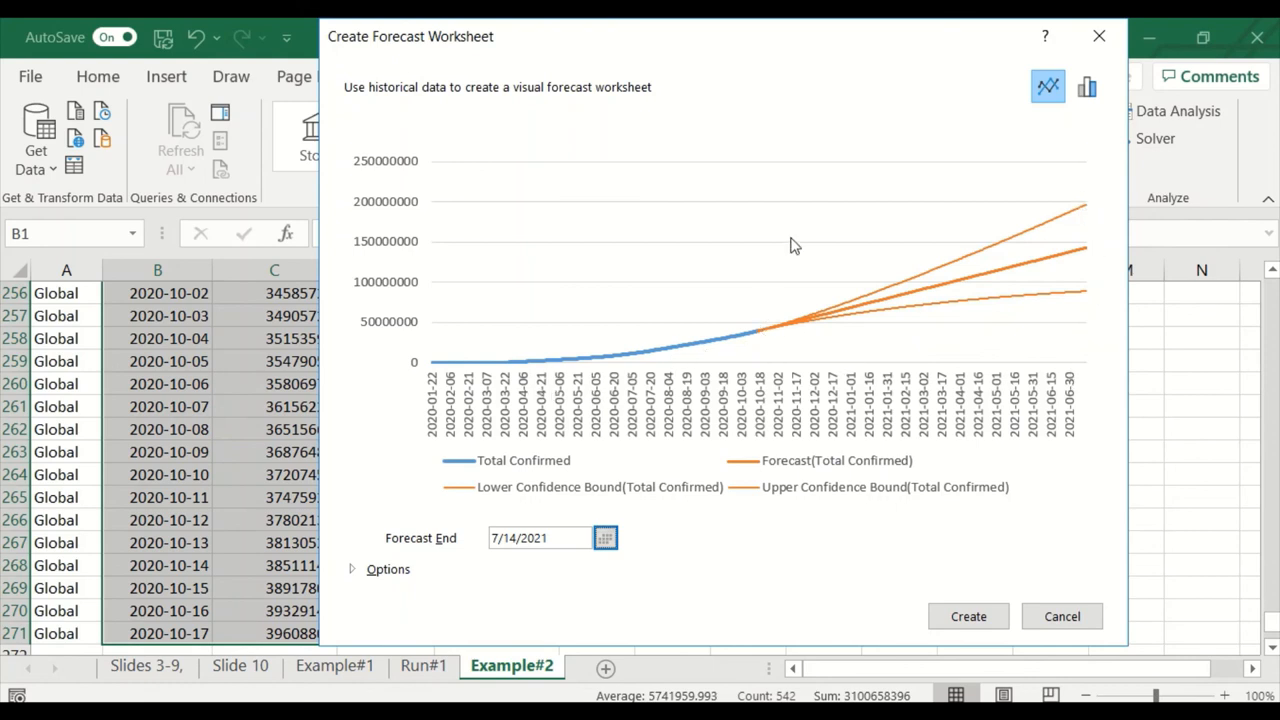
{"action": "mouse_move", "coordinate": [463, 558]}
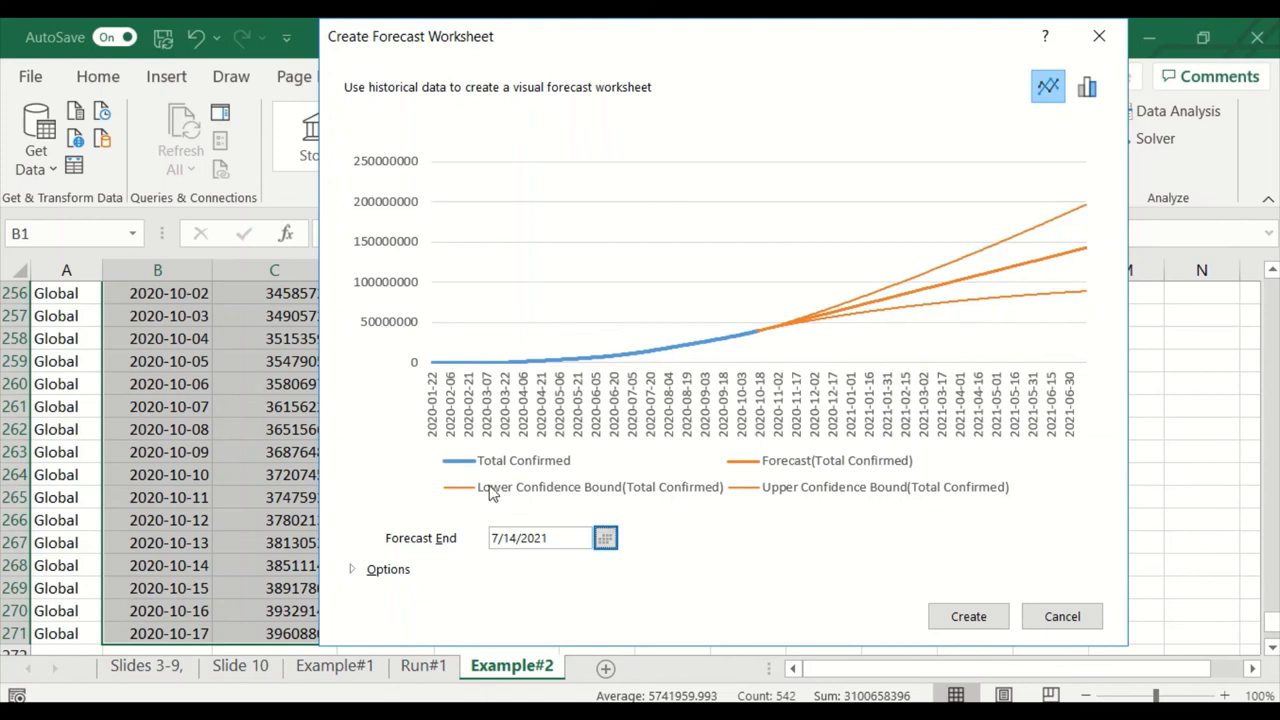
{"action": "mouse_move", "coordinate": [610, 380]}
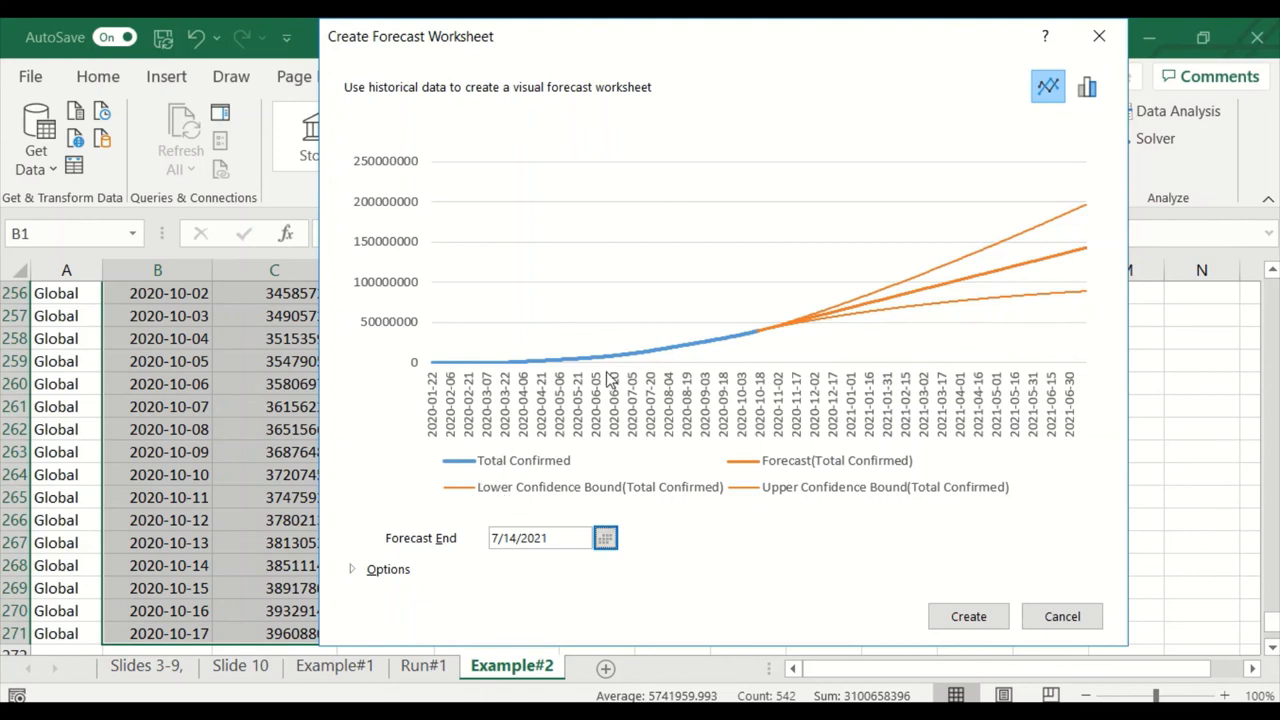
{"action": "left_click", "coordinate": [605, 538]}
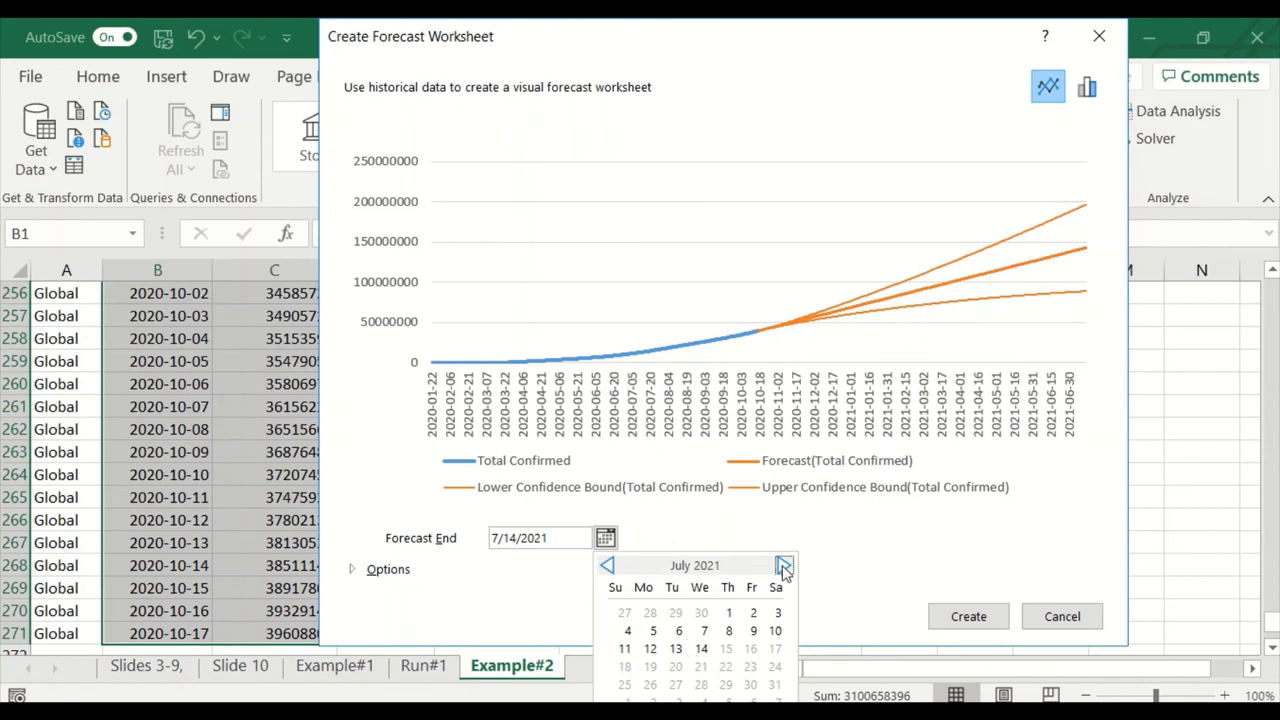
{"action": "left_click", "coordinate": [605, 538]}
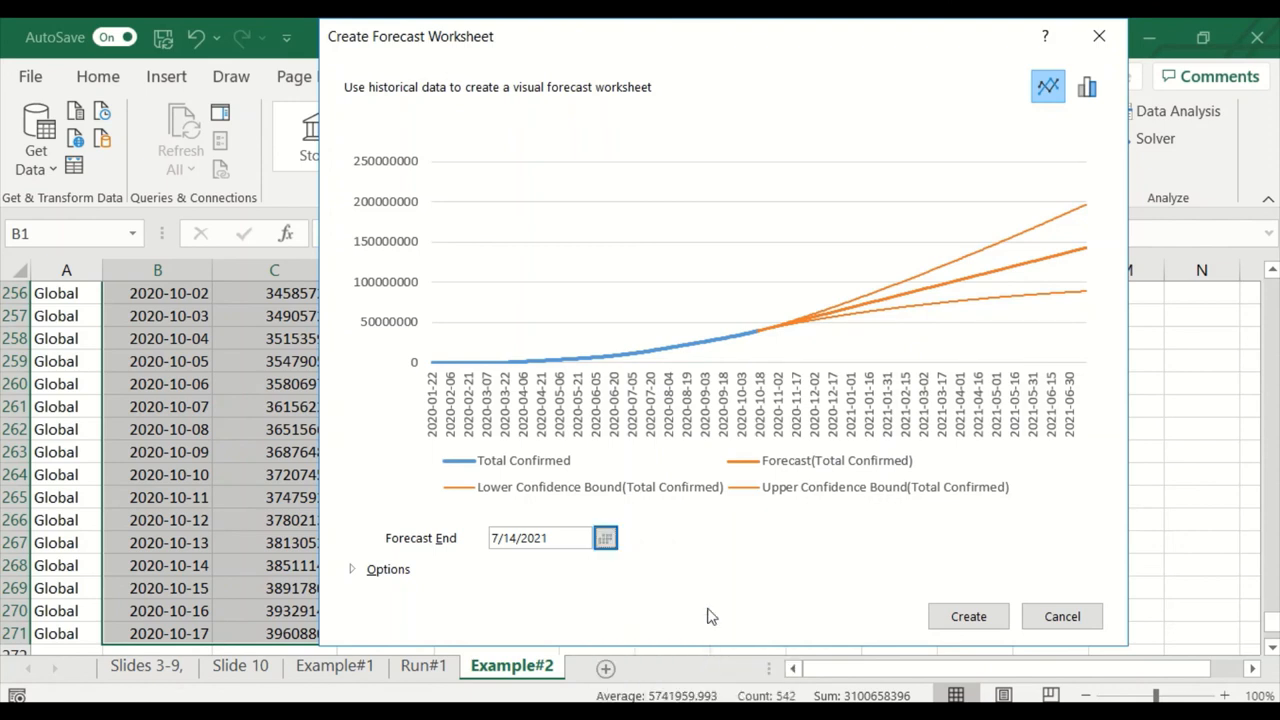
{"action": "mouse_move", "coordinate": [1088, 210]}
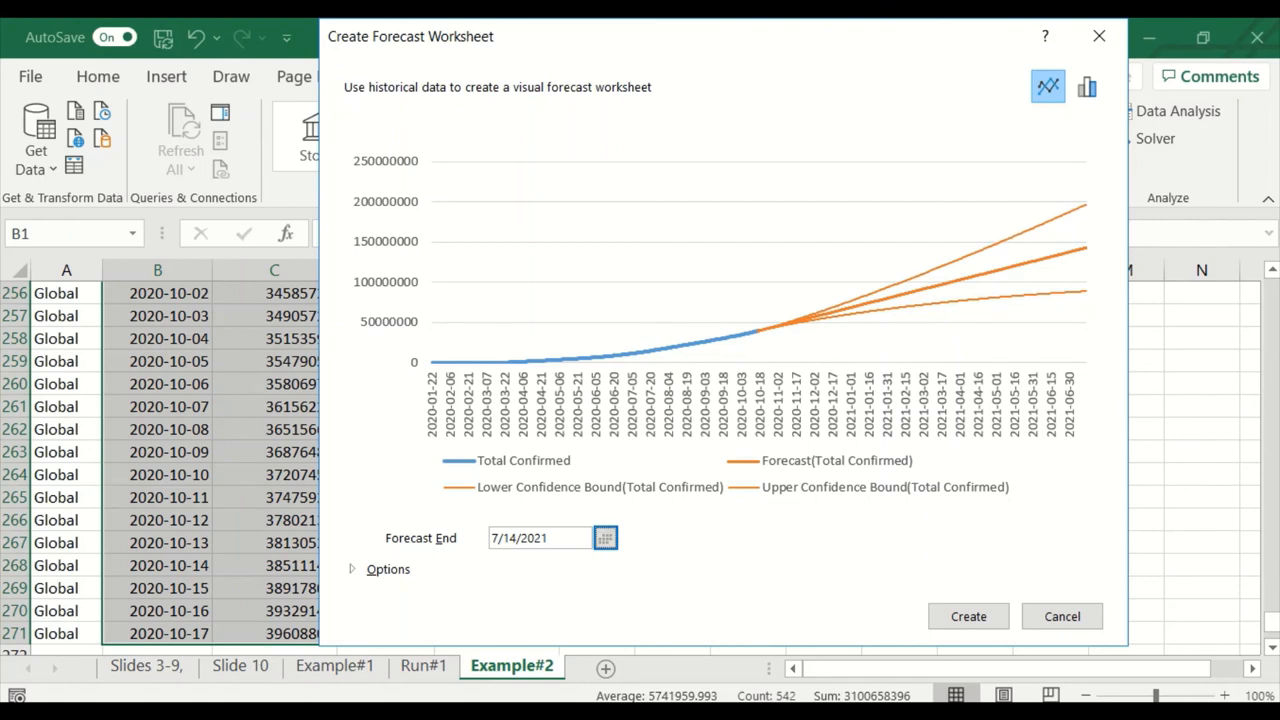
{"action": "mouse_move", "coordinate": [355, 573]}
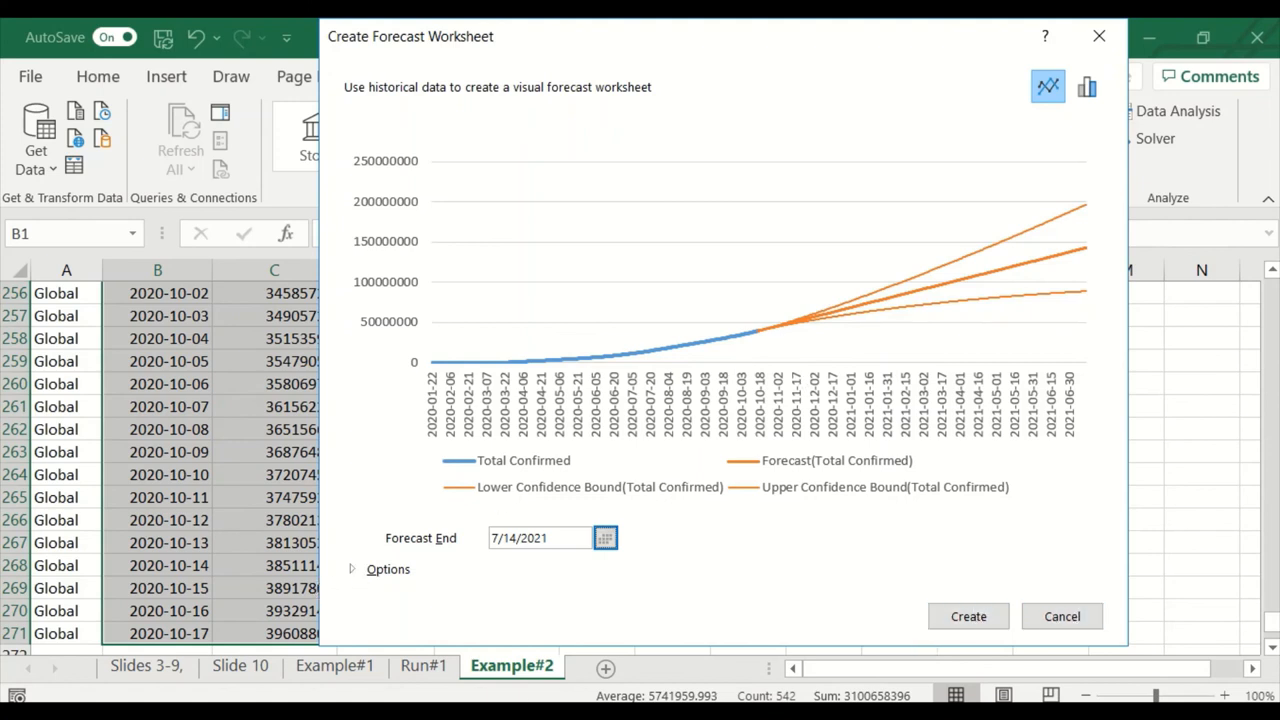
{"action": "left_click", "coordinate": [968, 616]}
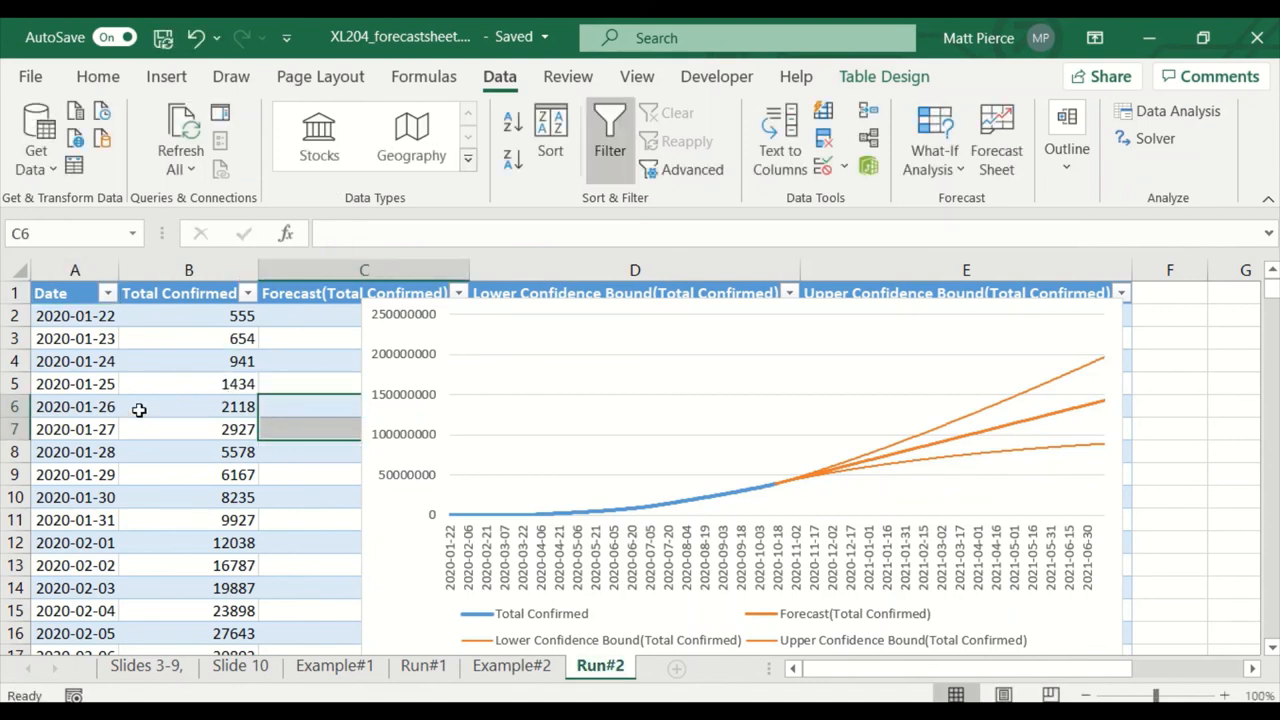
{"action": "mouse_move", "coordinate": [855, 470]}
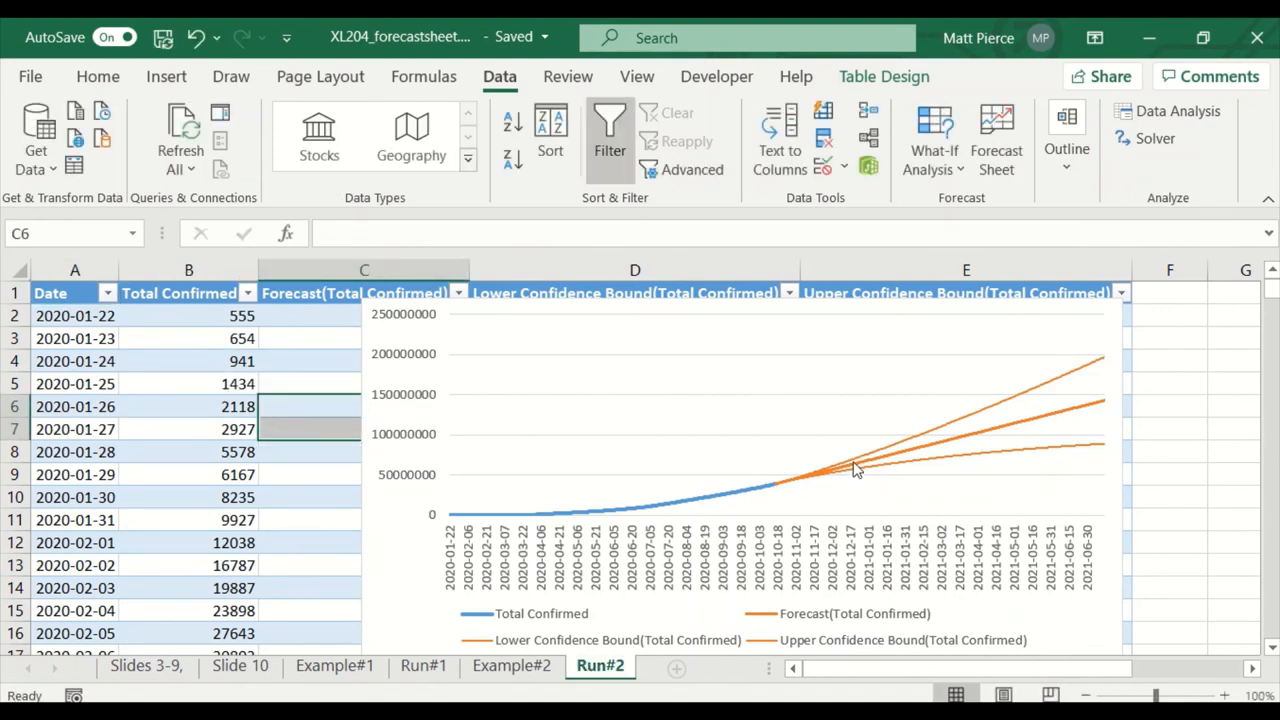
{"action": "mouse_move", "coordinate": [1100, 410]}
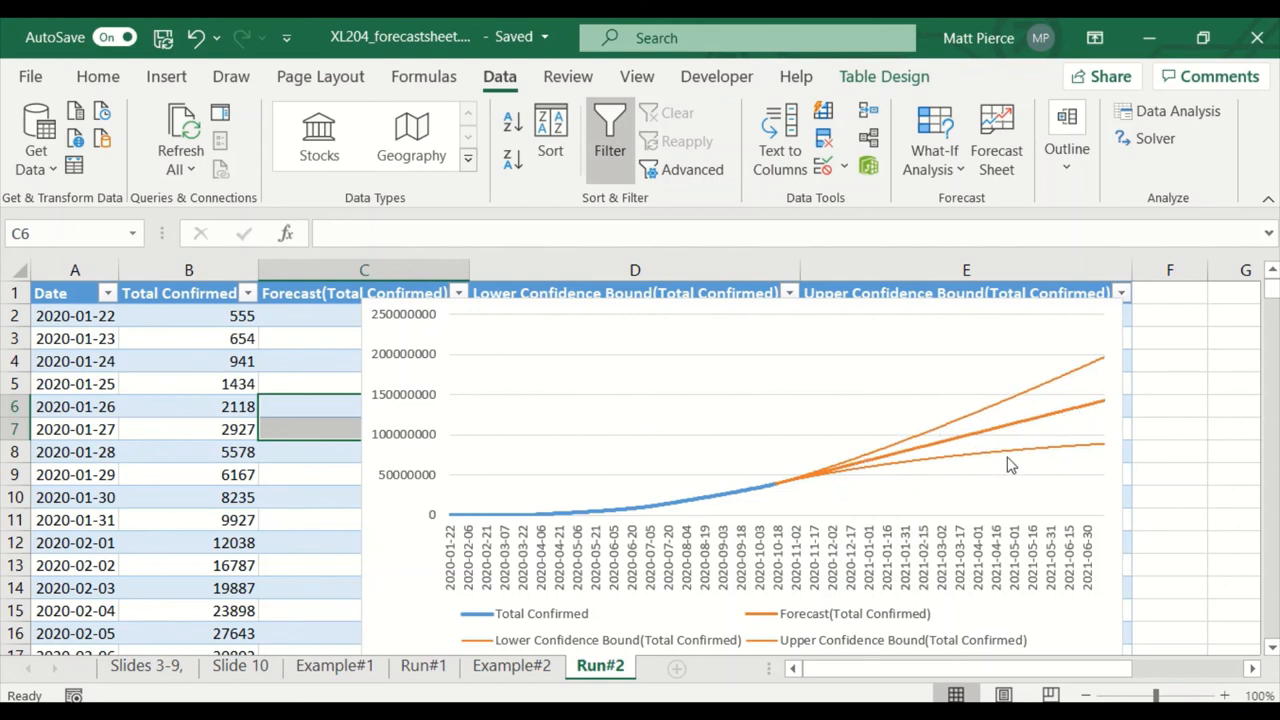
{"action": "mouse_move", "coordinate": [843, 488]}
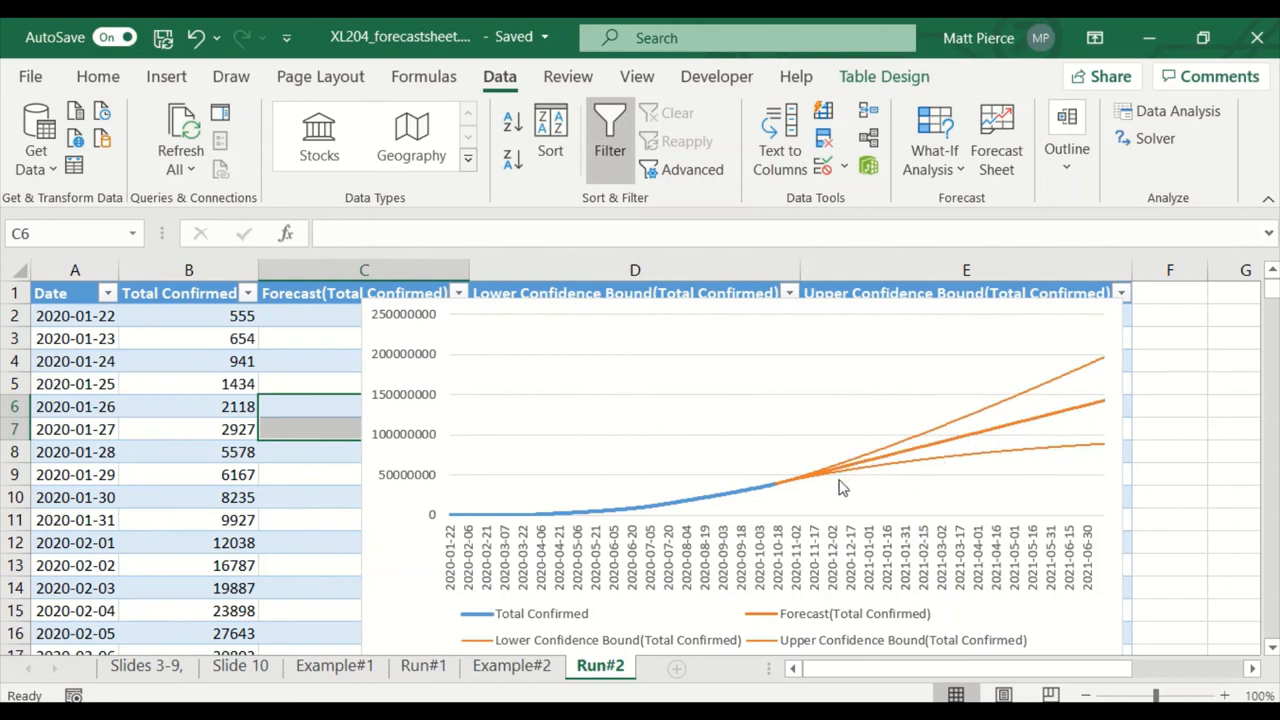
{"action": "mouse_move", "coordinate": [874, 465]}
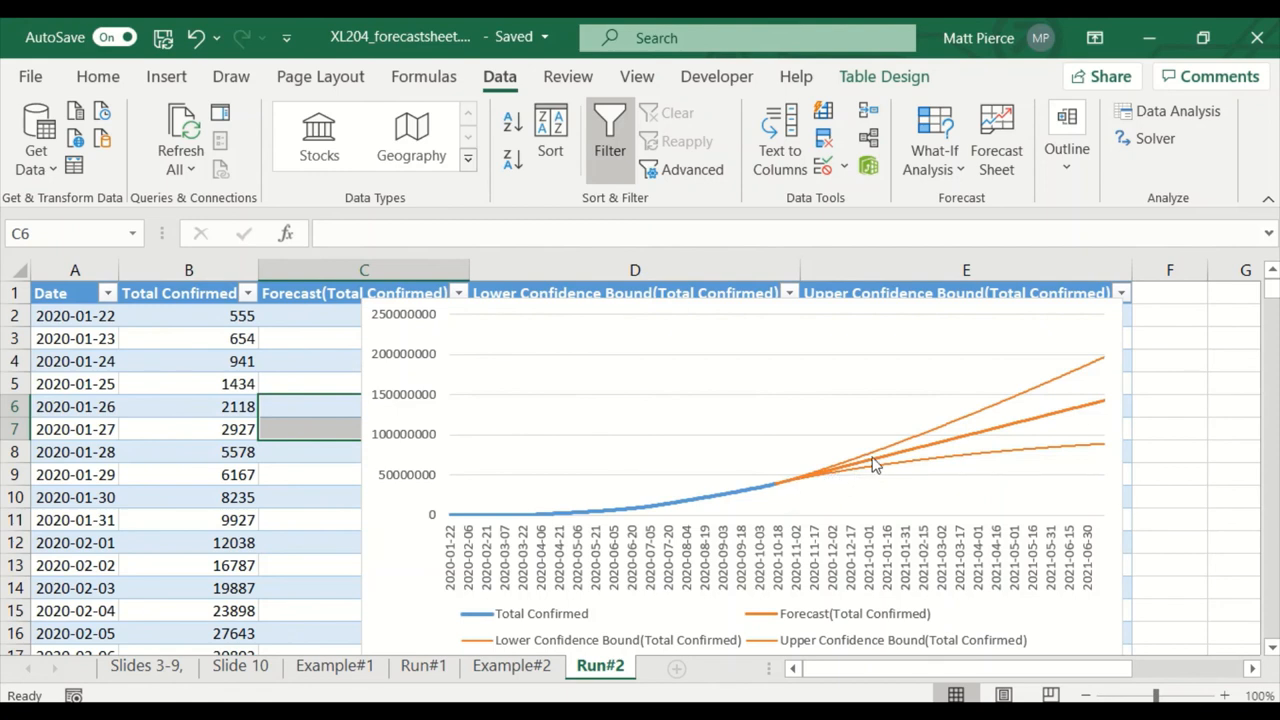
{"action": "mouse_move", "coordinate": [1069, 395]}
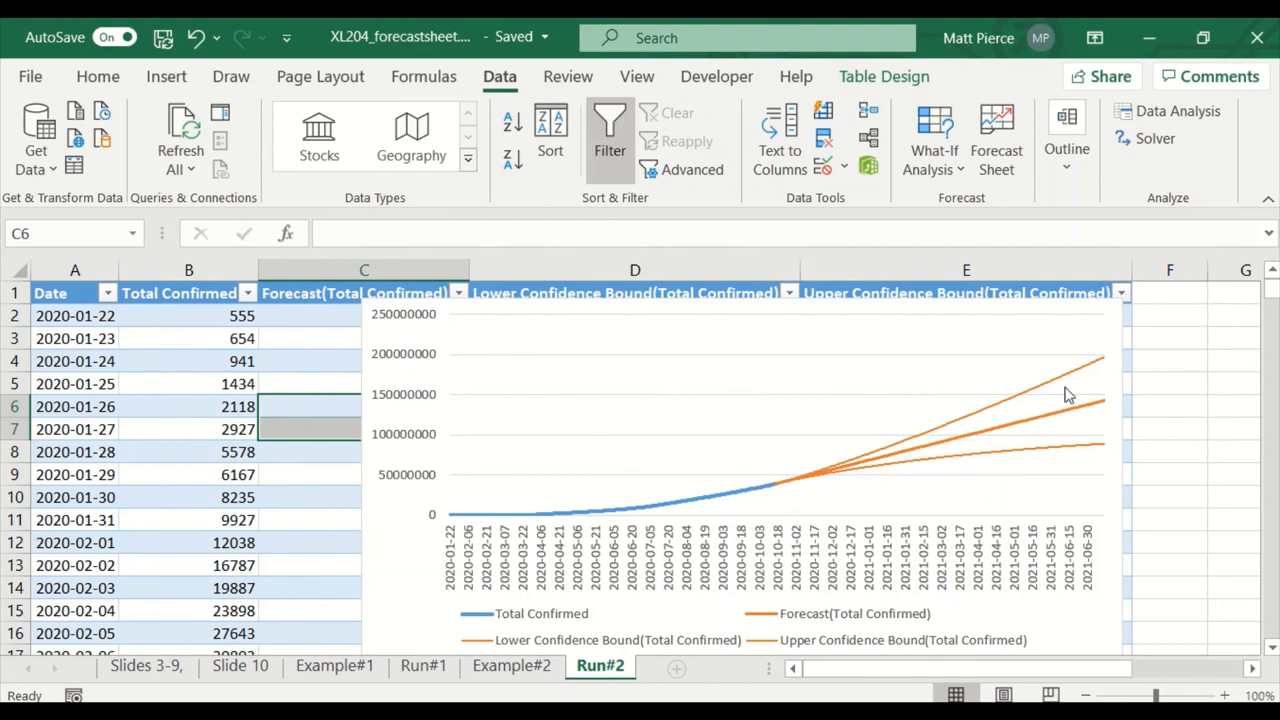
{"action": "mouse_move", "coordinate": [828, 485]}
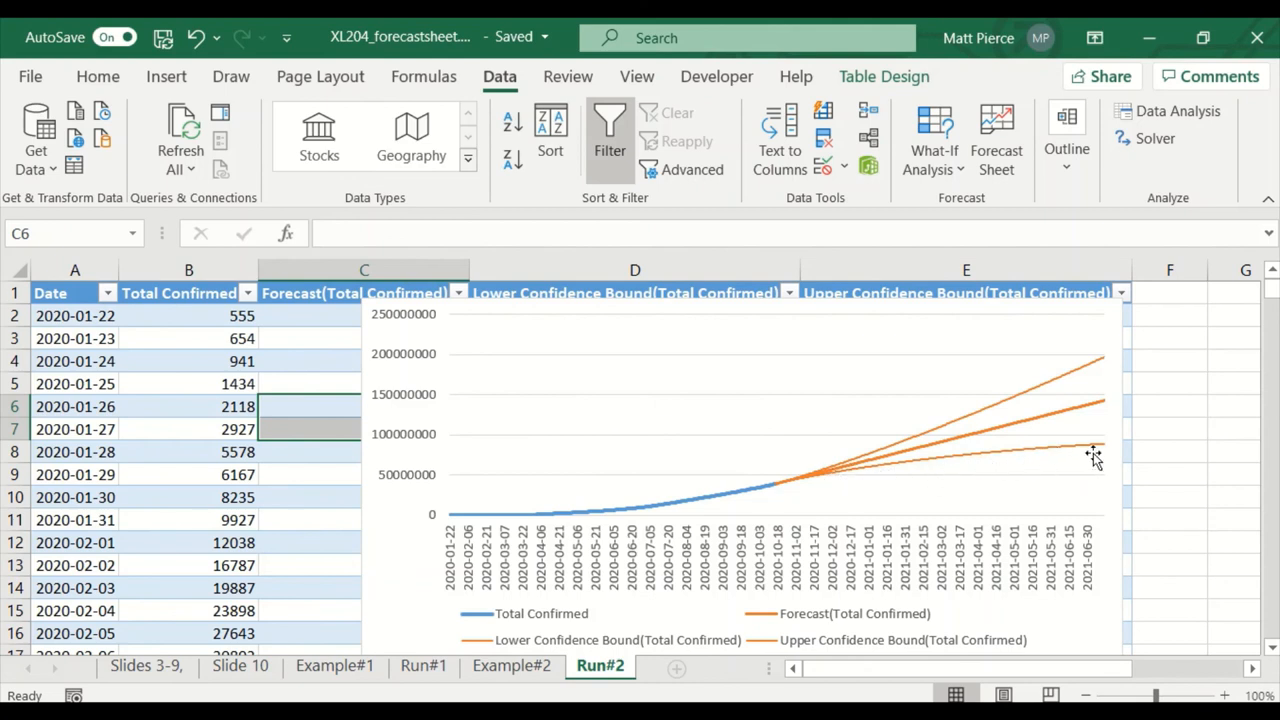
{"action": "mouse_move", "coordinate": [955, 530]}
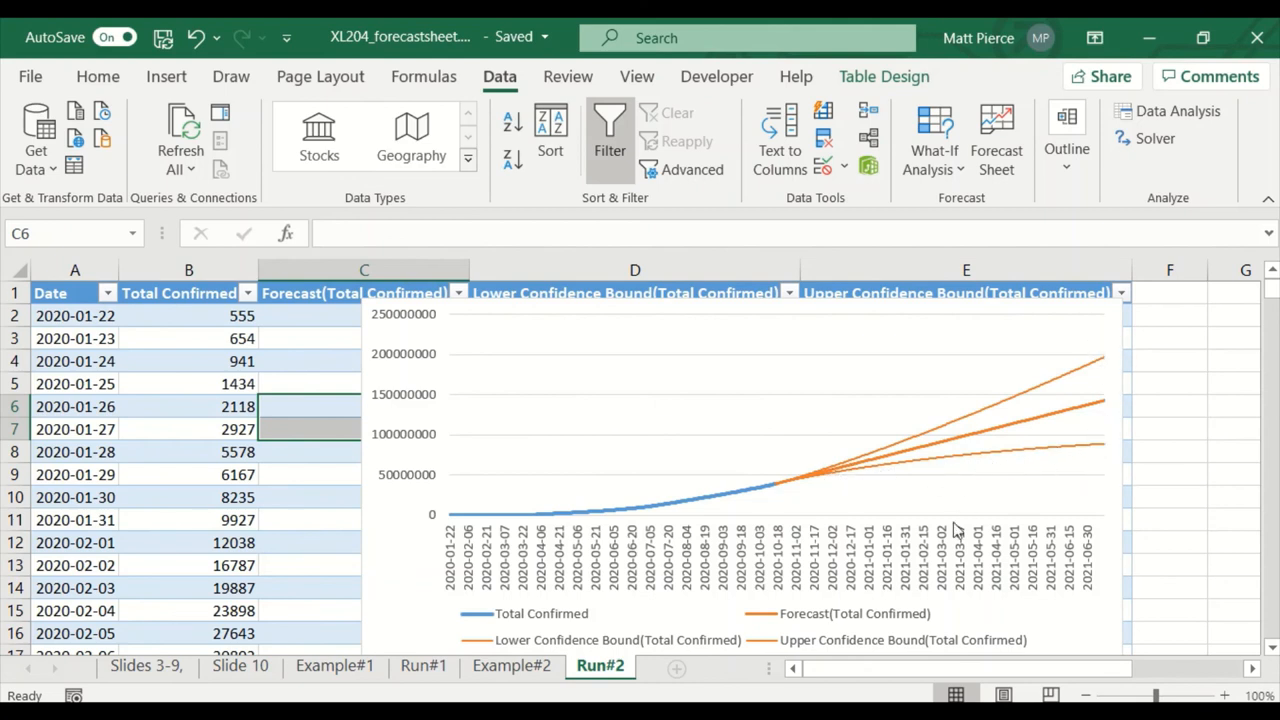
{"action": "mouse_move", "coordinate": [767, 488]}
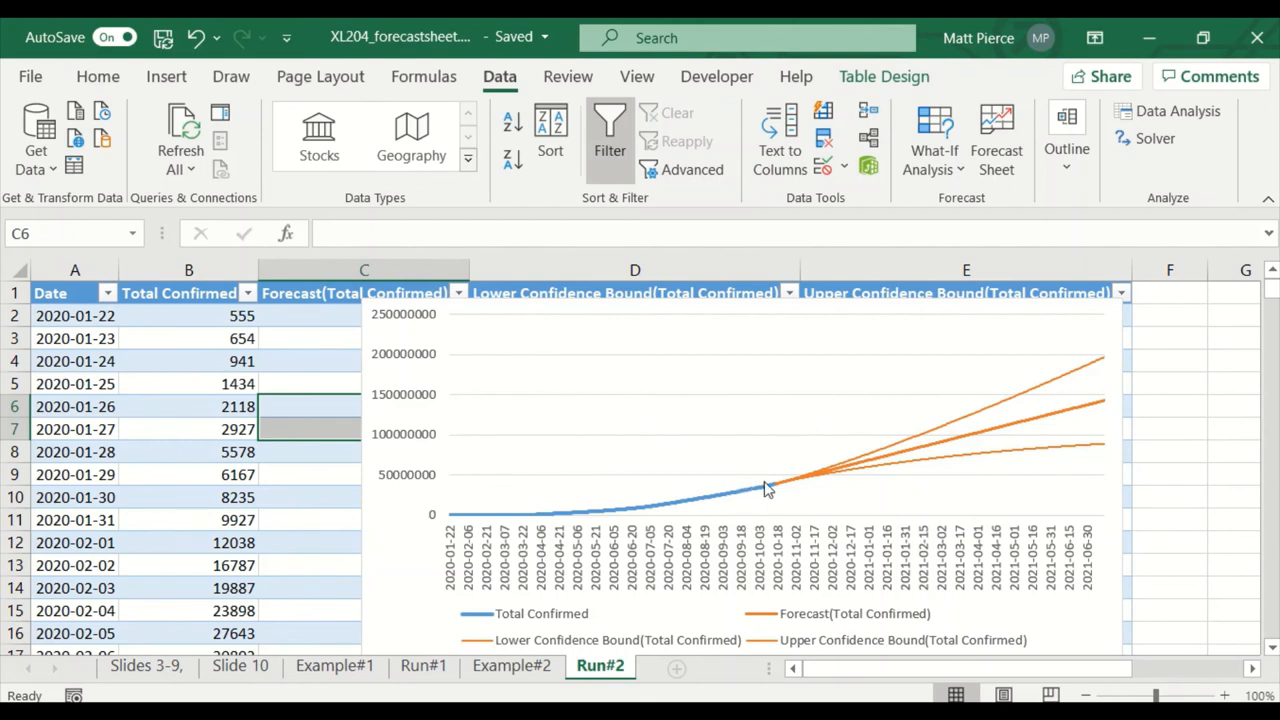
{"action": "mouse_move", "coordinate": [780, 492]}
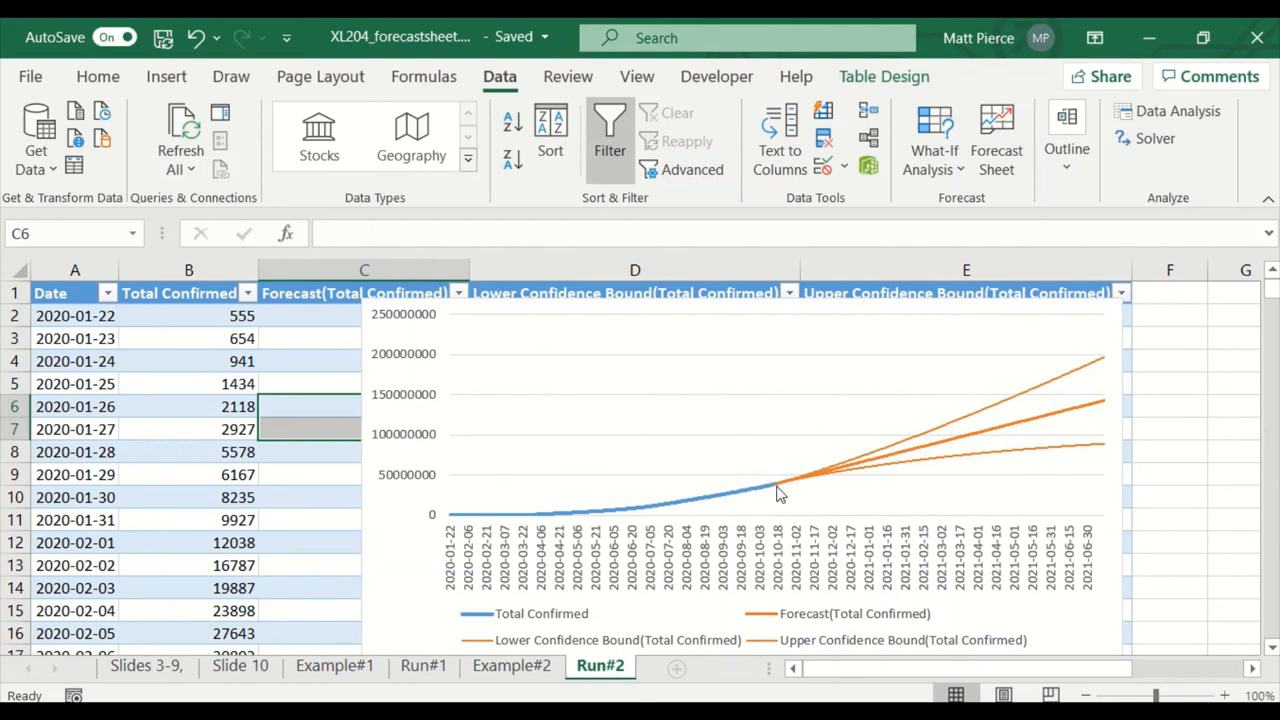
{"action": "mouse_move", "coordinate": [737, 502]}
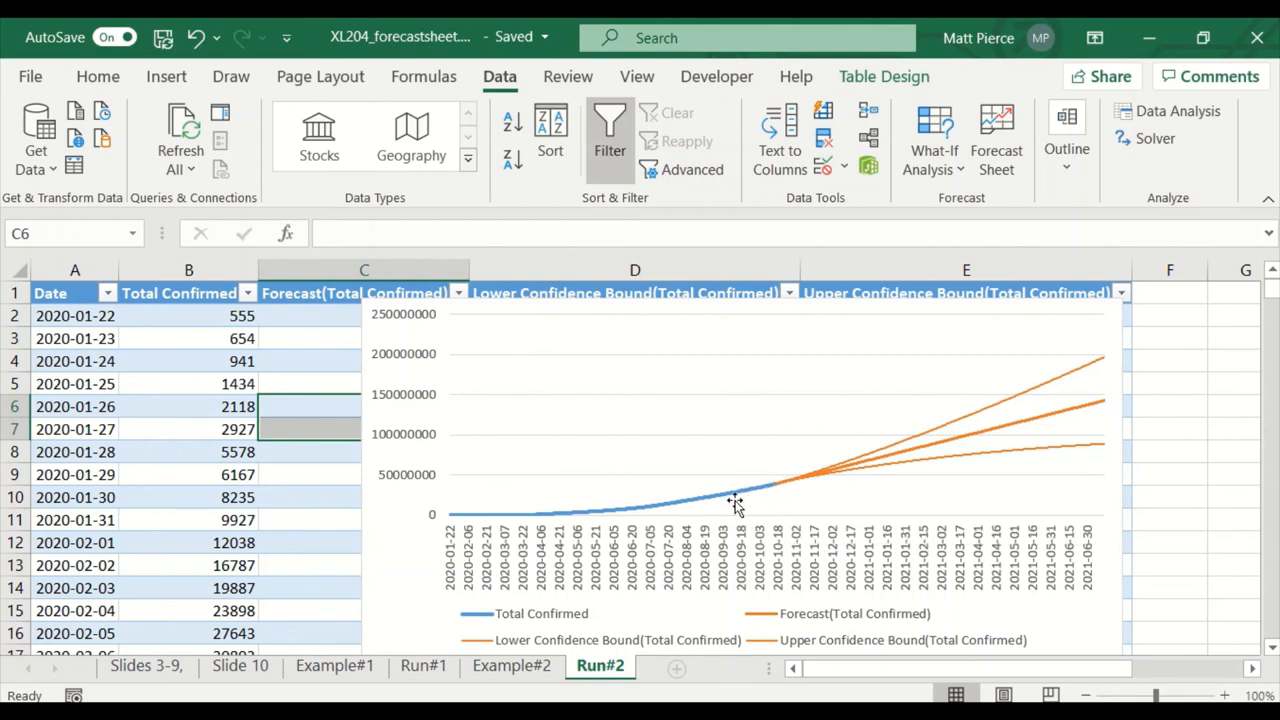
{"action": "mouse_move", "coordinate": [610, 525]}
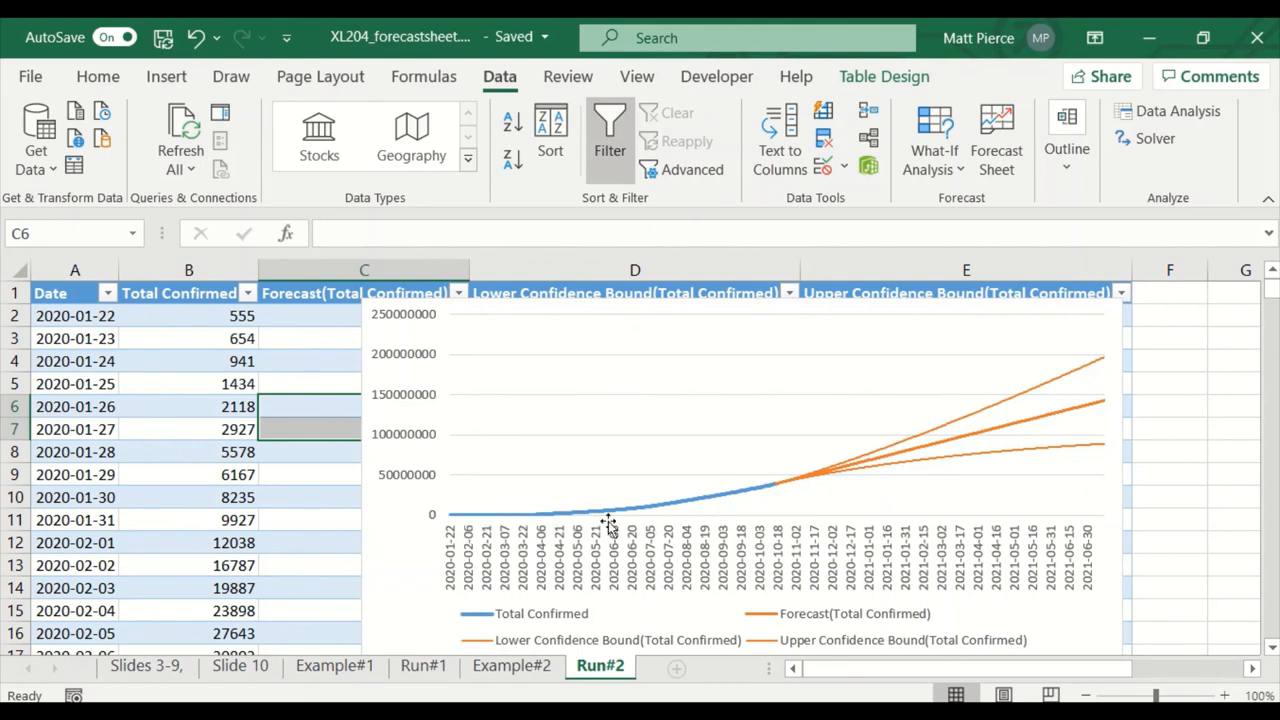
{"action": "mouse_move", "coordinate": [775, 495]}
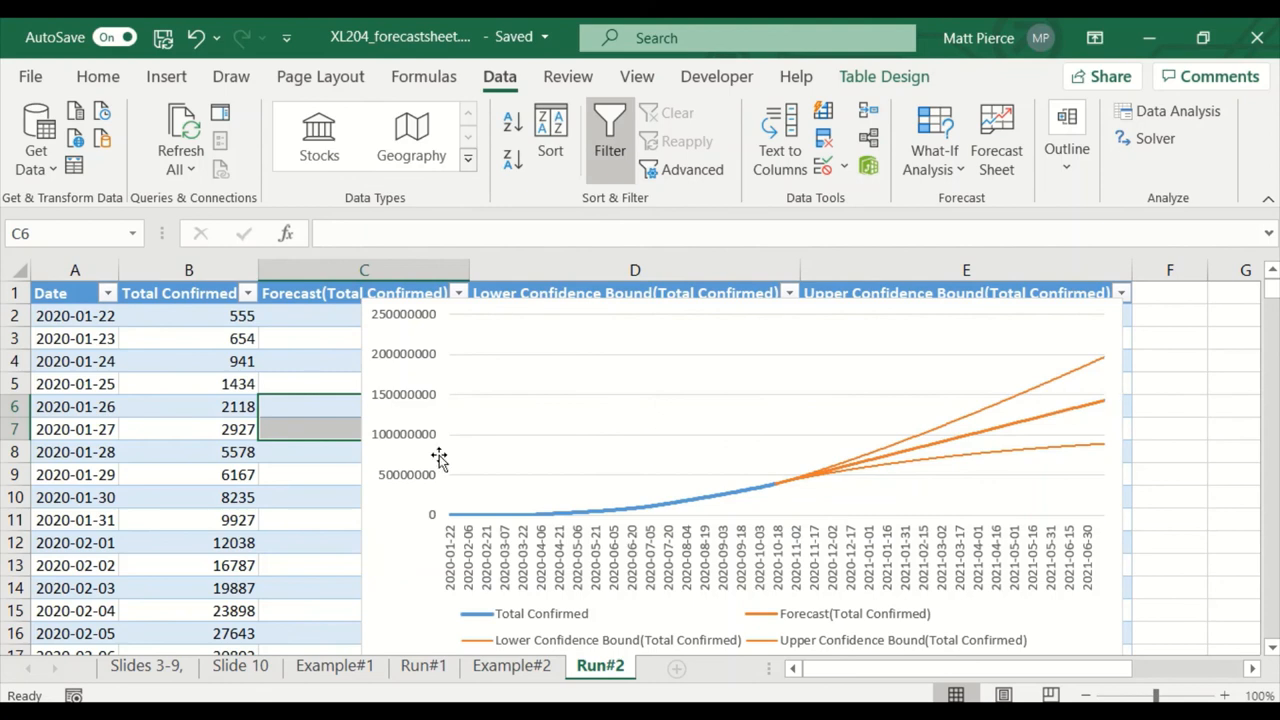
{"action": "left_click_drag", "start_coordinate": [75, 315], "coordinate": [75, 361]}
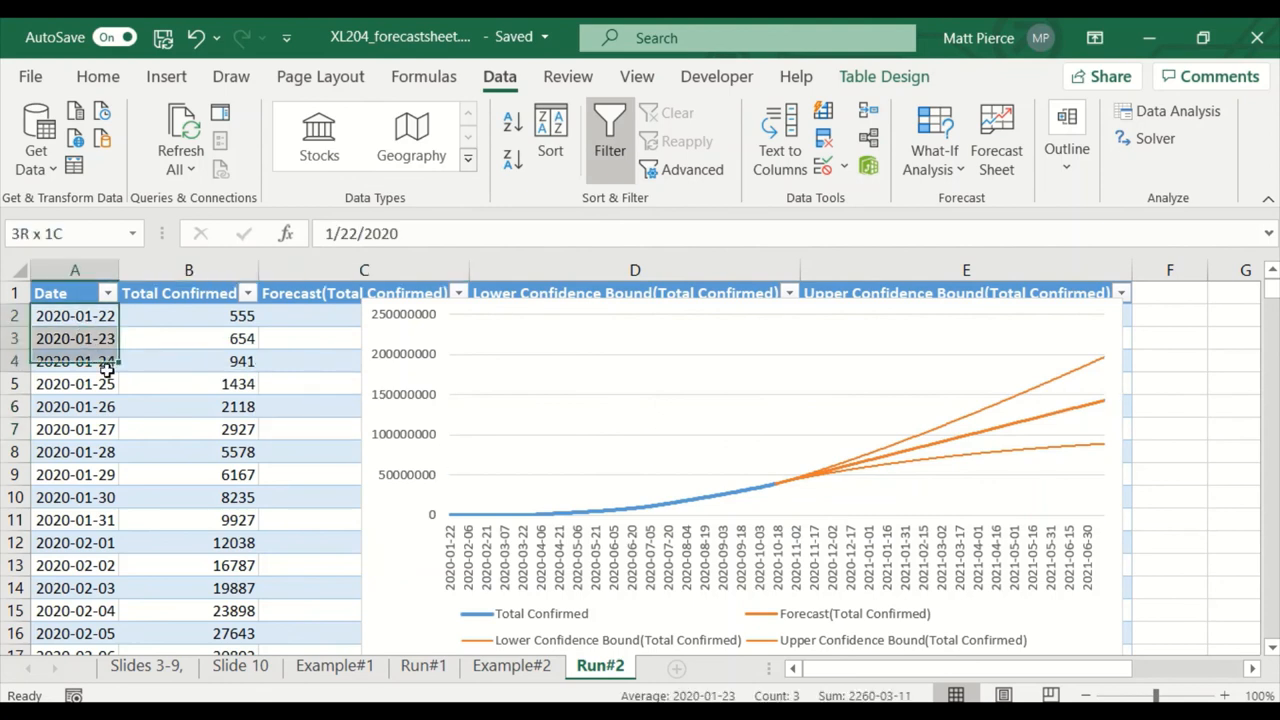
{"action": "left_click", "coordinate": [310, 383]}
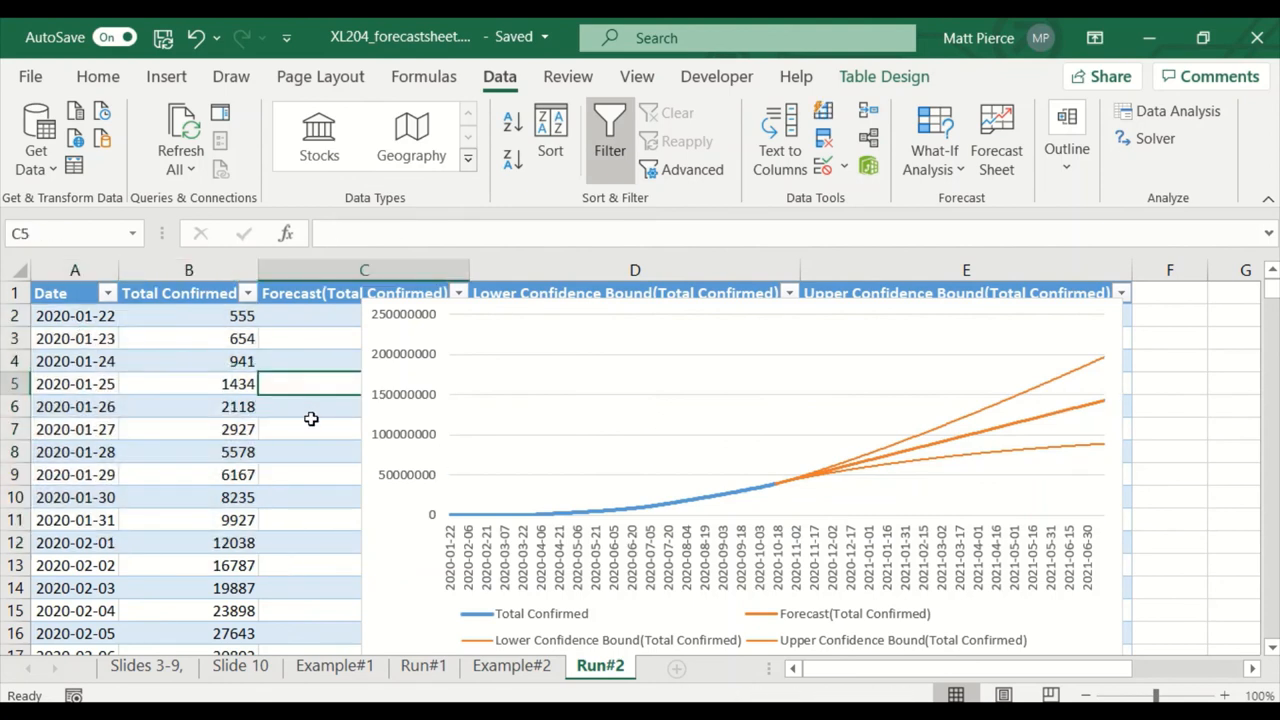